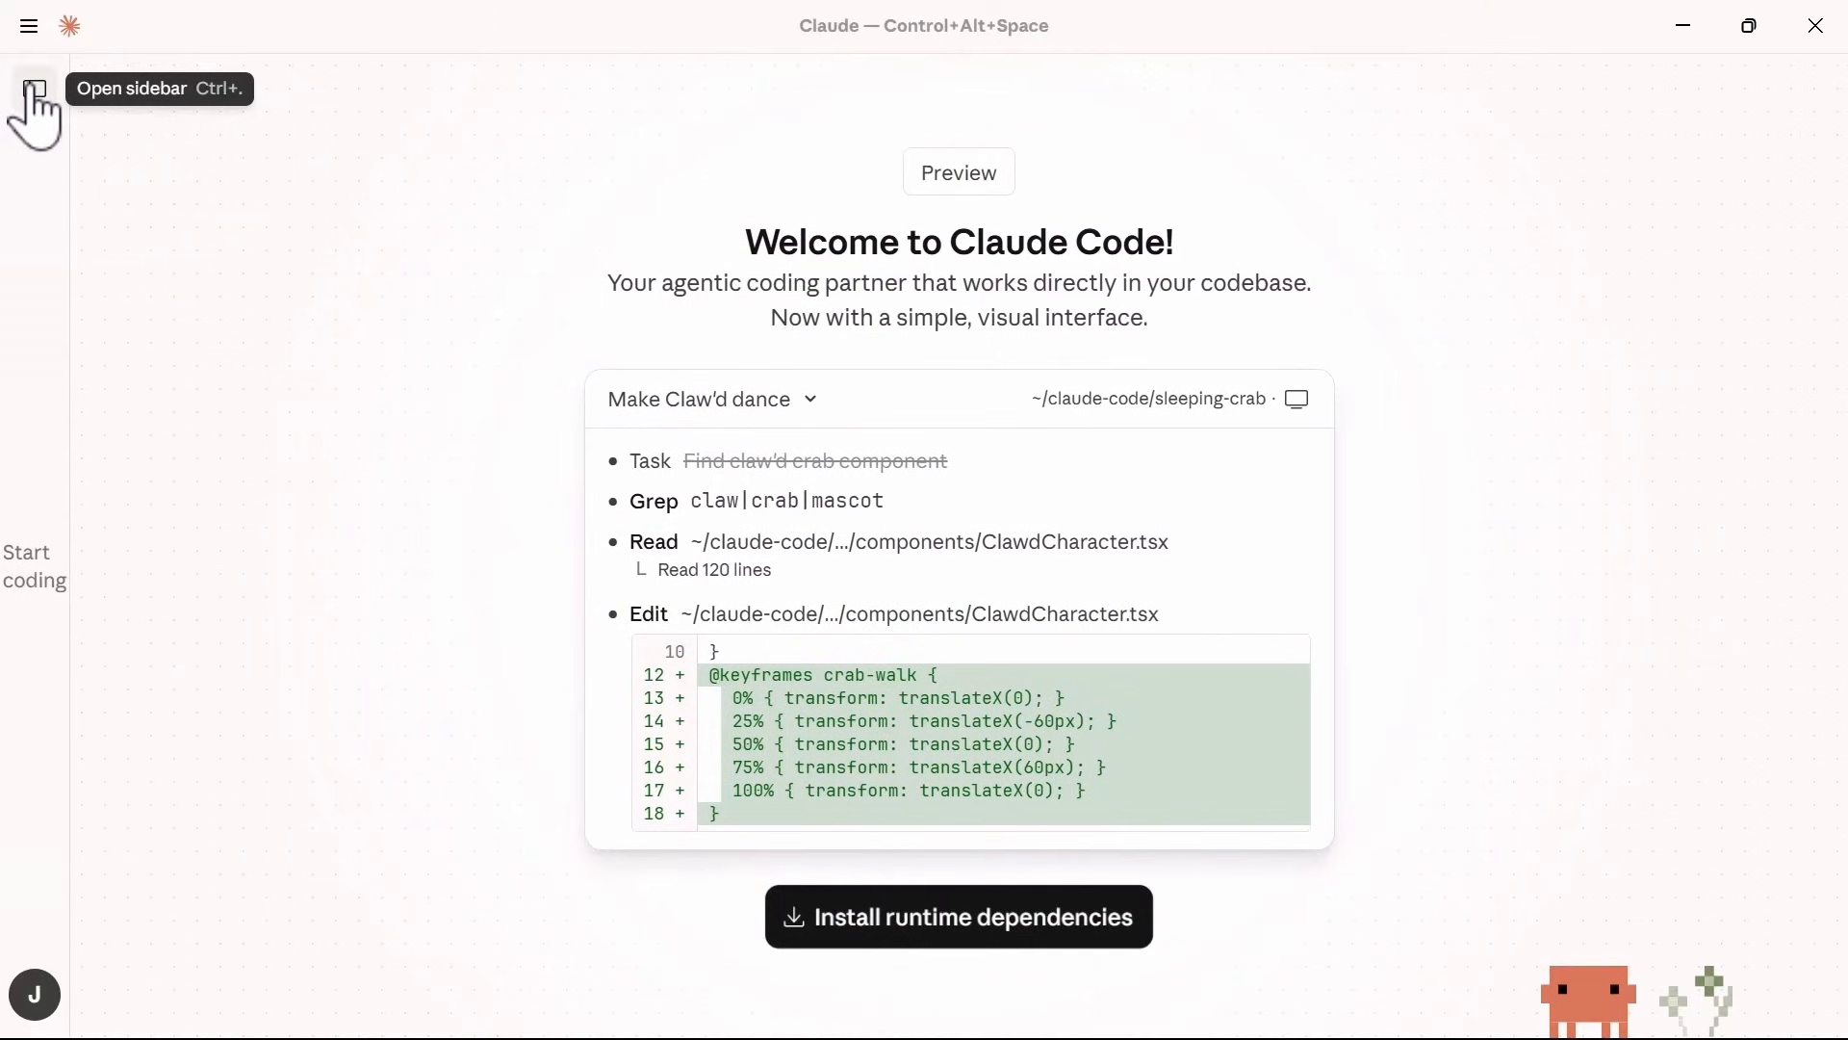
# Show the sidebar and start installing Claude Code's runtime dependencies from the welcome screen.
pyautogui.click(33, 89)
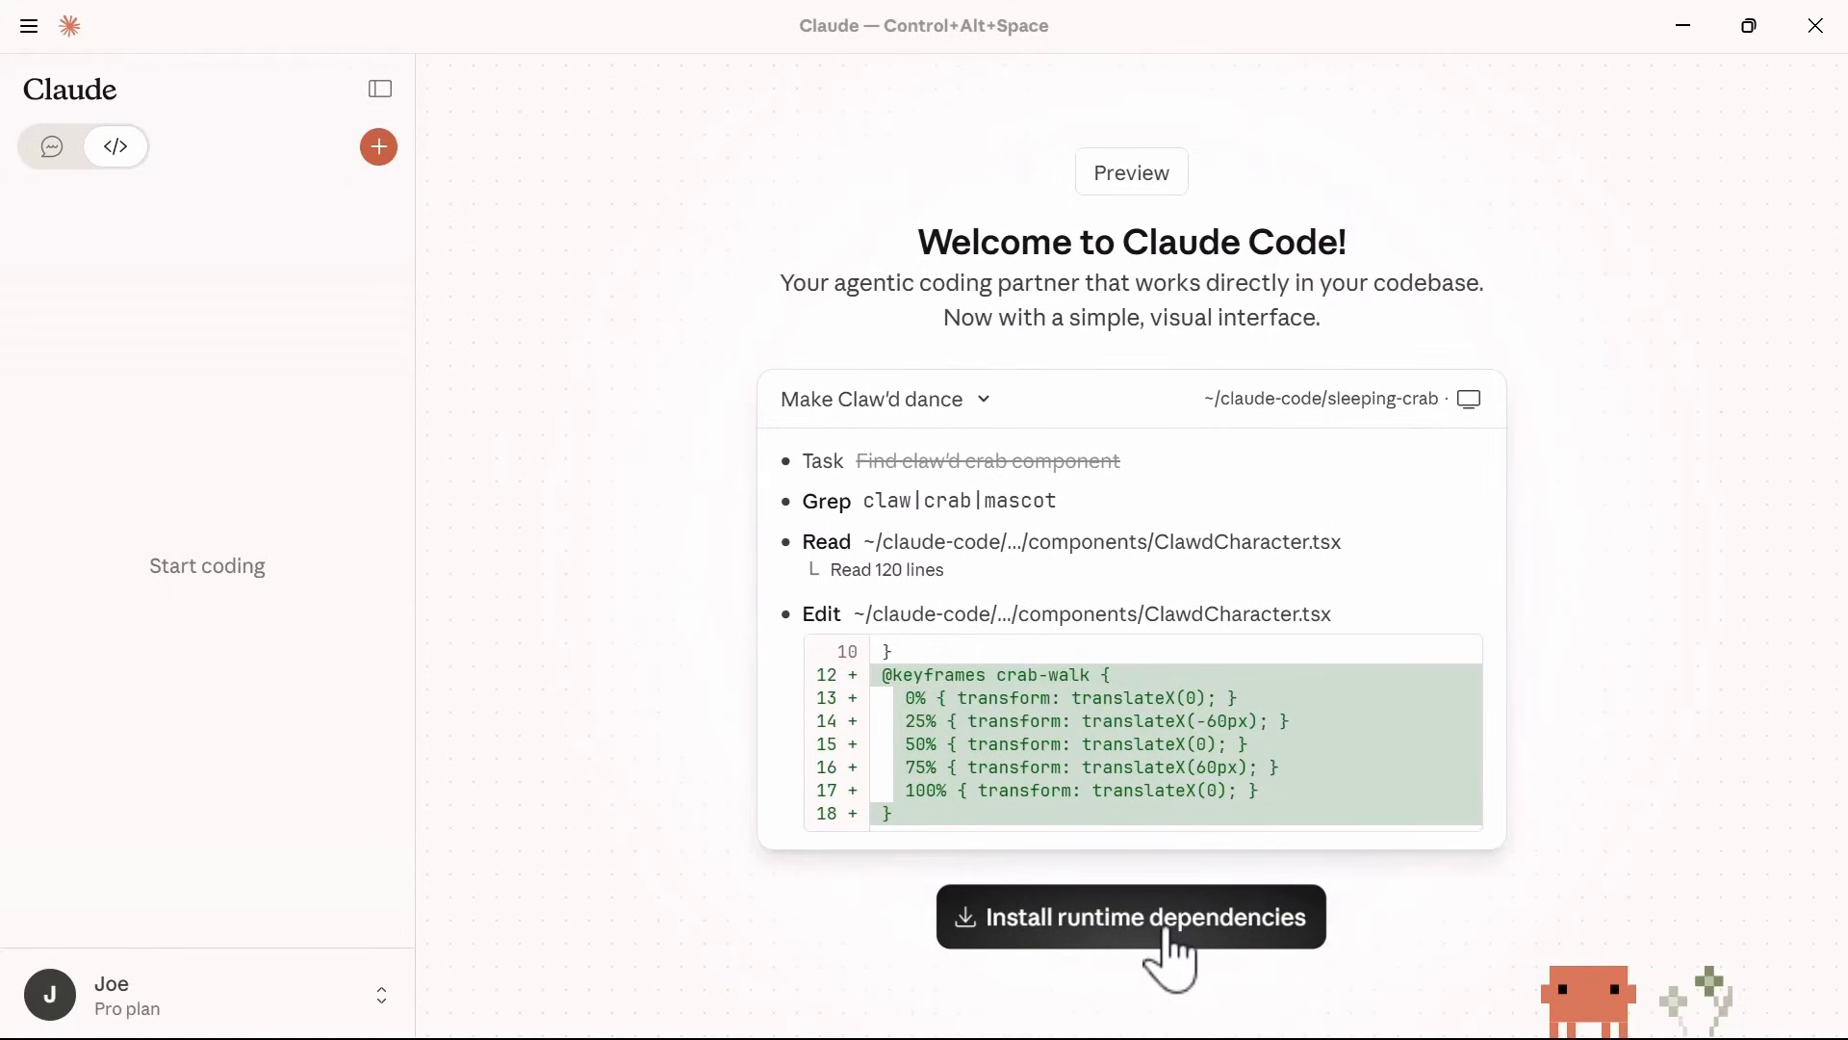
pyautogui.click(1136, 917)
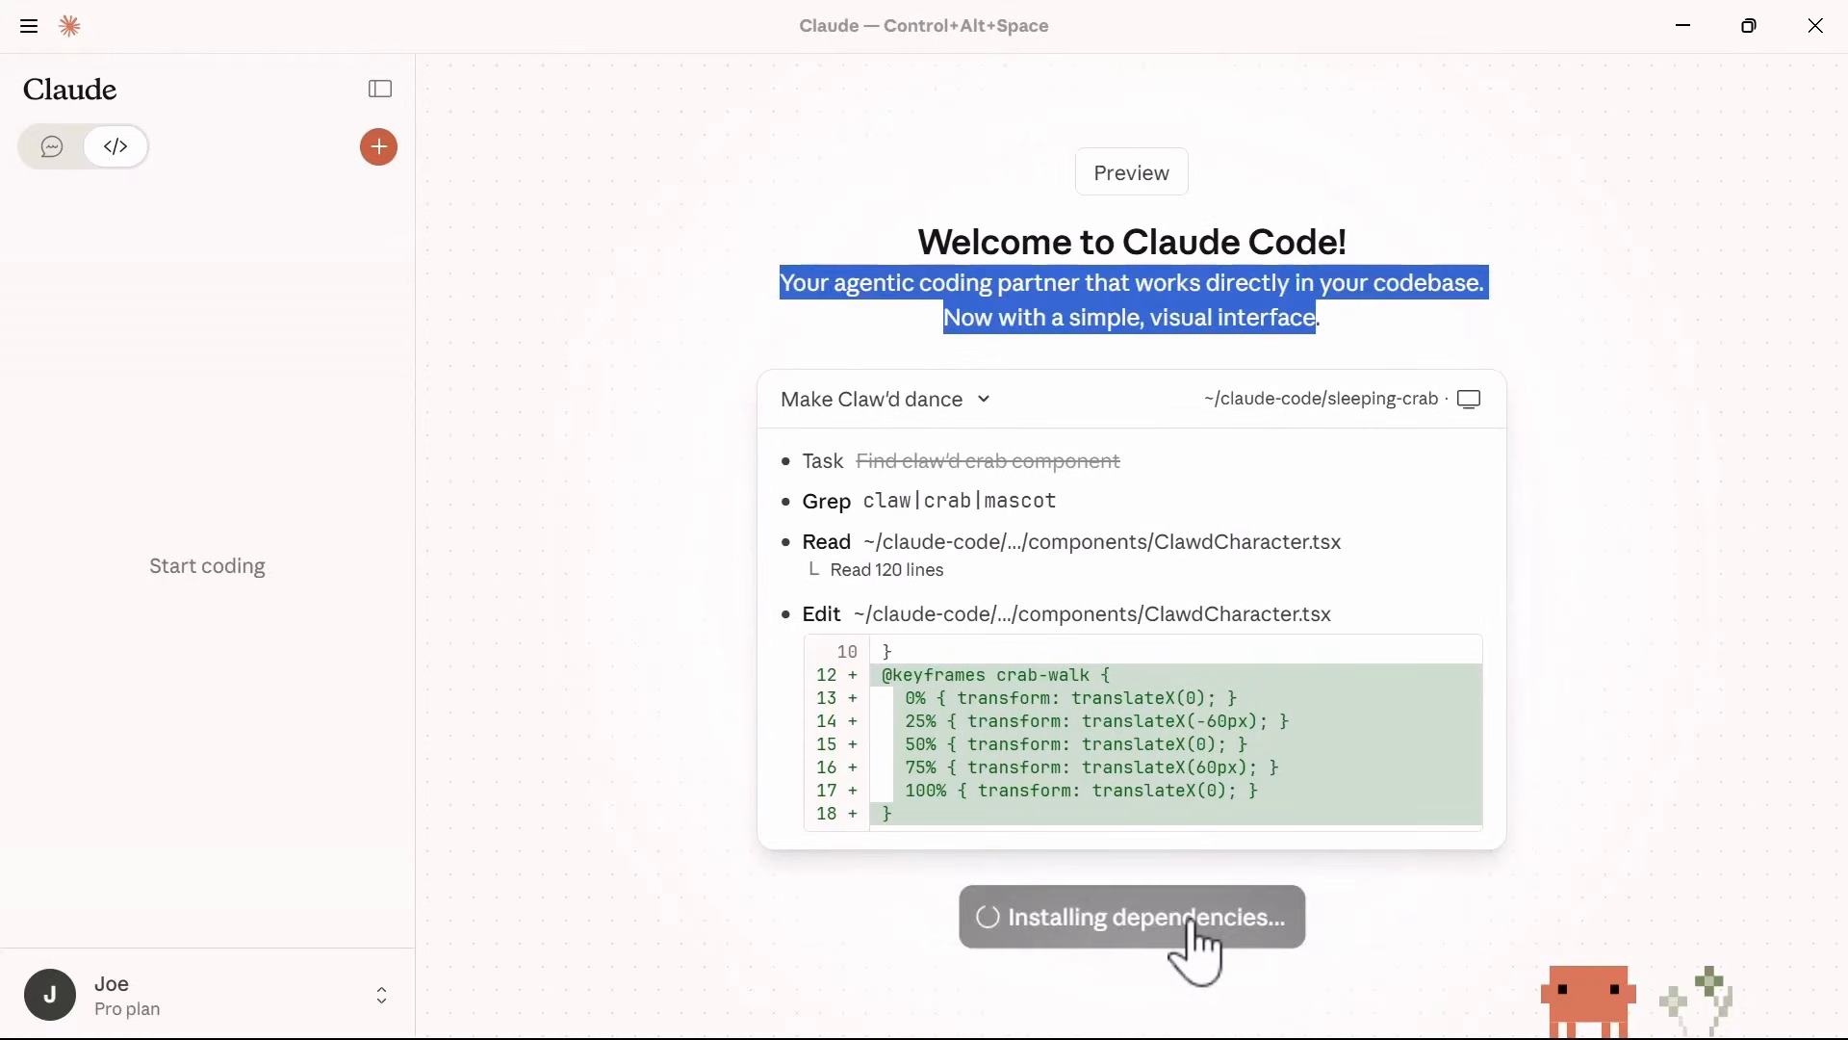
pyautogui.moveTo(1238, 907)
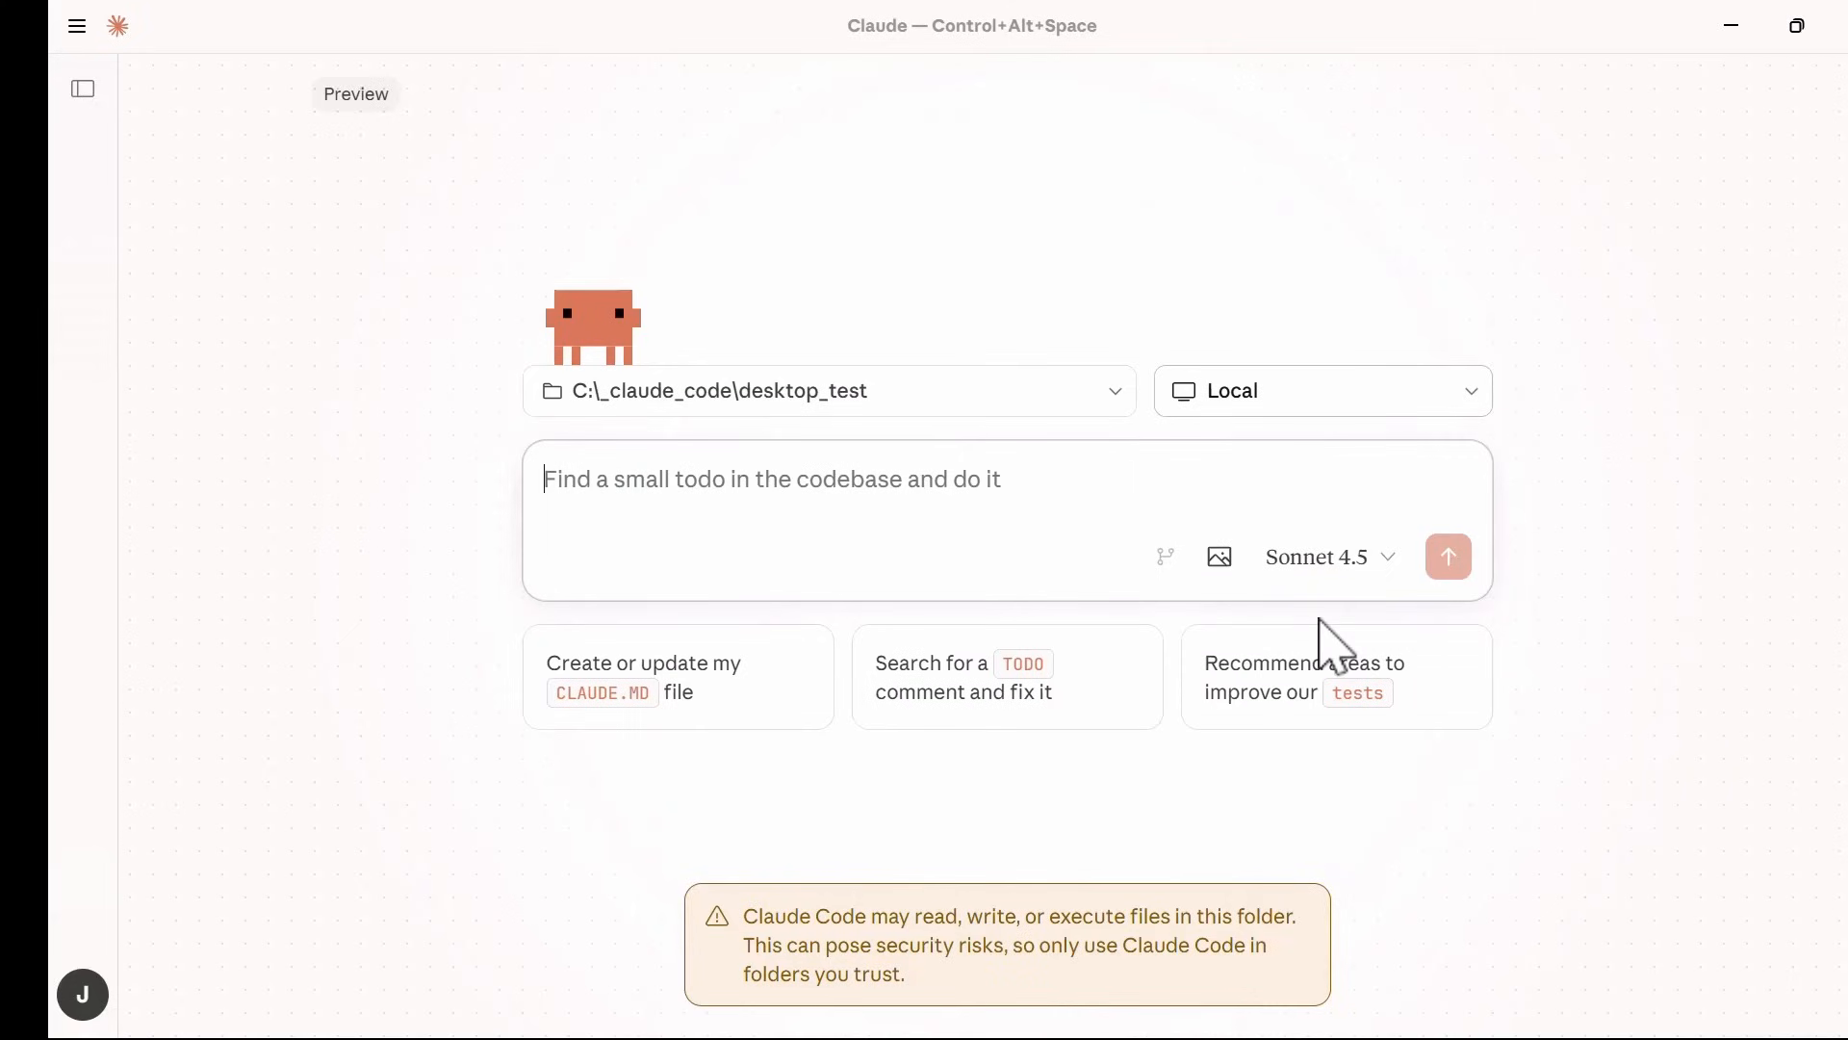
pyautogui.moveTo(628, 456)
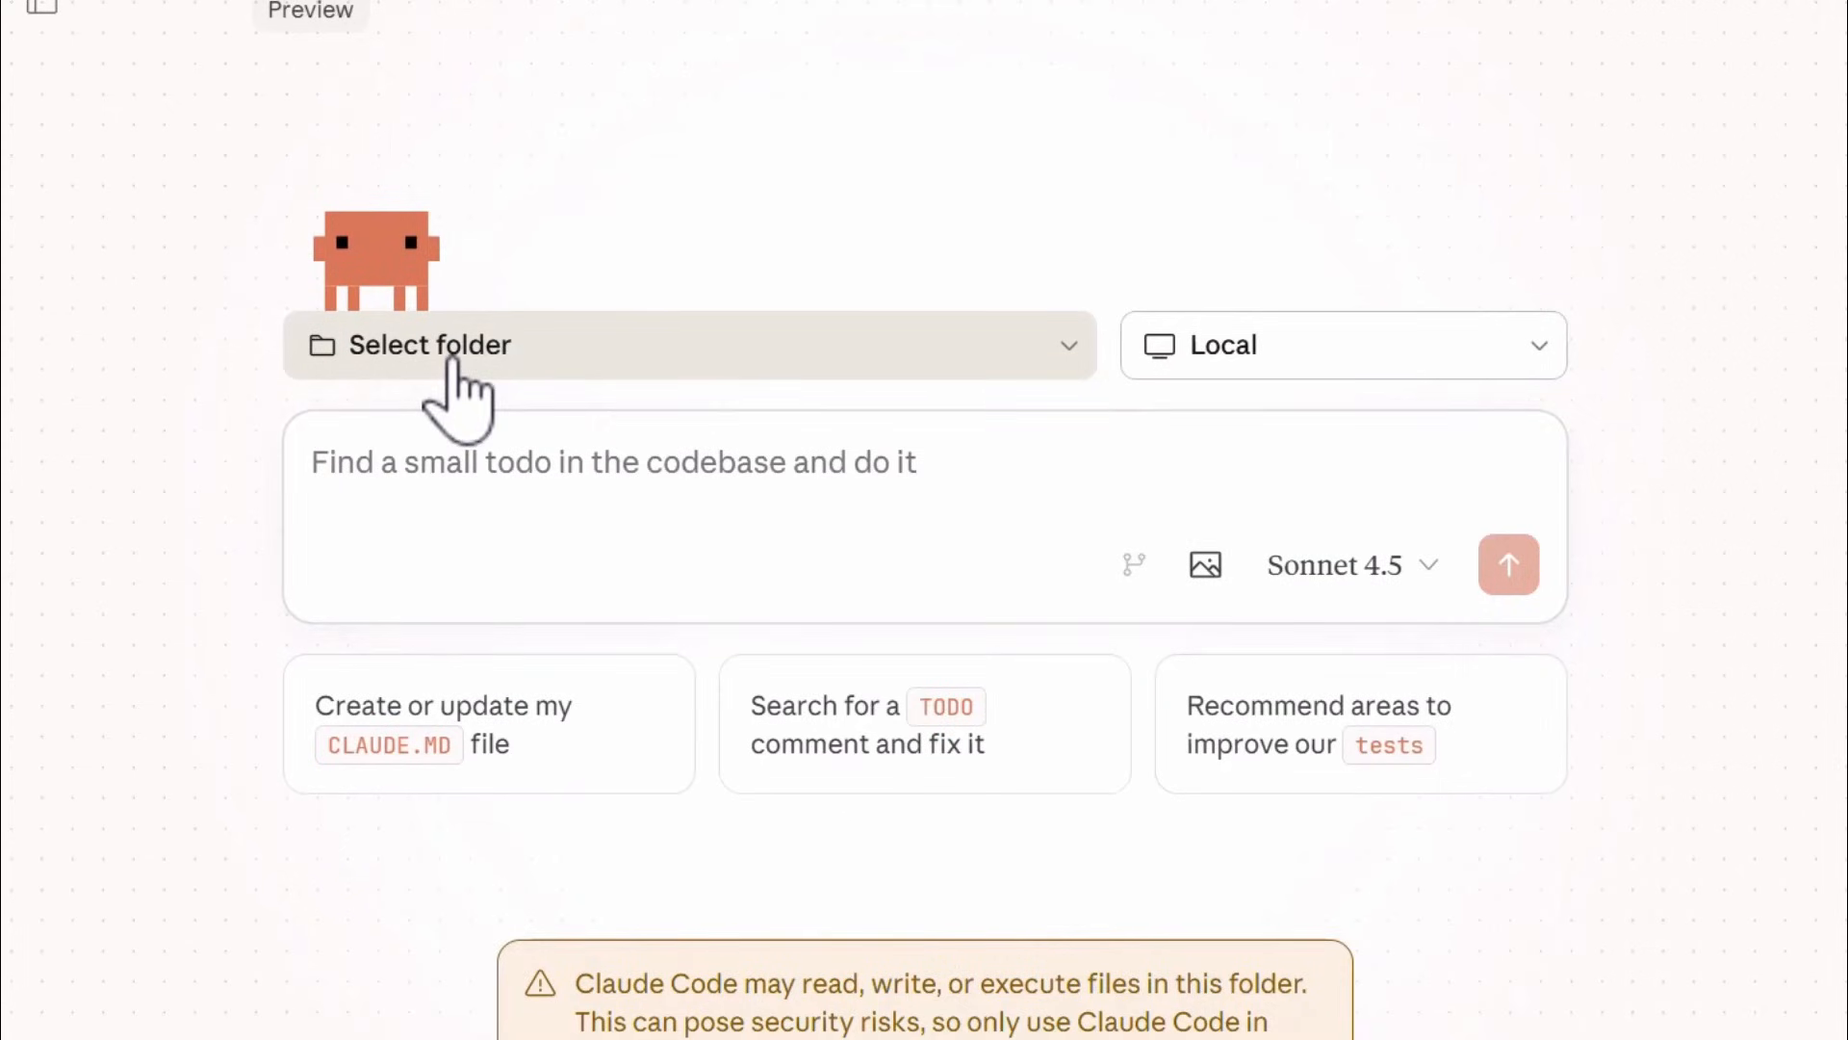
# Review the session's Local environment, Sonnet 4.5 model choice and desktop_test folder selector.
pyautogui.click(427, 344)
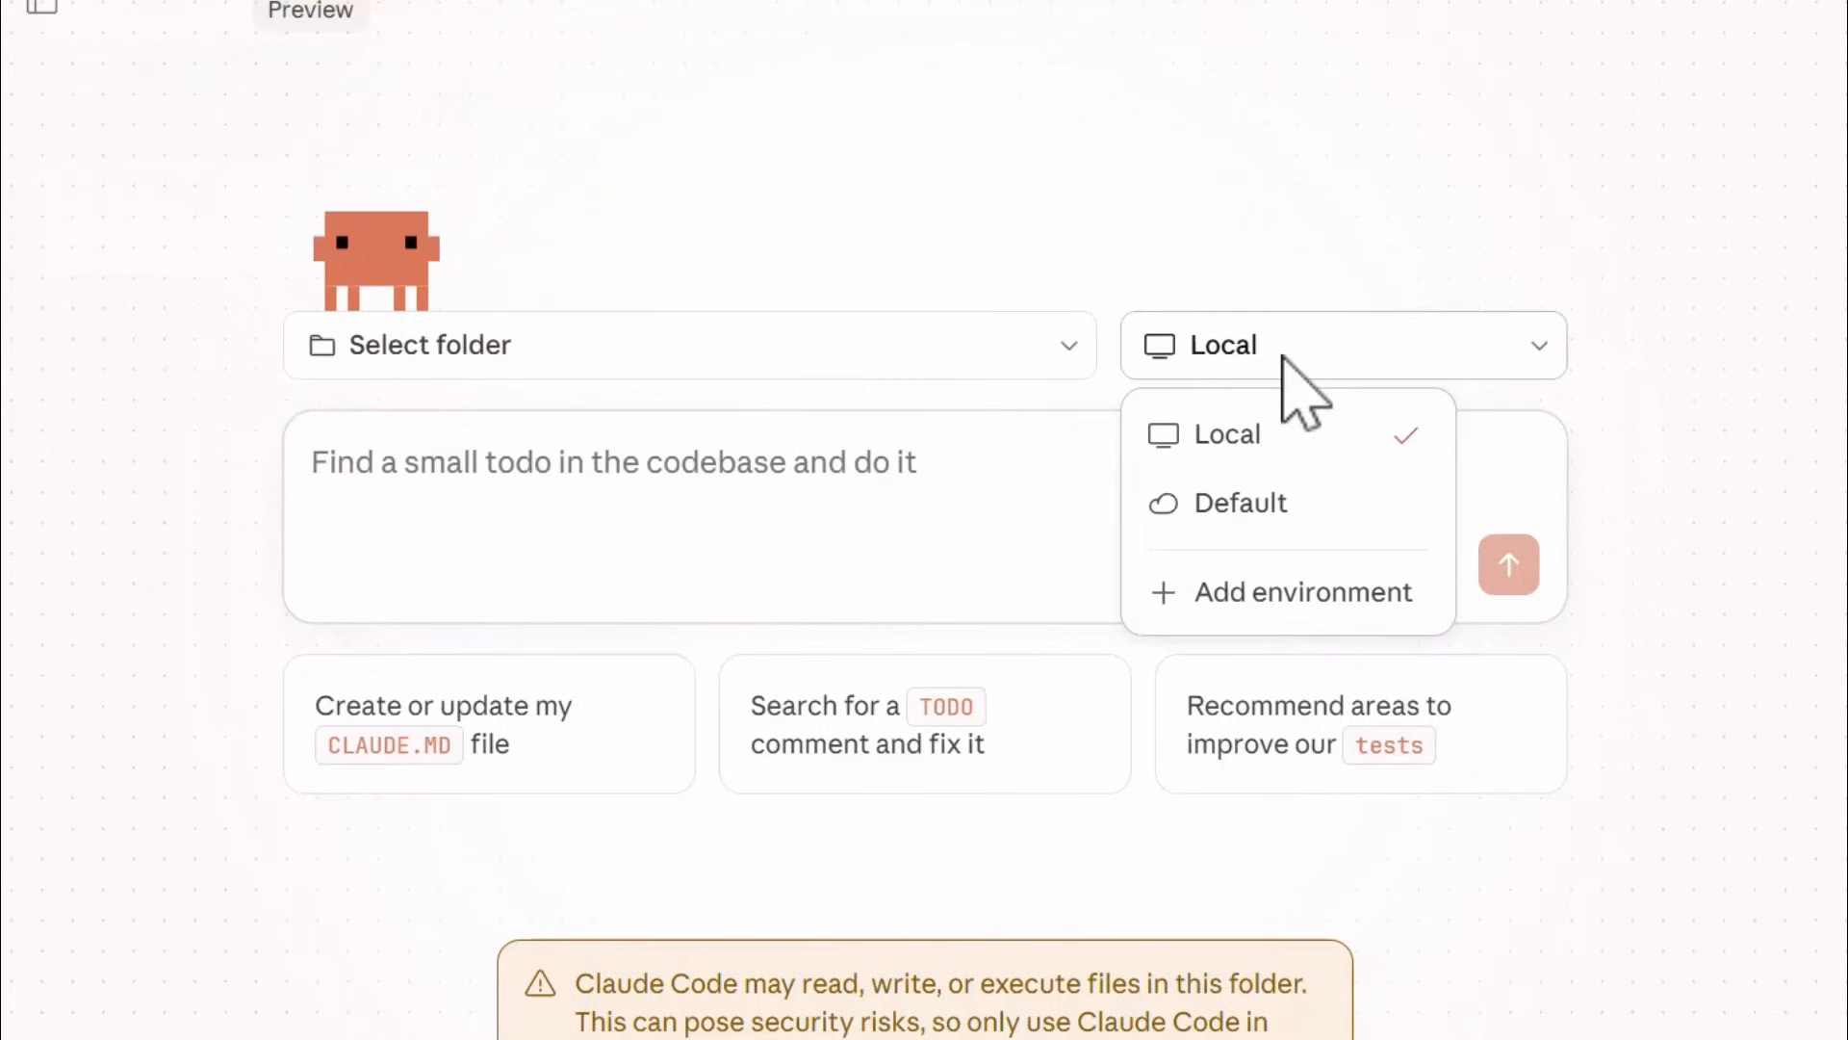
pyautogui.moveTo(1452, 169)
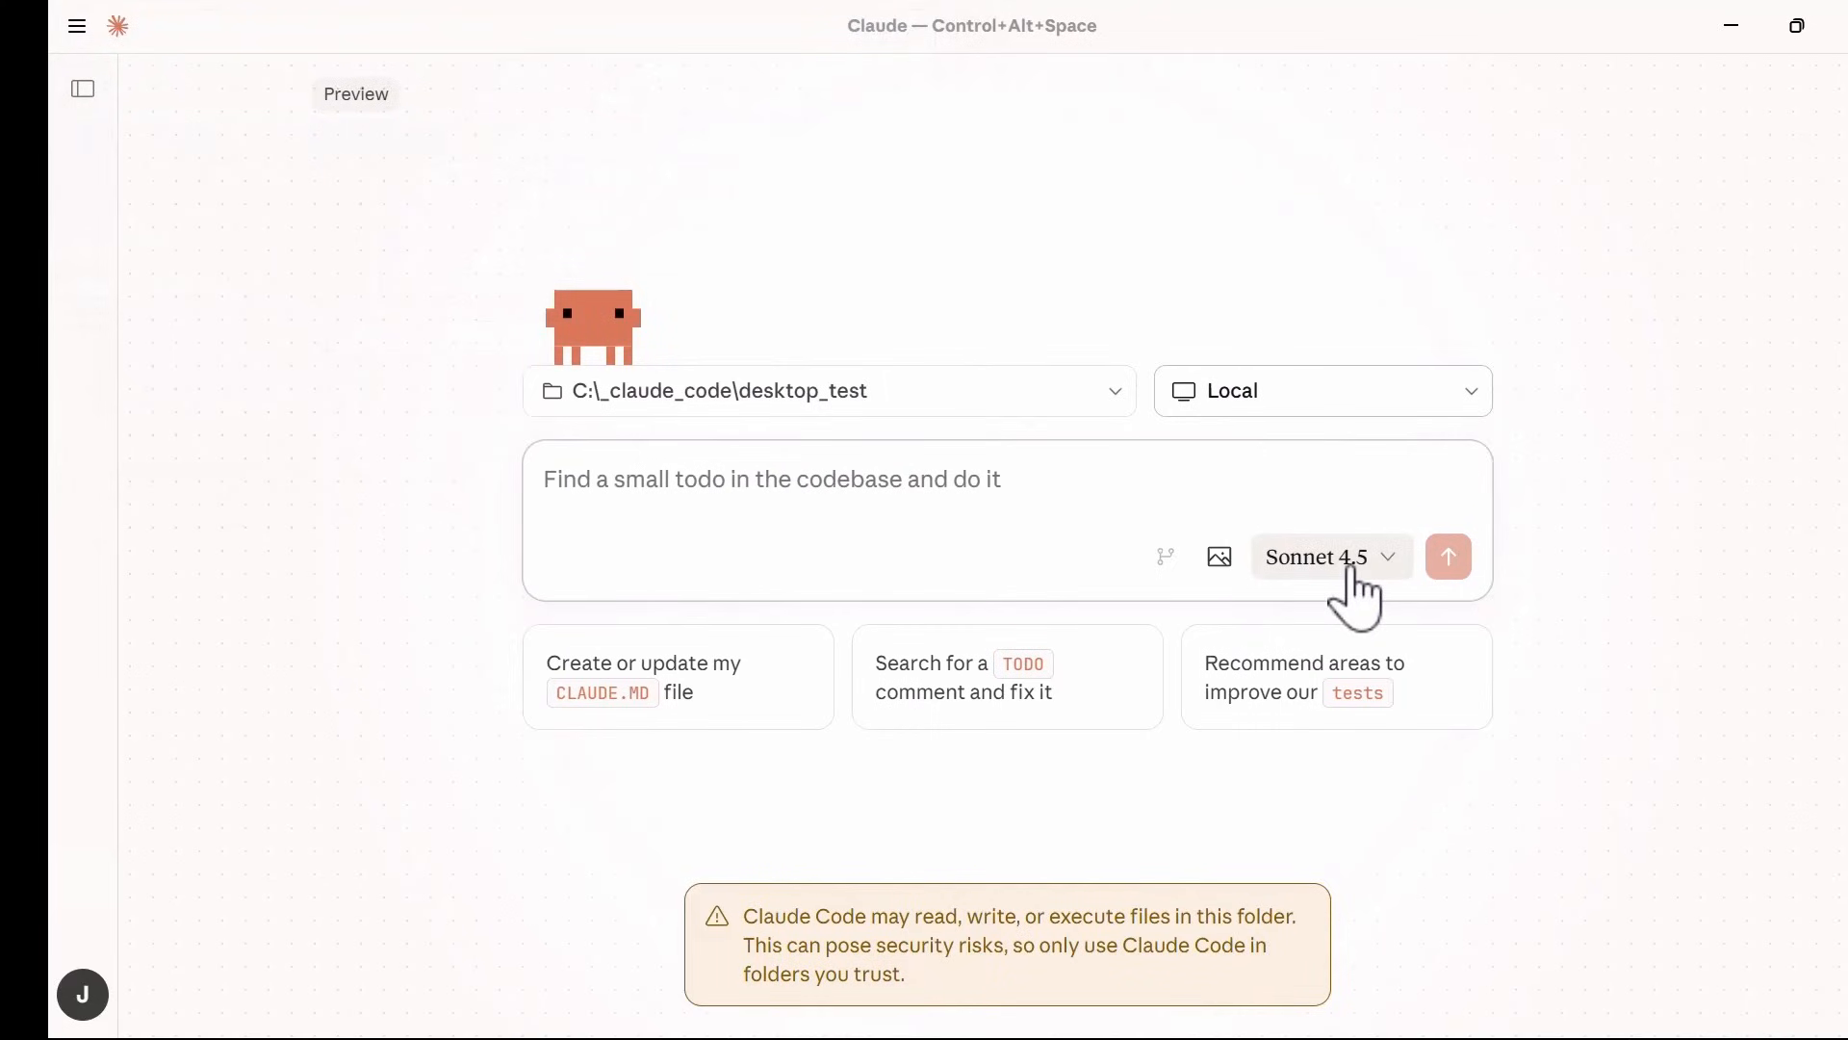
pyautogui.click(1329, 556)
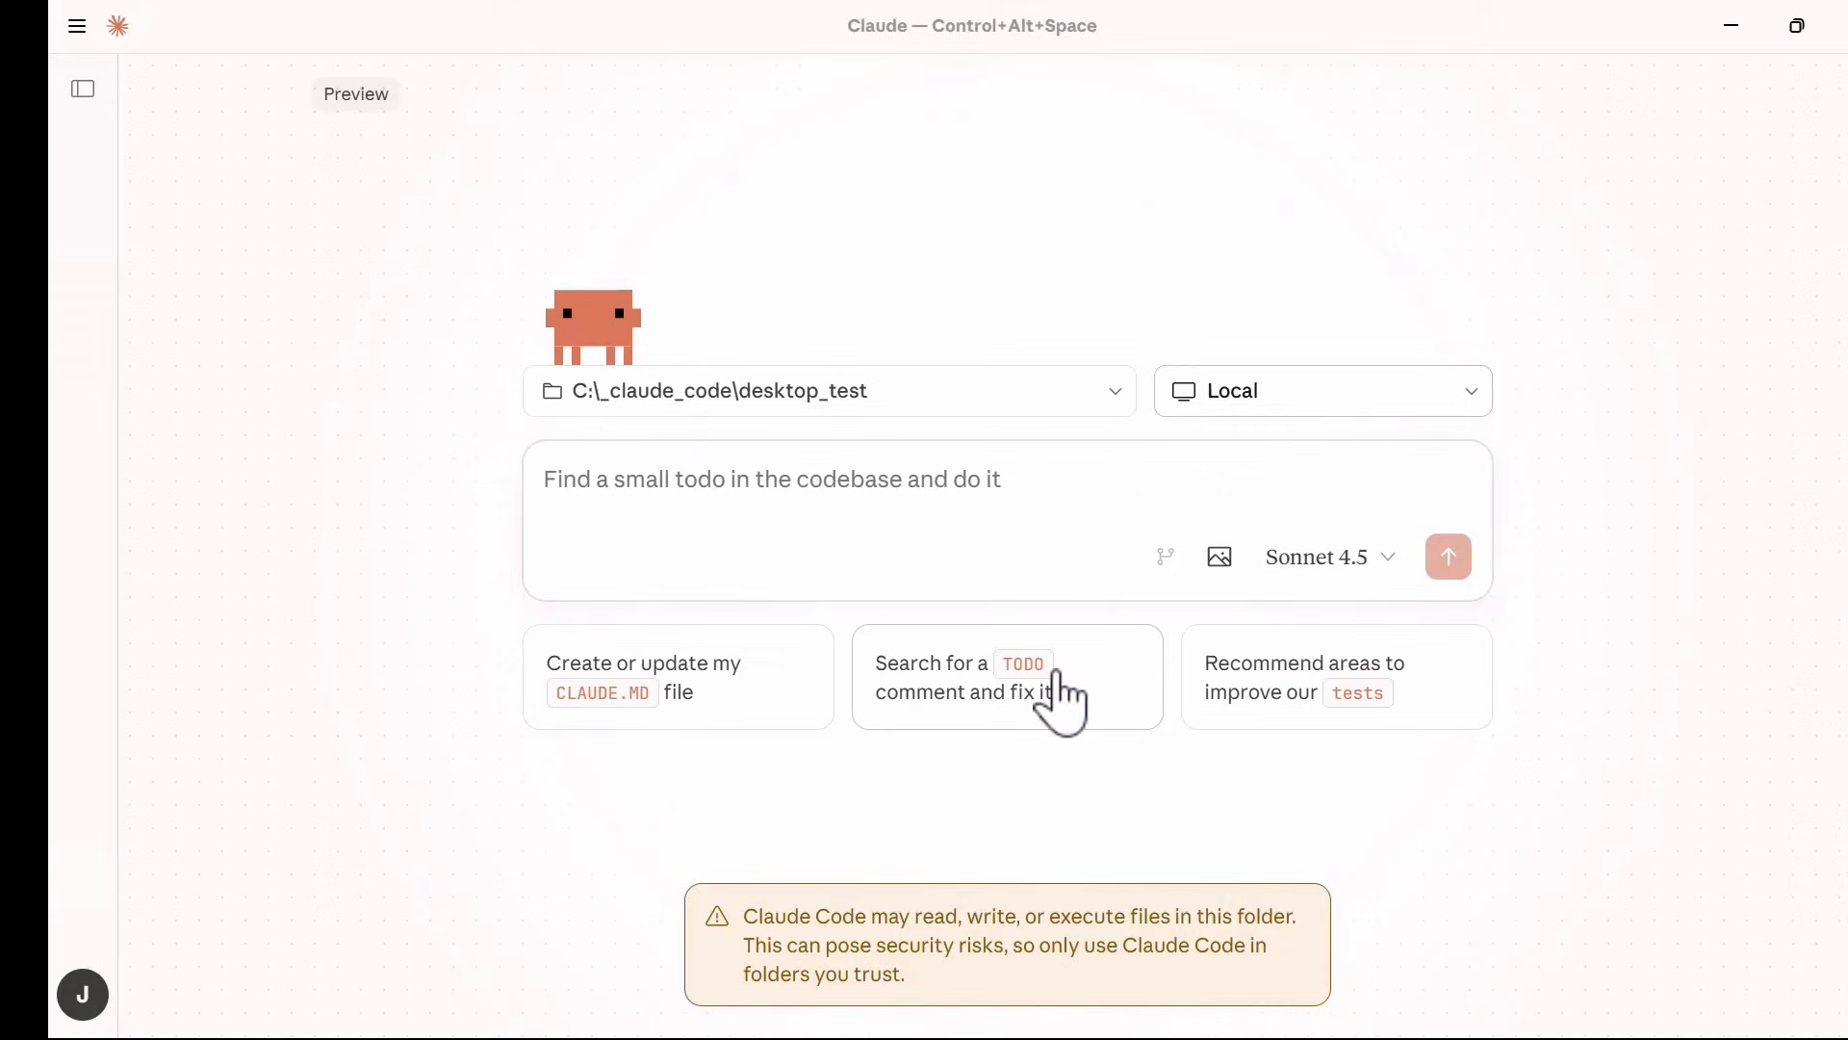
pyautogui.moveTo(1425, 706)
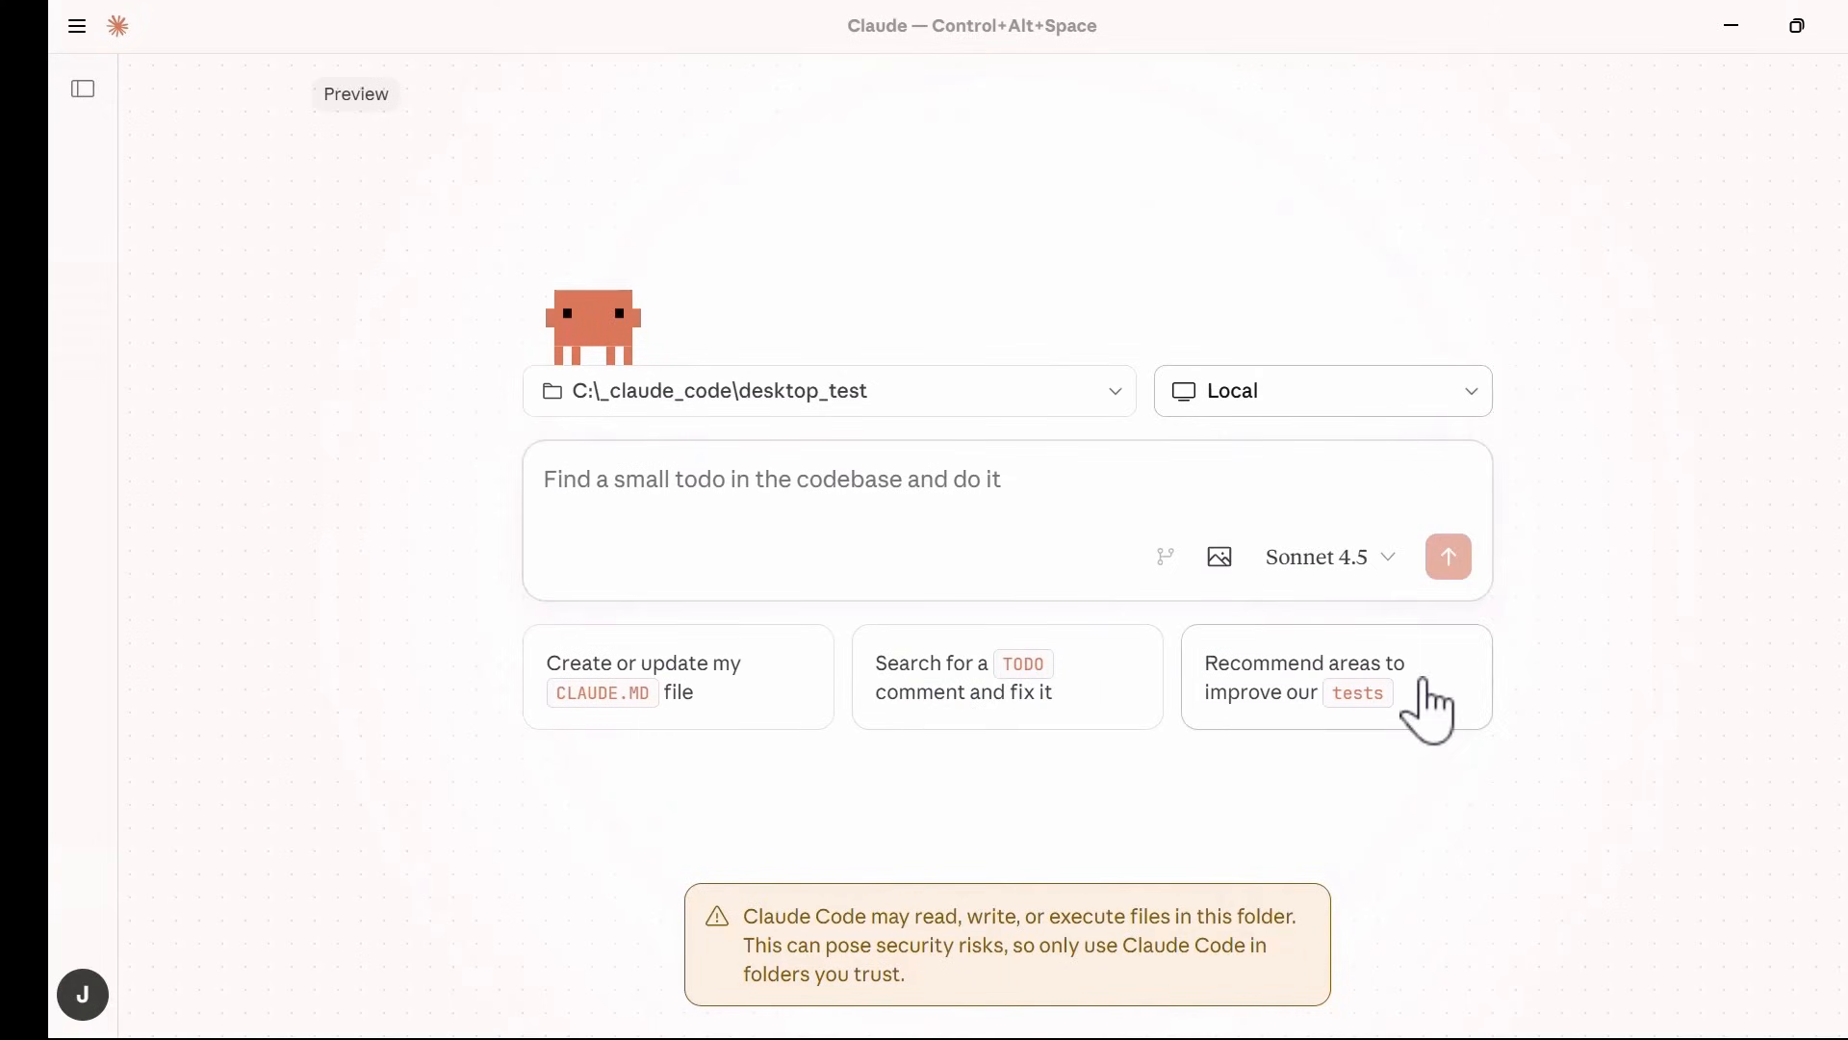
pyautogui.moveTo(745, 916); pyautogui.dragTo(907, 974)
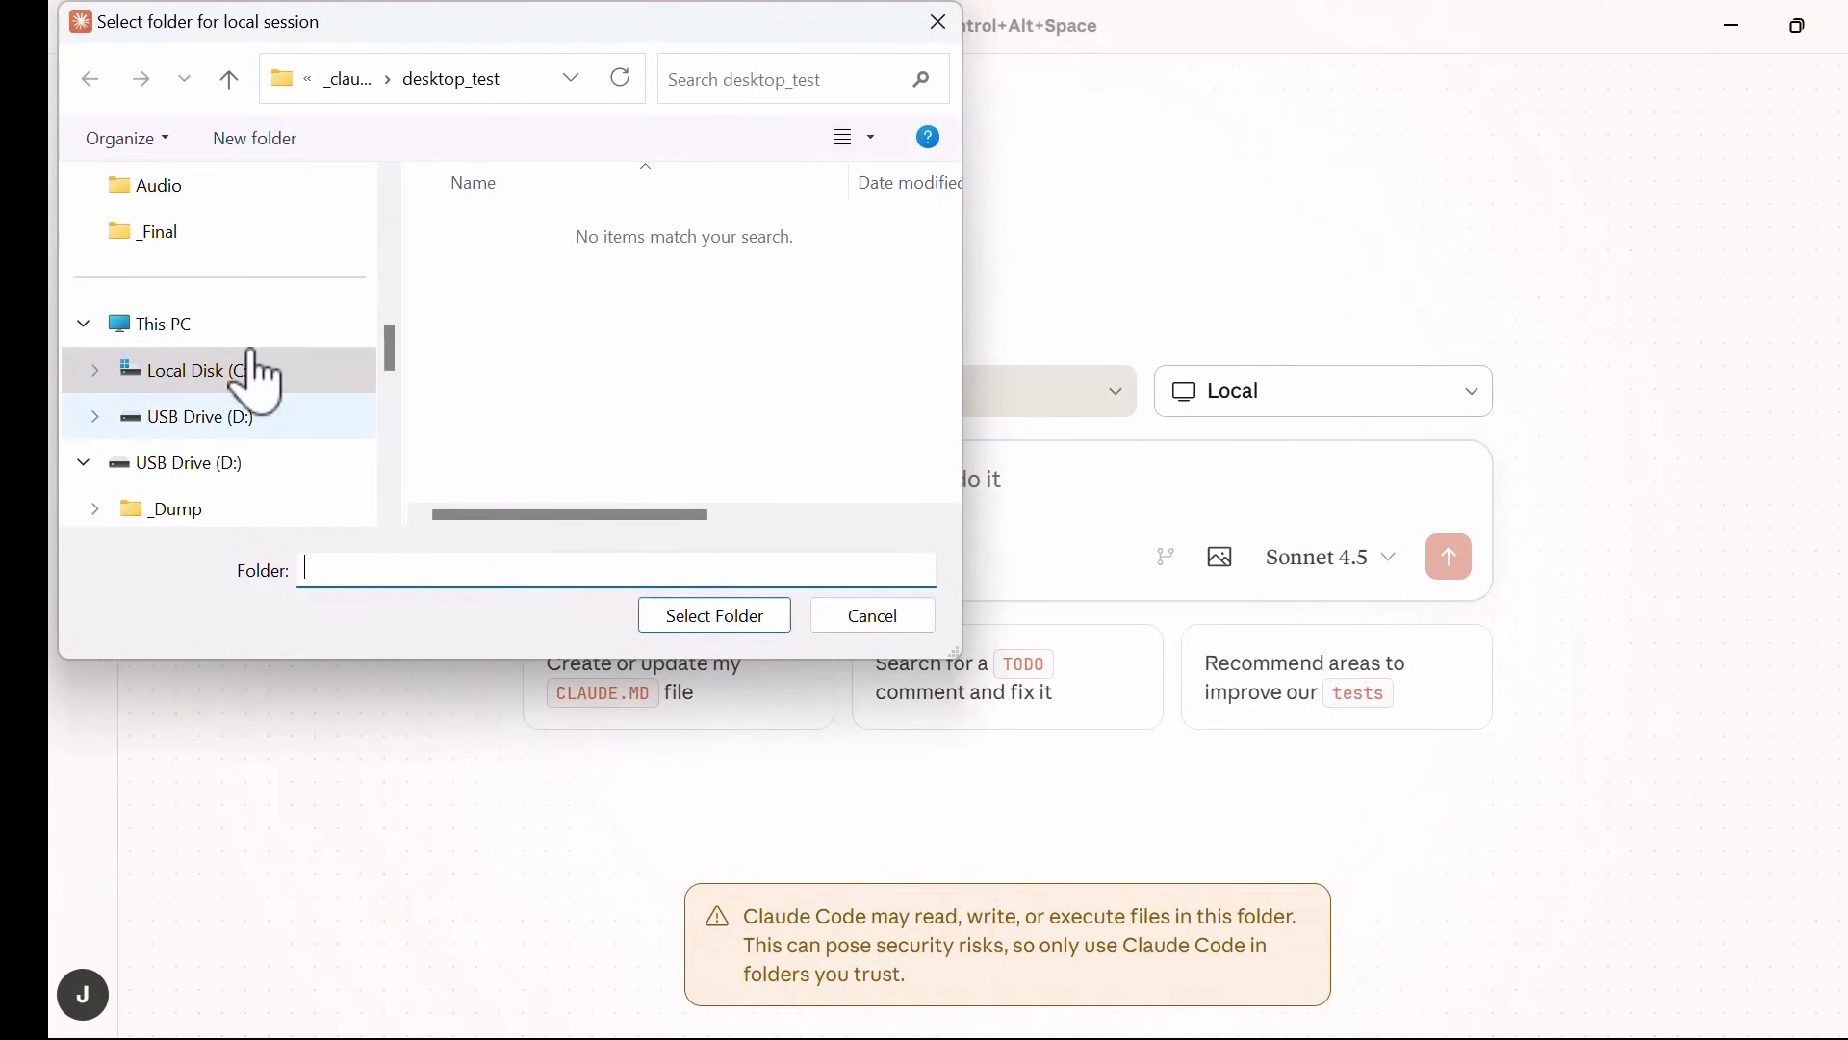
pyautogui.click(193, 370)
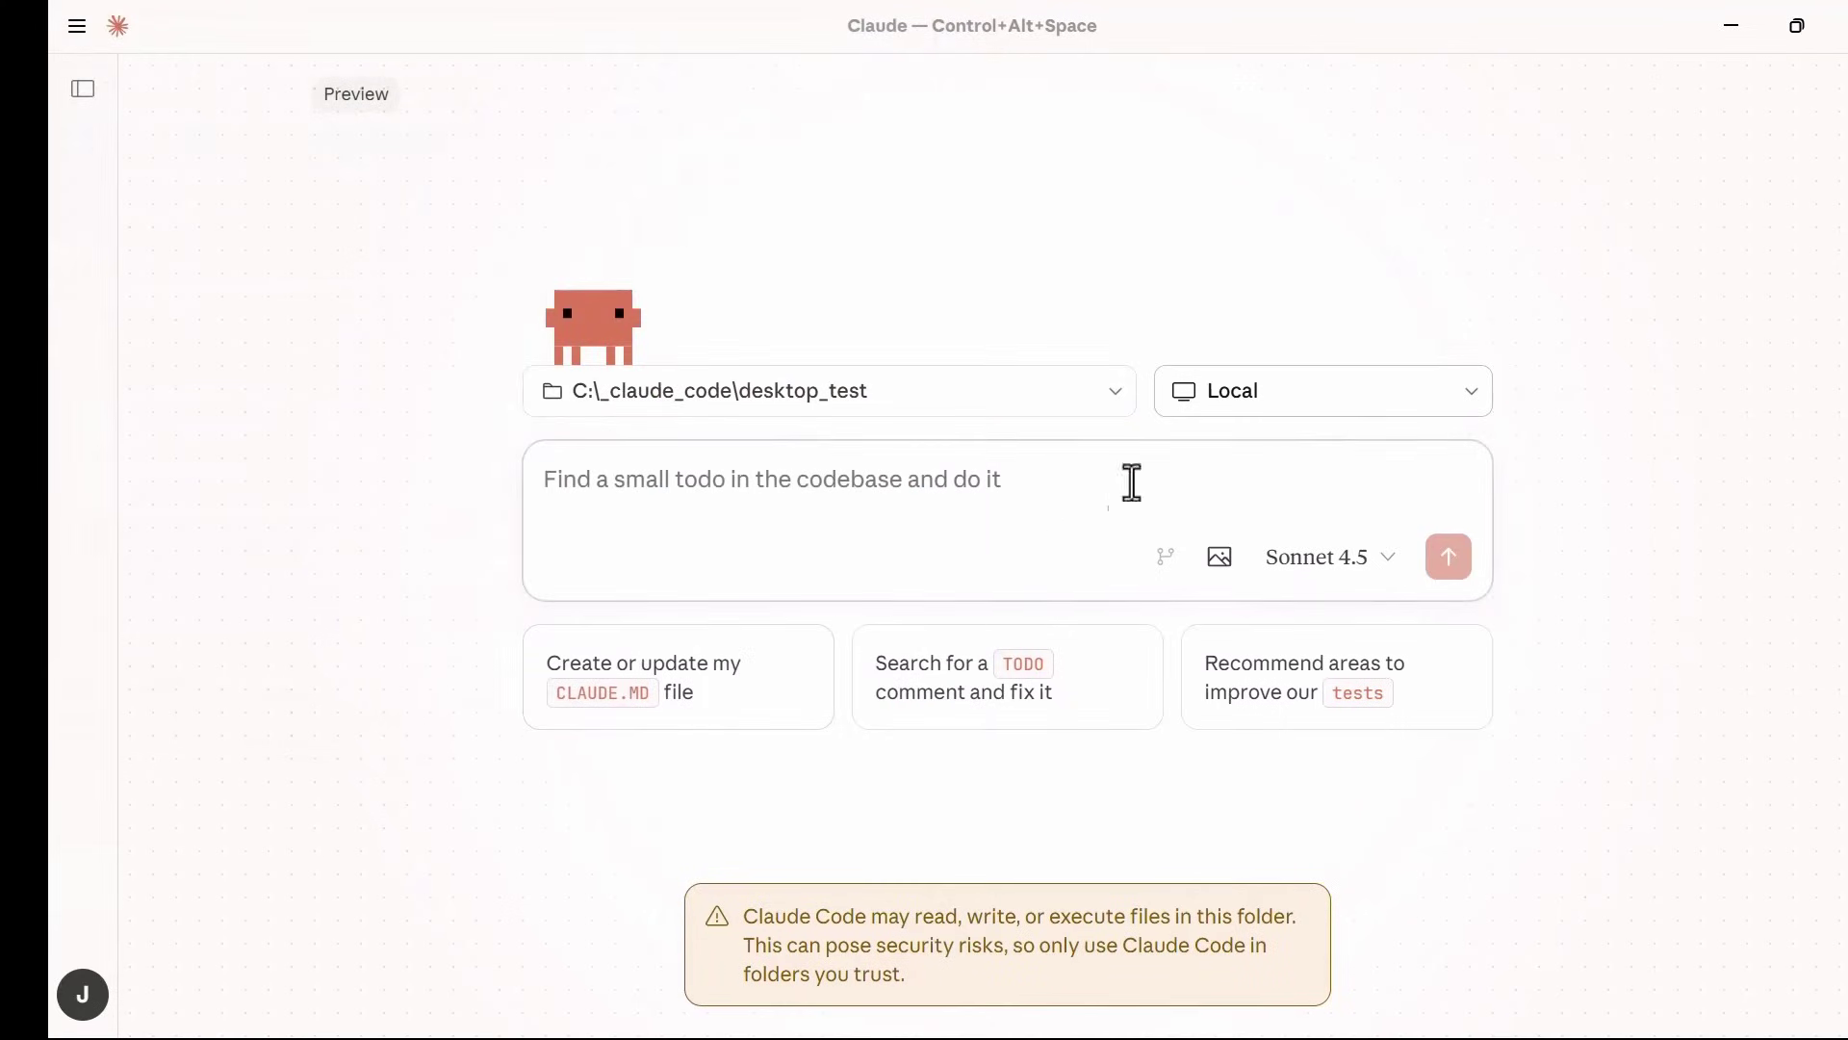
pyautogui.click(1321, 391)
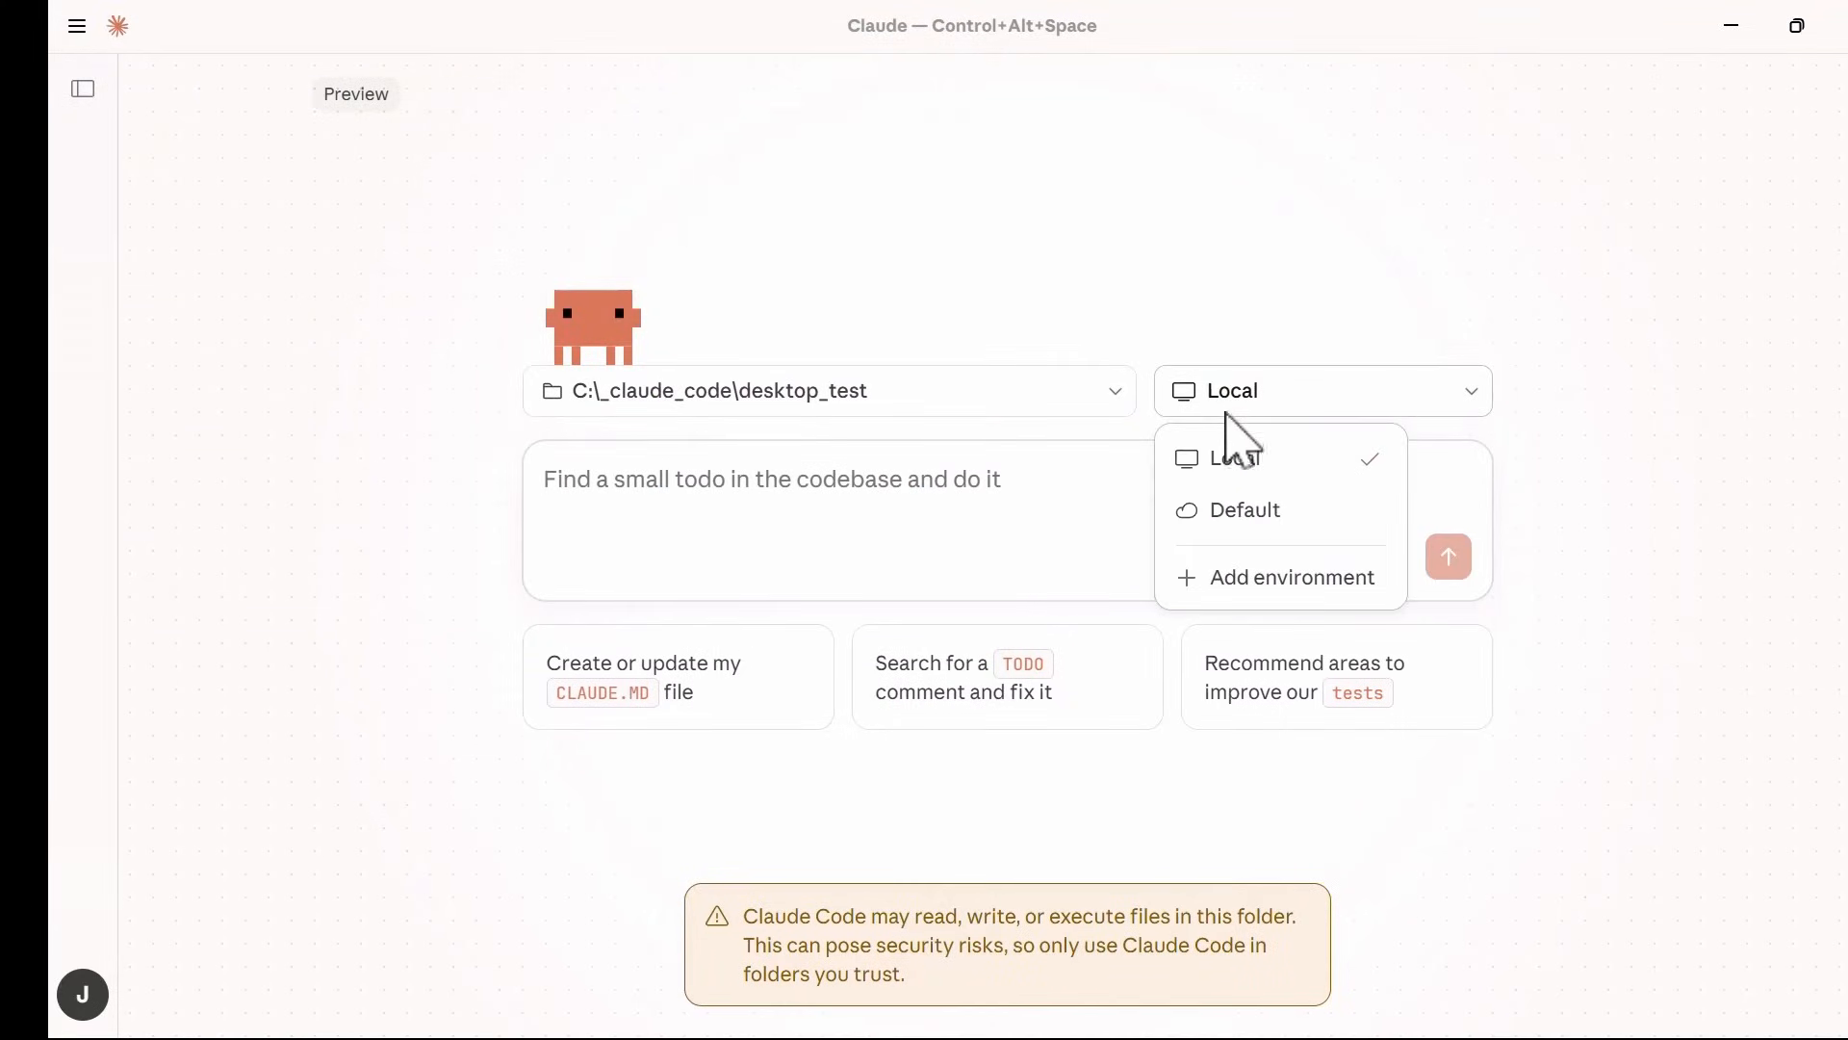
pyautogui.moveTo(1256, 523)
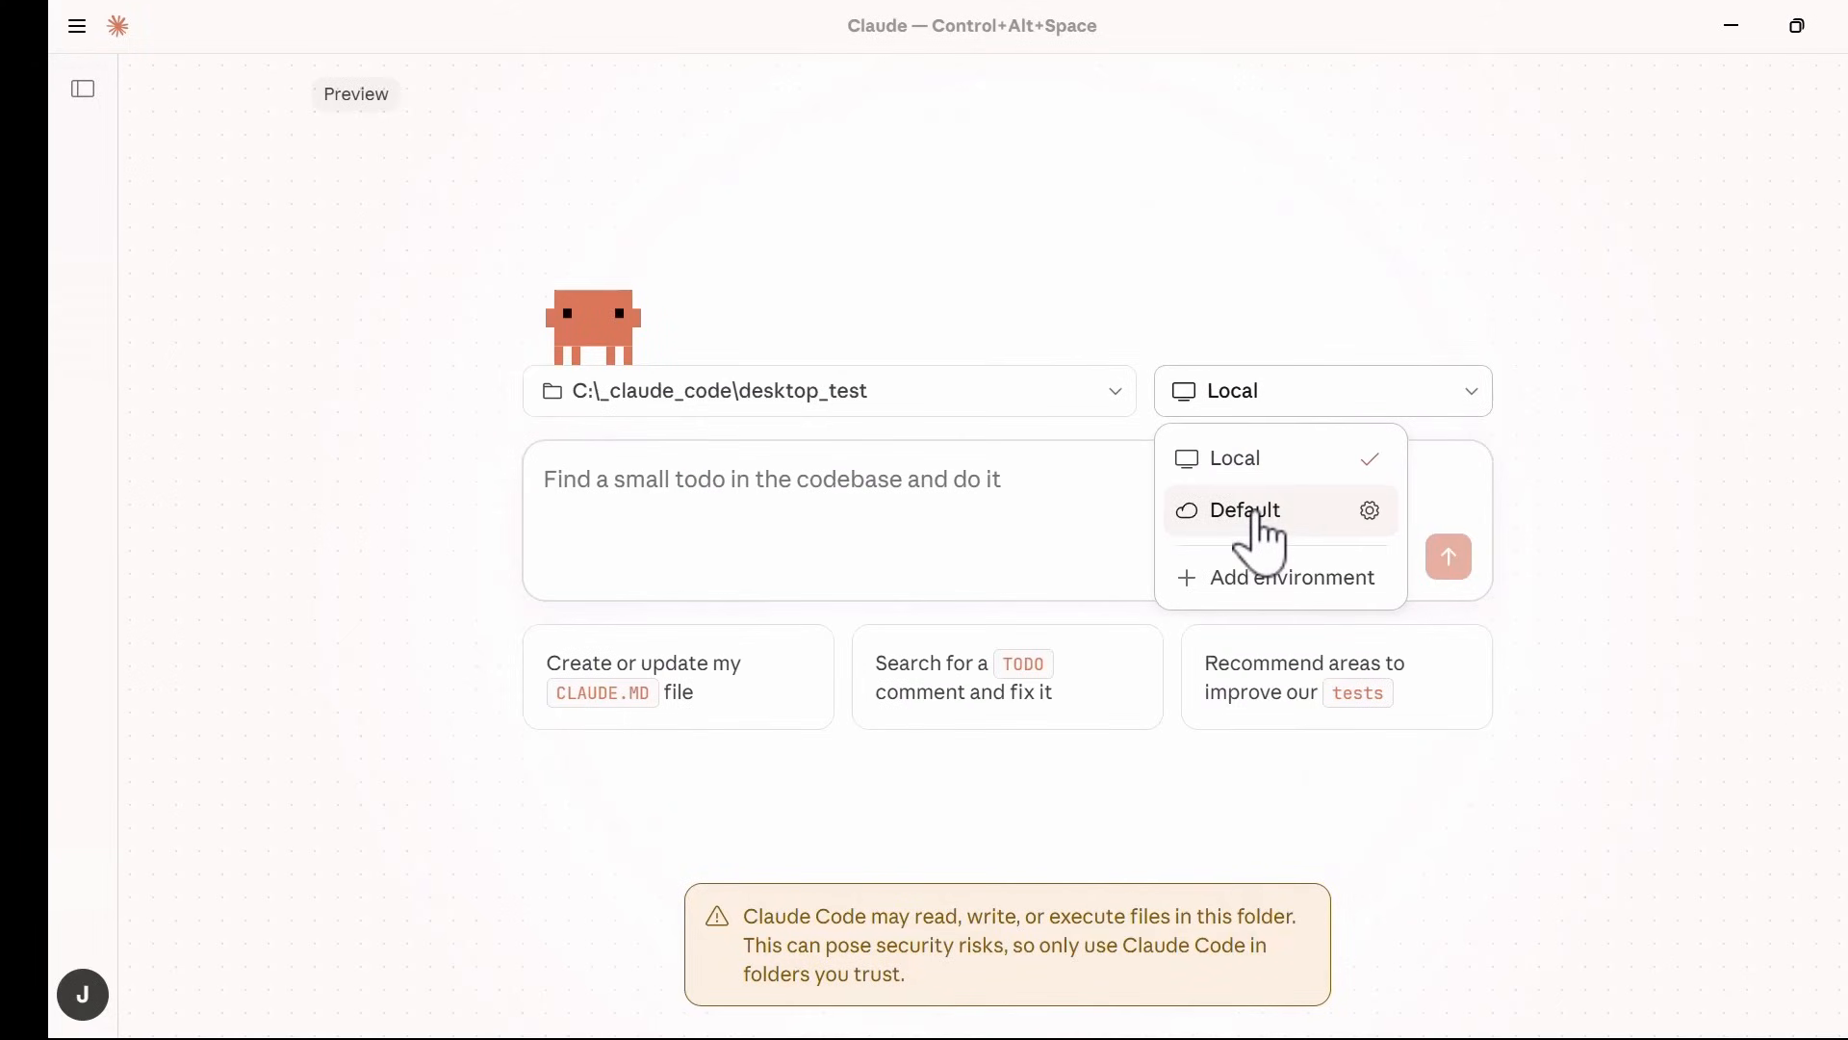
pyautogui.moveTo(1344, 556)
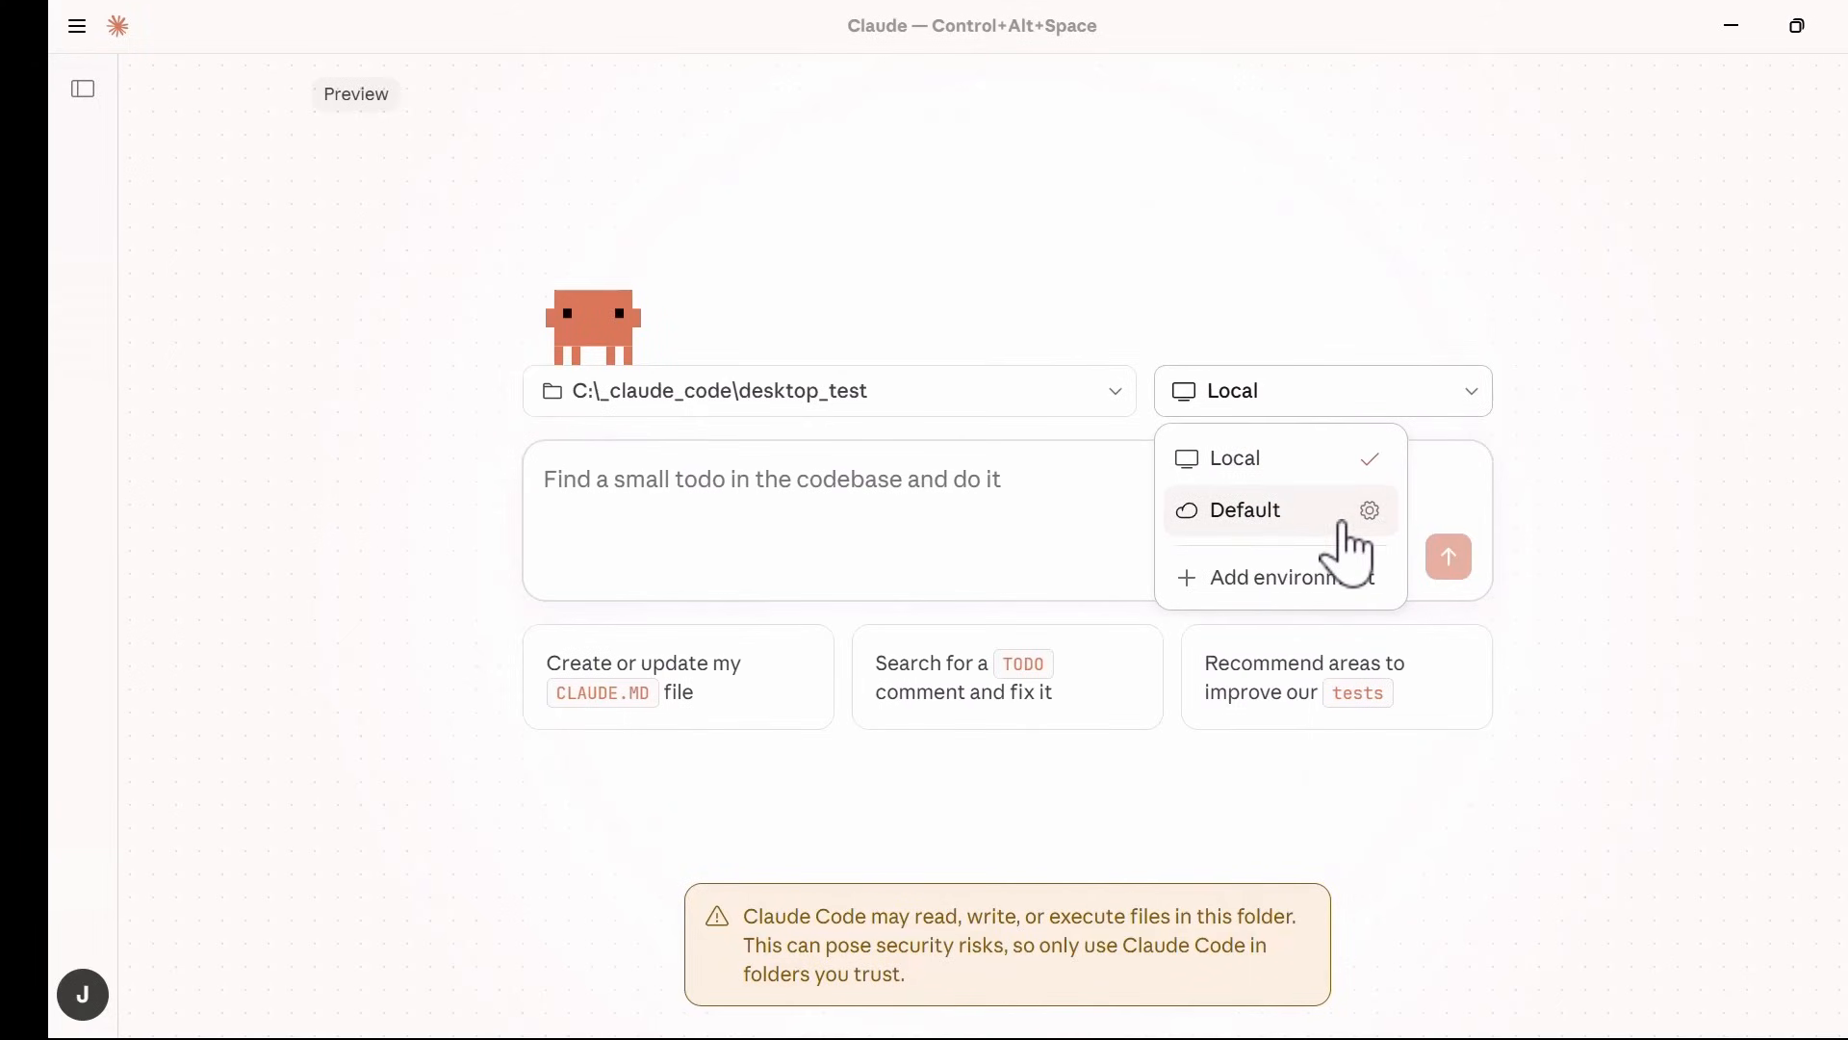
pyautogui.click(1371, 510)
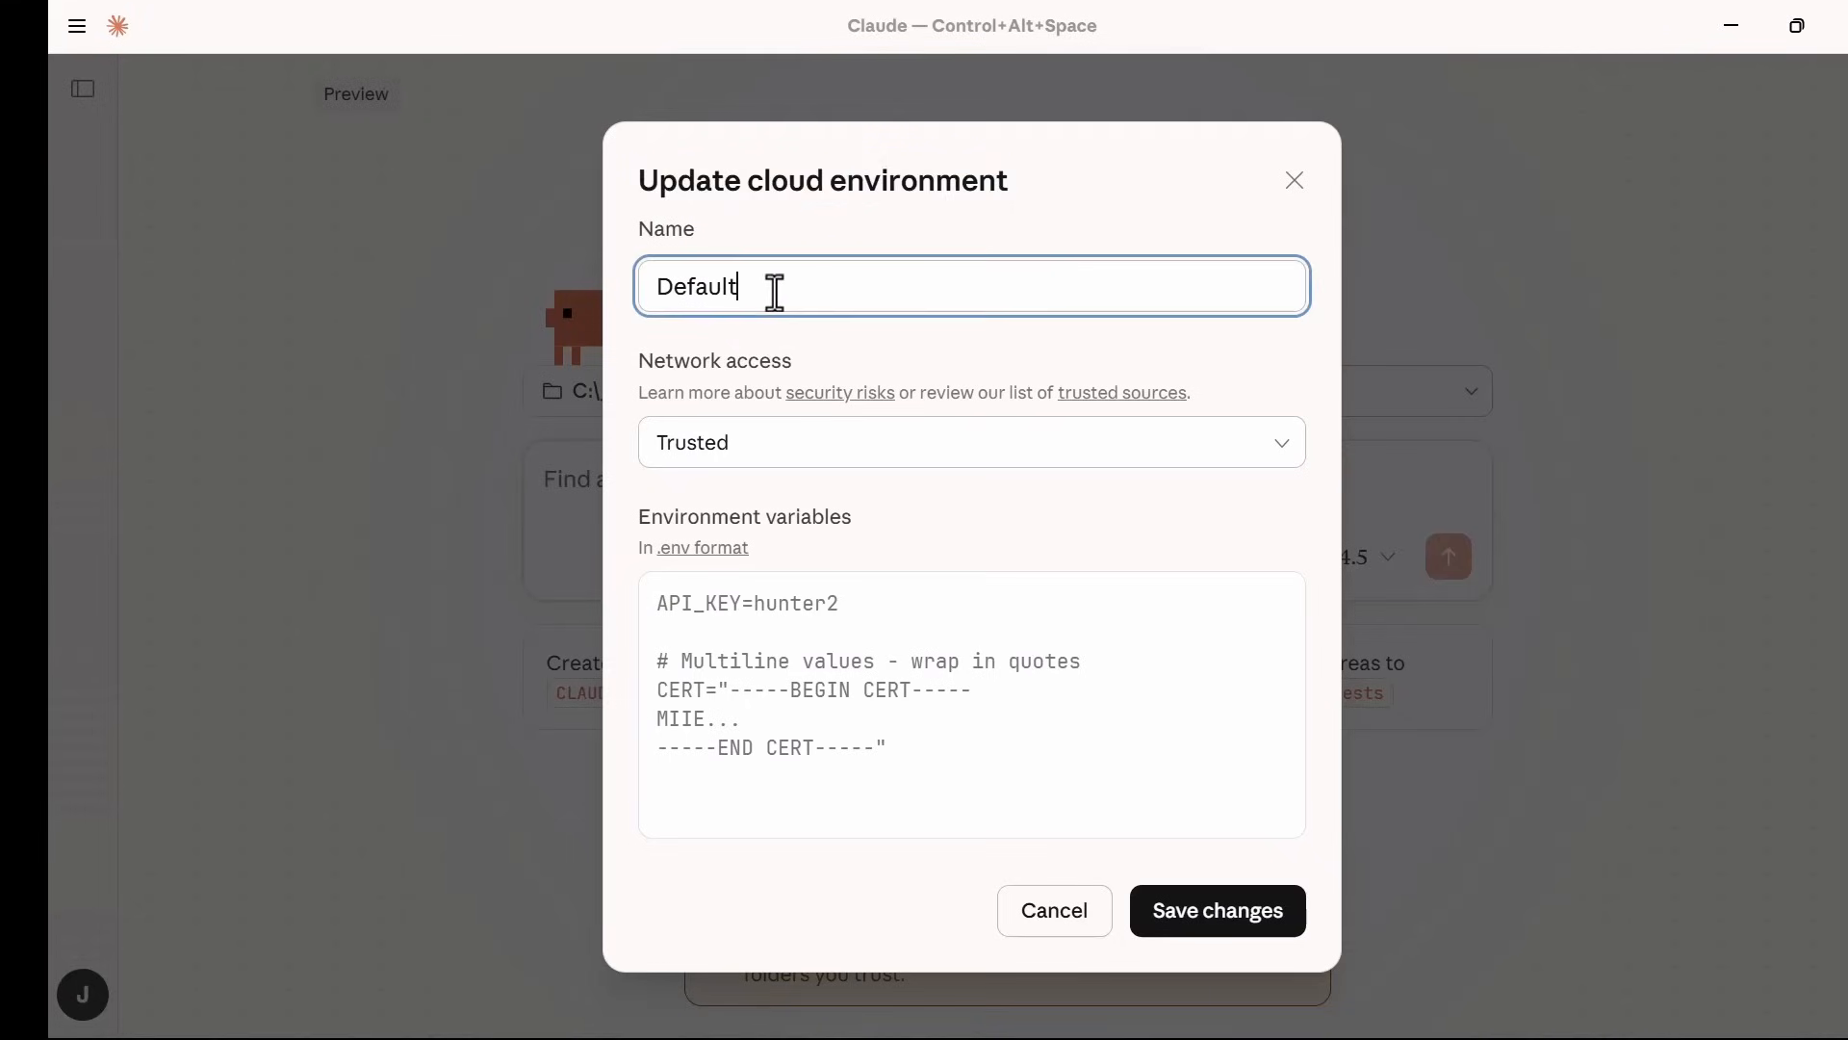
pyautogui.click(971, 442)
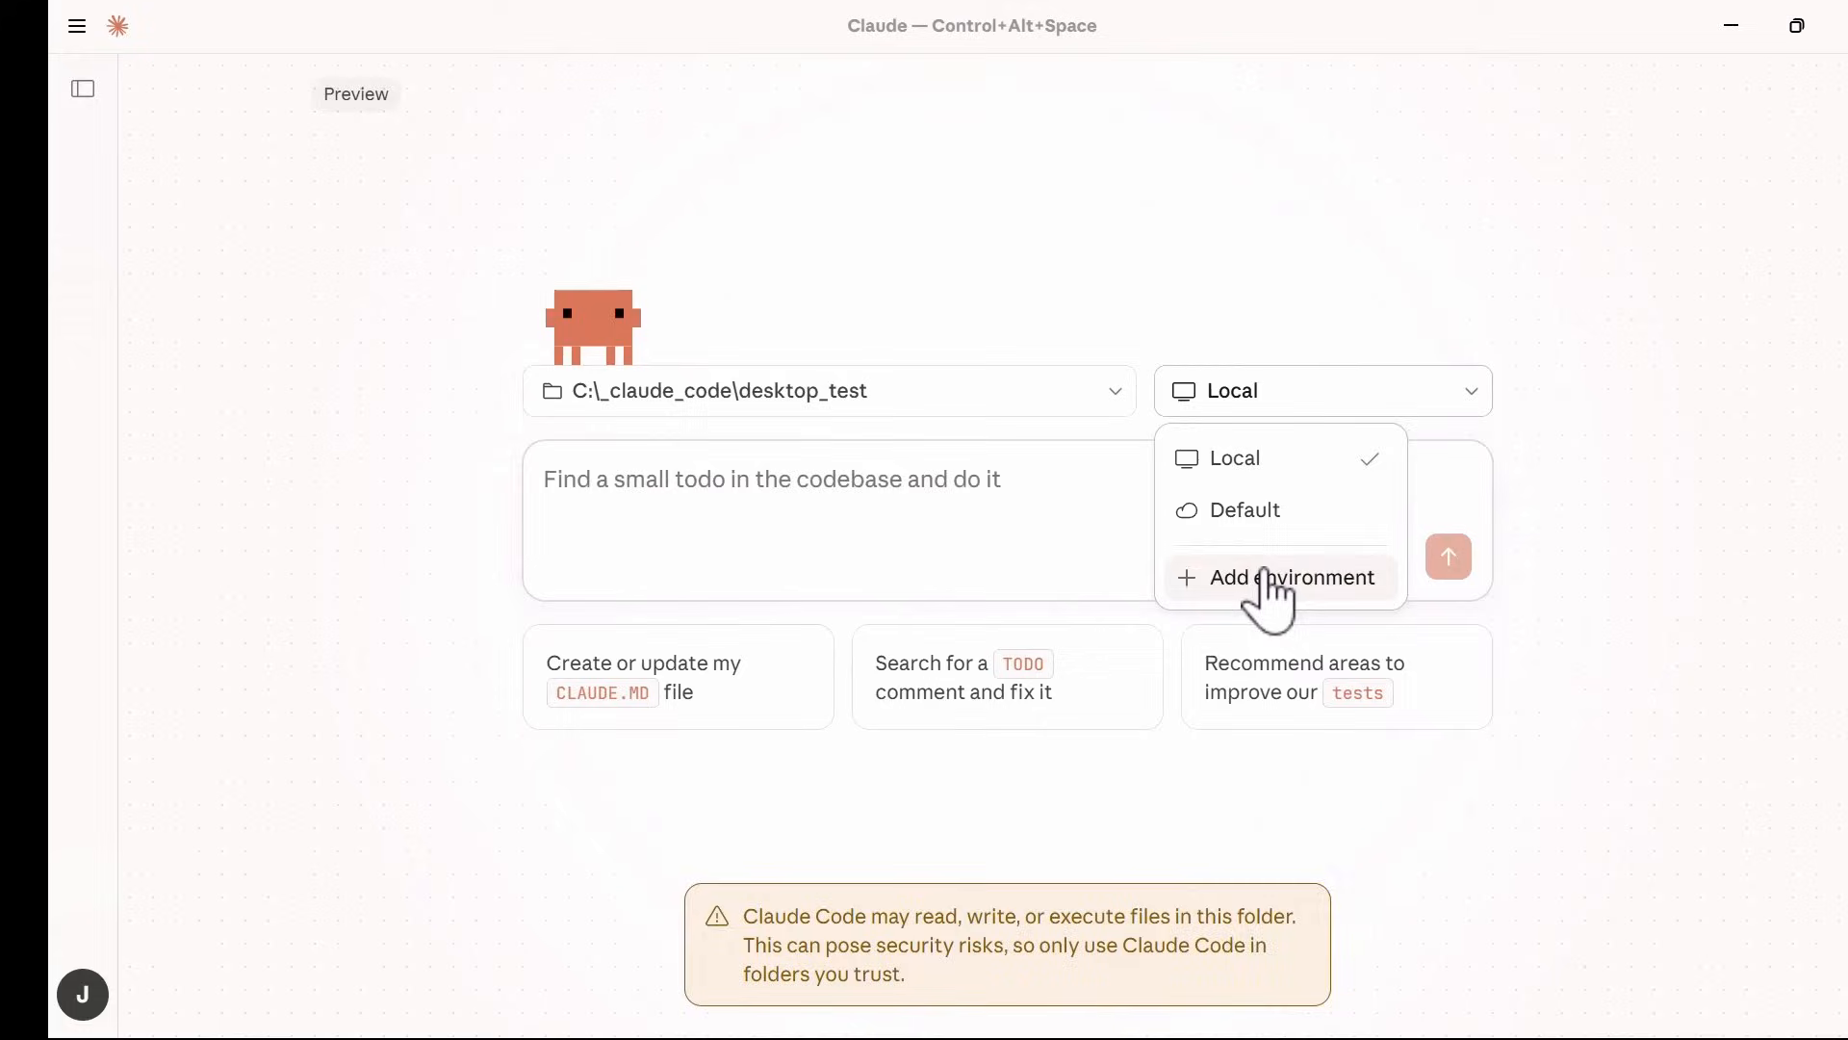
pyautogui.click(1293, 577)
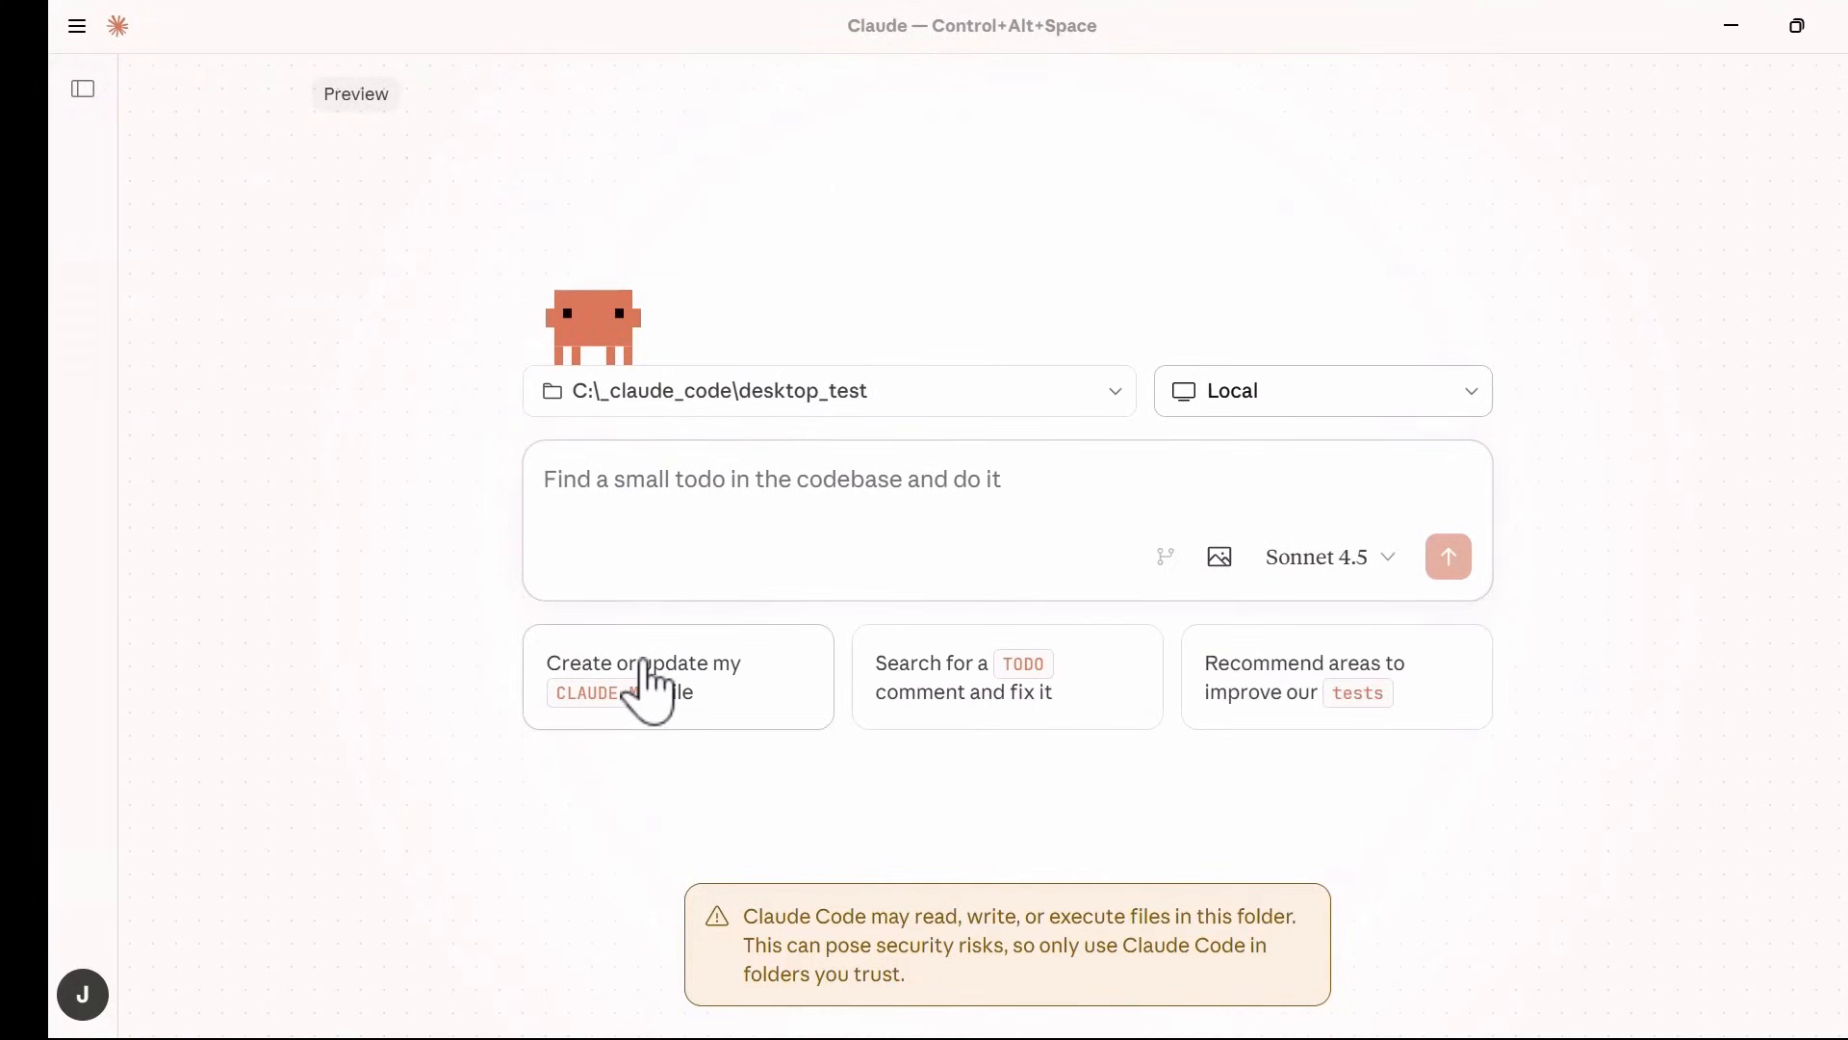
pyautogui.moveTo(902, 731)
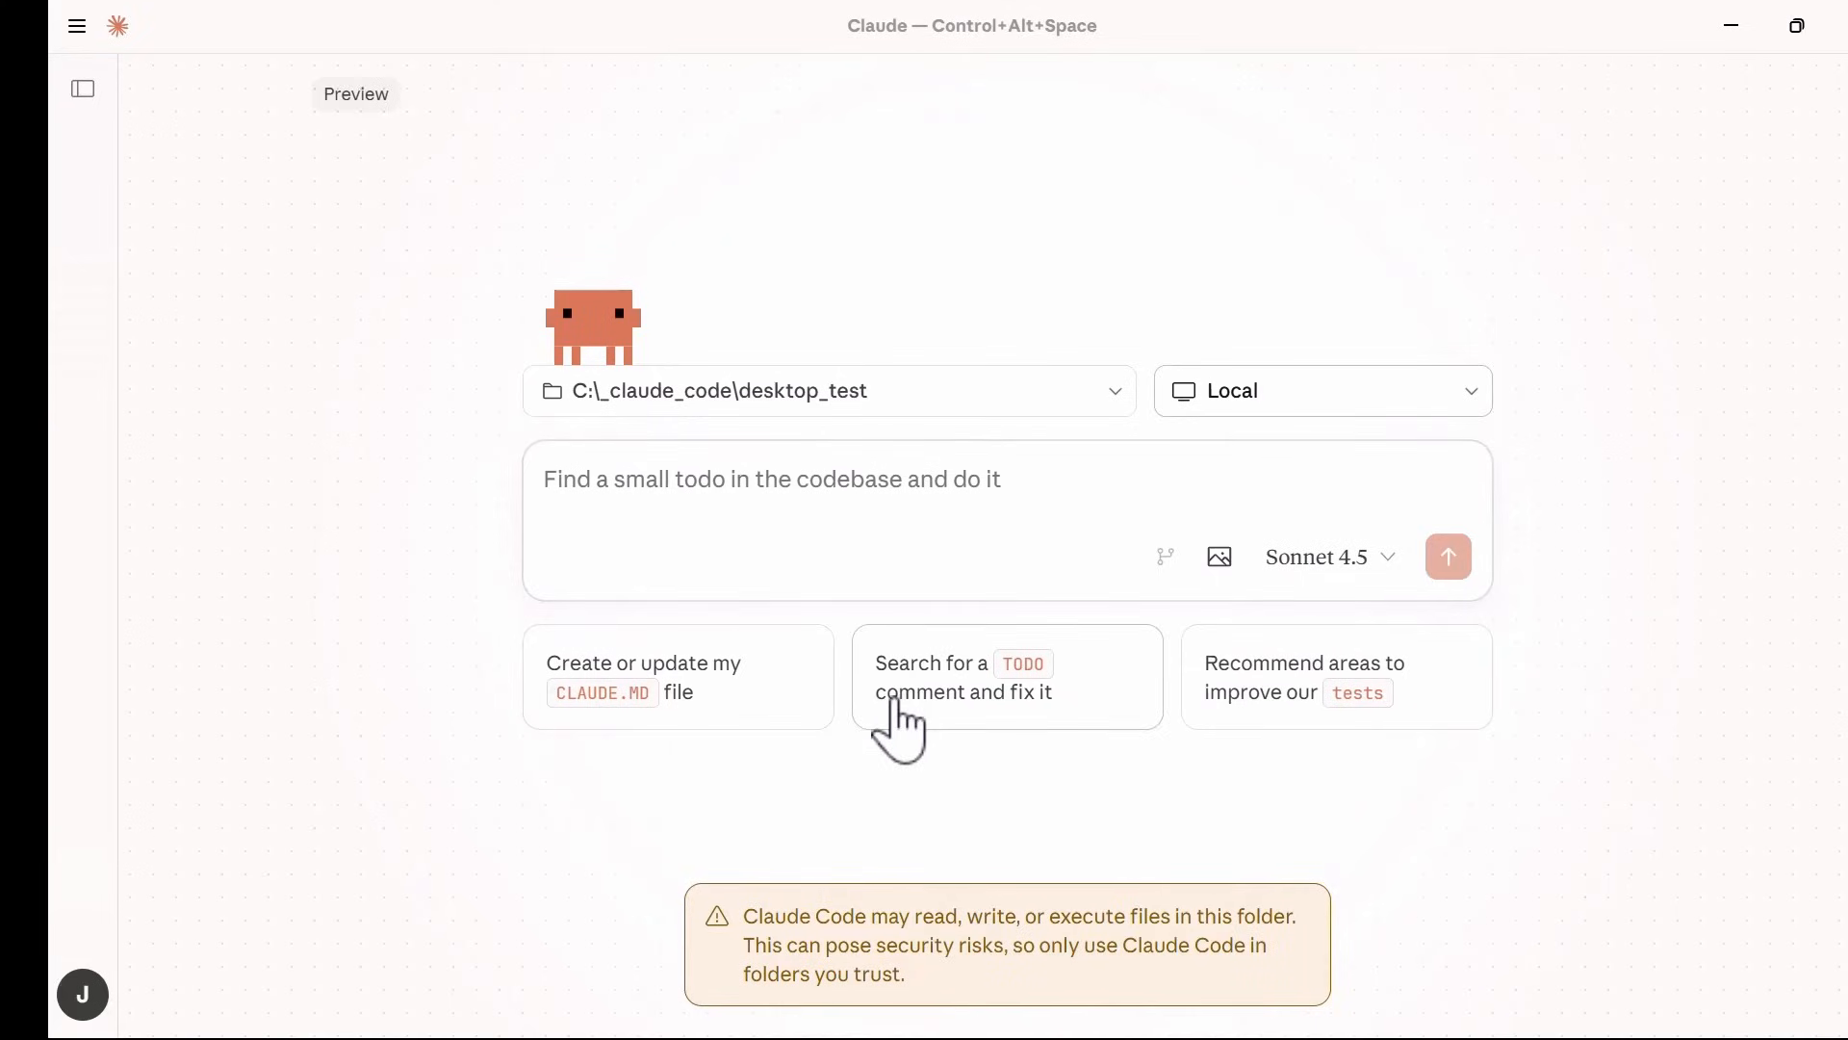
pyautogui.moveTo(1040, 700)
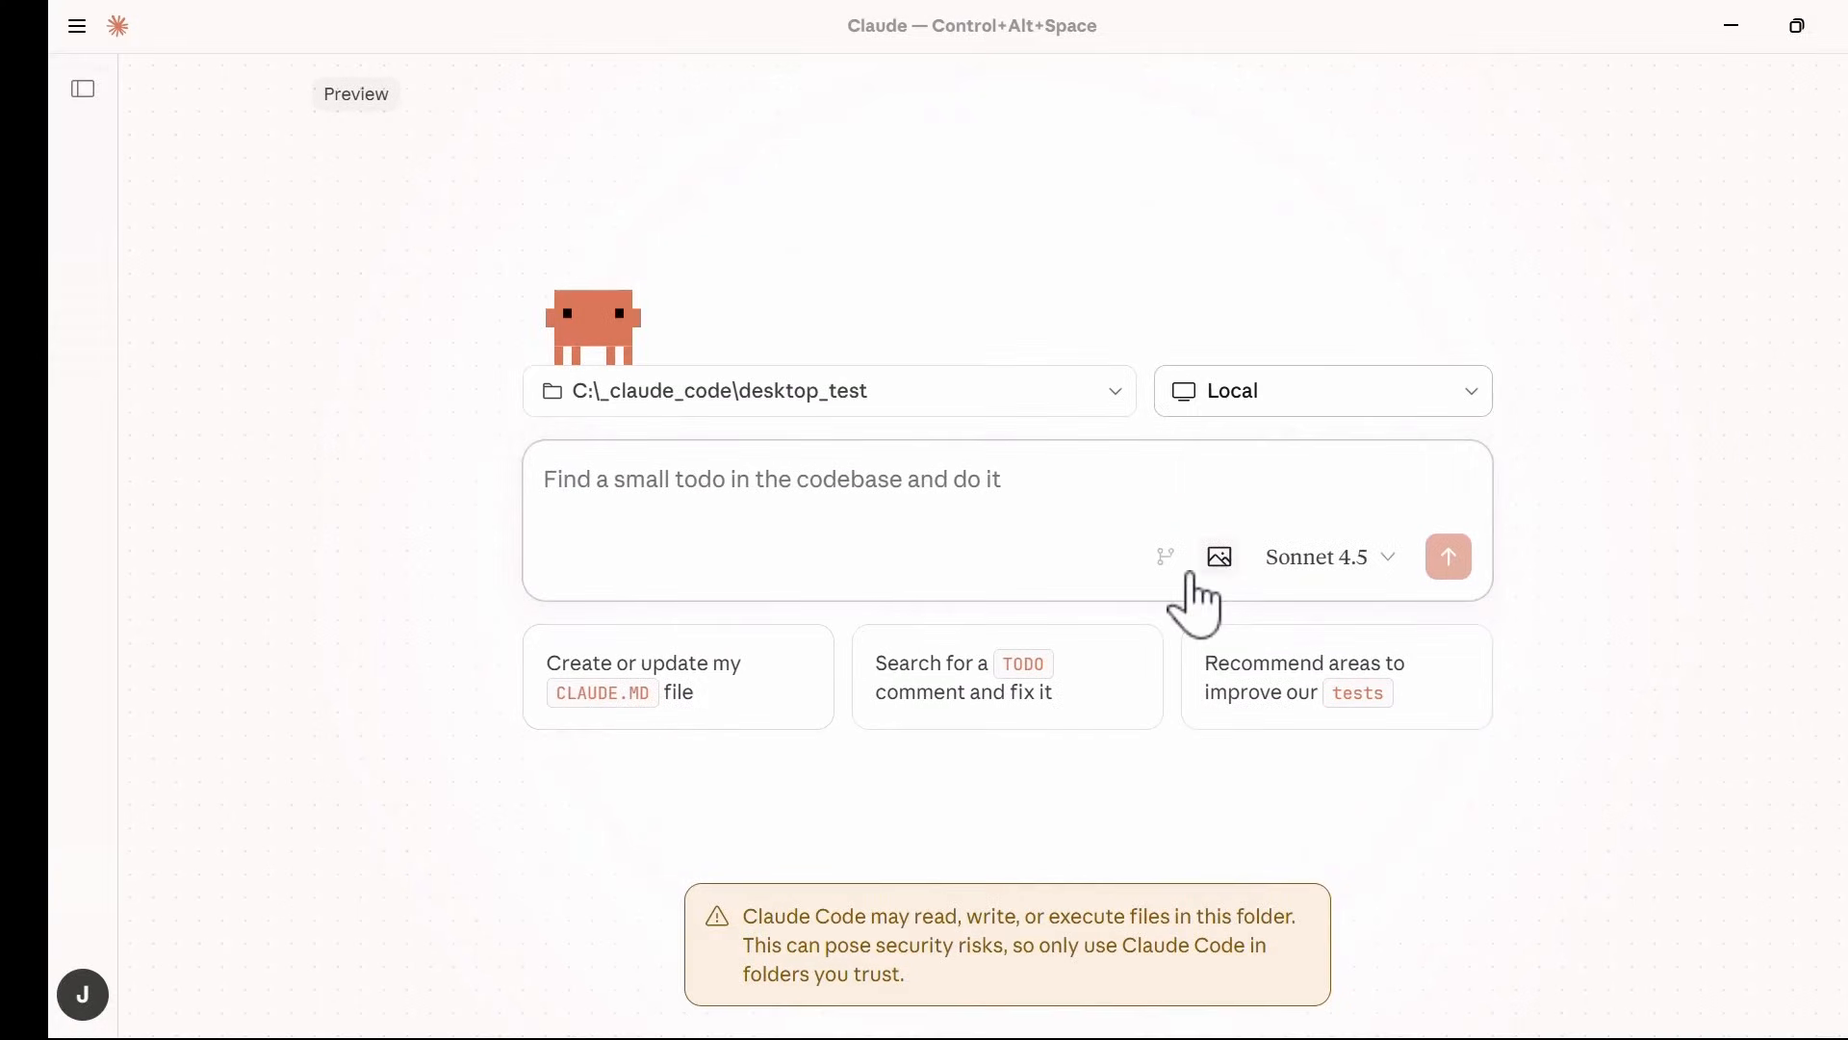
# Send the 'Create or update my CLAUDE.MD file' suggestion with Sonnet 4.5 and trust the desktop_test workspace.
pyautogui.click(678, 676)
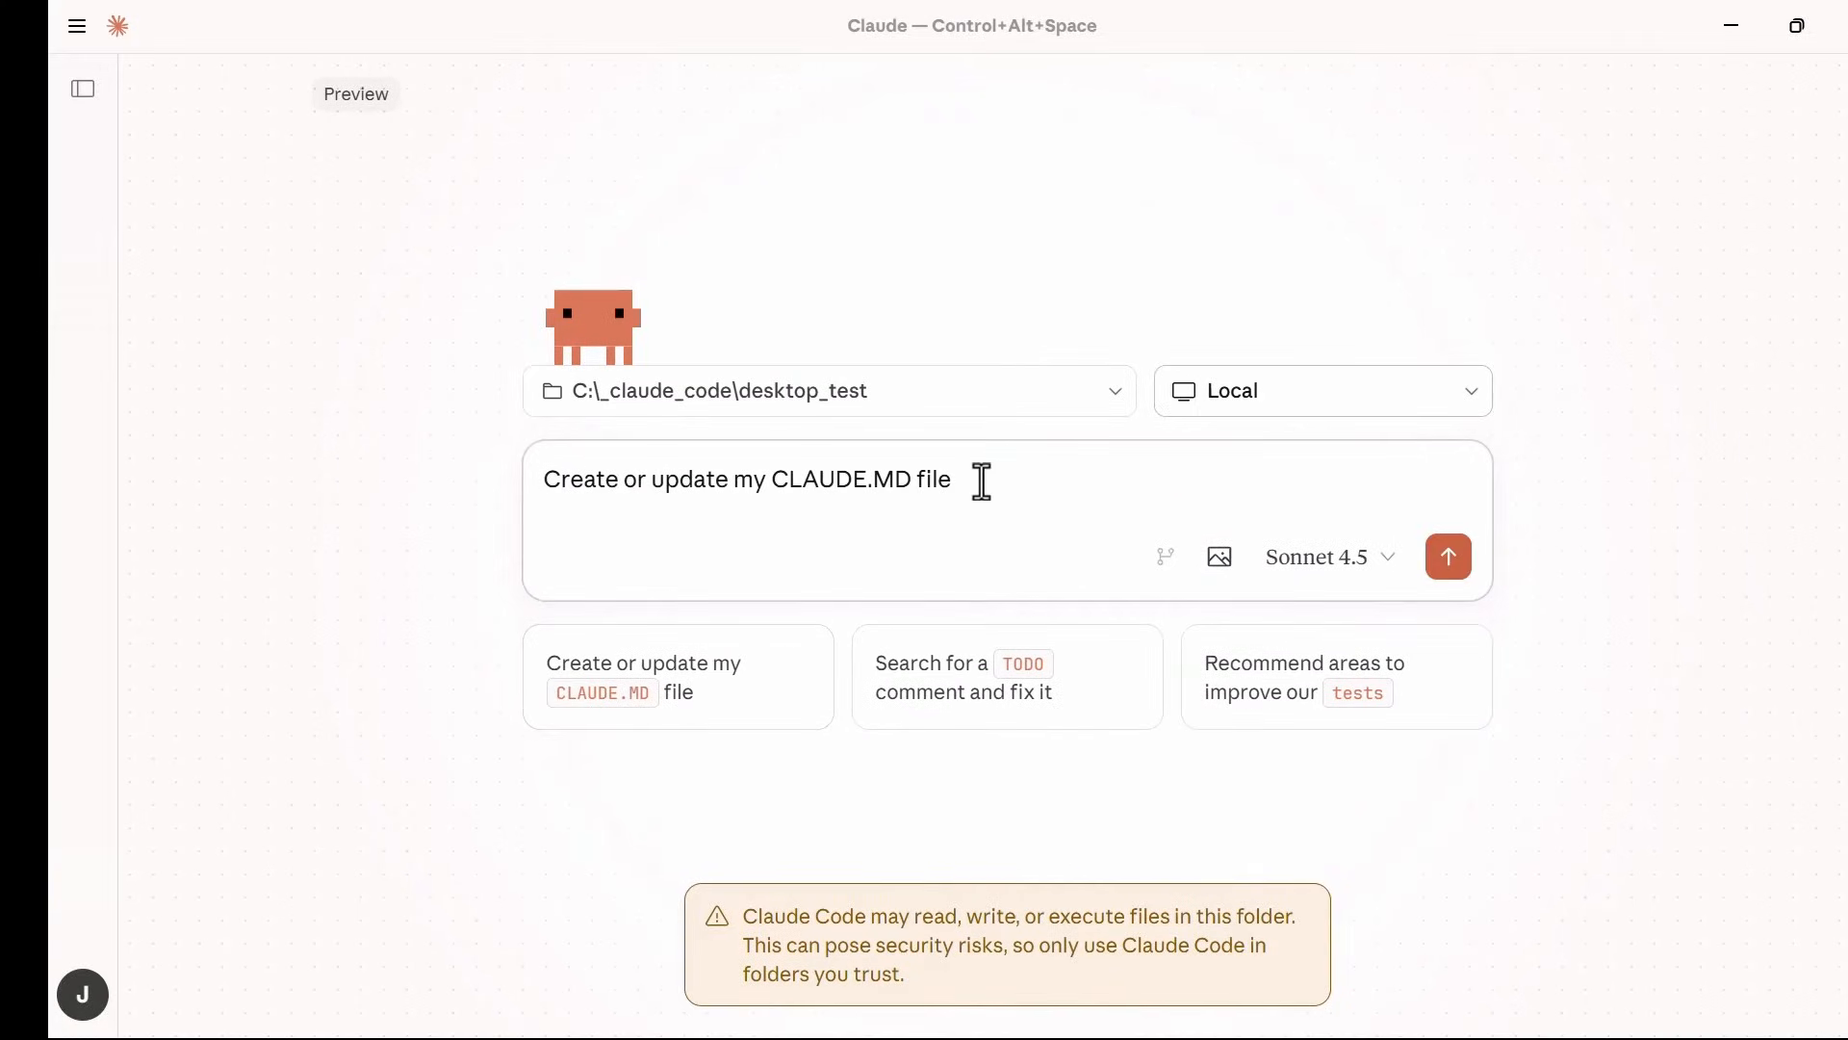
pyautogui.click(1325, 556)
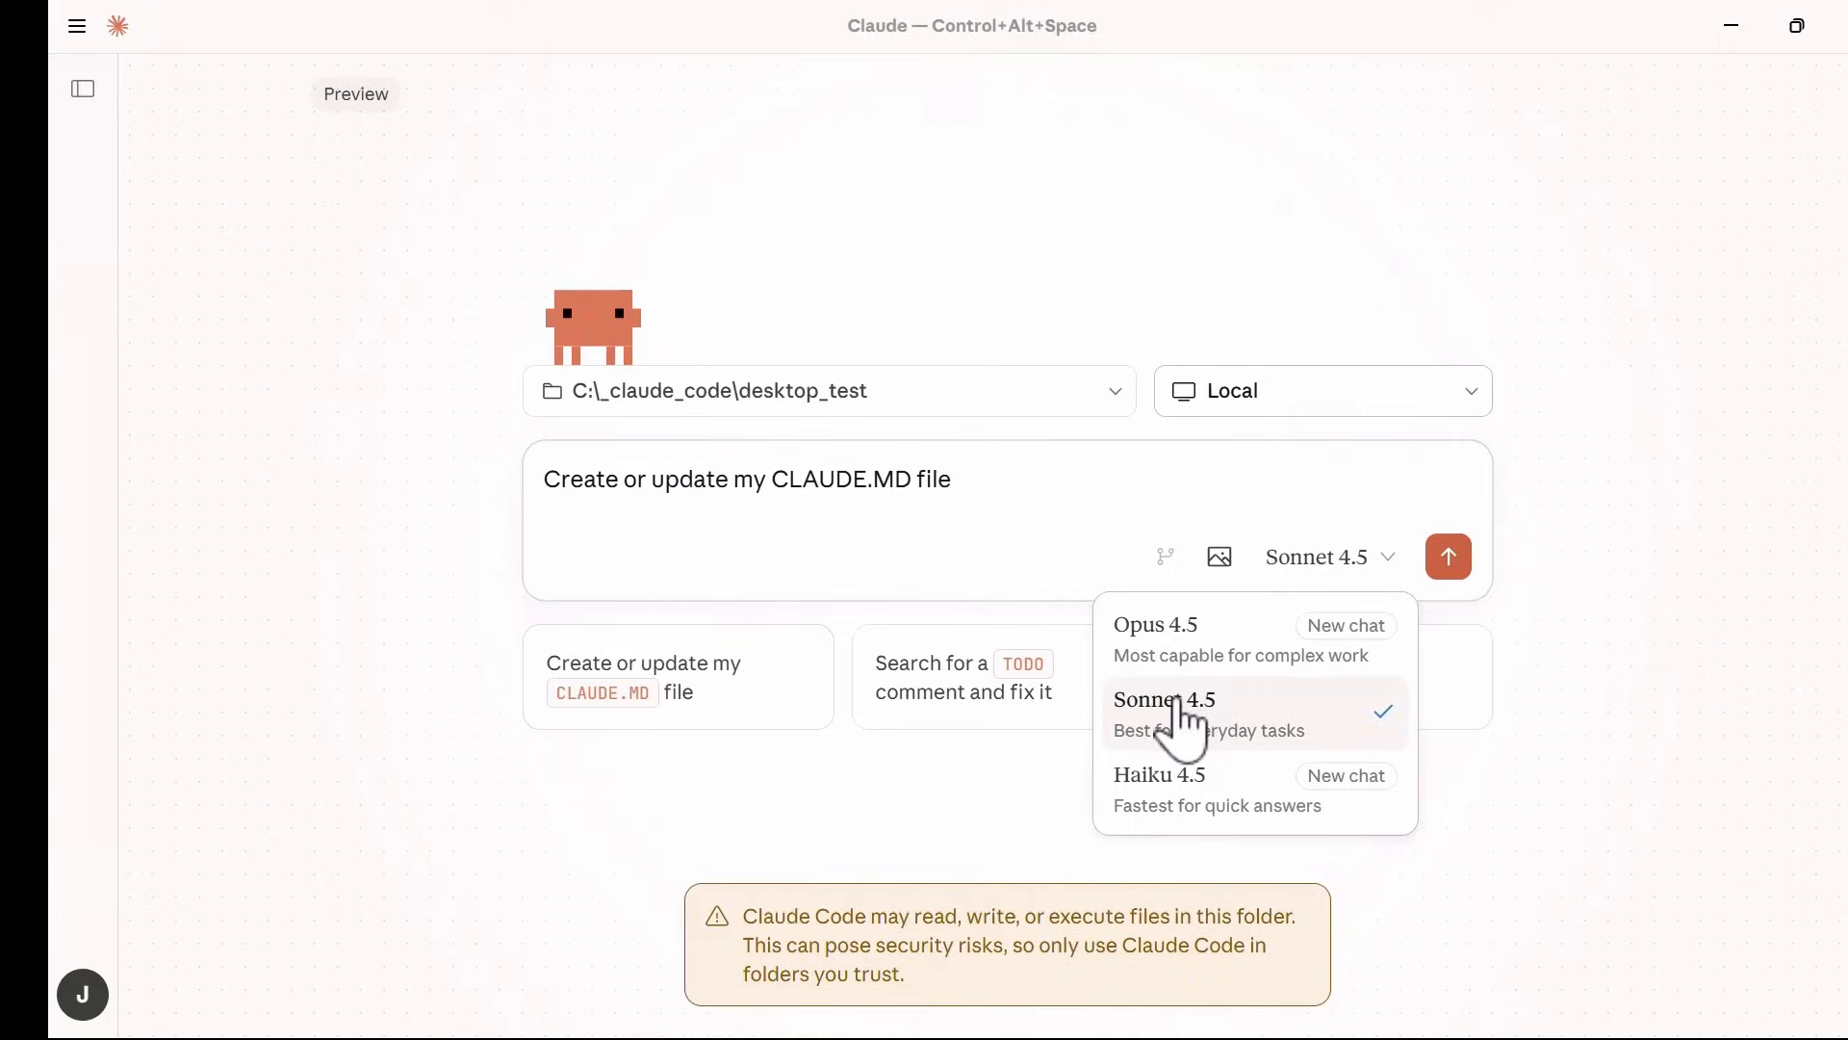
pyautogui.click(1448, 556)
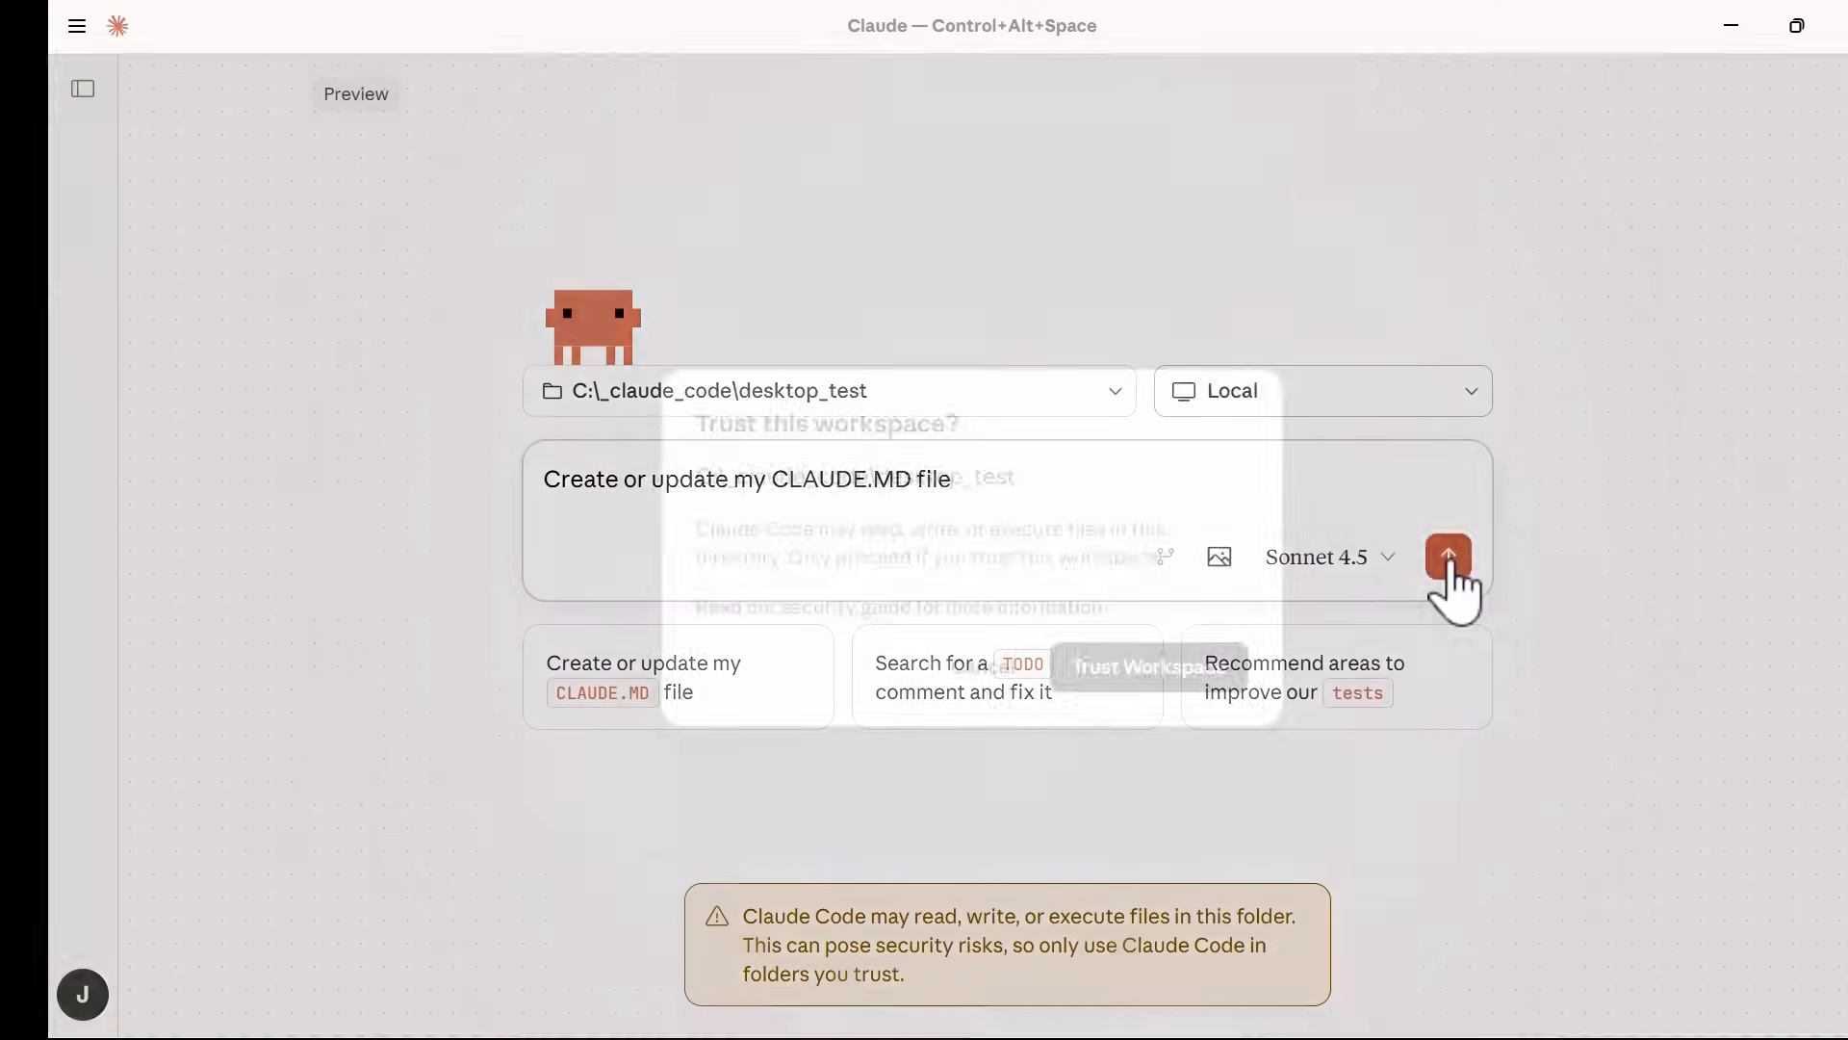
pyautogui.click(1448, 557)
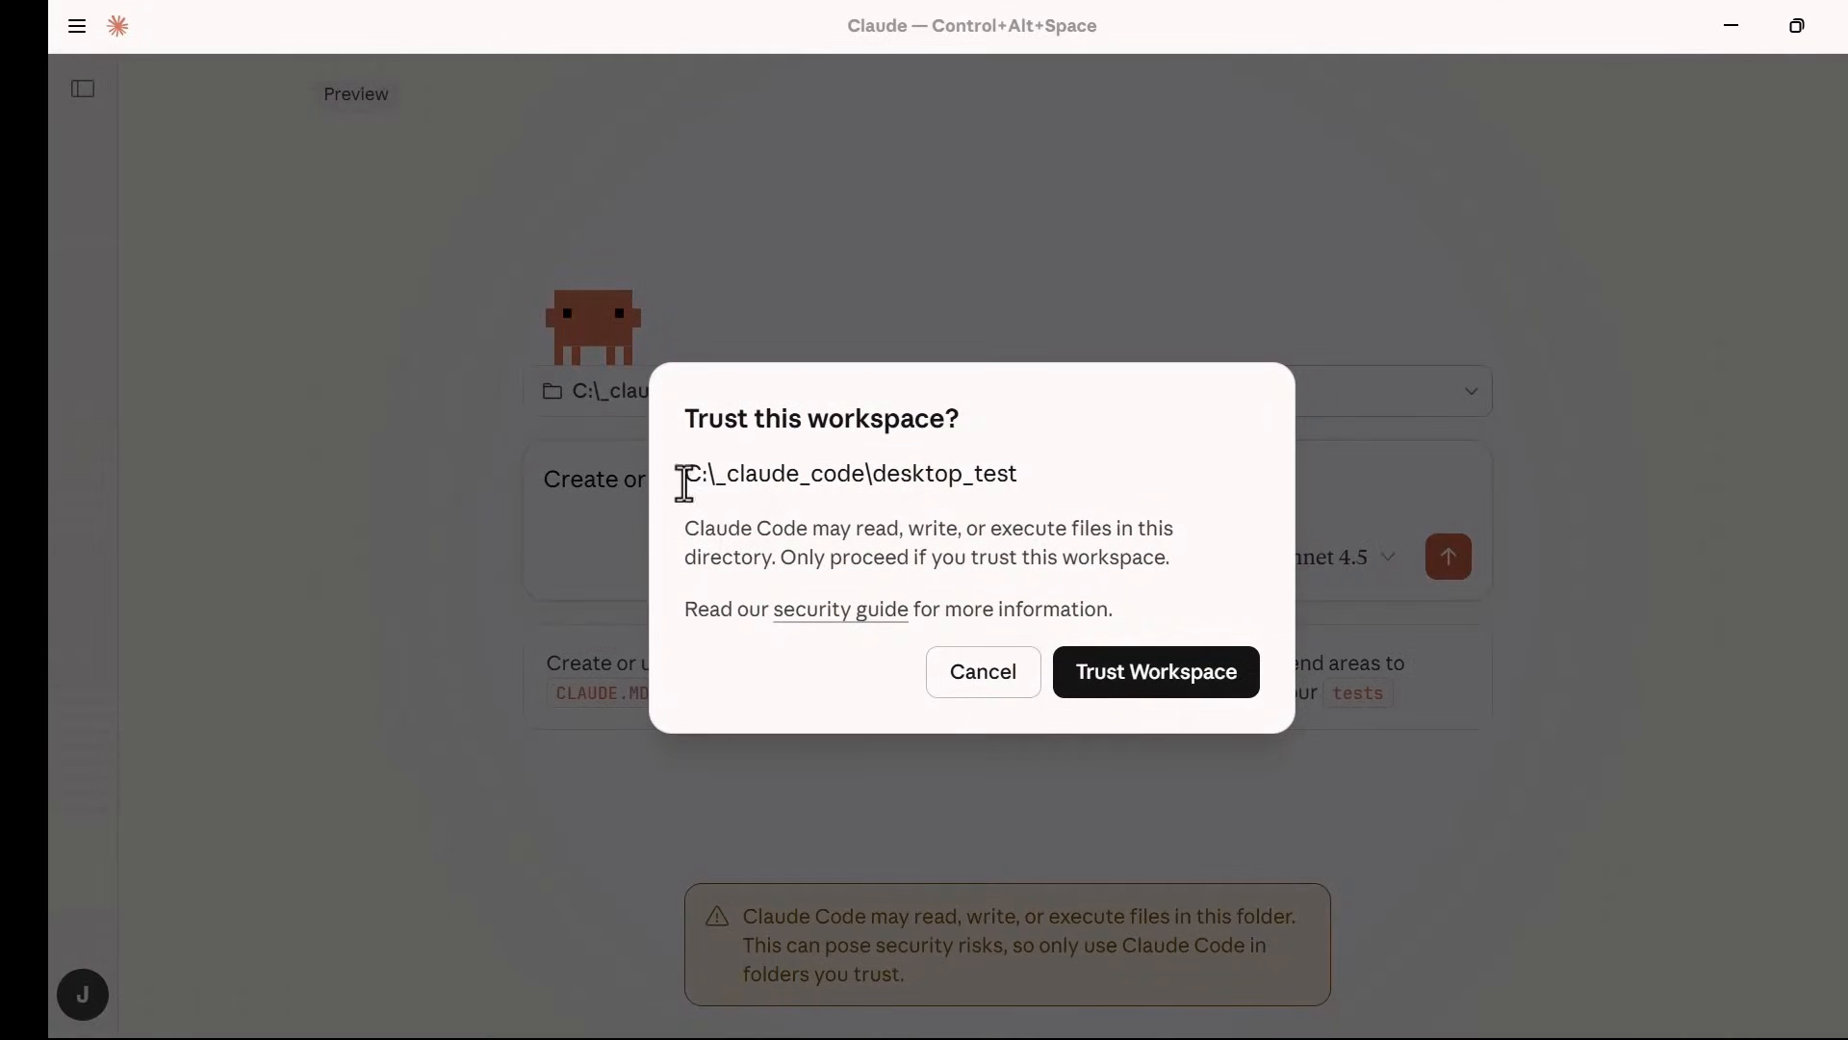
pyautogui.doubleClick(820, 418)
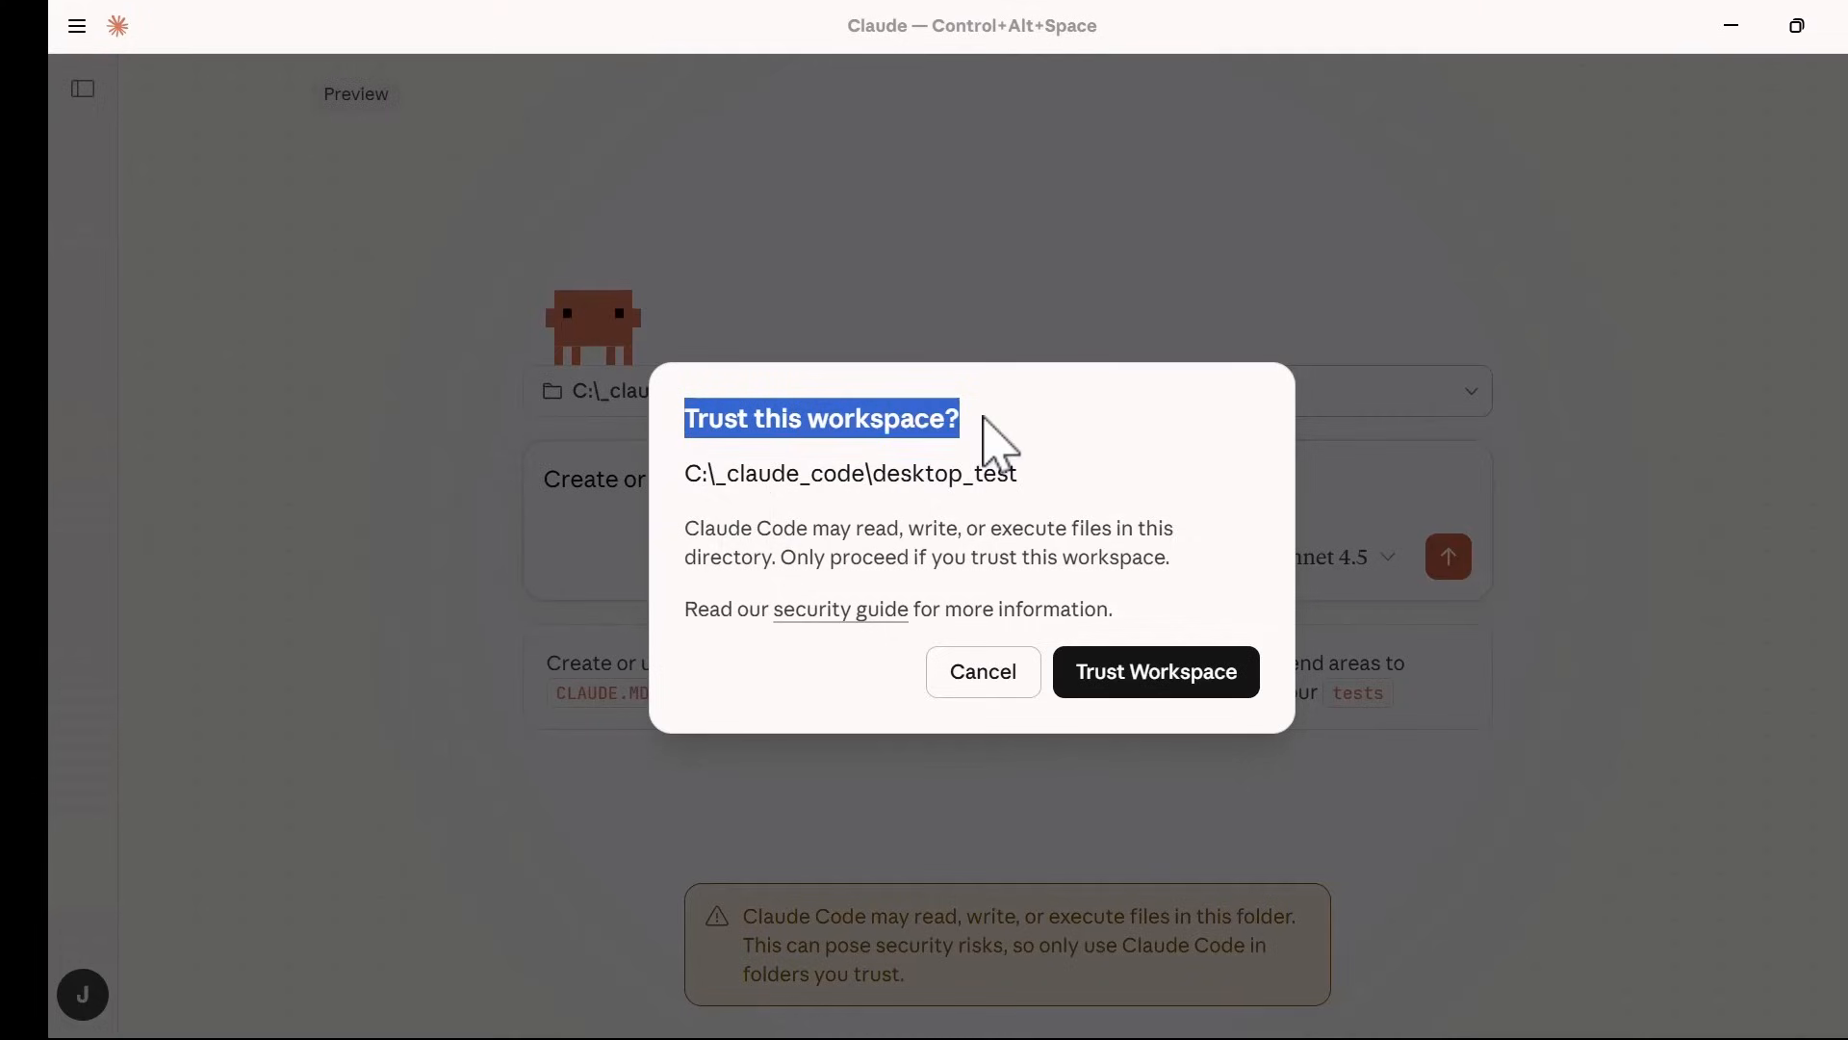
pyautogui.moveTo(803, 620)
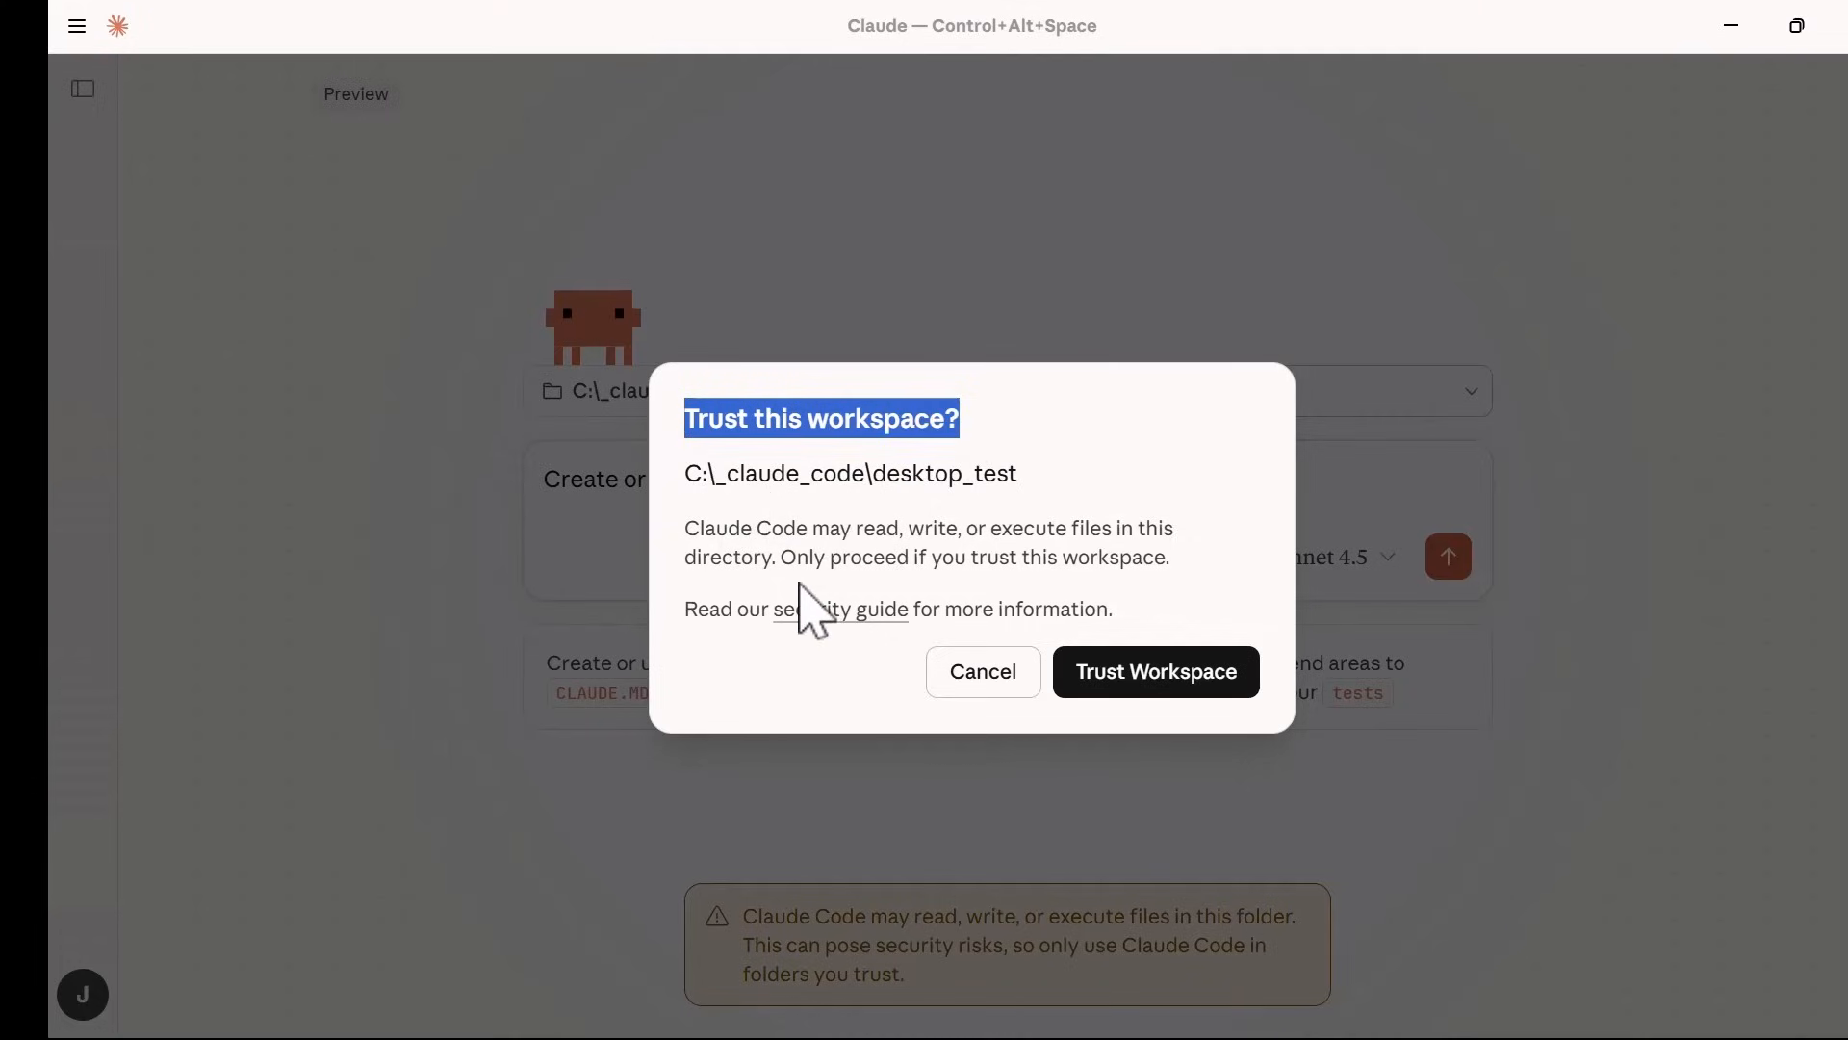
pyautogui.click(1155, 670)
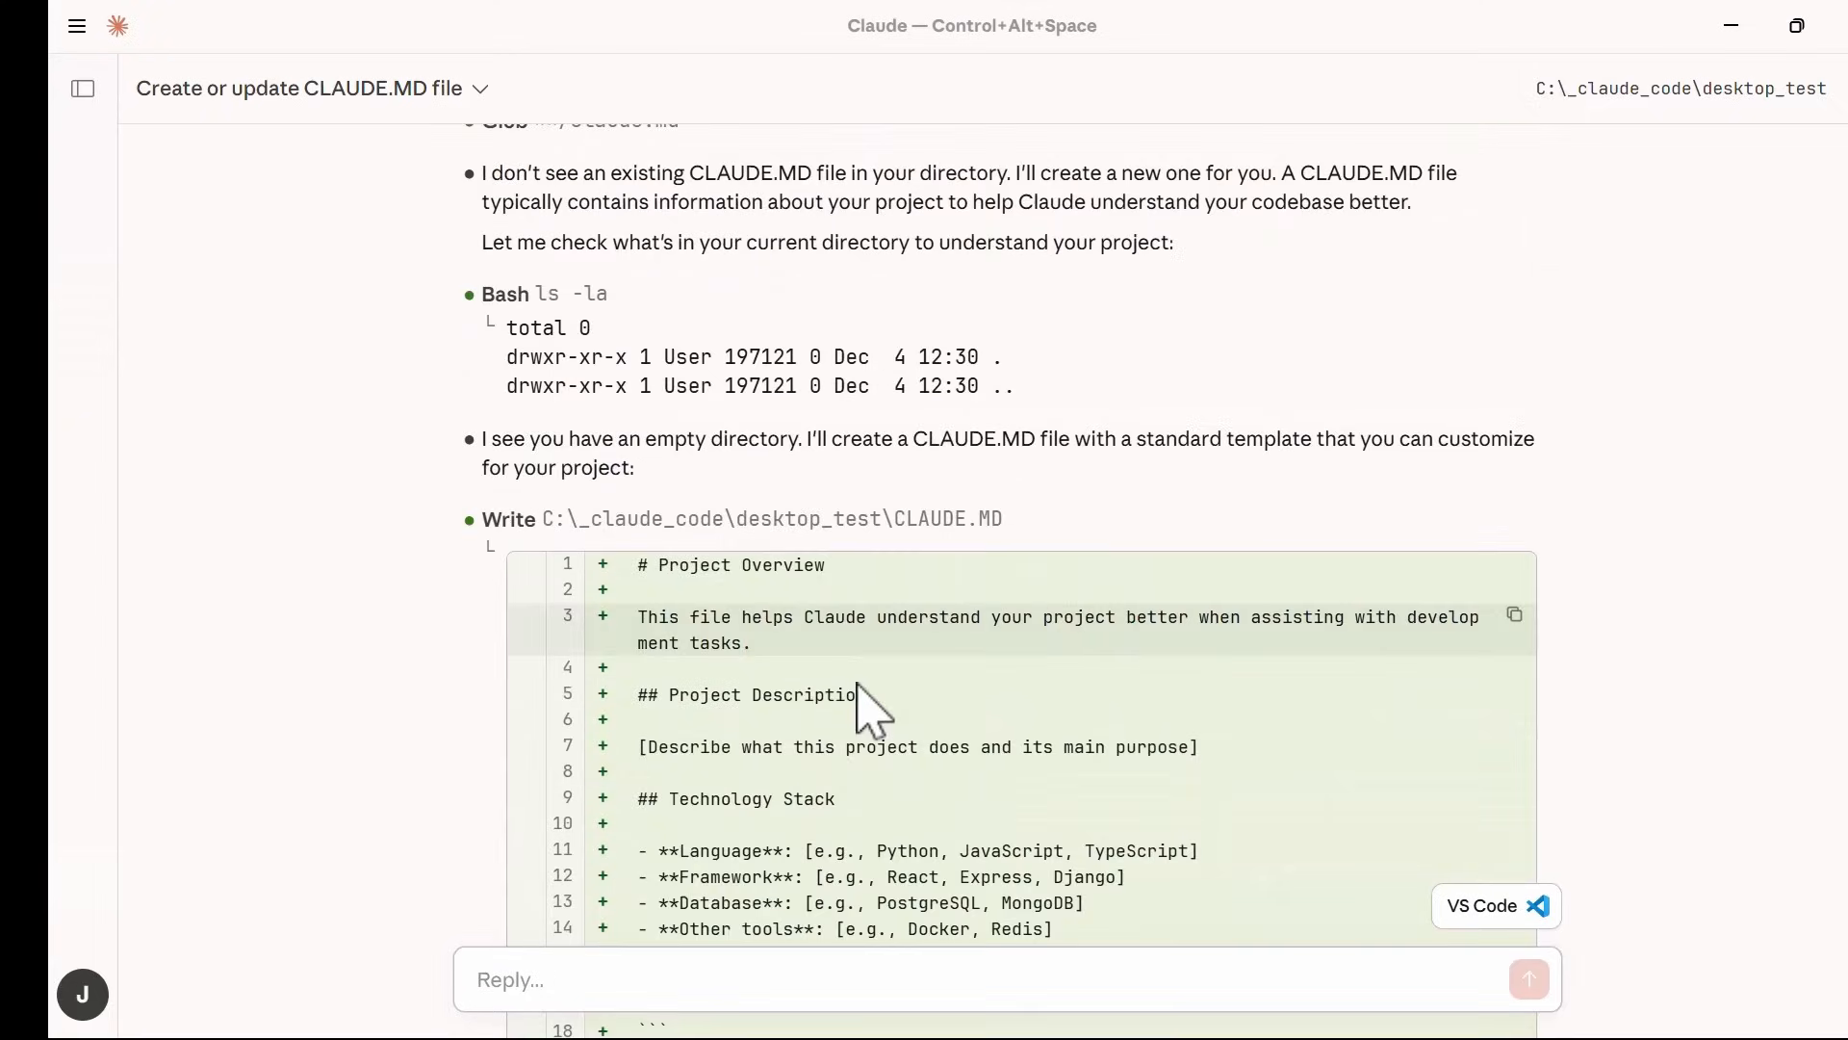
# Request opening desktop_test in VS Code and allow local paths without asking again.
pyautogui.scroll(-3)
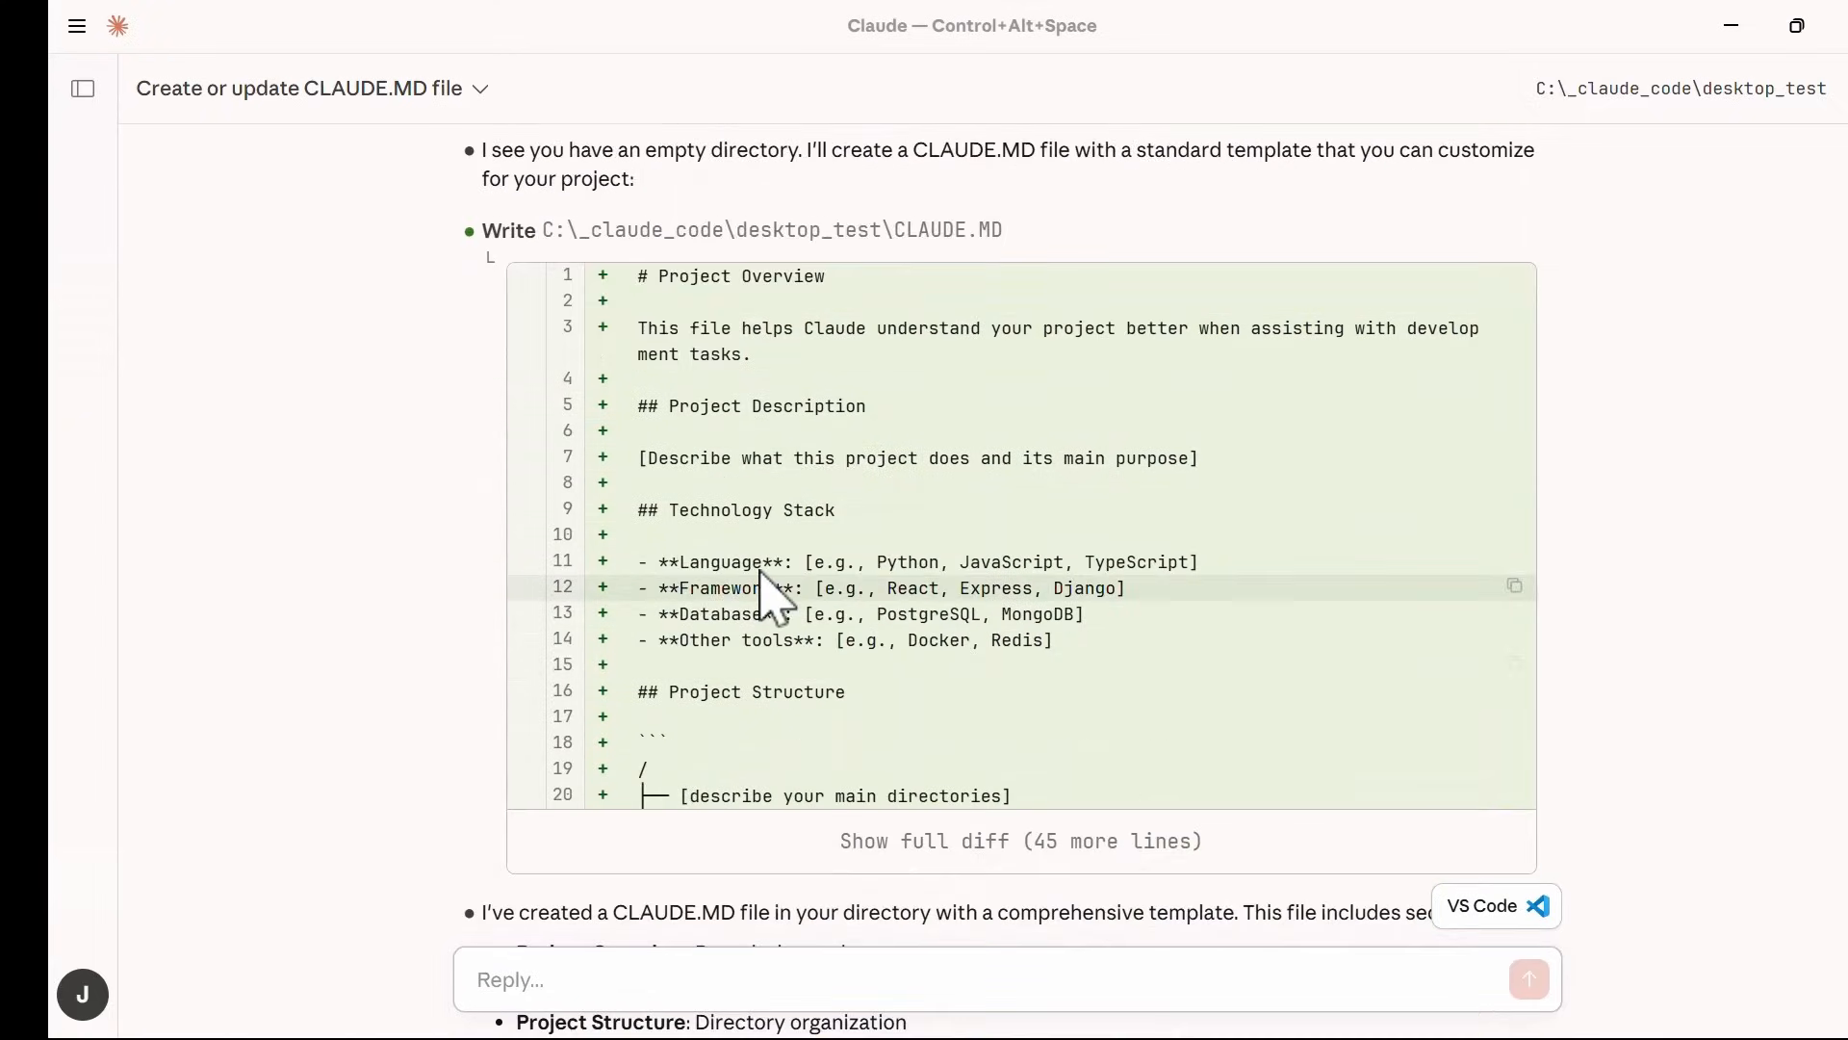
pyautogui.scroll(-3)
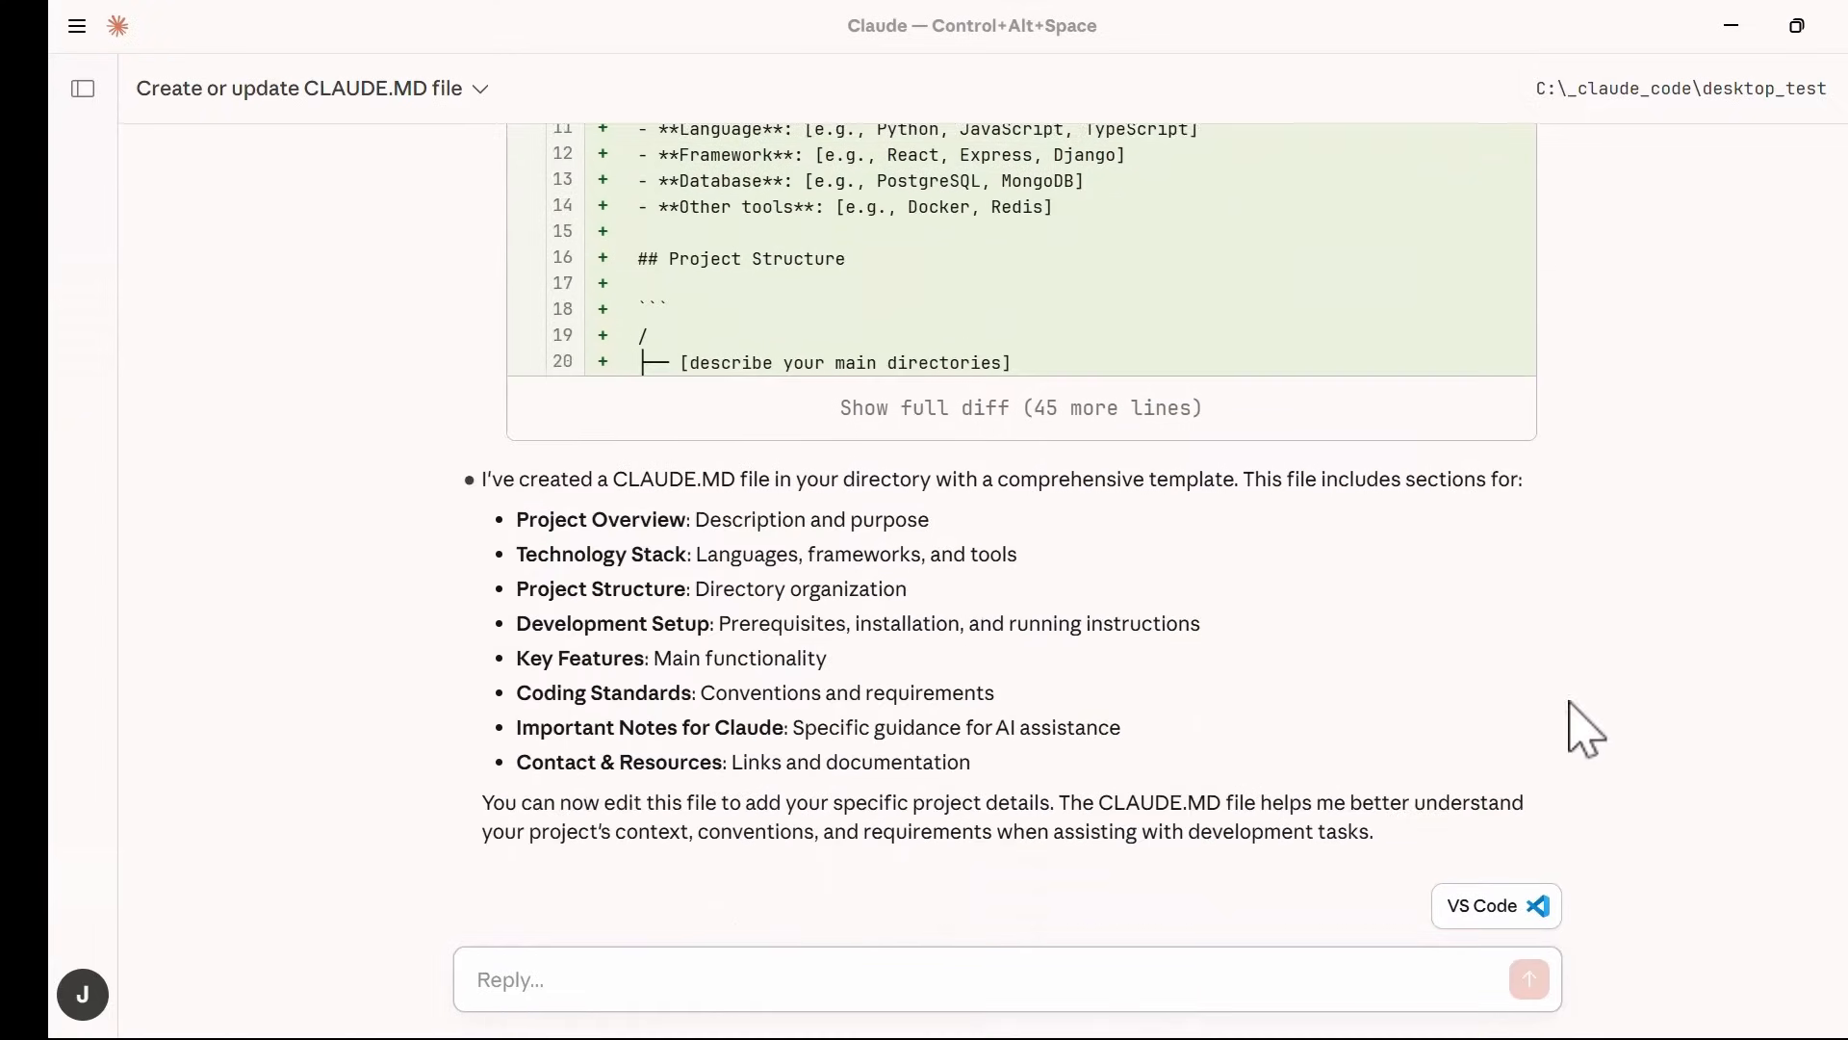
pyautogui.click(1496, 905)
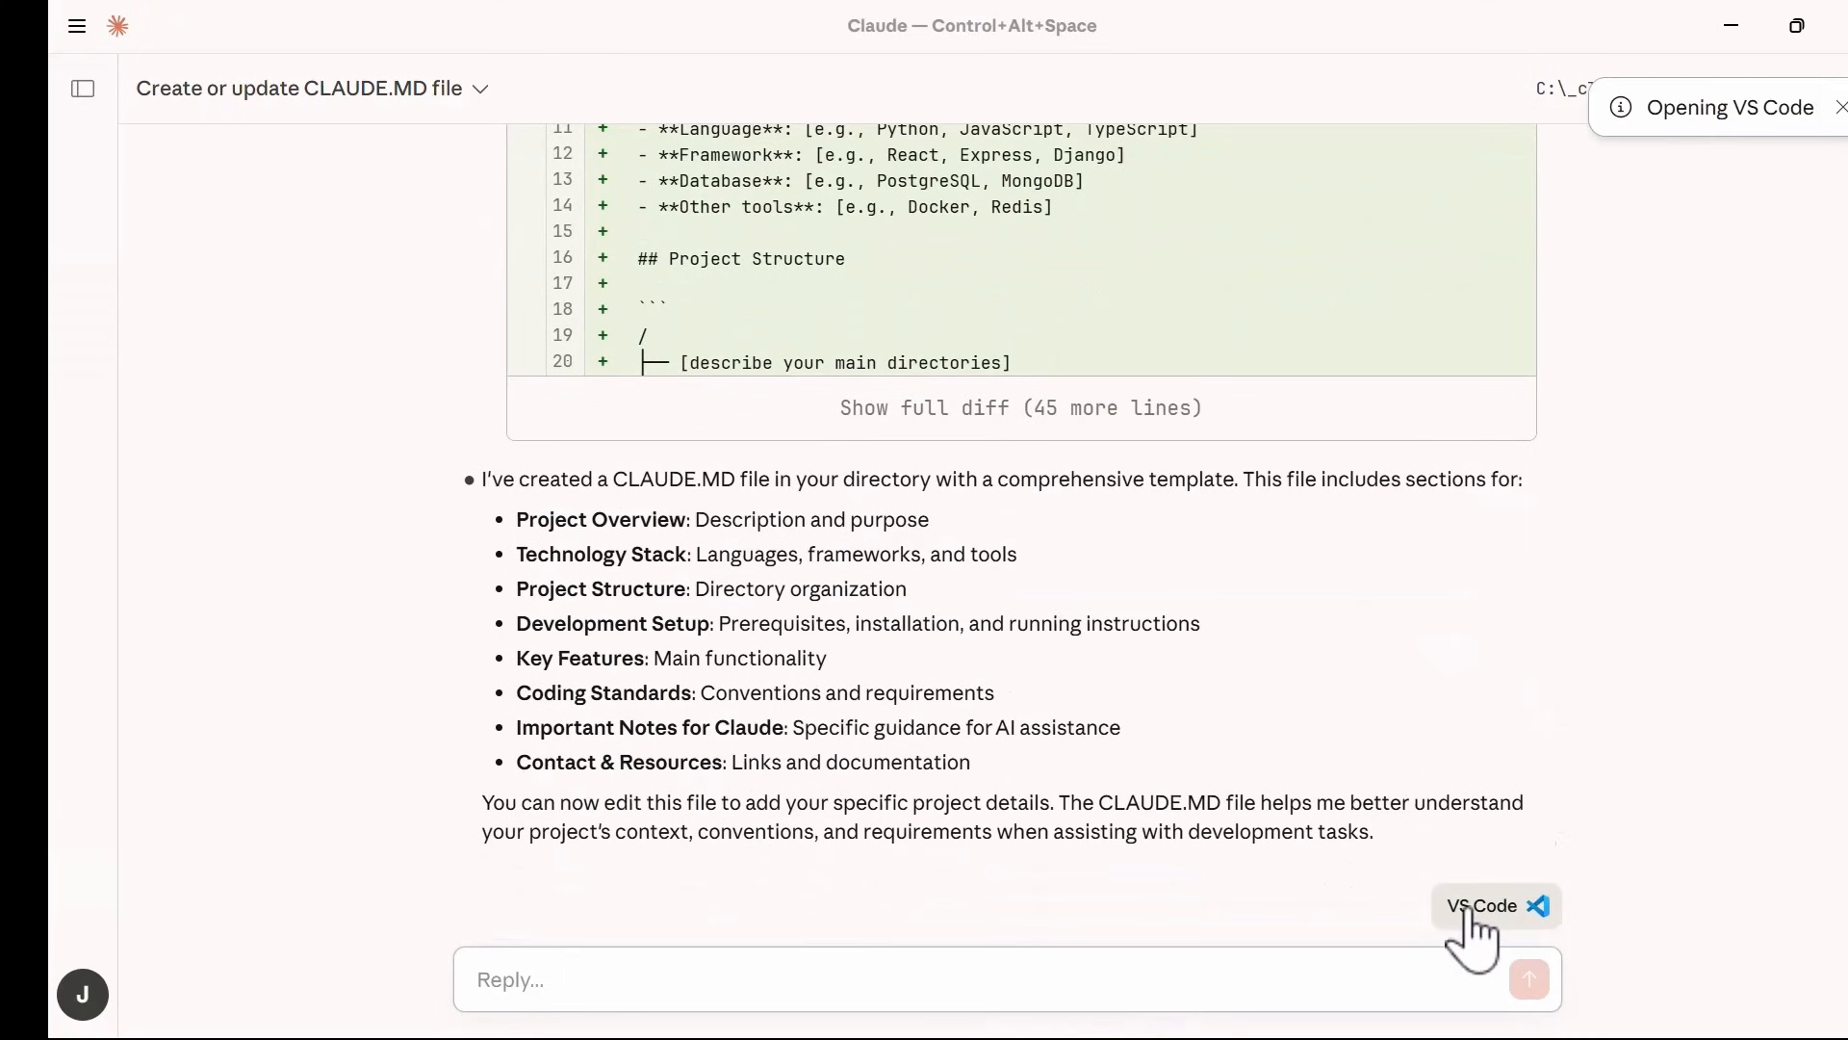
pyautogui.click(1492, 905)
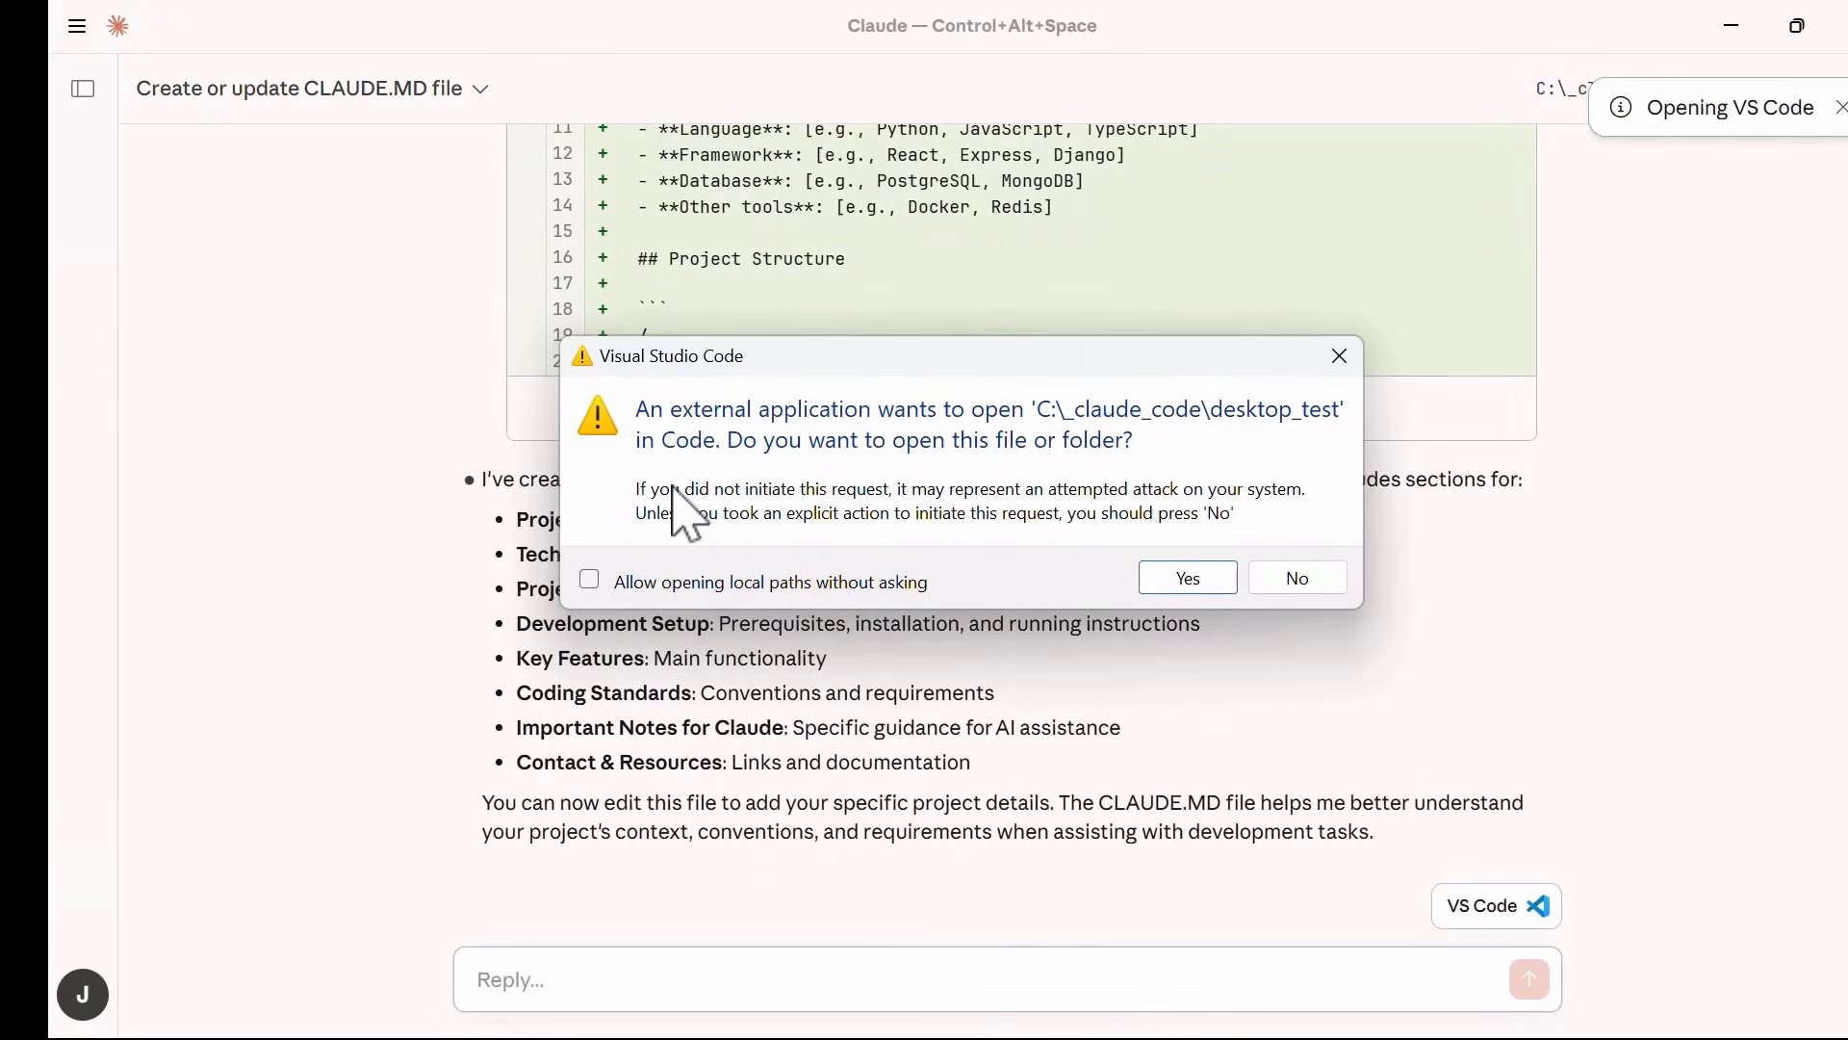
pyautogui.moveTo(1066, 447)
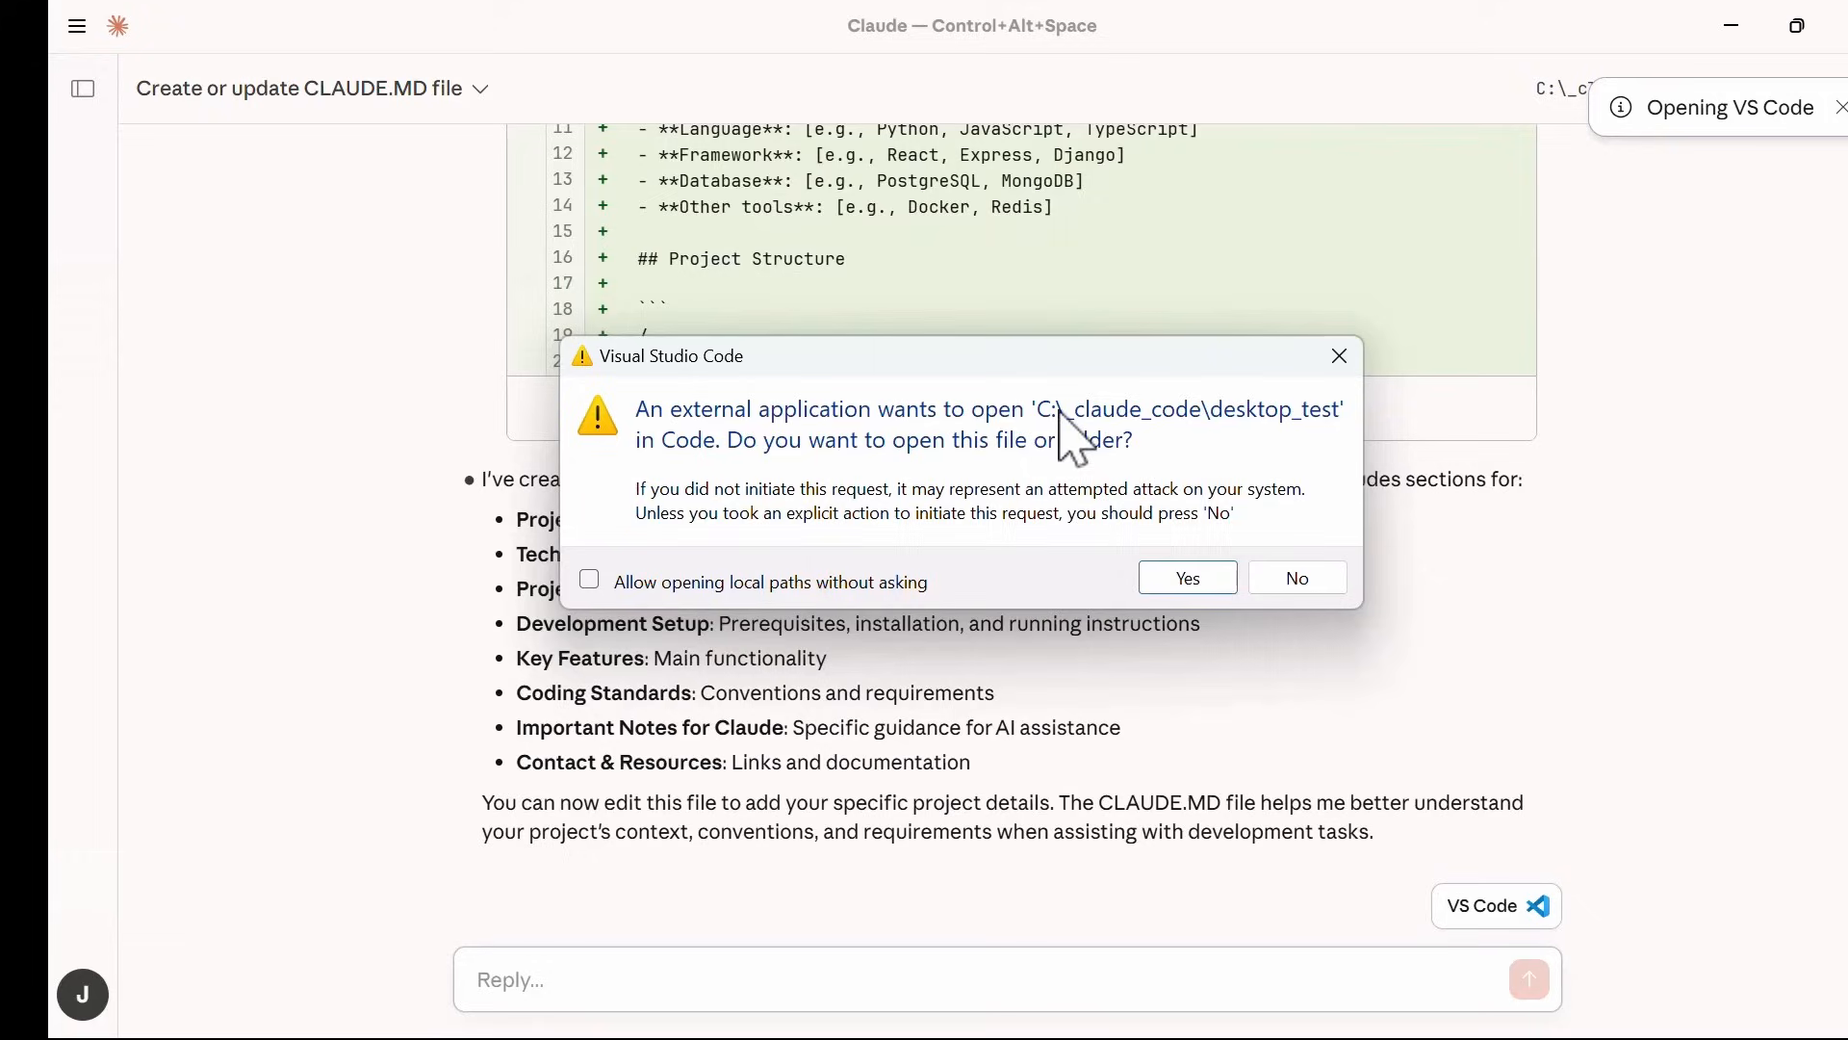
pyautogui.moveTo(1036, 491)
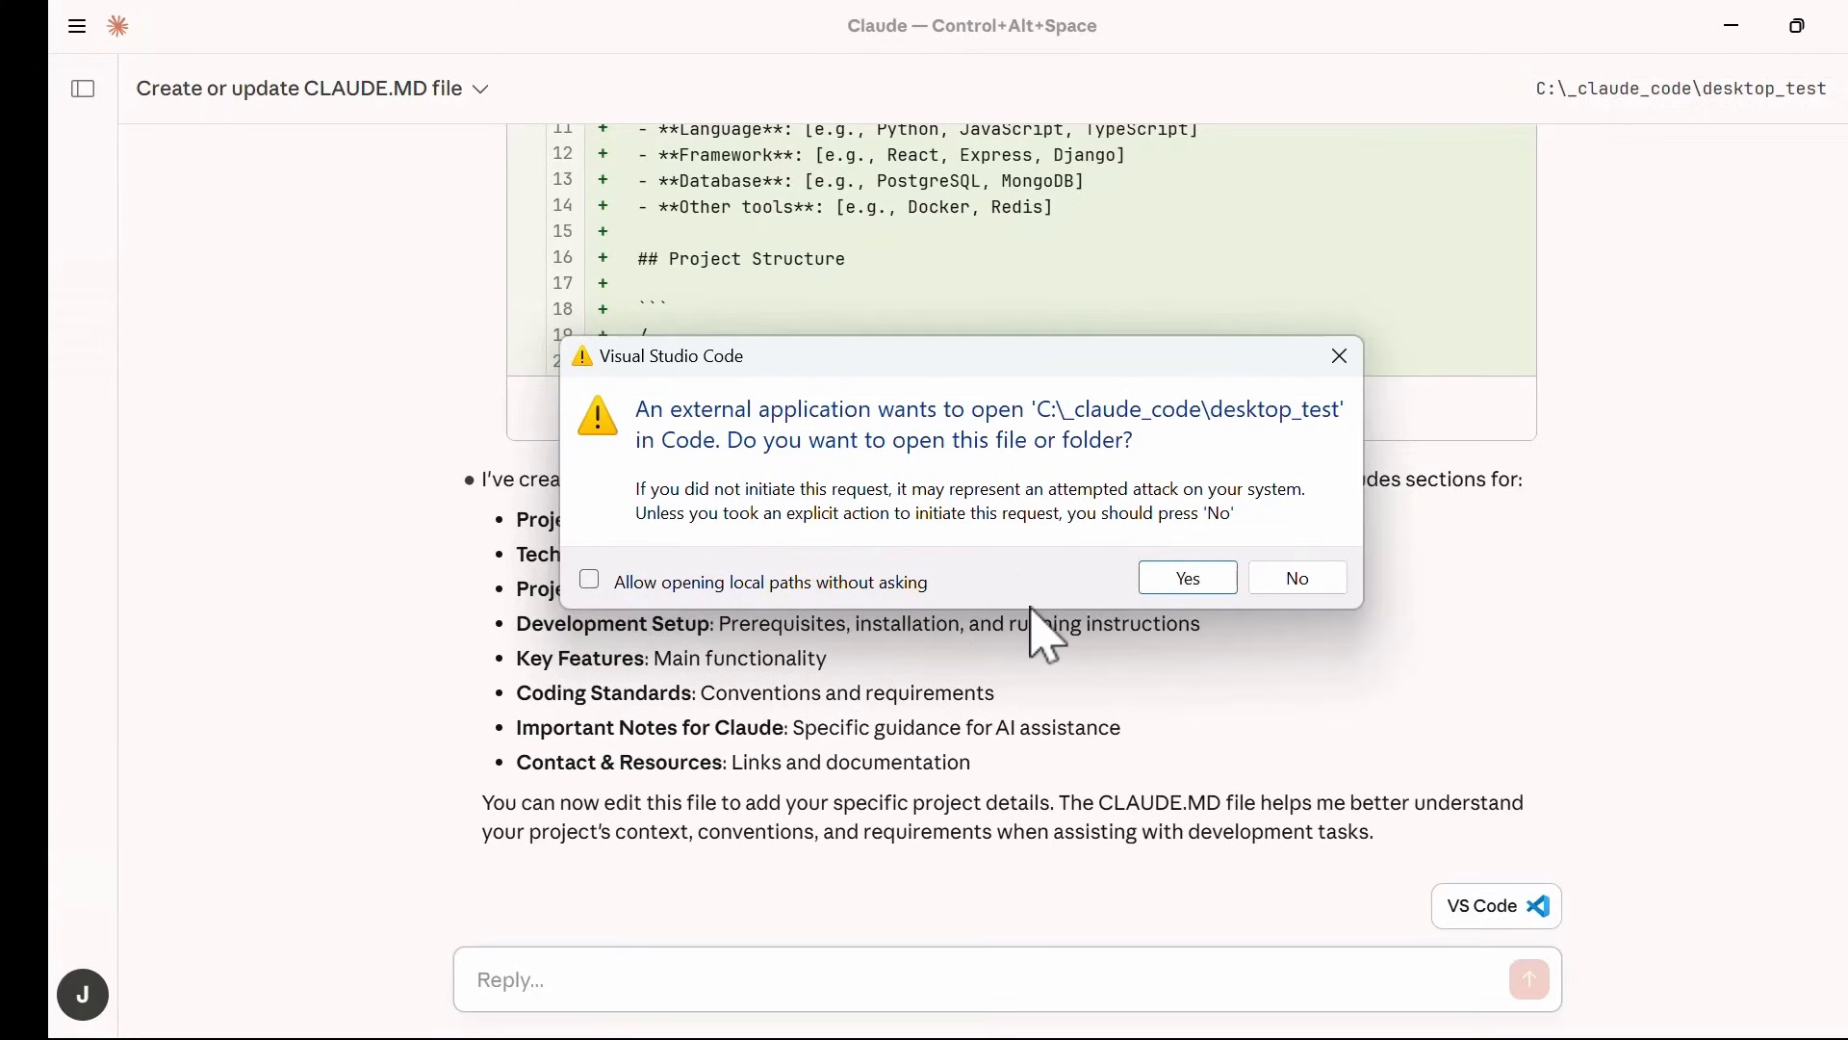
pyautogui.click(589, 578)
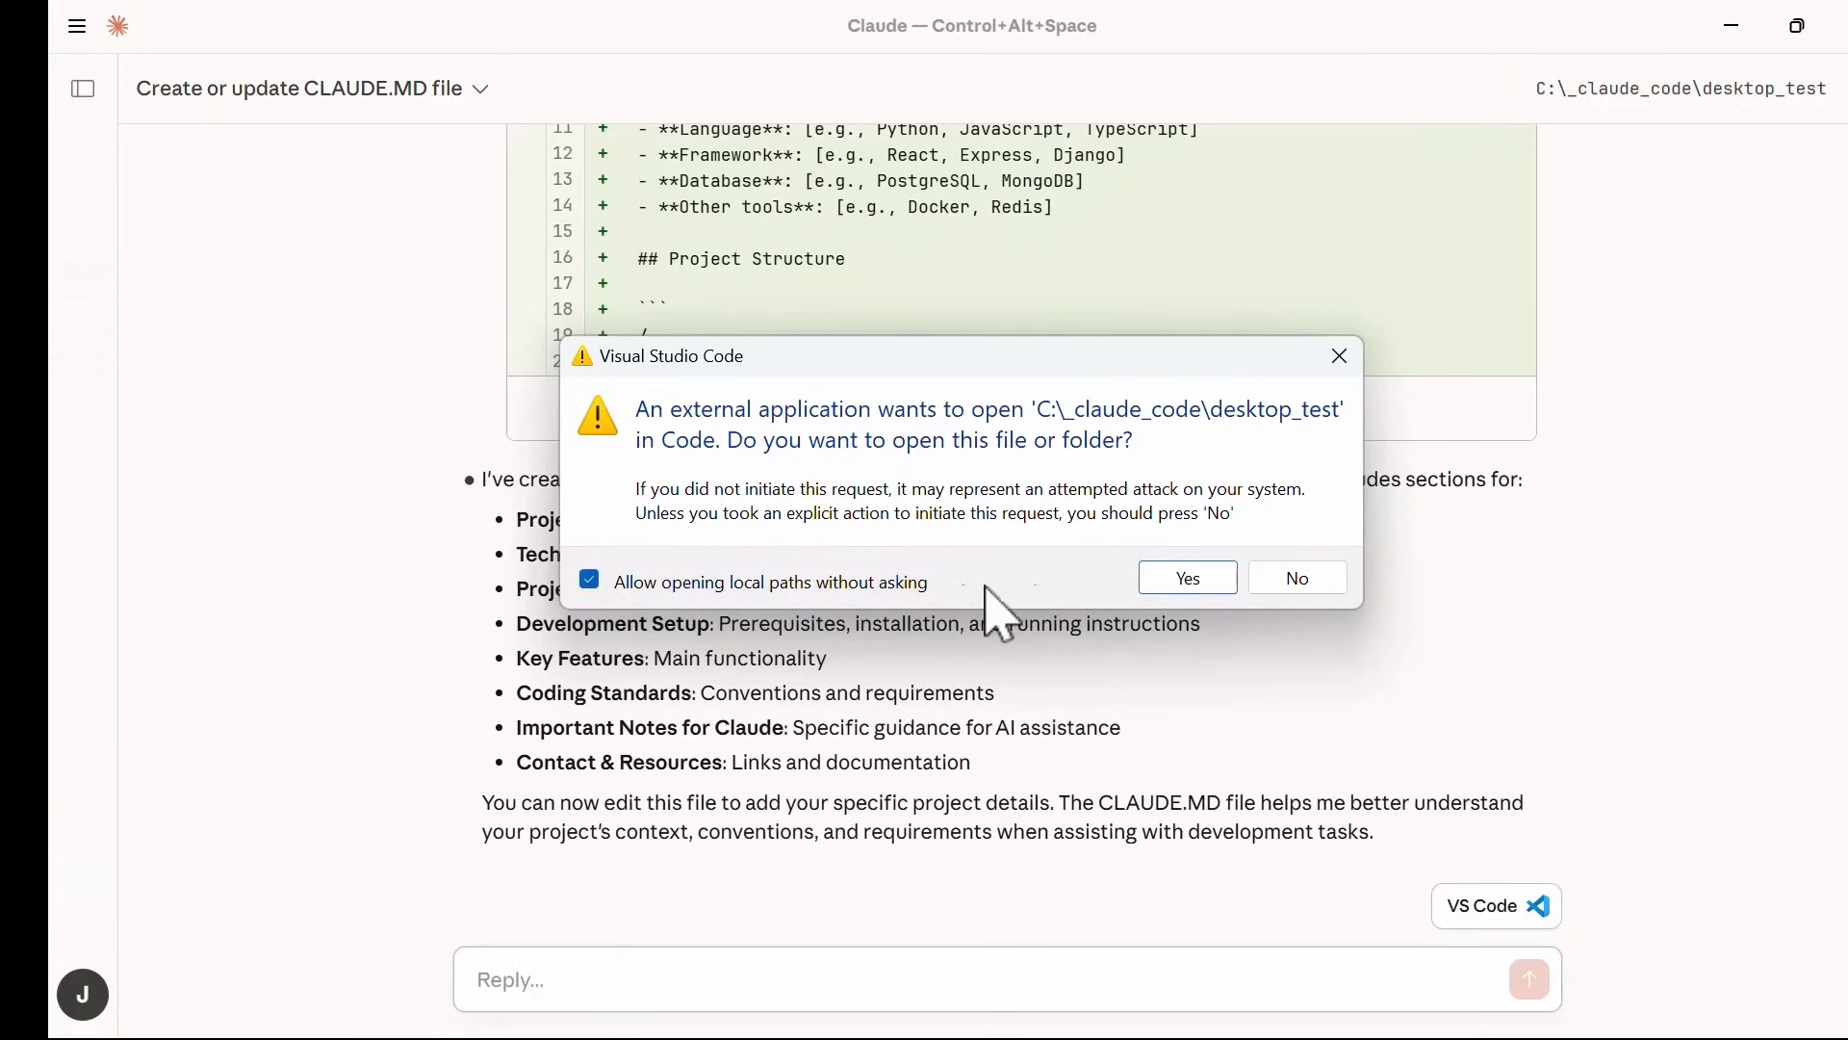
# Open desktop_test in VS Code, trusting its authors and the parent _claude_code folder, and review CLAUDE.MD.
pyautogui.click(1186, 578)
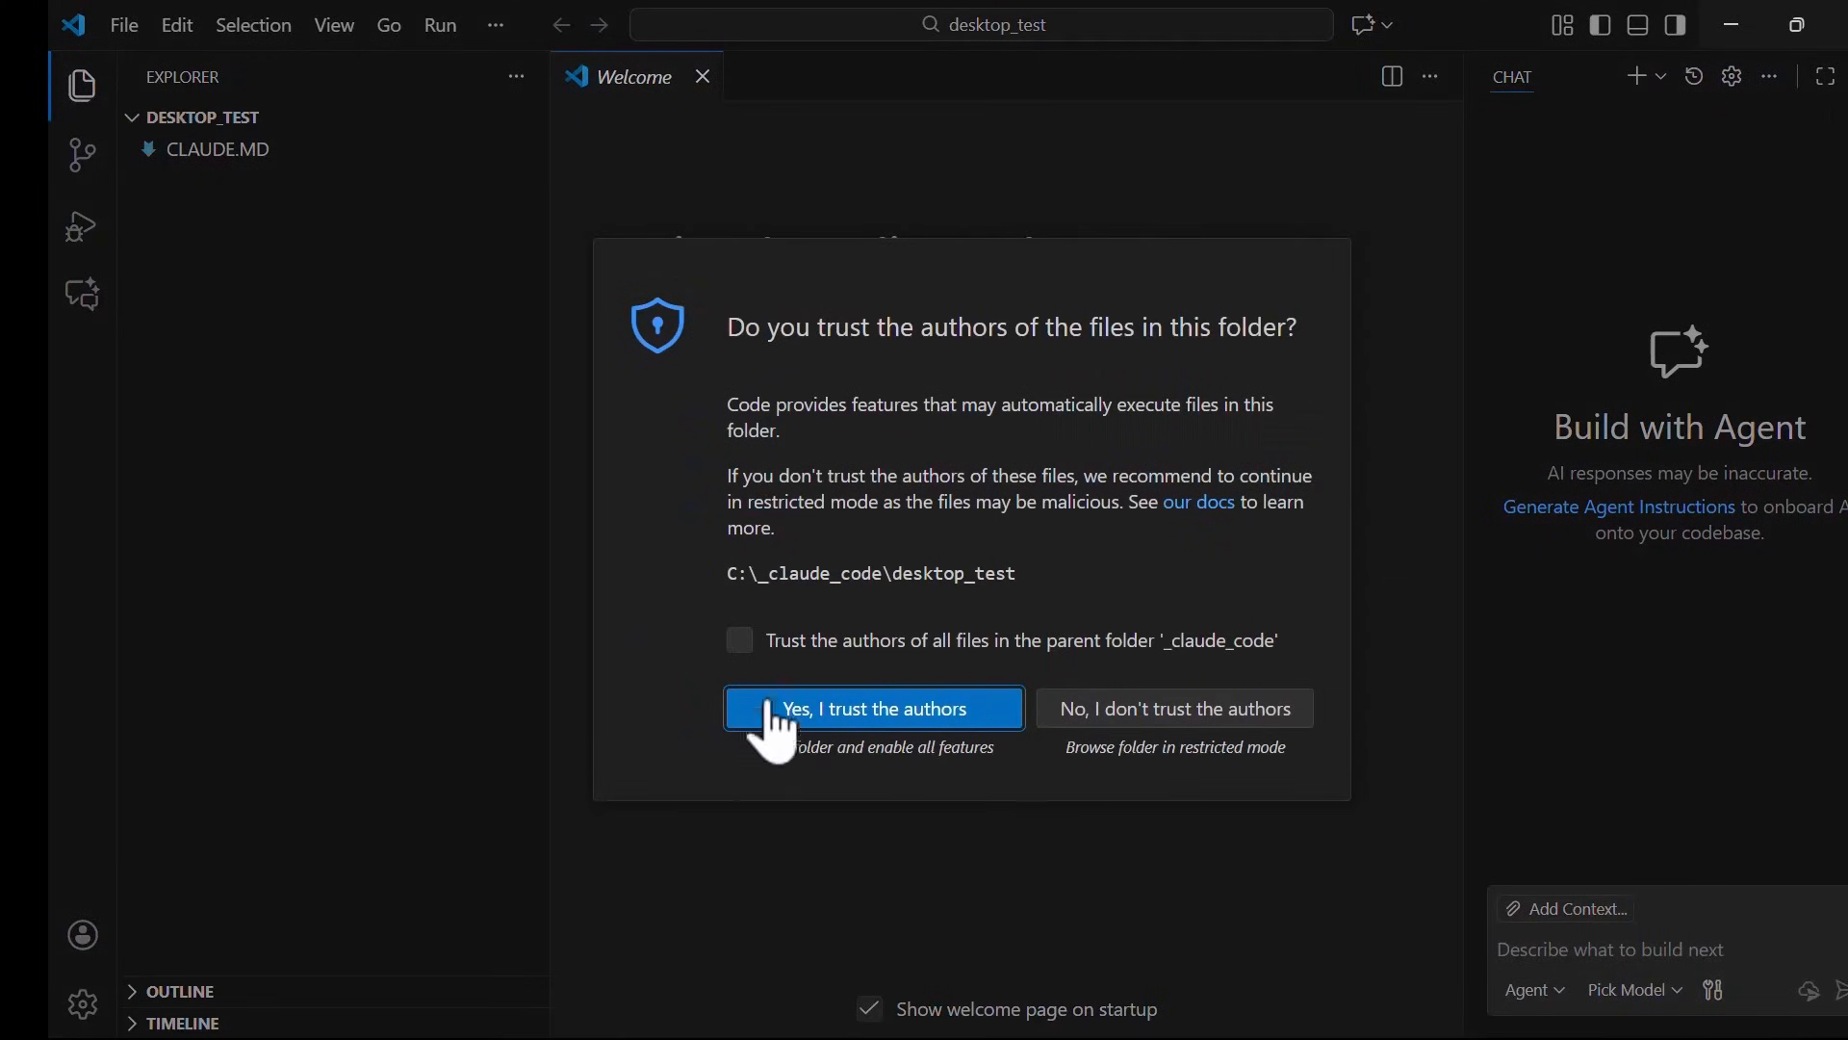
pyautogui.moveTo(739, 641)
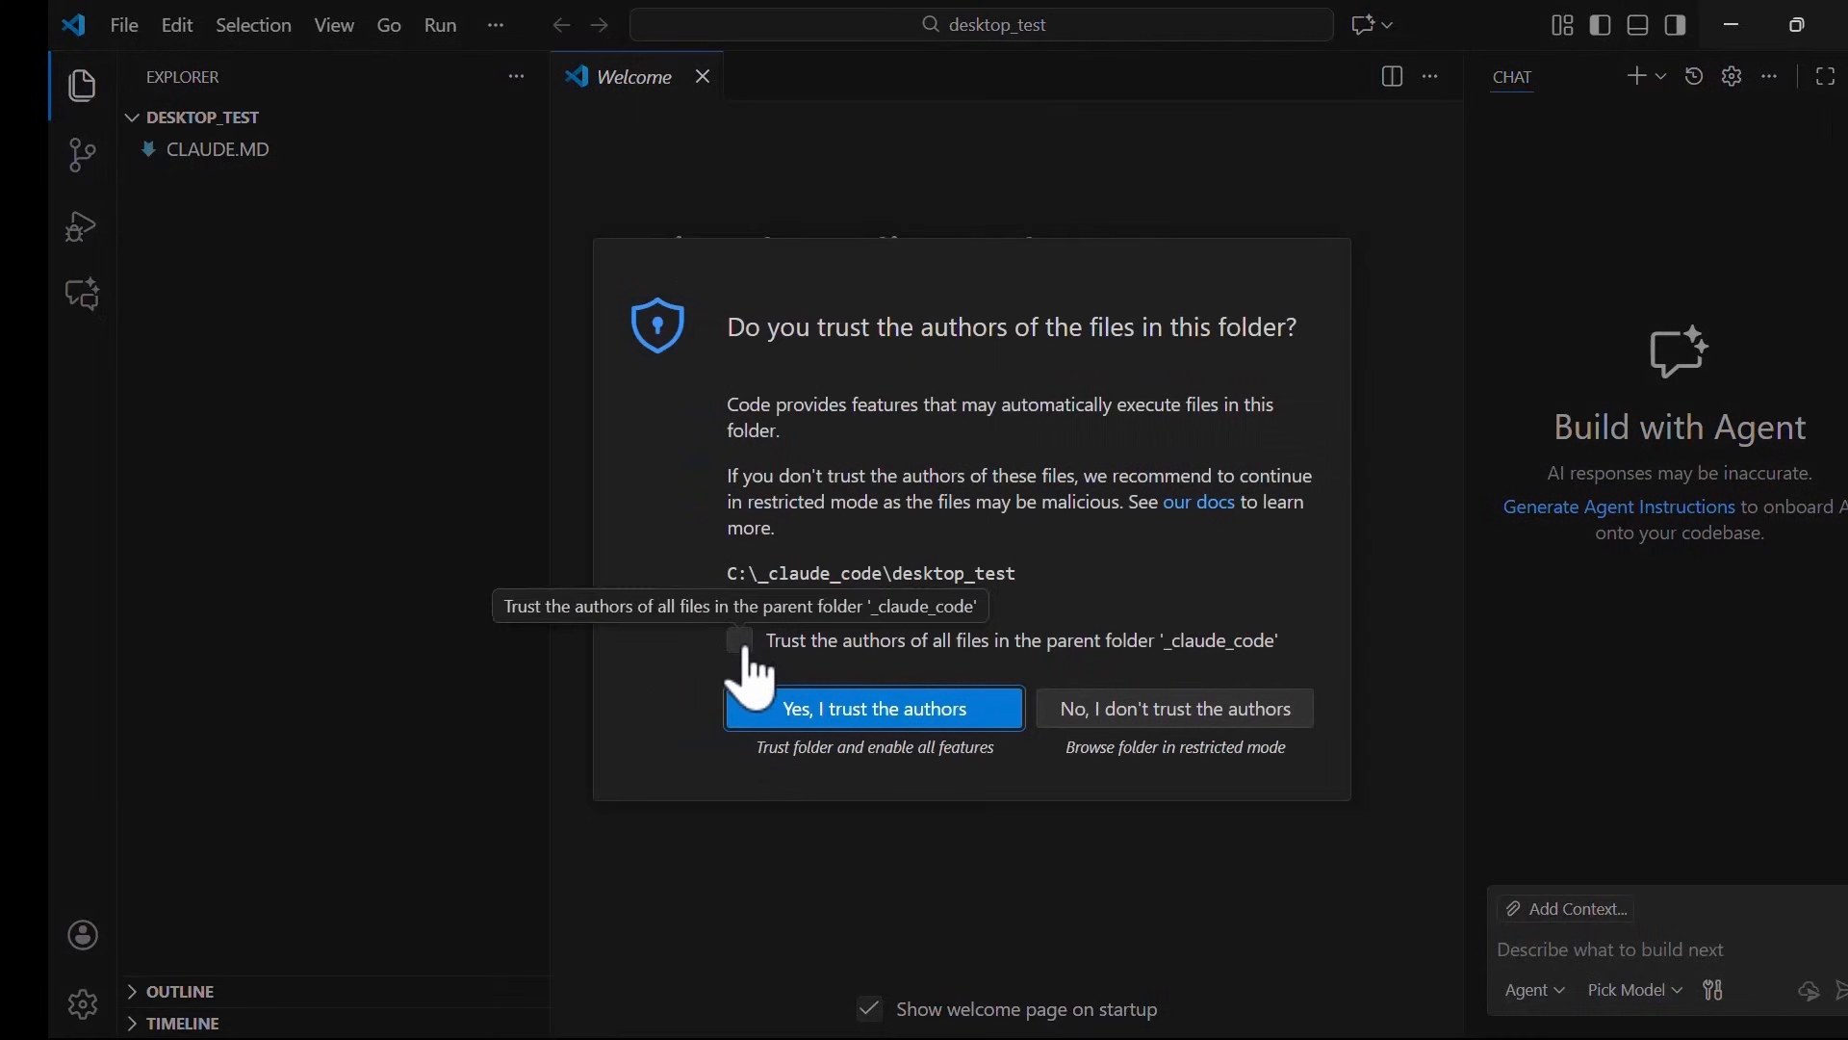
pyautogui.click(739, 641)
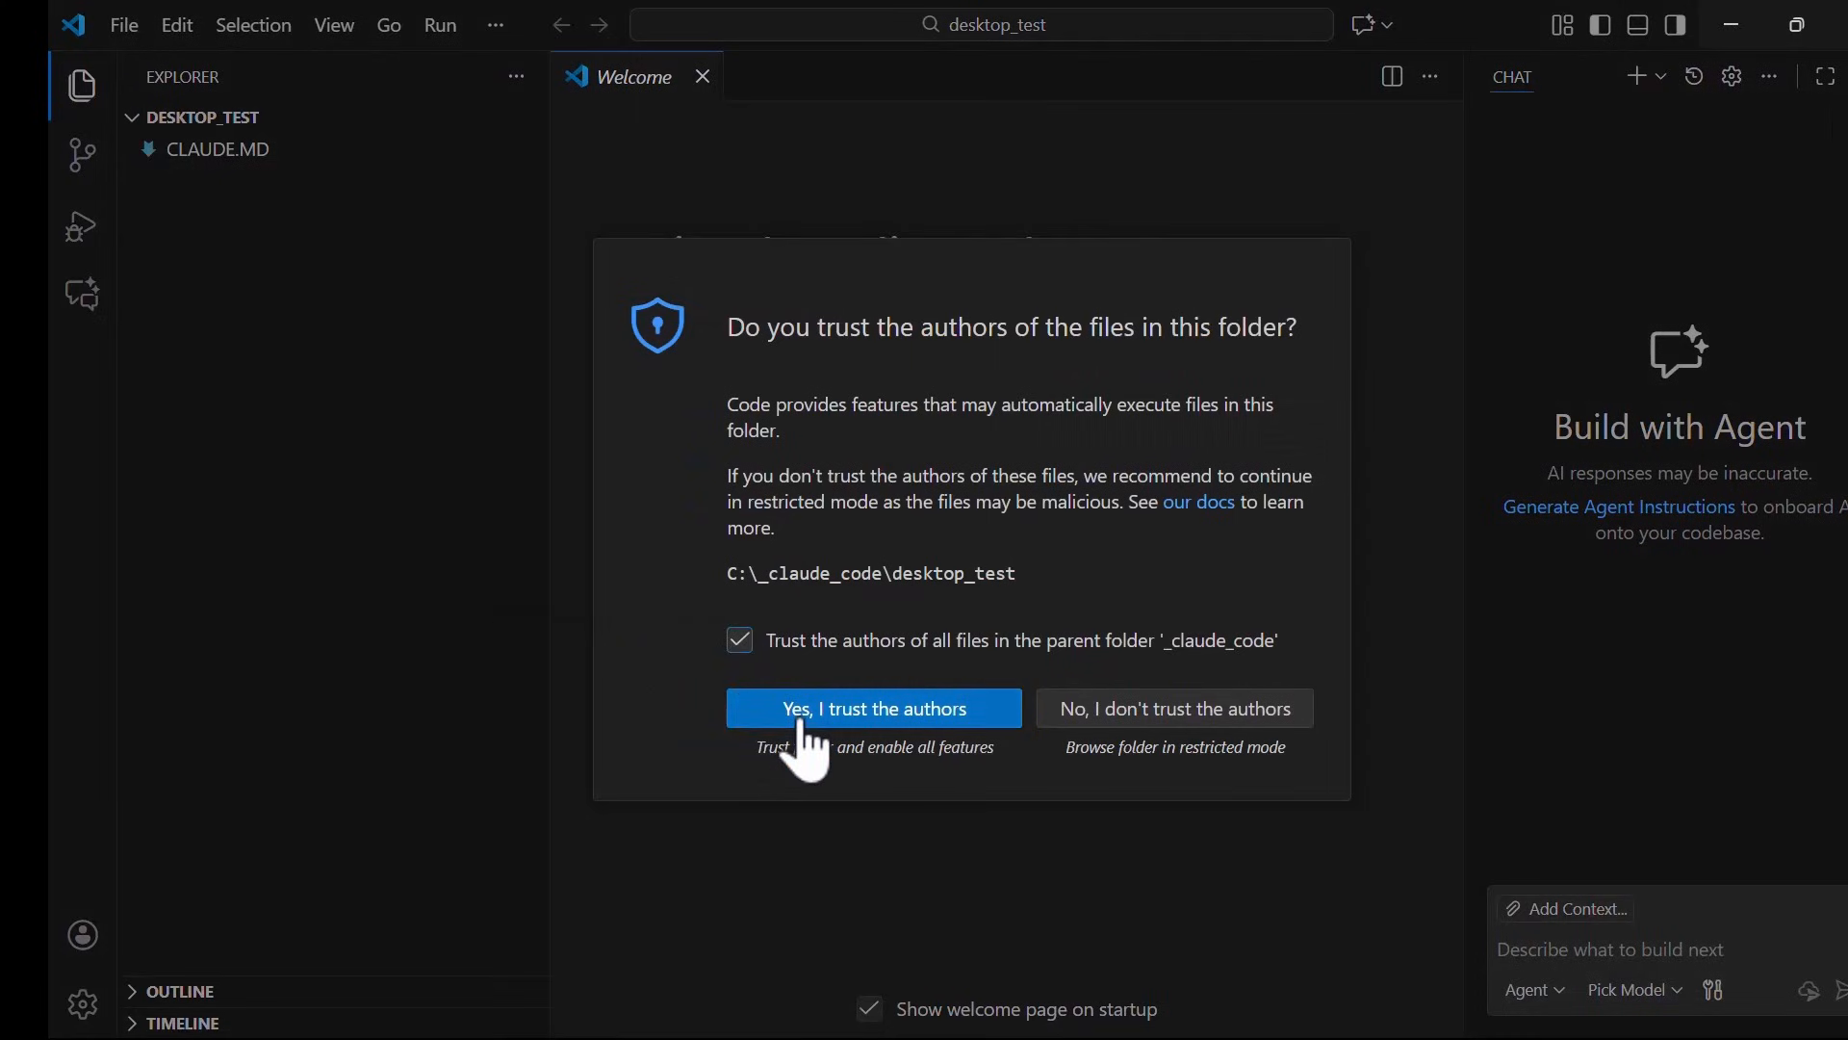
pyautogui.click(867, 709)
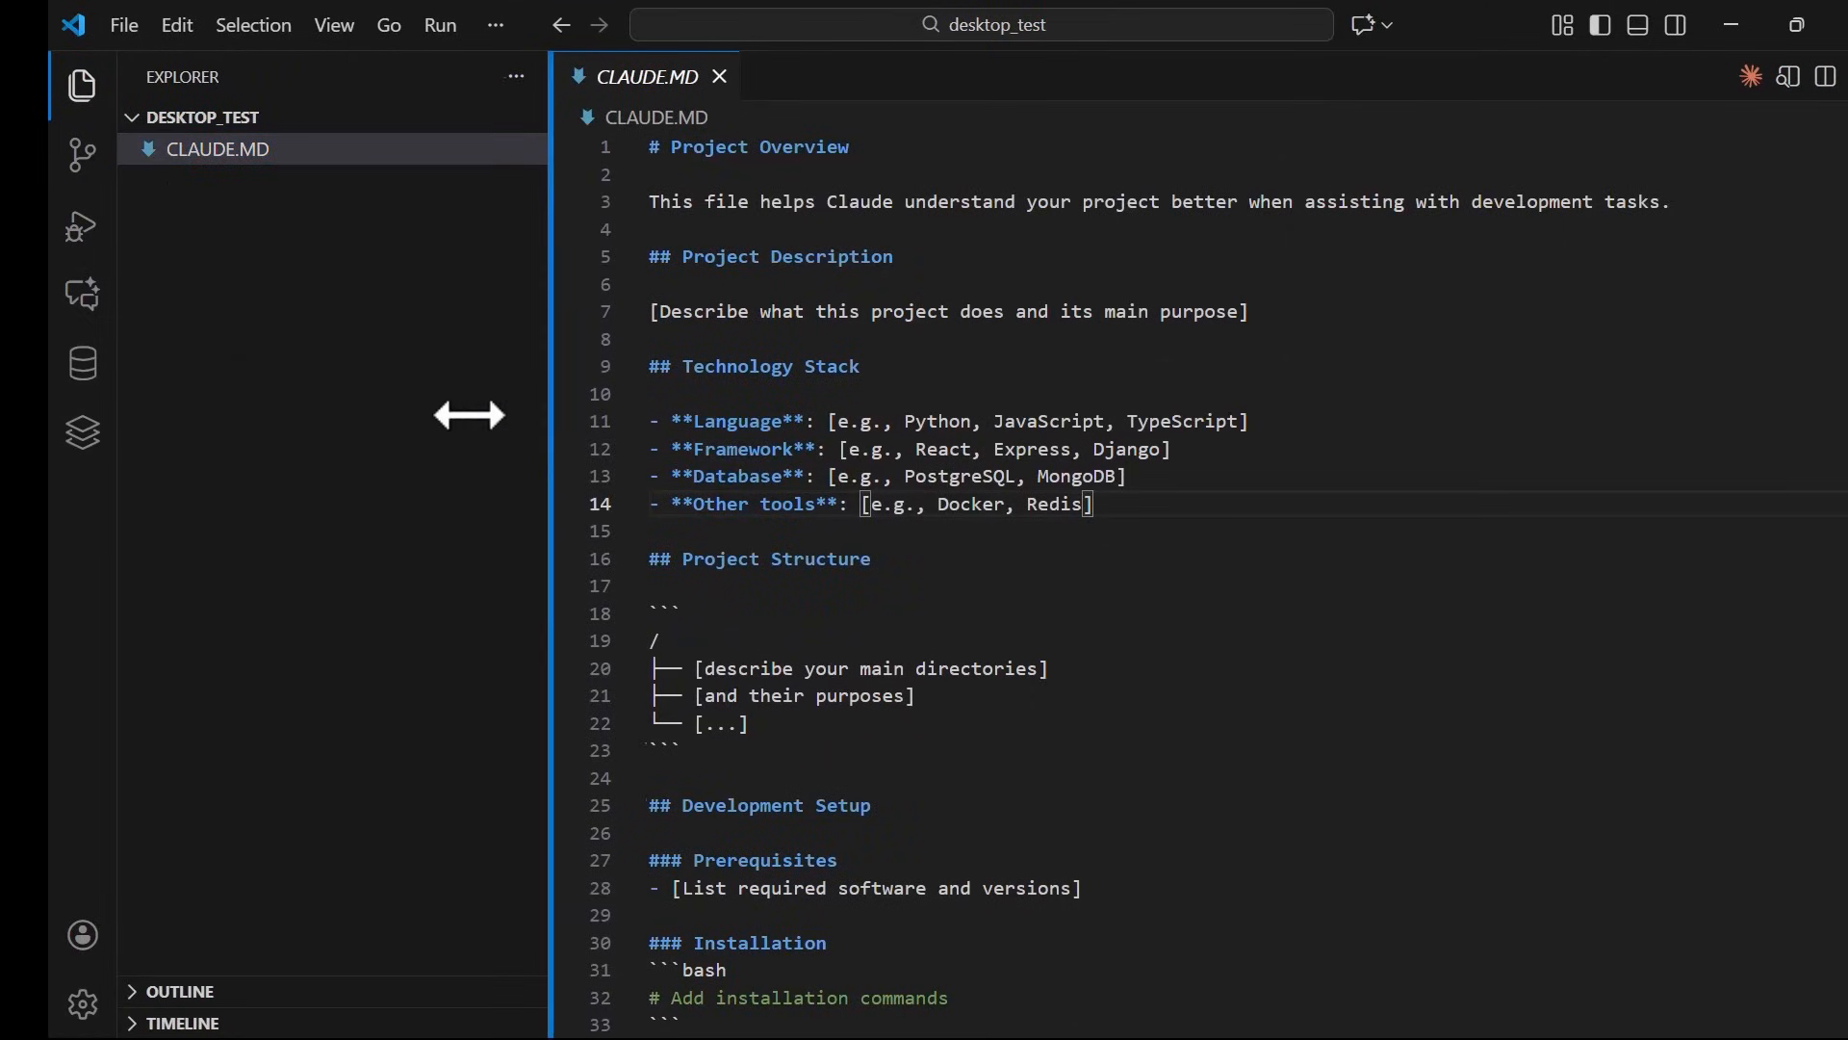
pyautogui.scroll(-3)
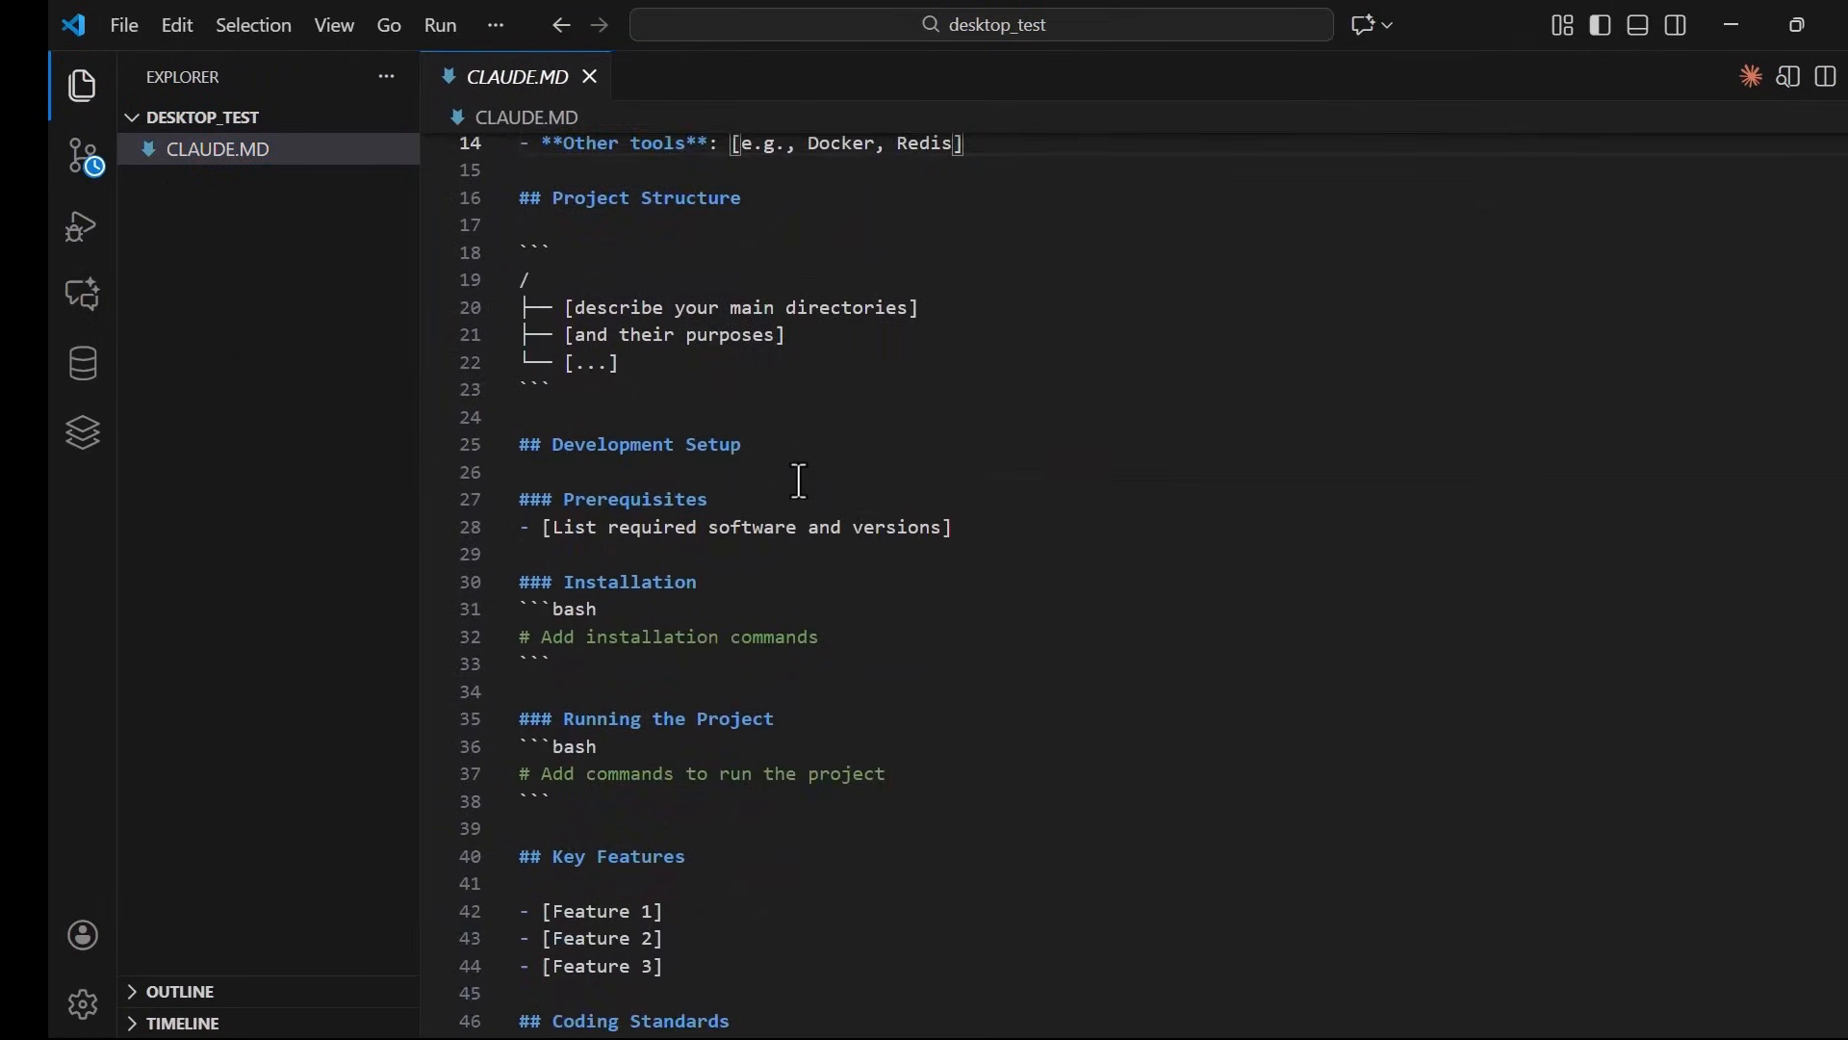
pyautogui.scroll(-3)
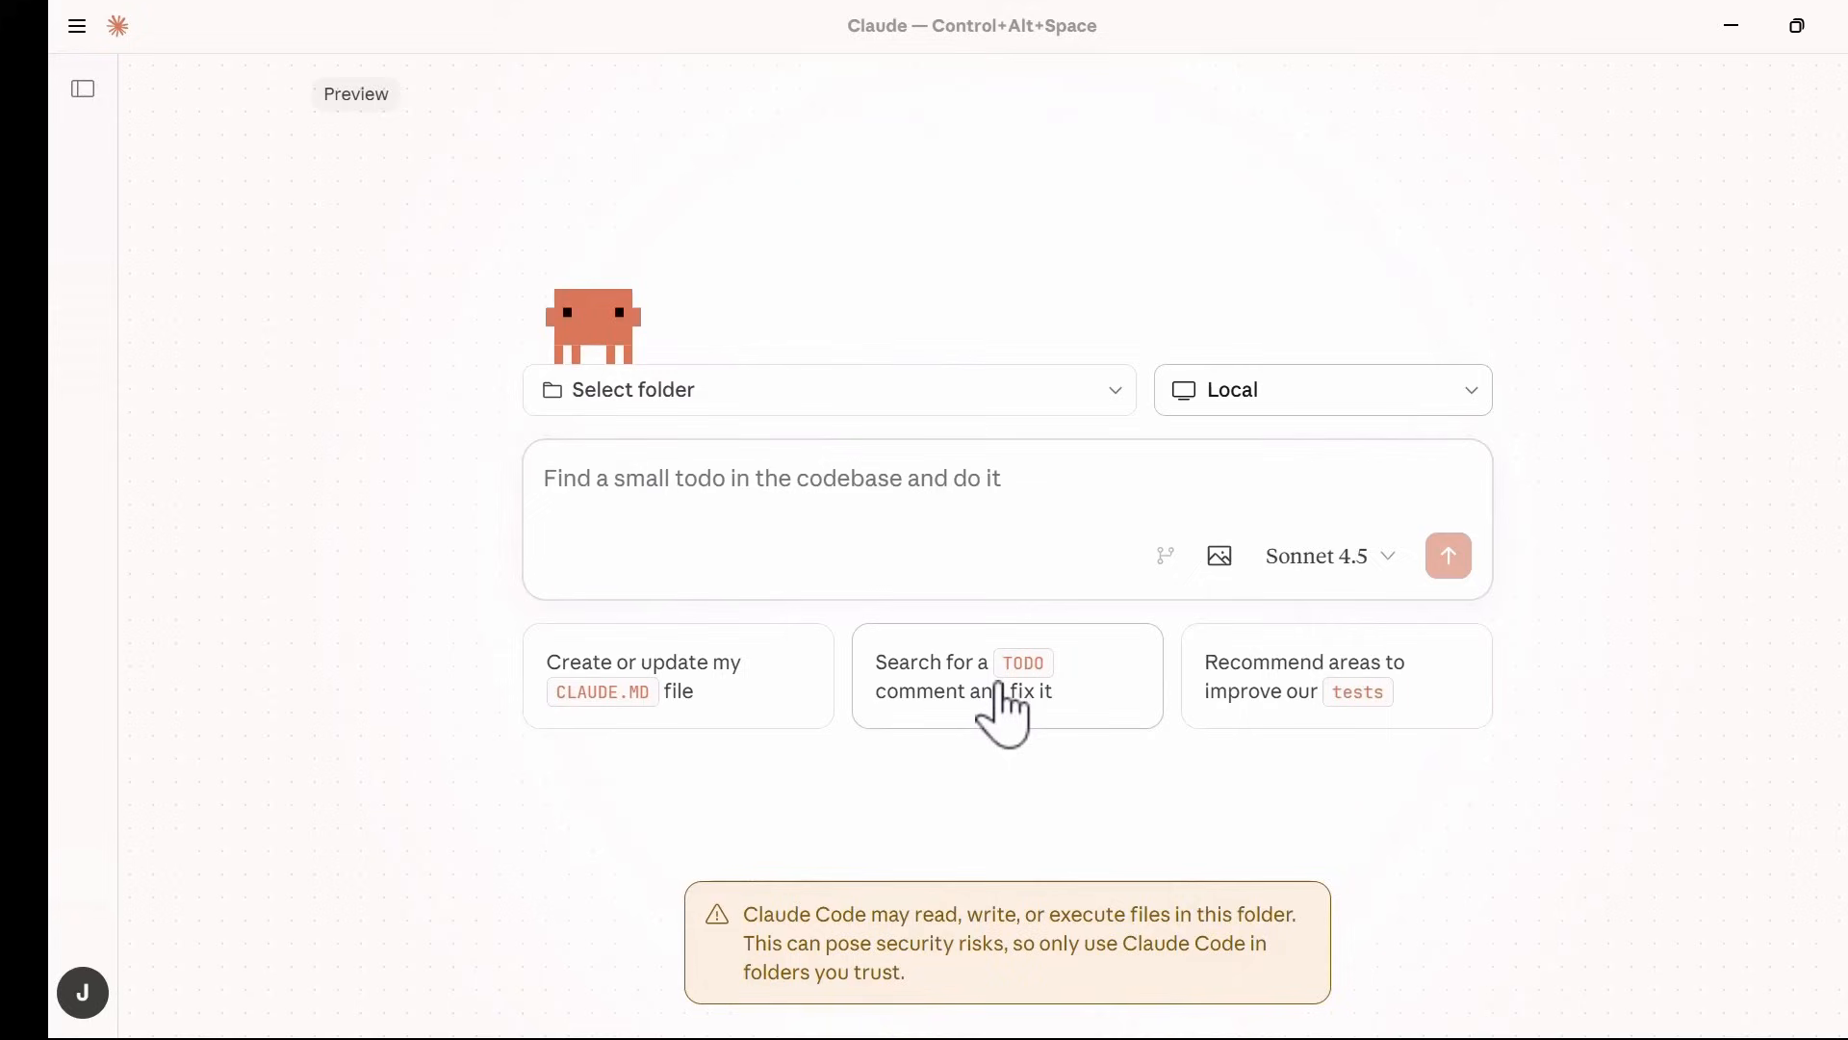
# Send the 'Search for a TODO comment and fix it' suggestion and allow the directory listing once.
pyautogui.click(1007, 676)
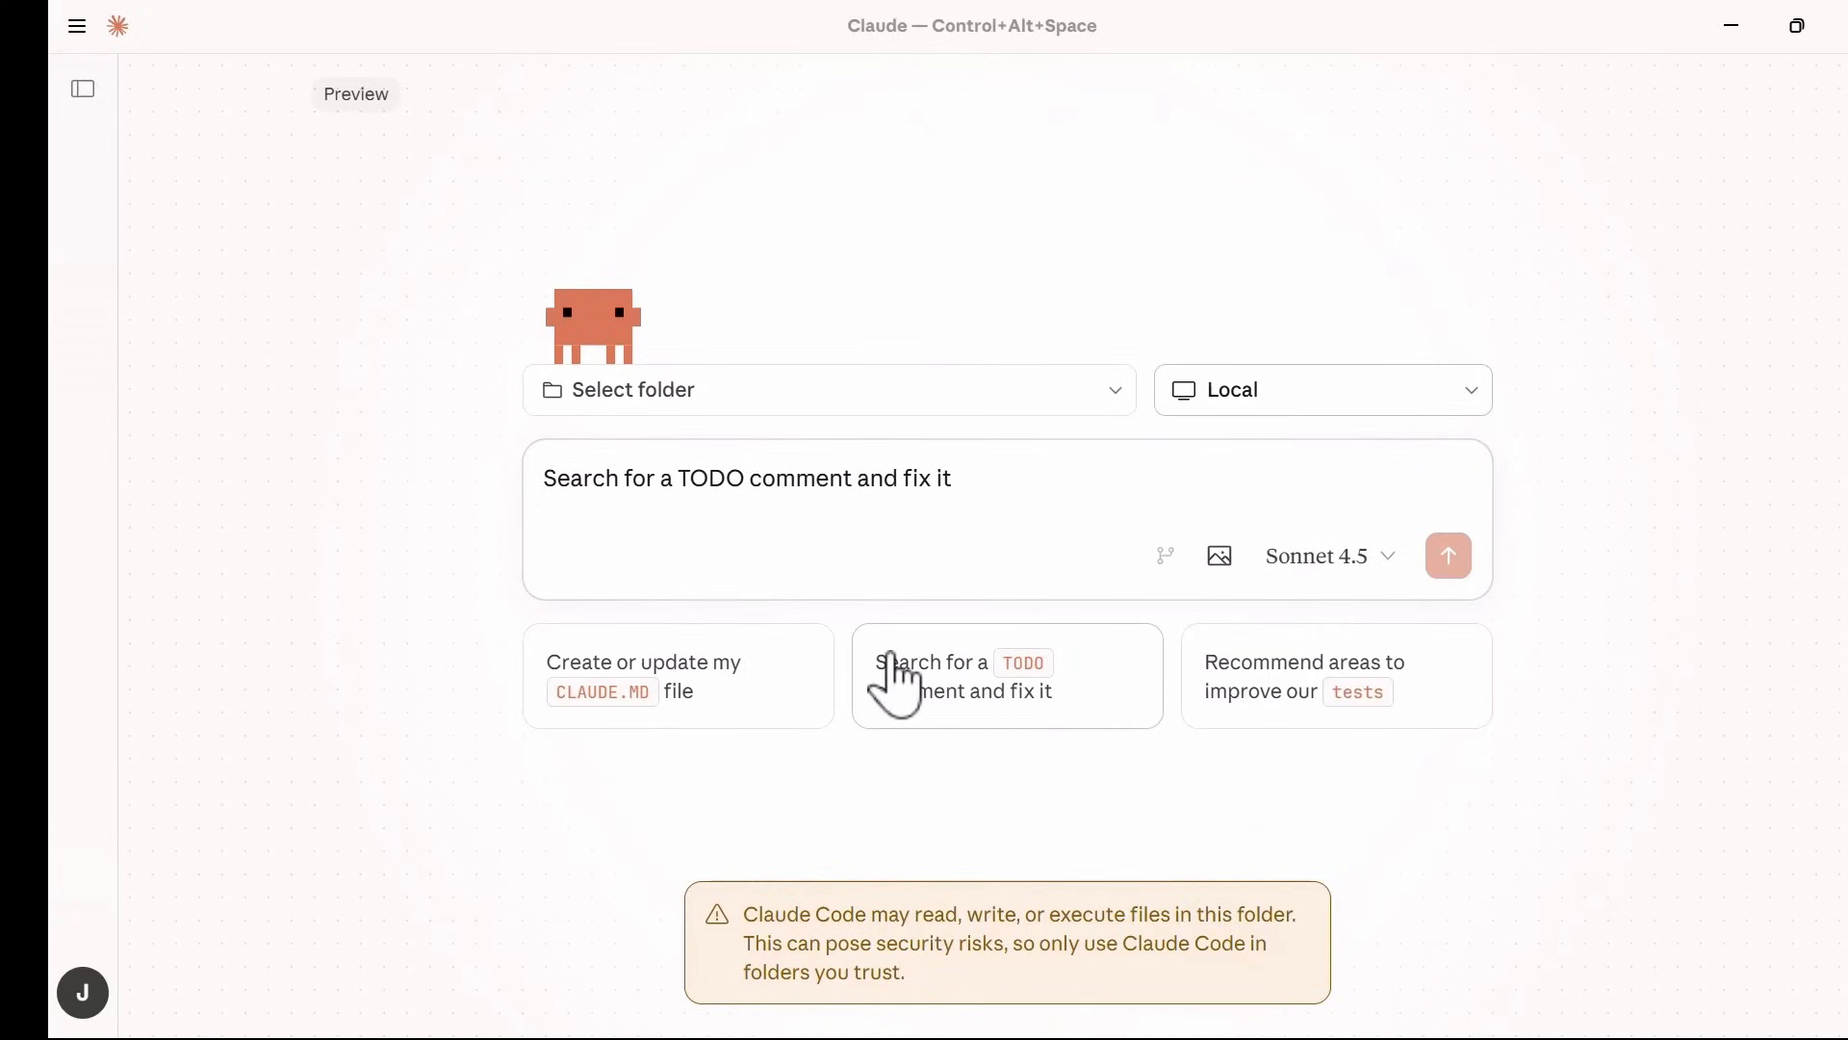
pyautogui.click(1448, 554)
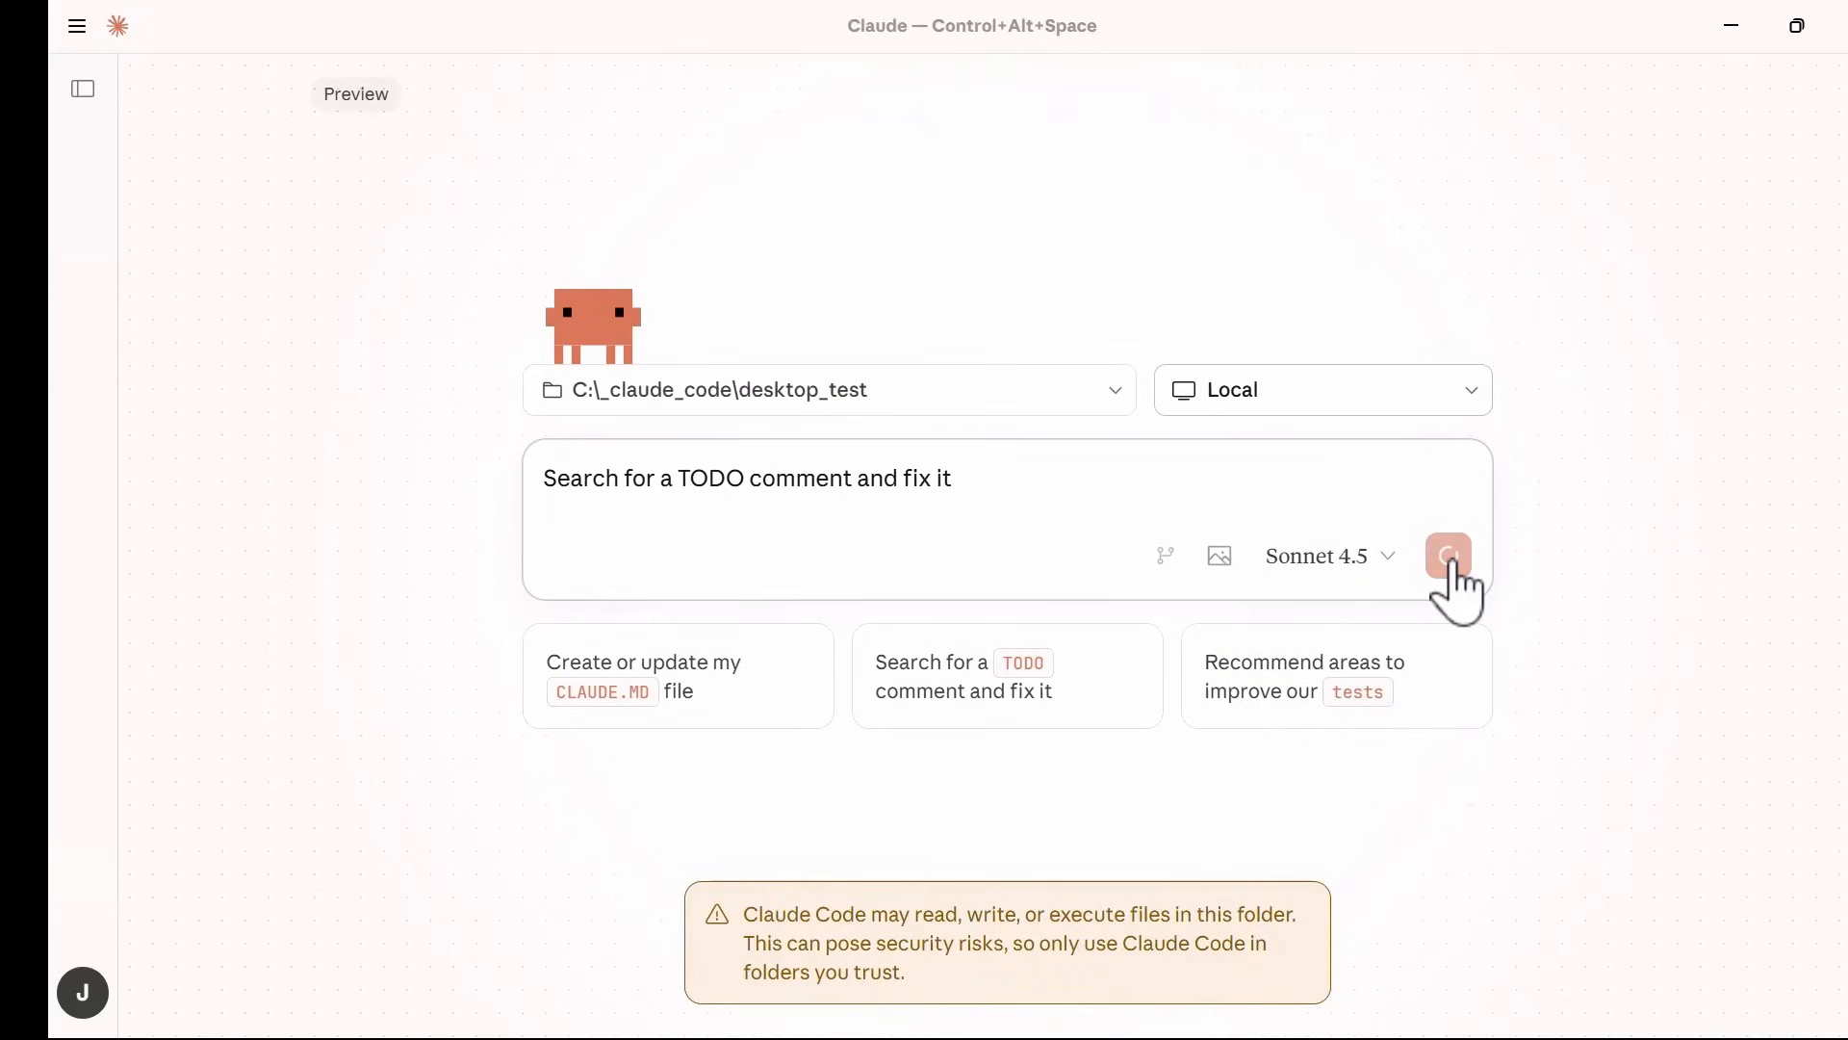
pyautogui.click(1448, 554)
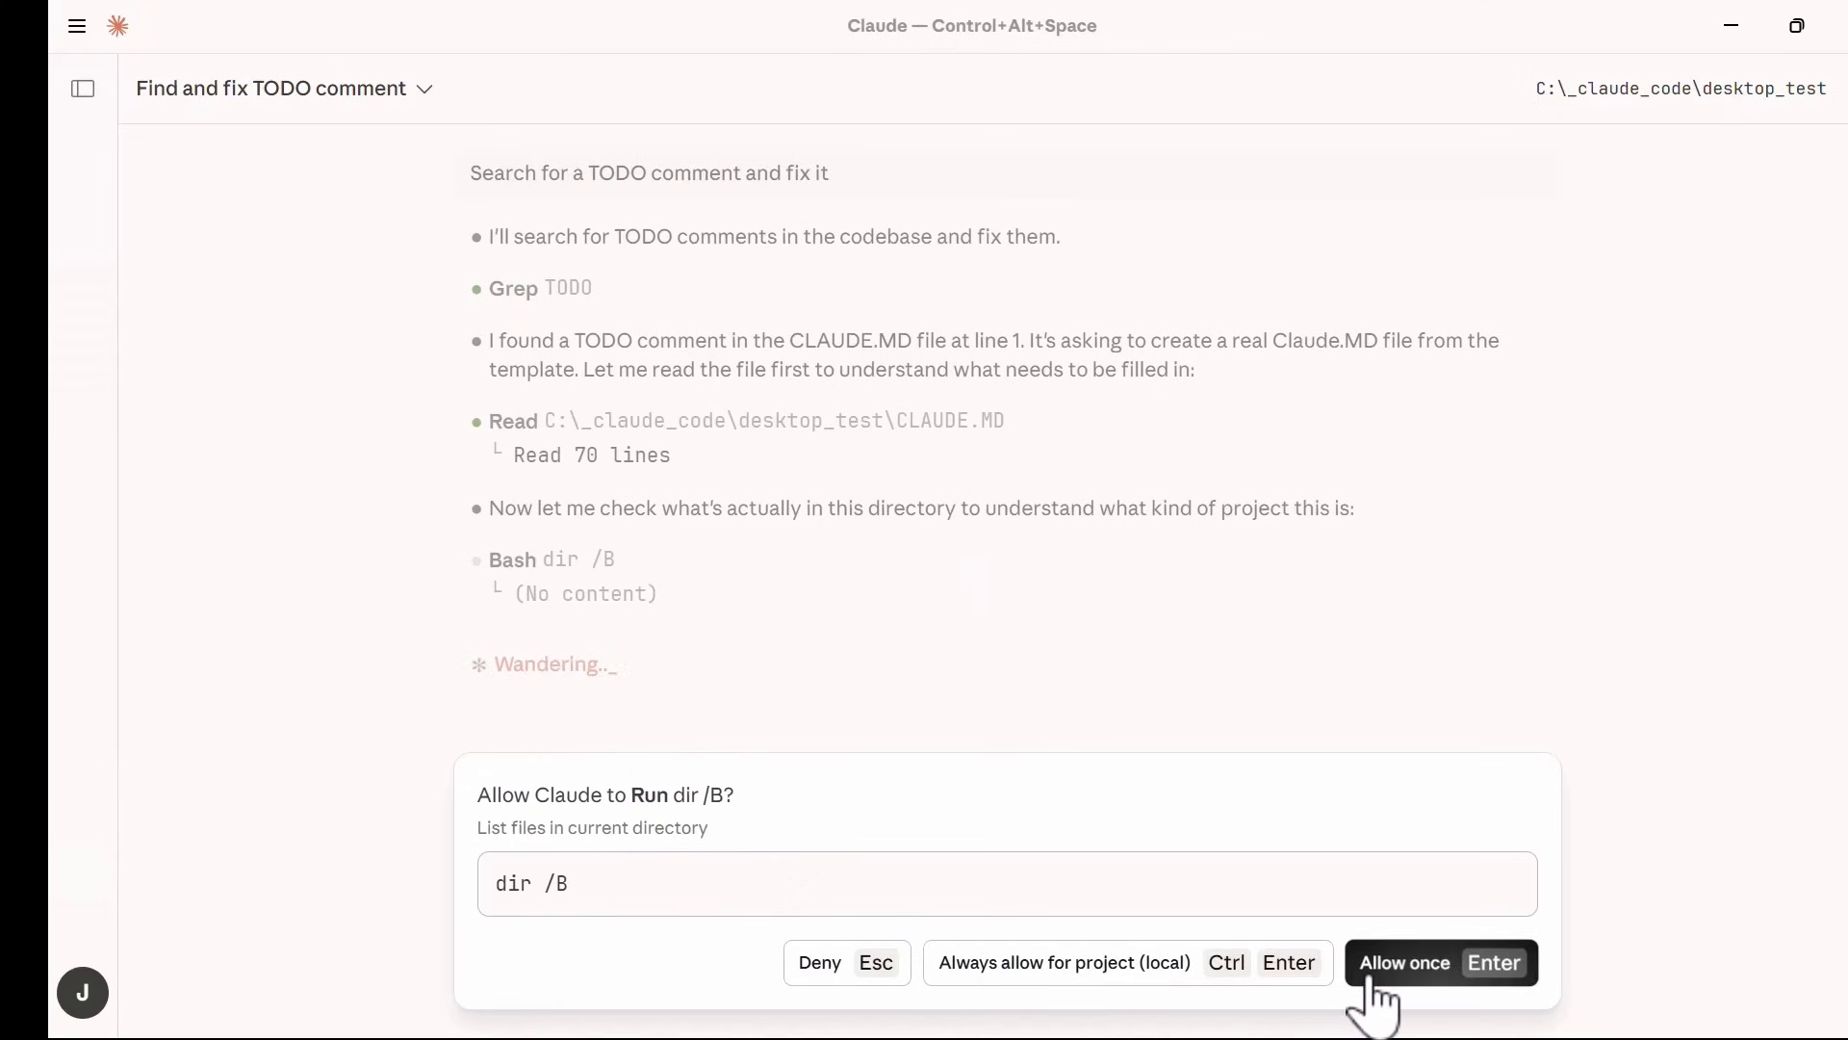
pyautogui.click(1404, 963)
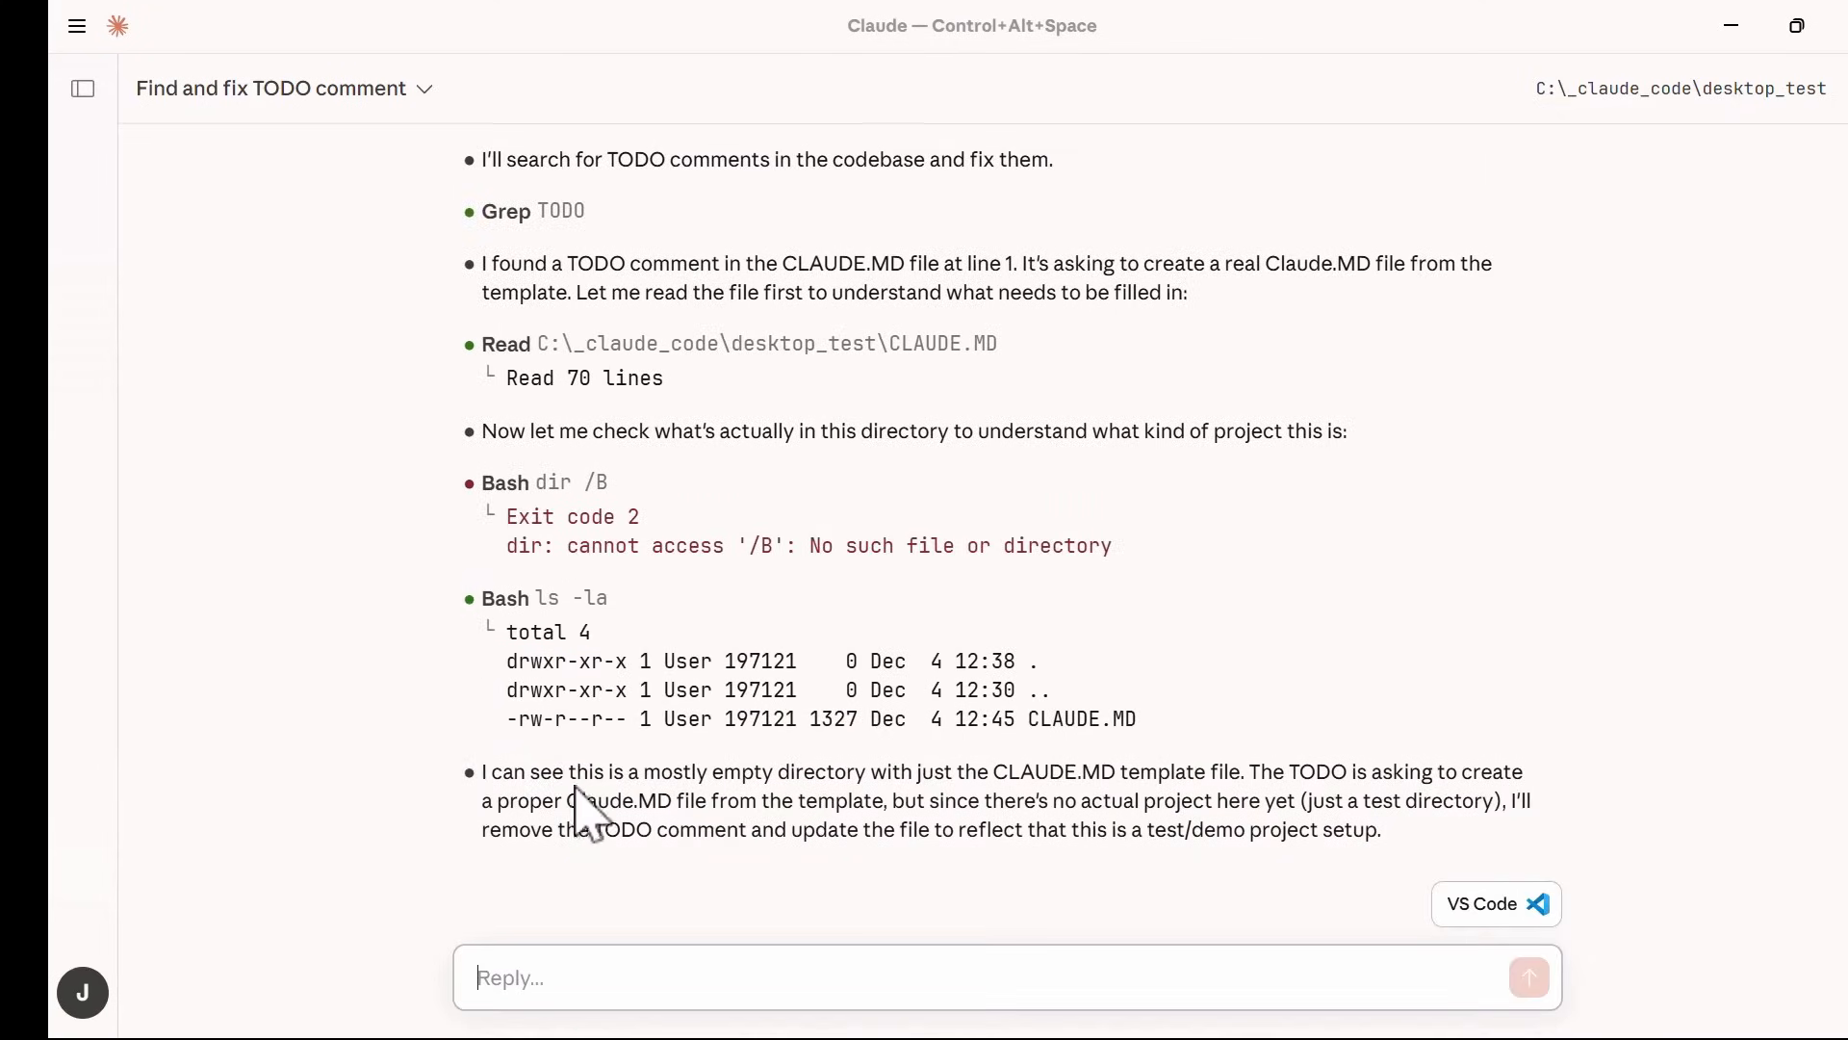
# Review Claude's plan to remove the TODO, approve the CLAUDE.MD edit and view it in VS Code.
pyautogui.moveTo(482, 770); pyautogui.dragTo(638, 799)
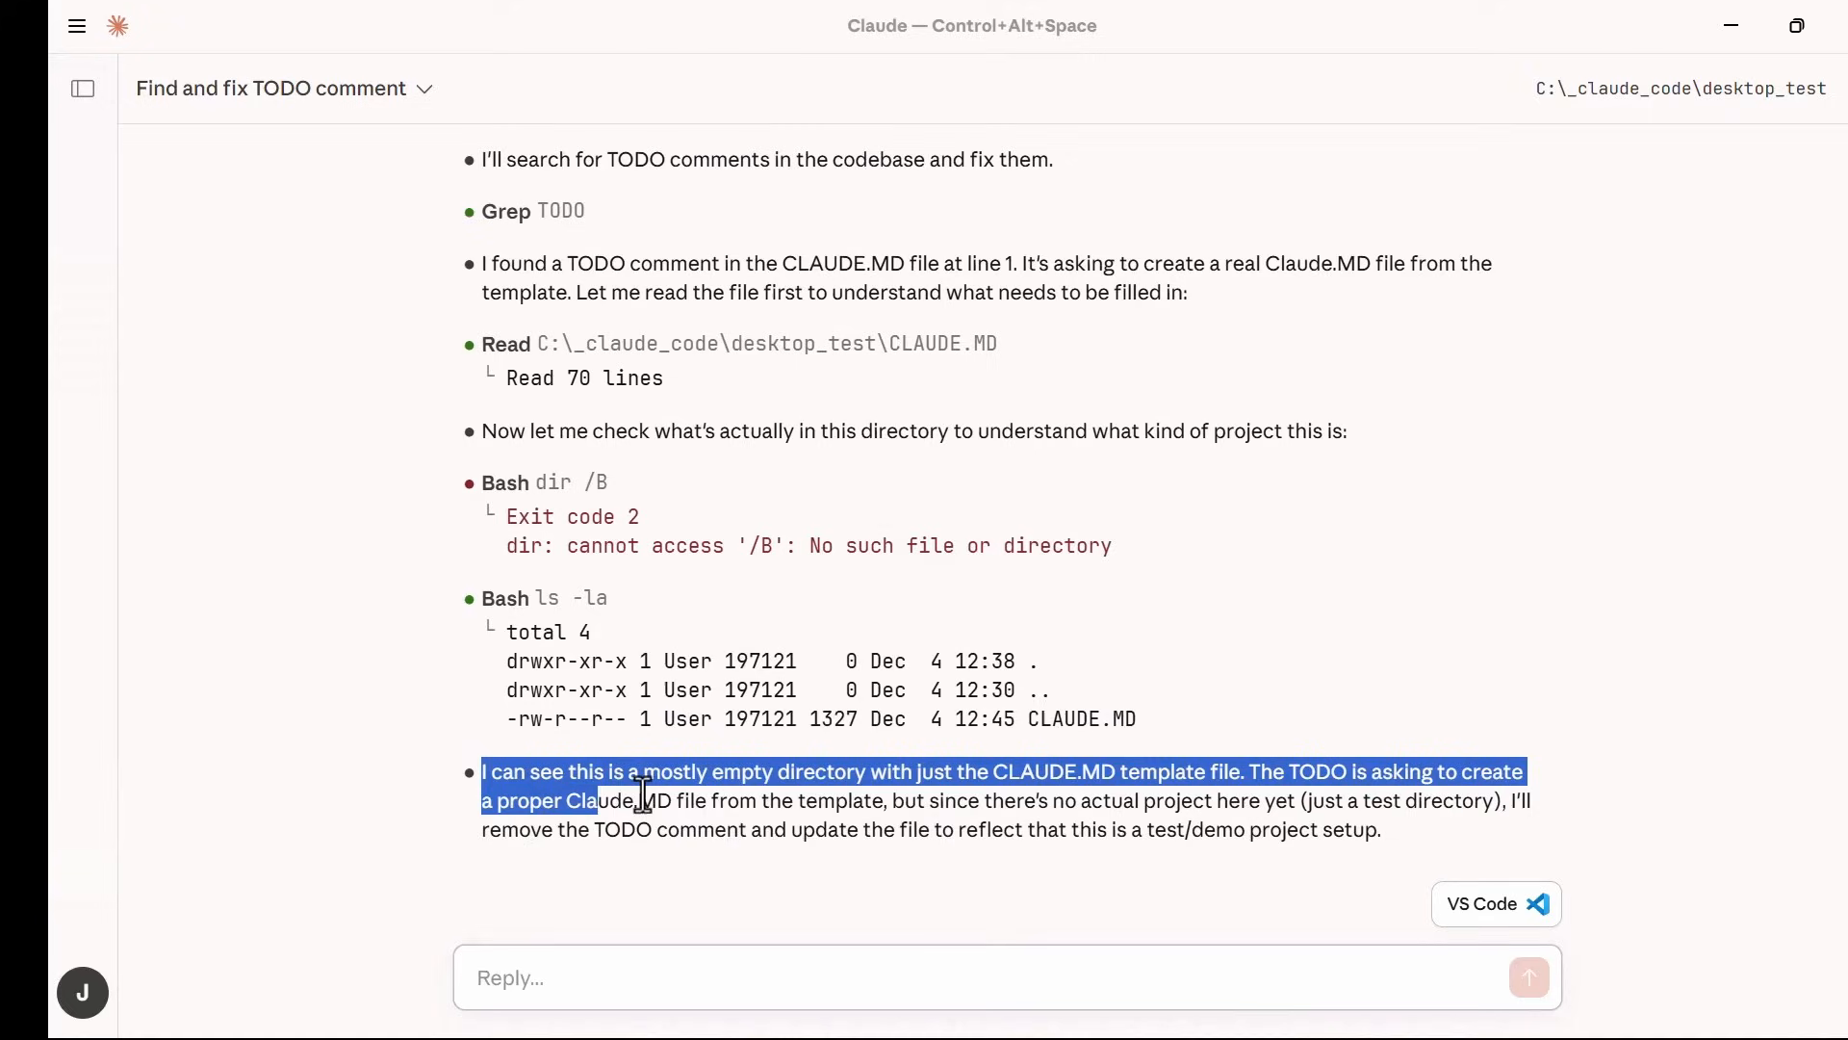
pyautogui.moveTo(643, 799); pyautogui.dragTo(1332, 828)
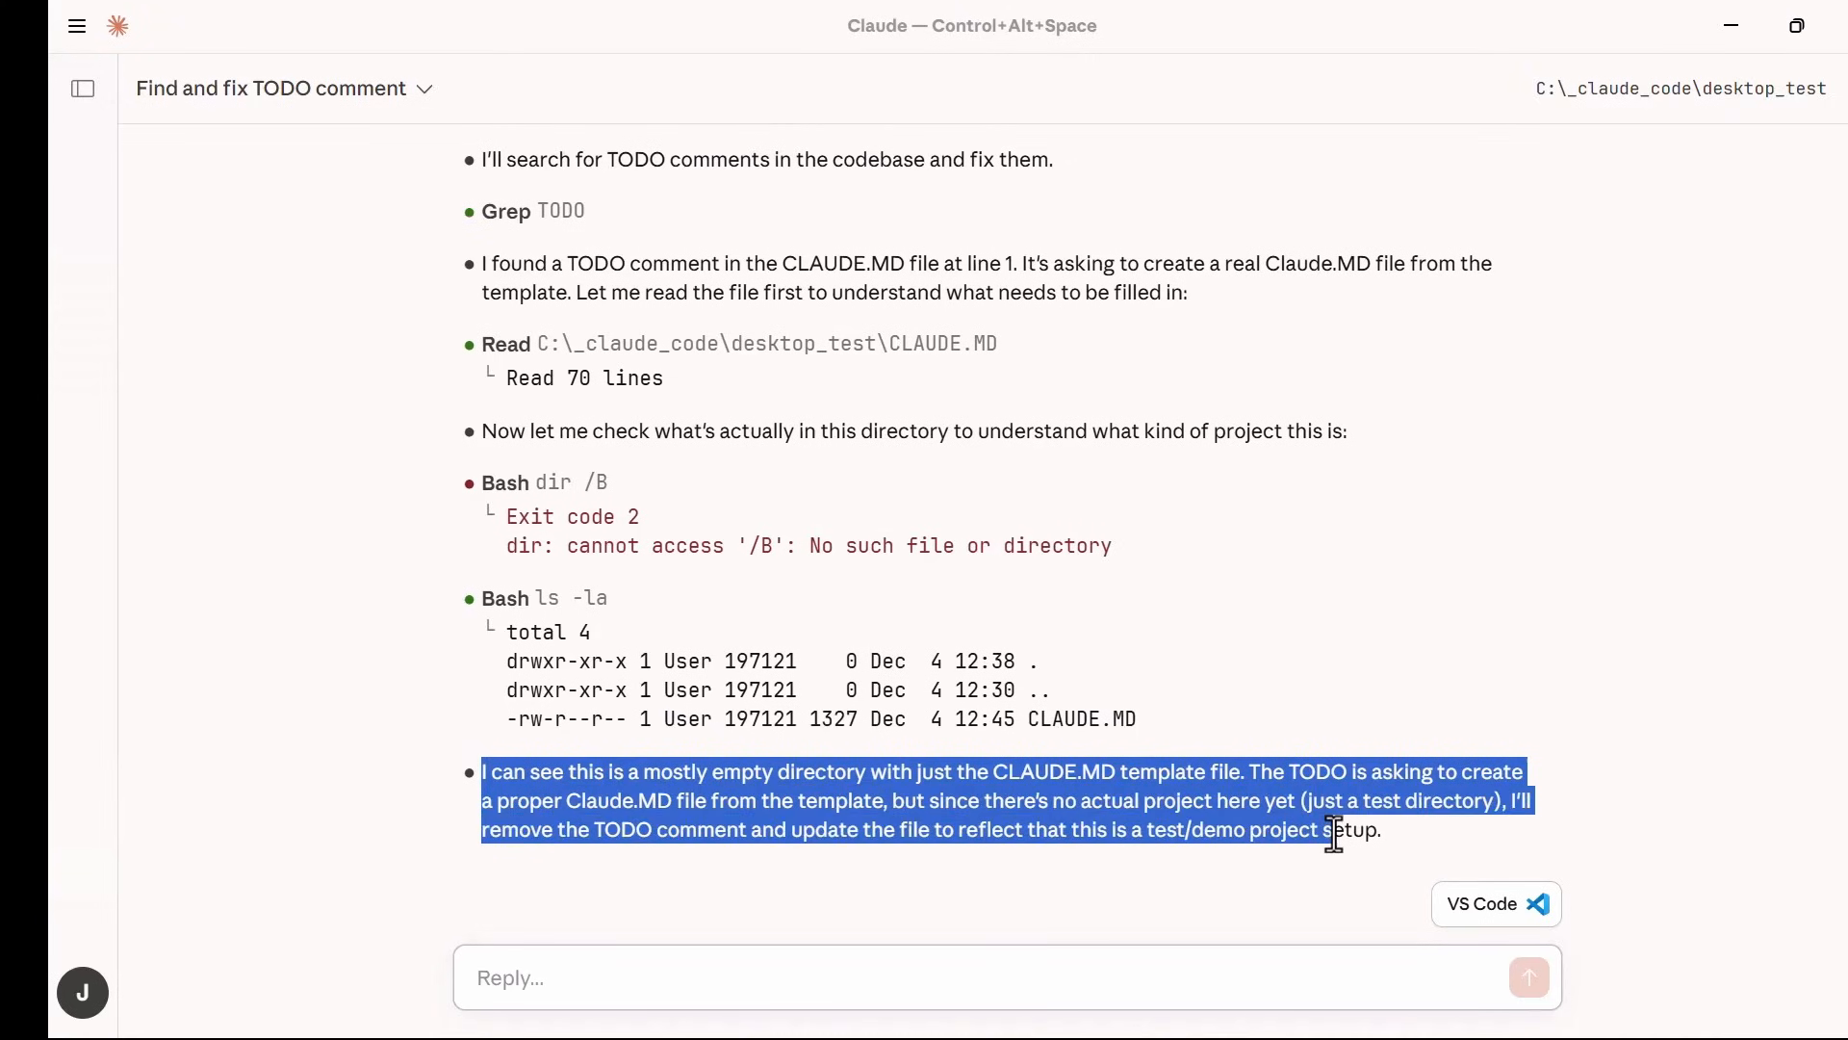
pyautogui.click(1378, 836)
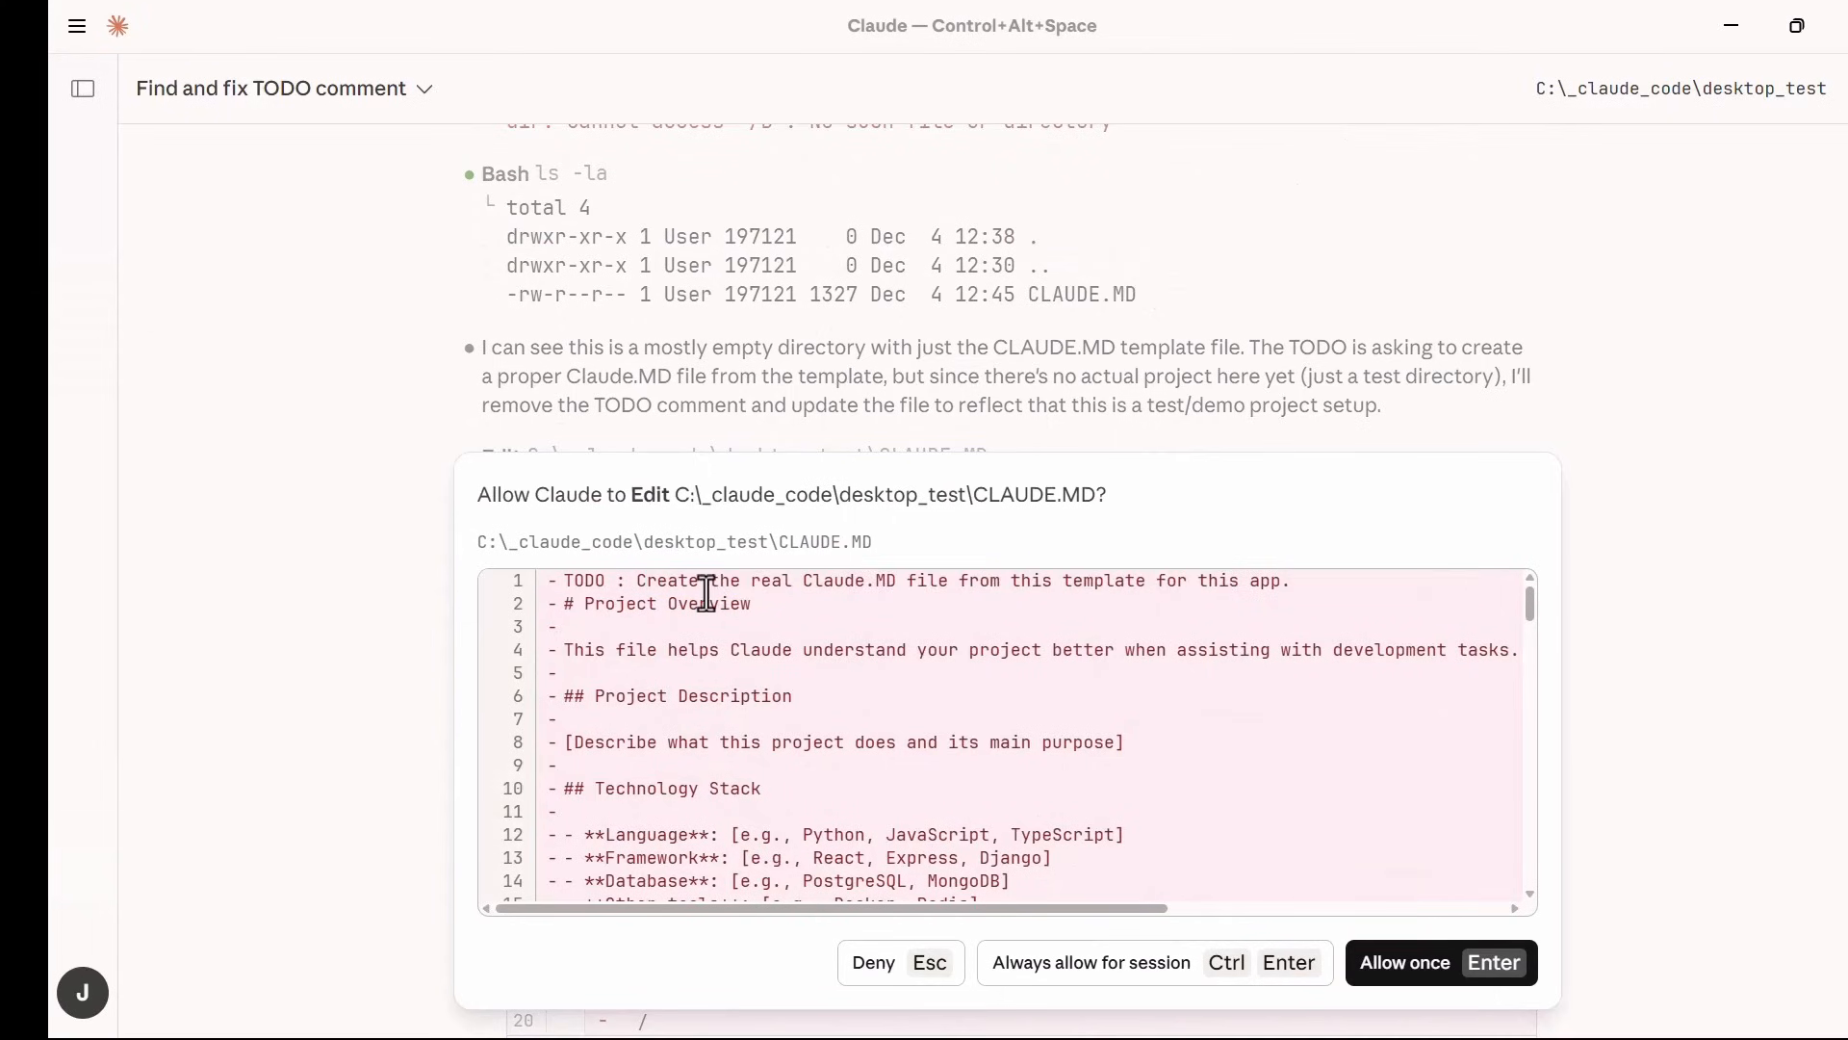
pyautogui.doubleClick(585, 582)
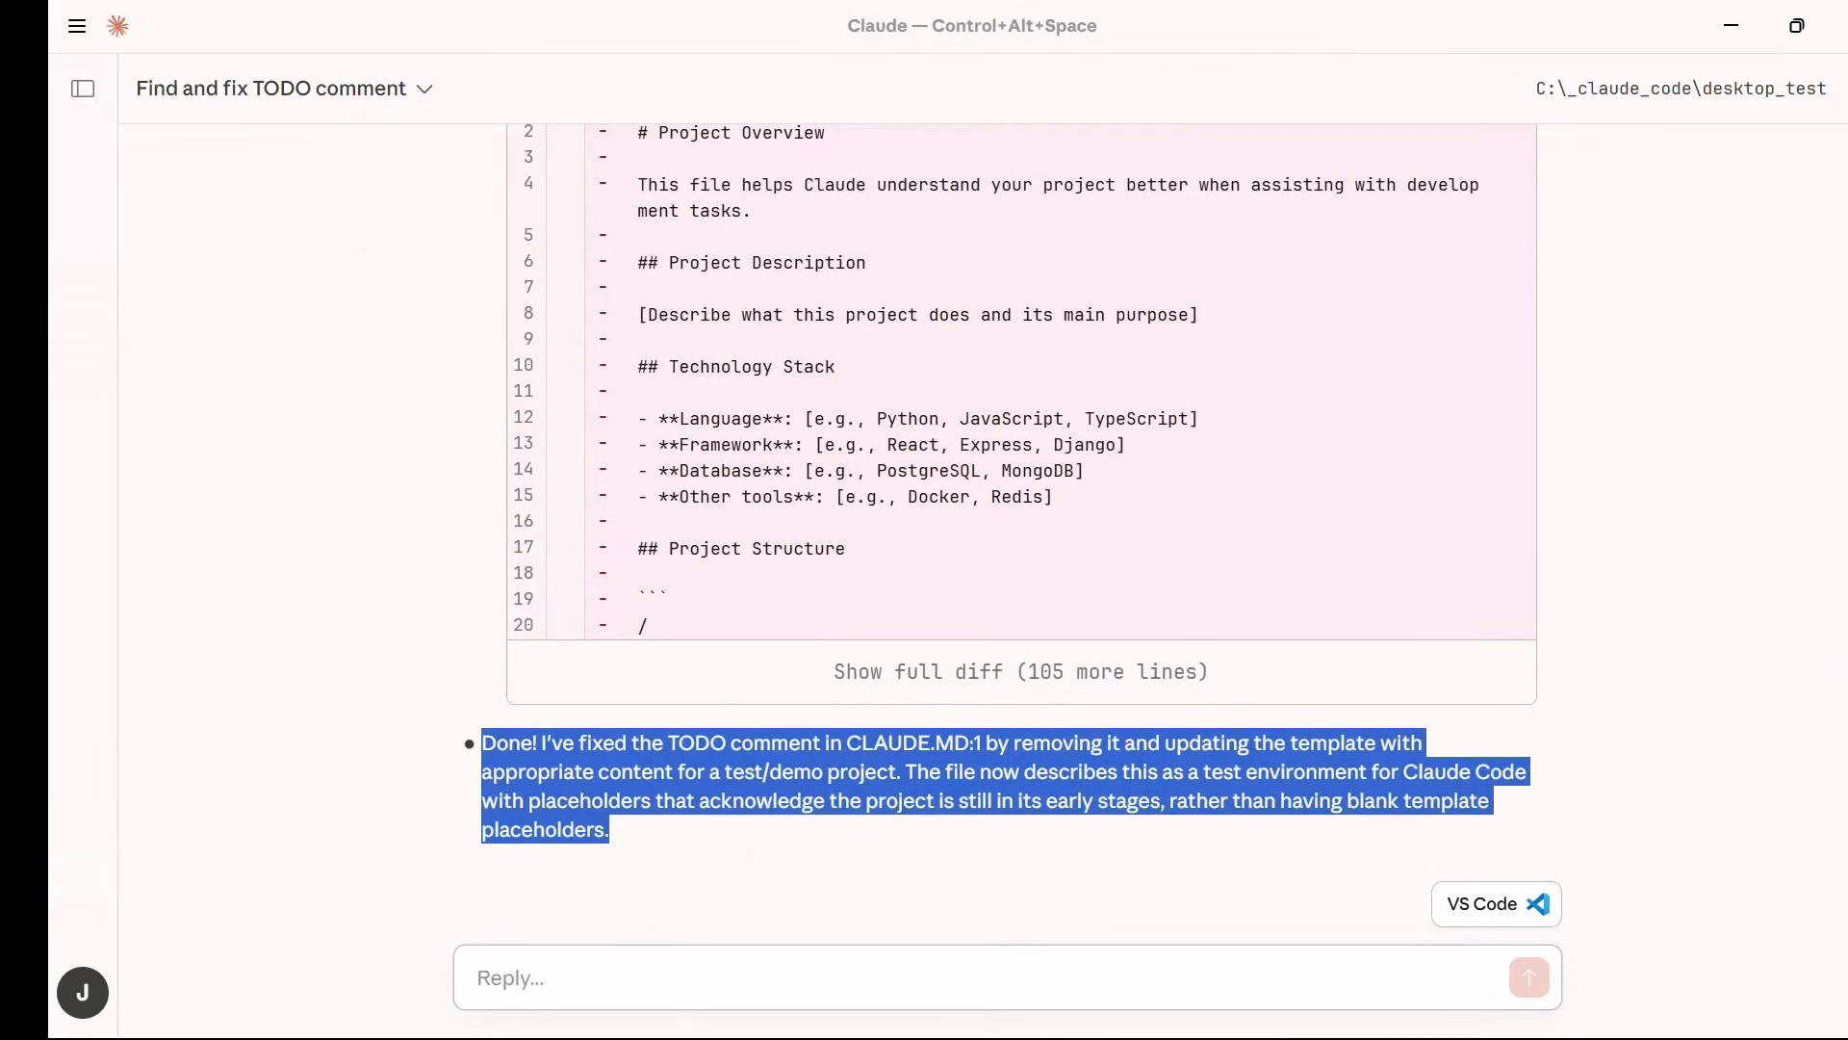
pyautogui.click(1497, 903)
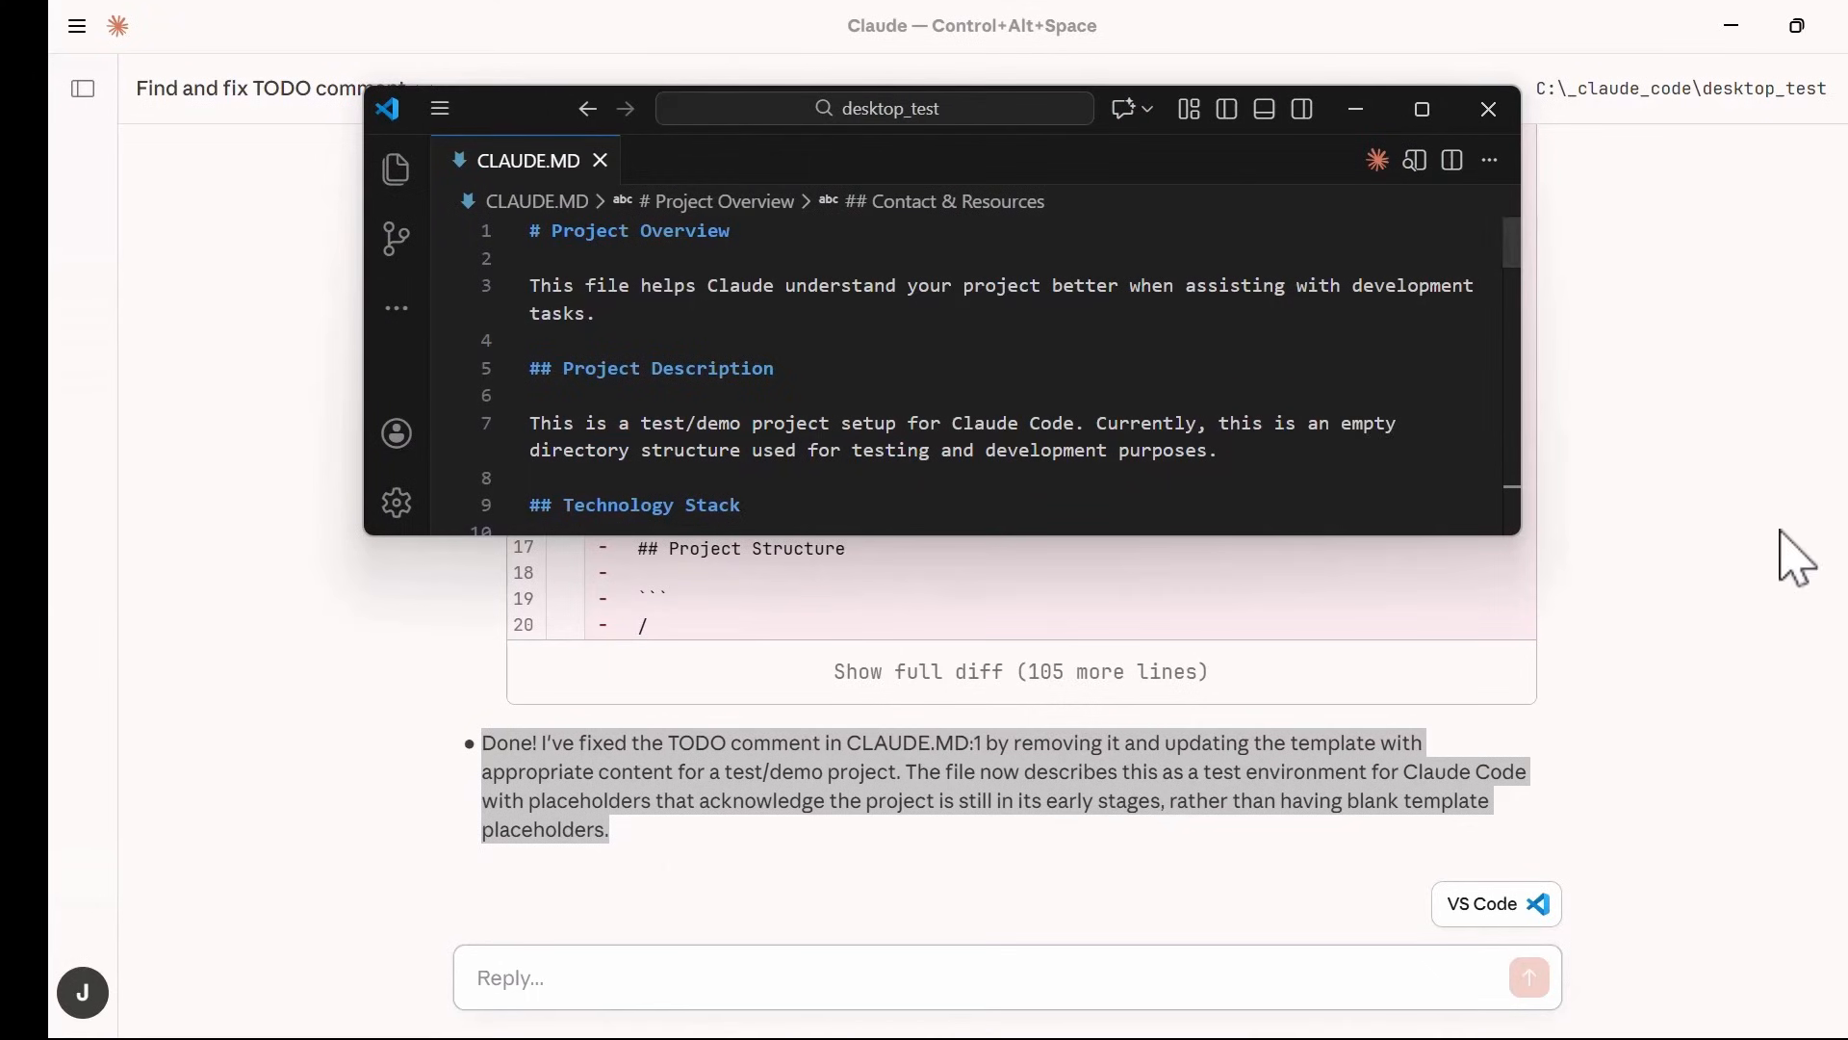
pyautogui.click(1489, 108)
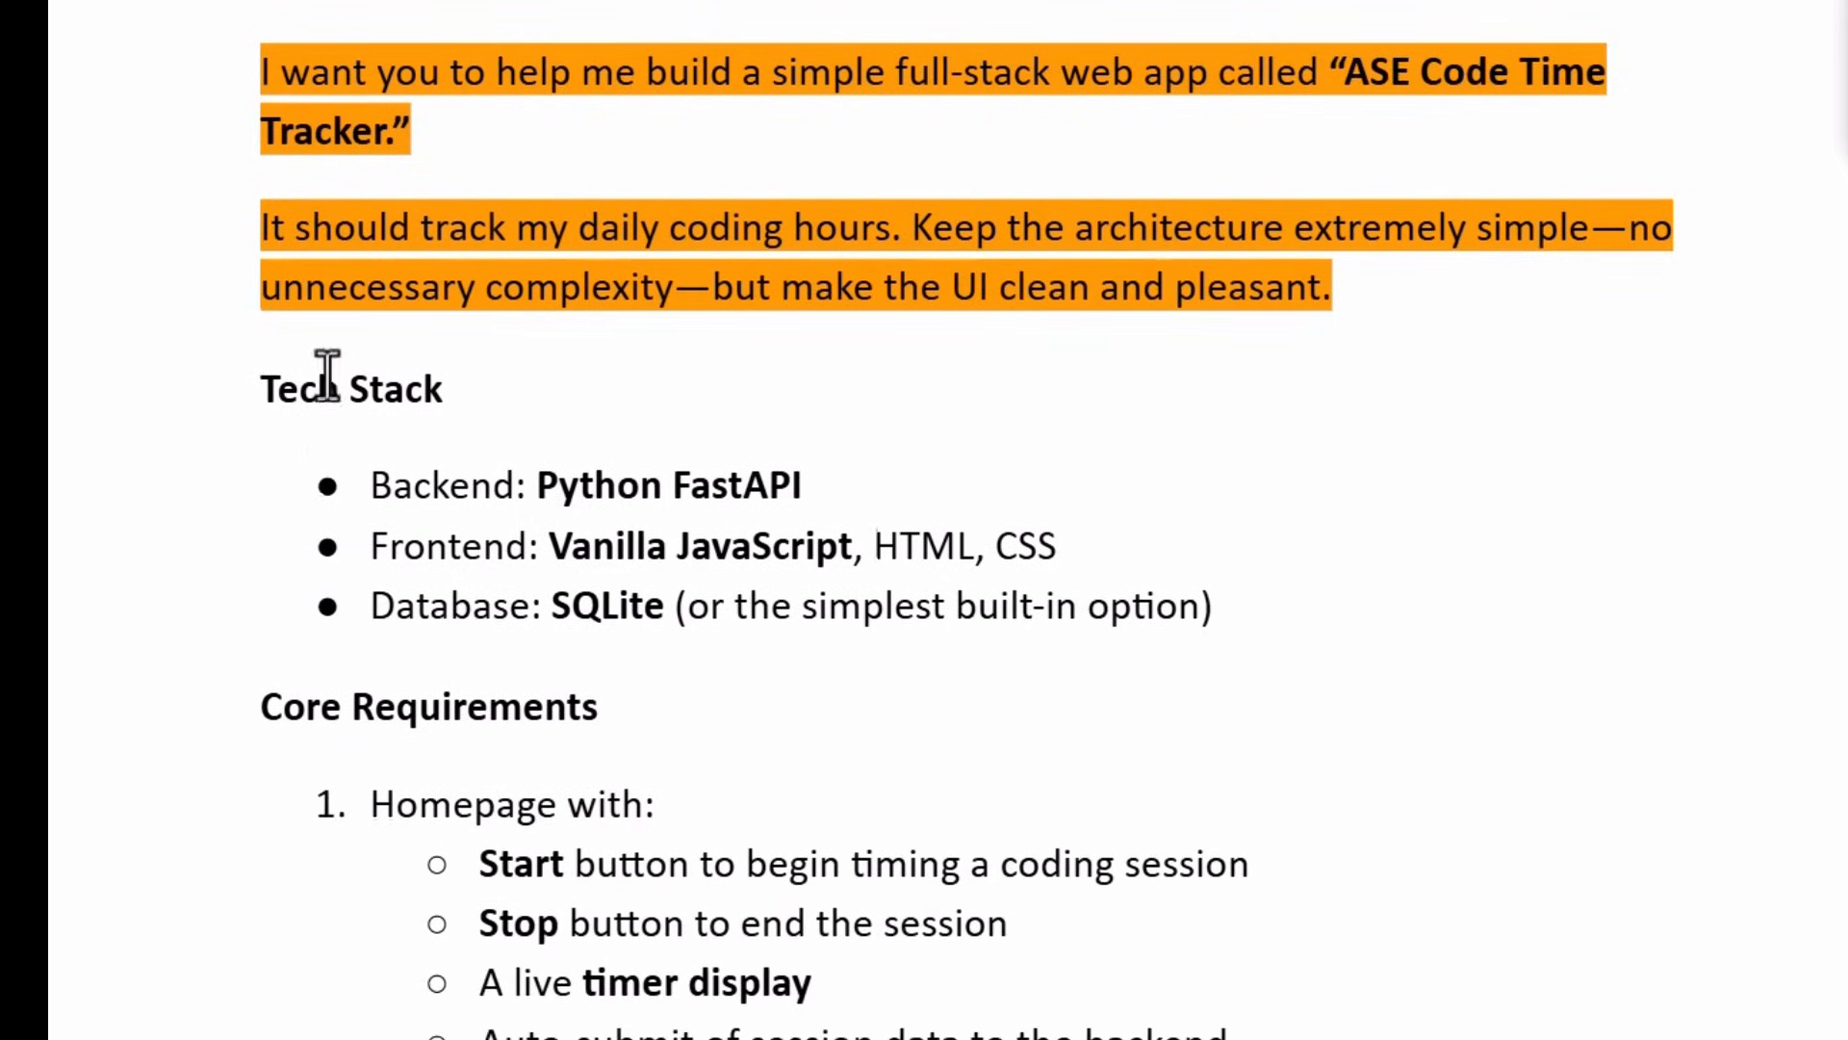
pyautogui.moveTo(1017, 316)
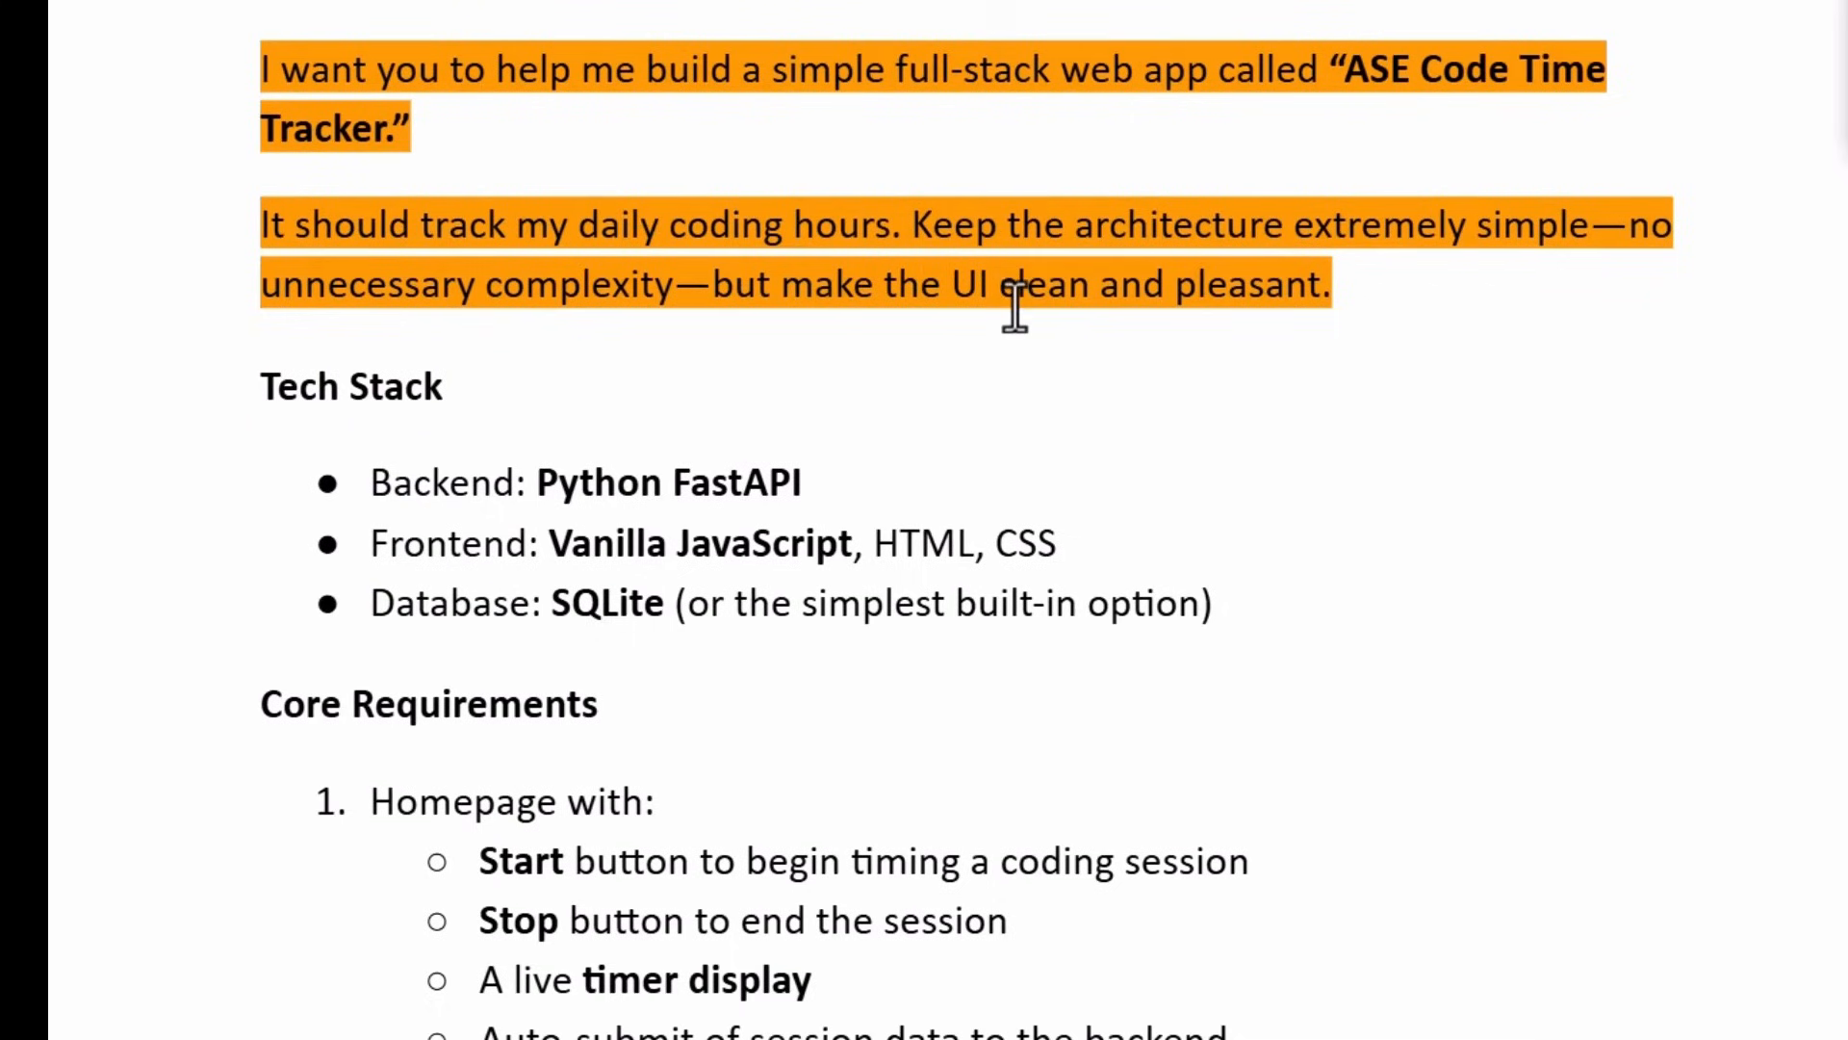
pyautogui.moveTo(578, 327)
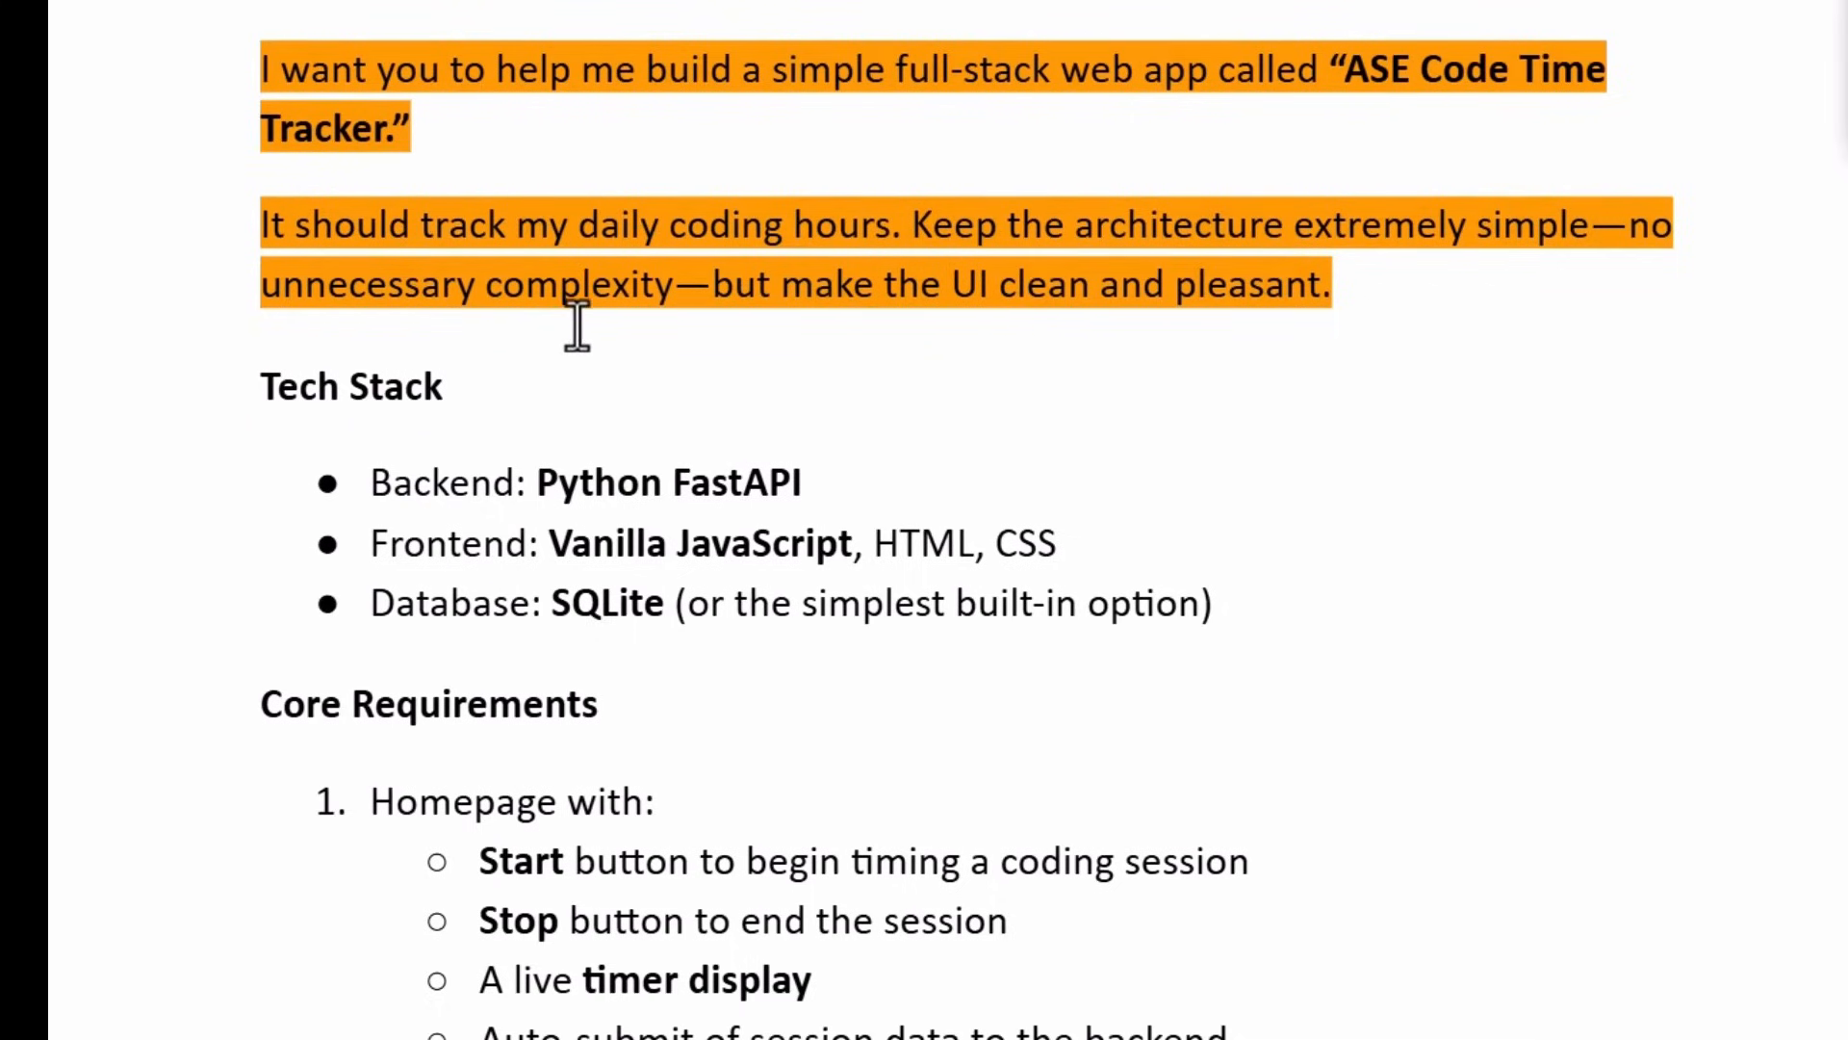
# Read through the coding-hours tracker spec down to the backend endpoints and its end.
pyautogui.scroll(-3)
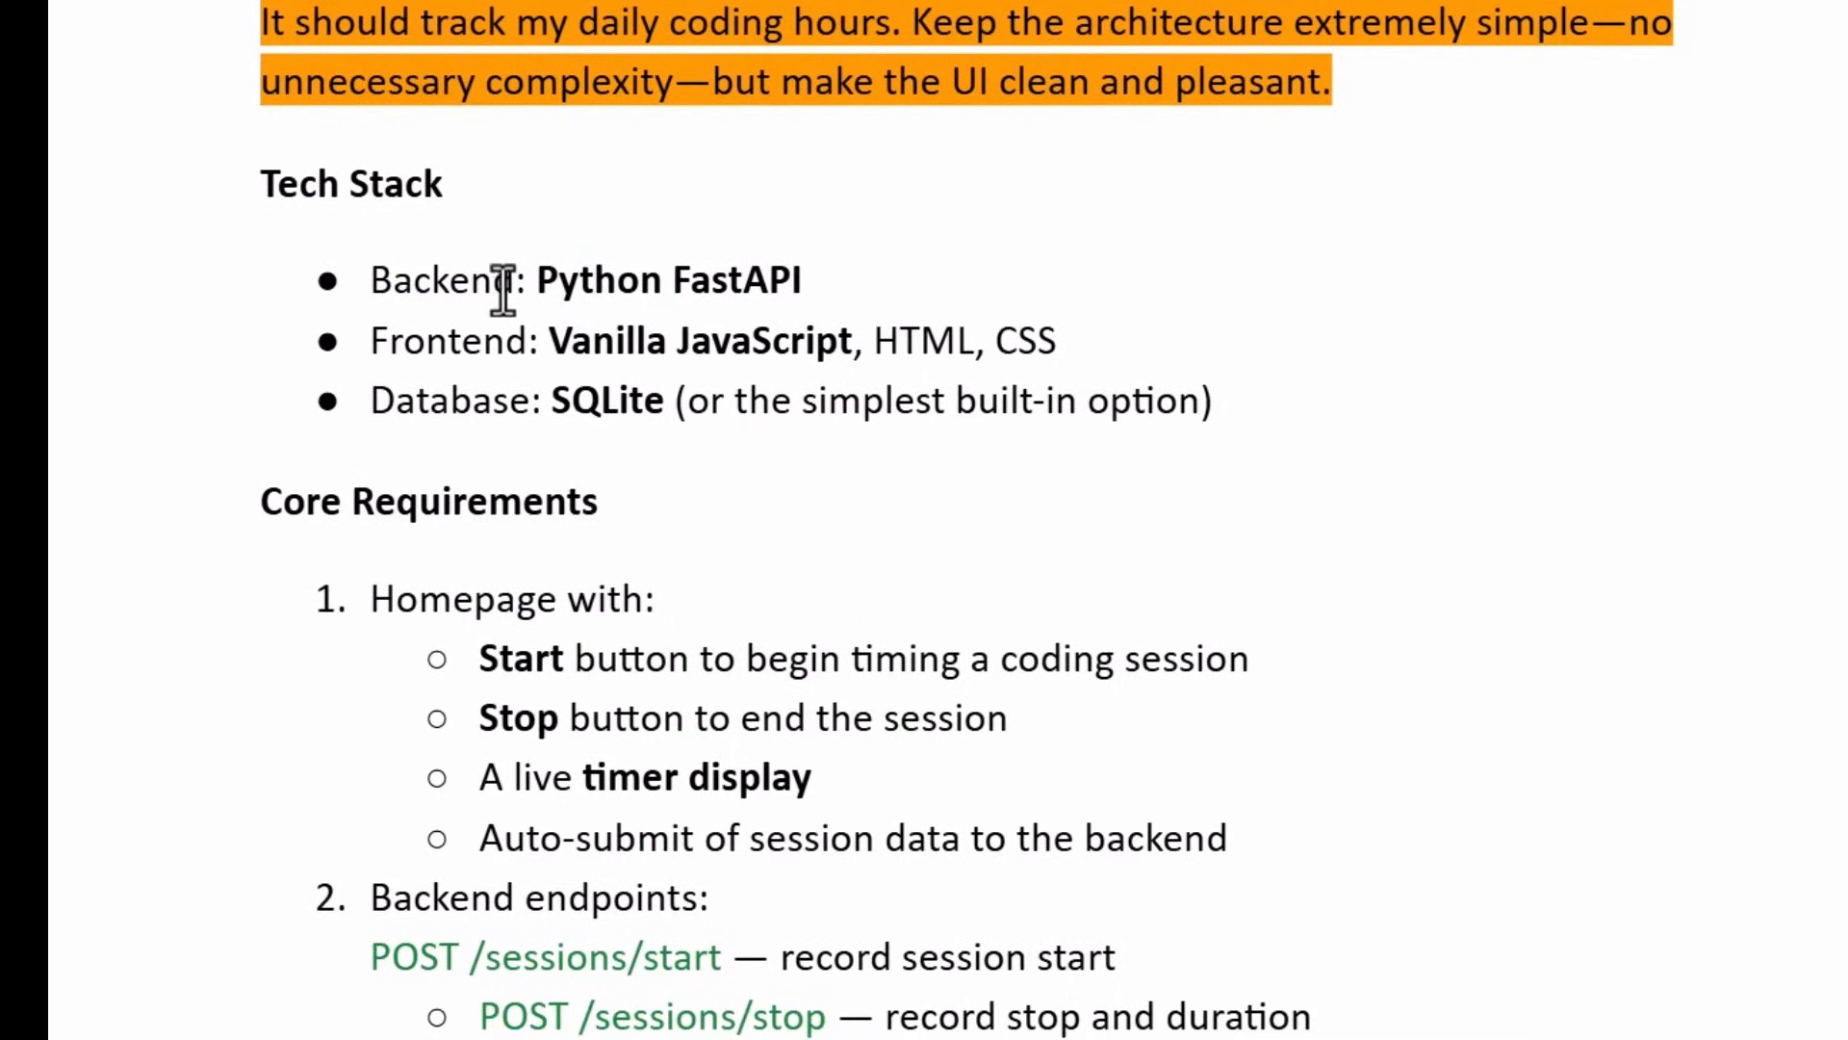
pyautogui.moveTo(381, 354)
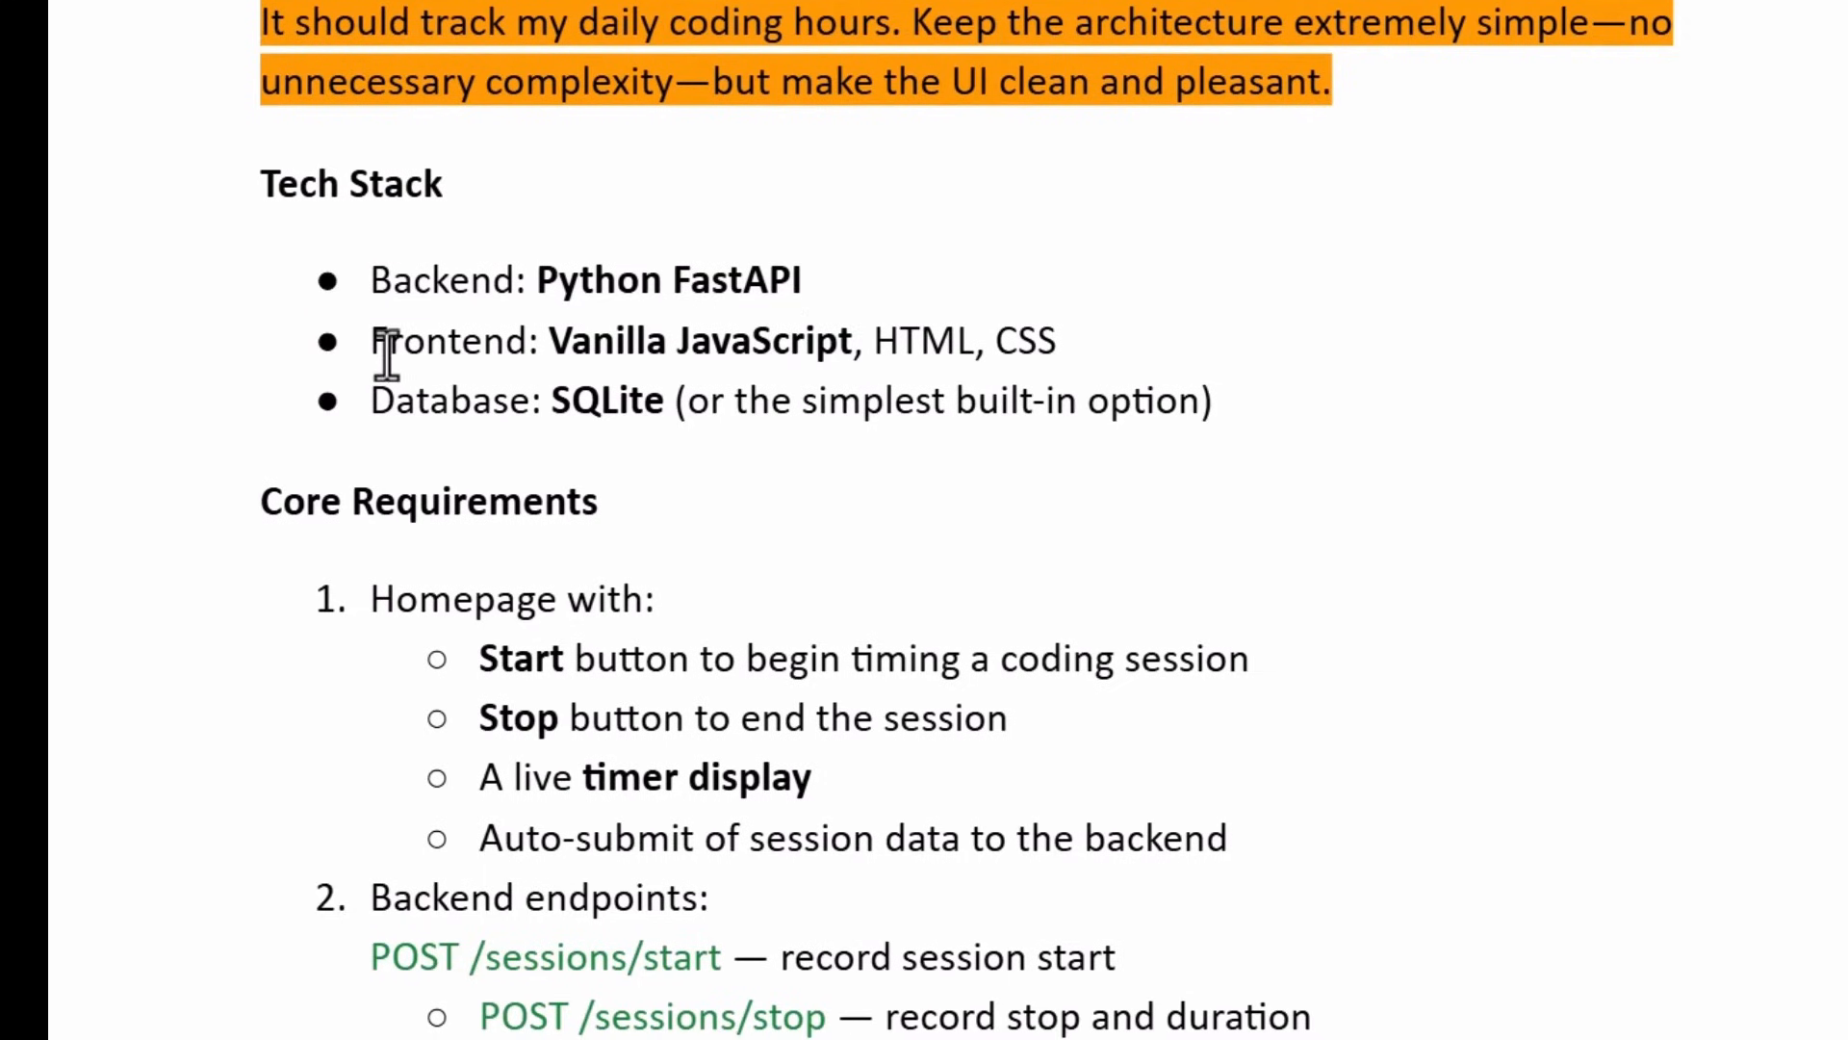
pyautogui.moveTo(809, 401)
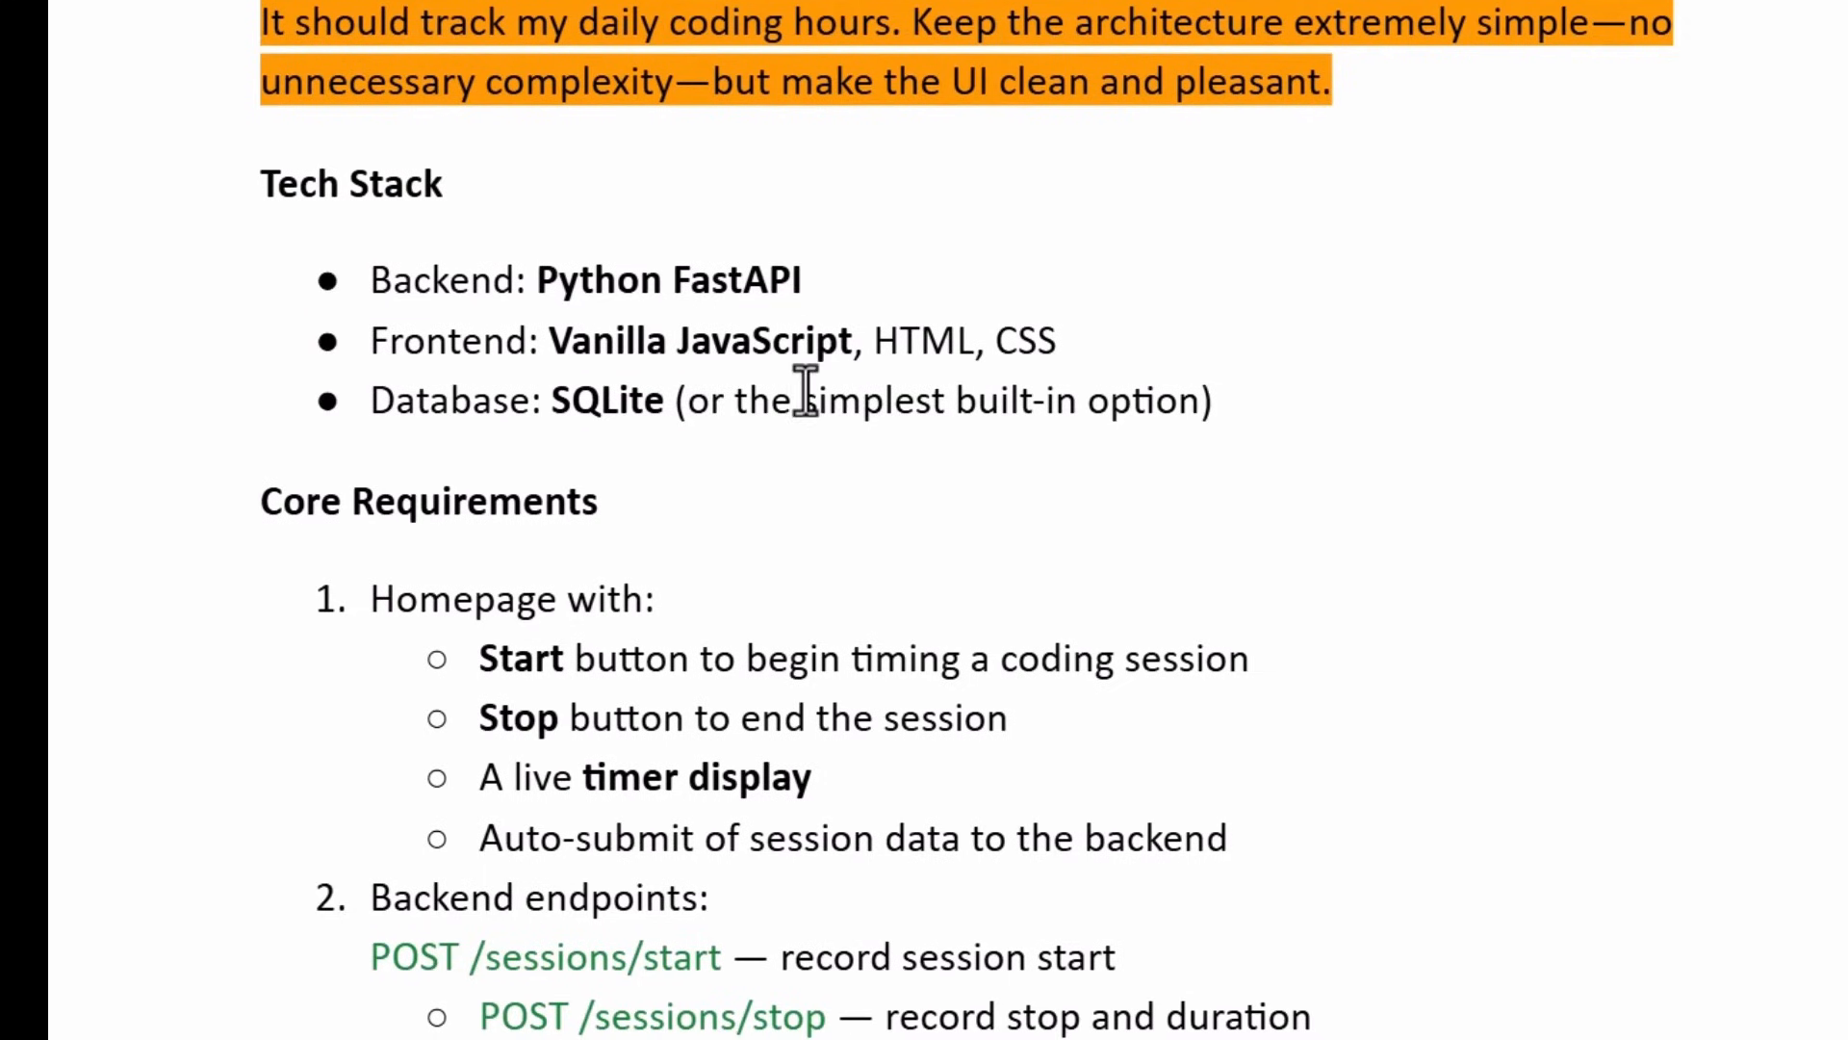
pyautogui.moveTo(897, 451)
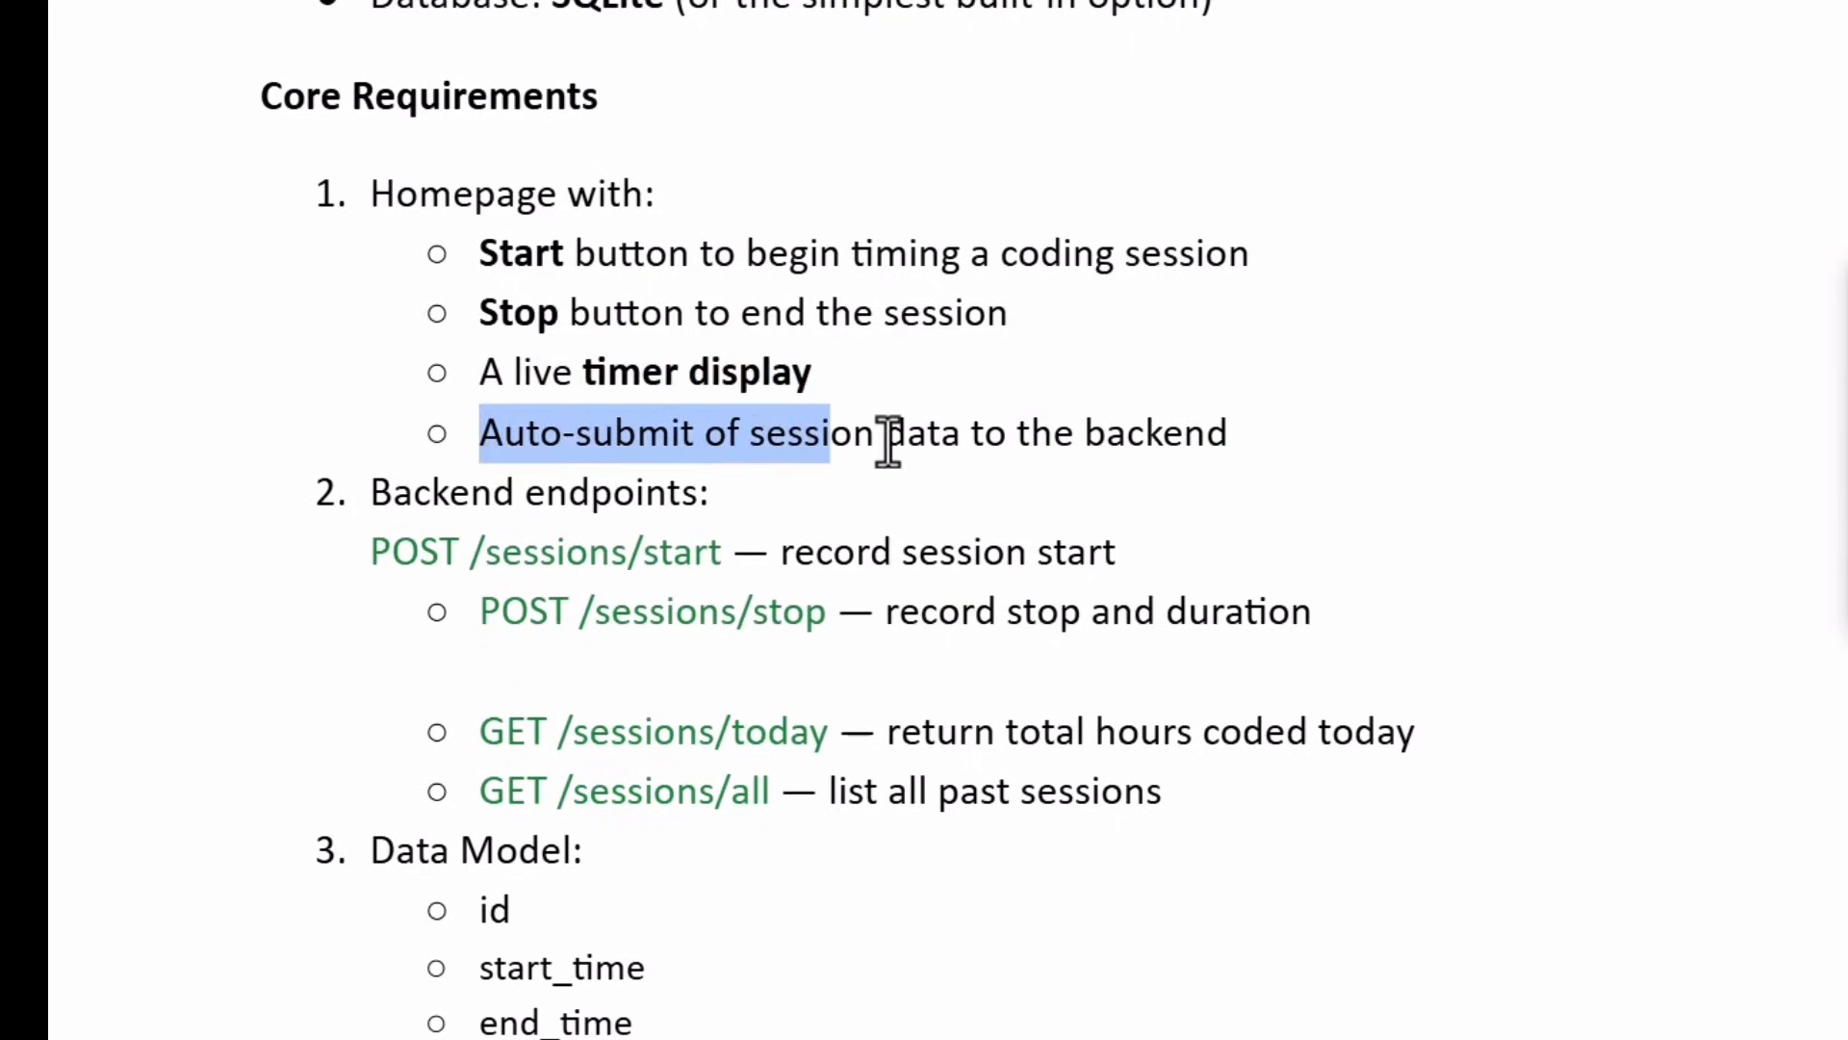
pyautogui.scroll(-3)
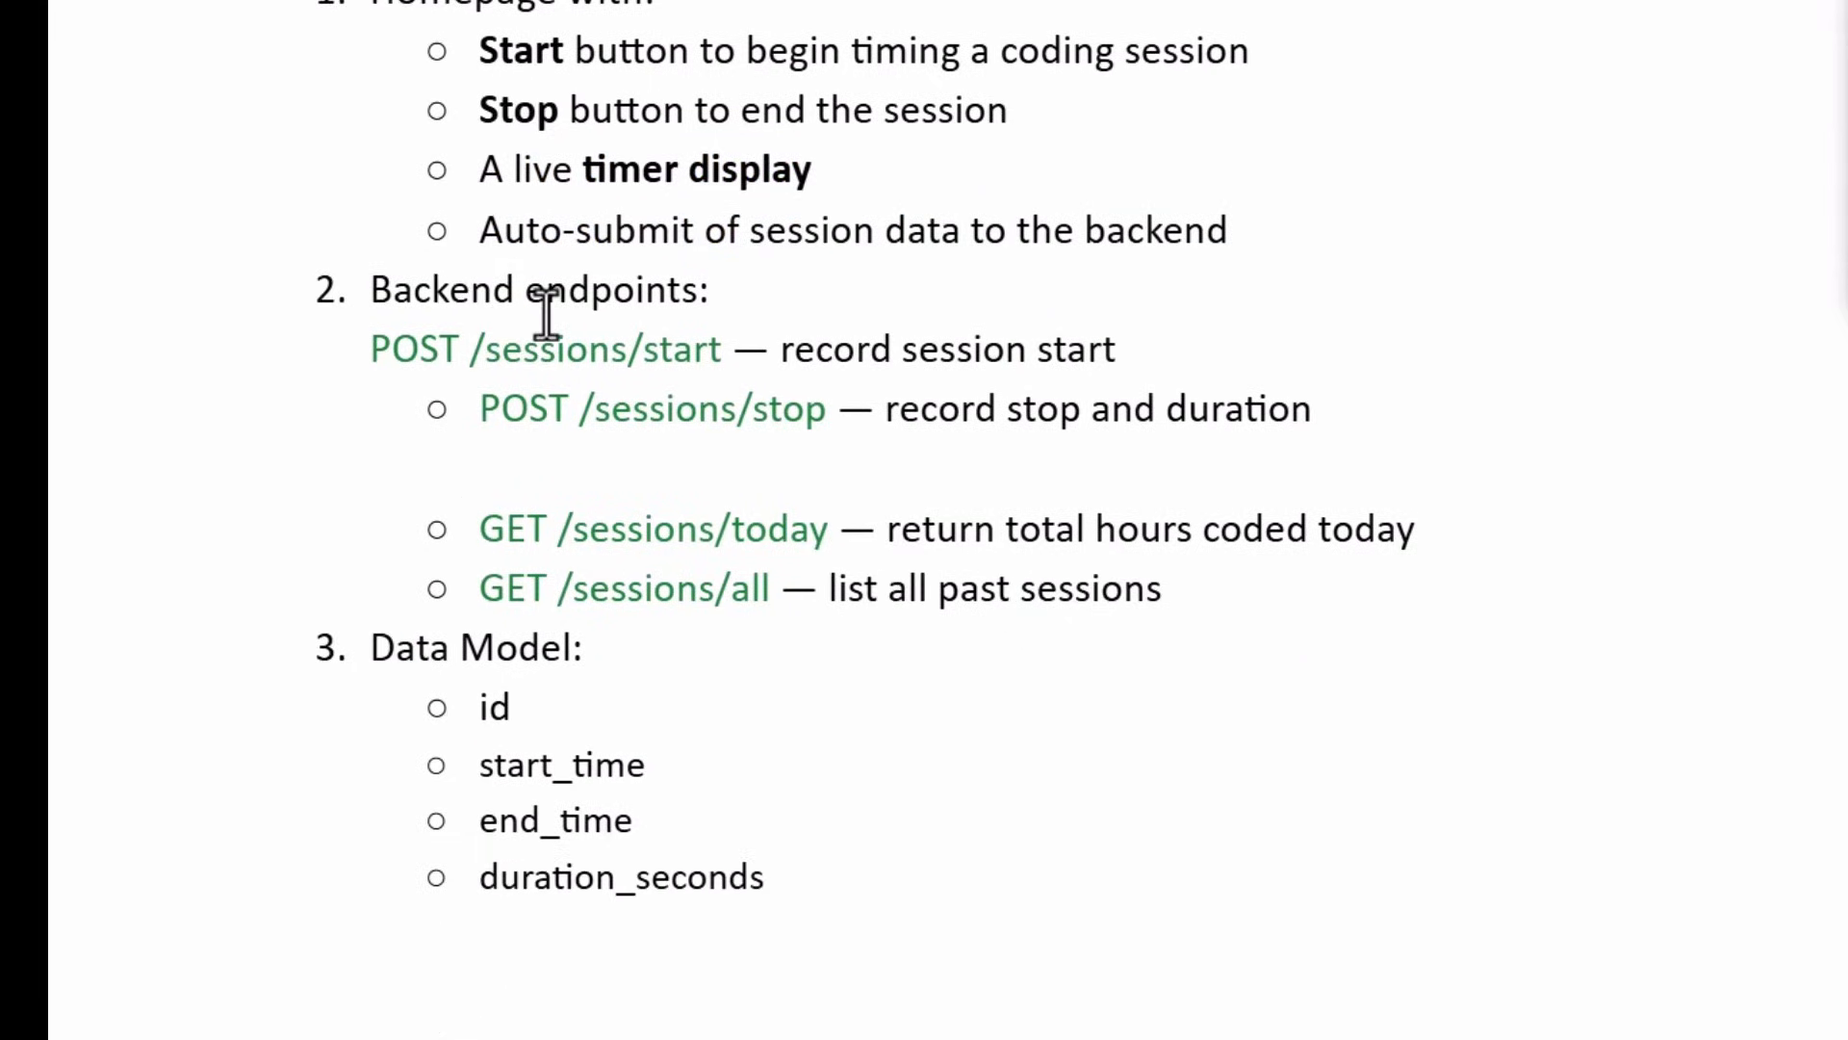
pyautogui.moveTo(643, 462)
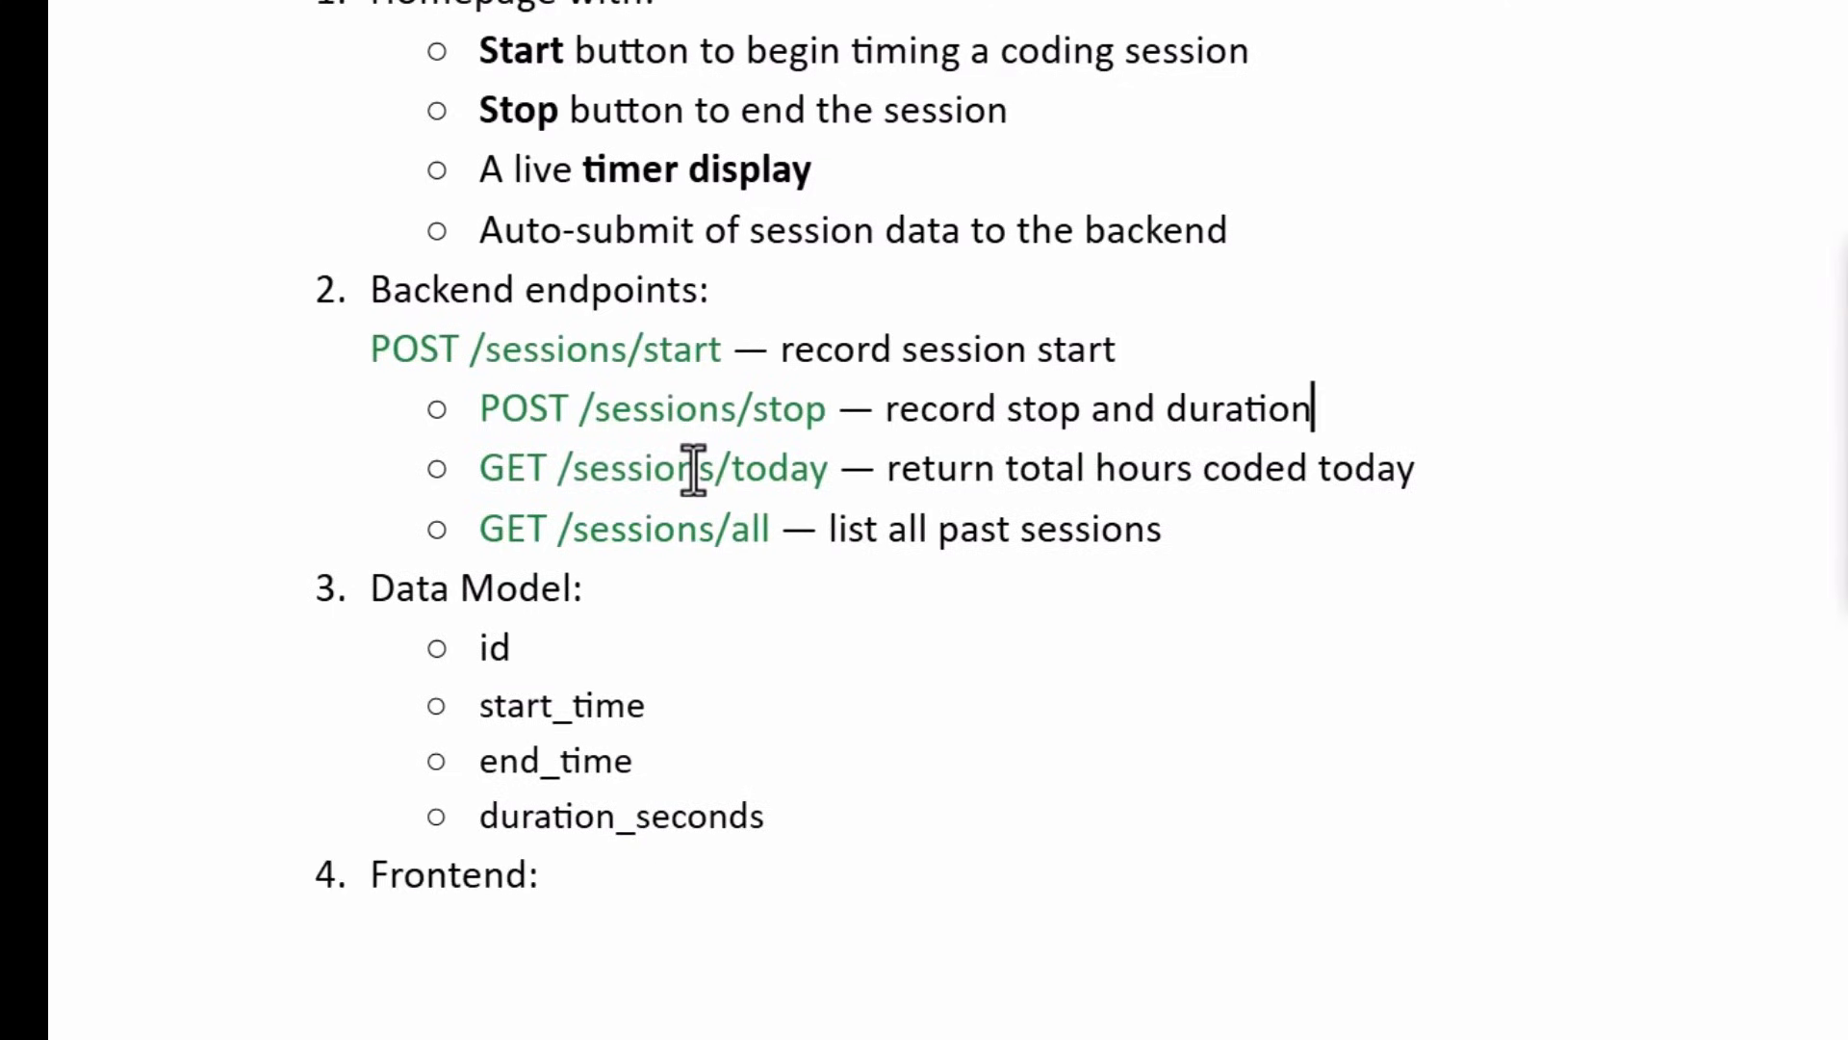
pyautogui.scroll(-3)
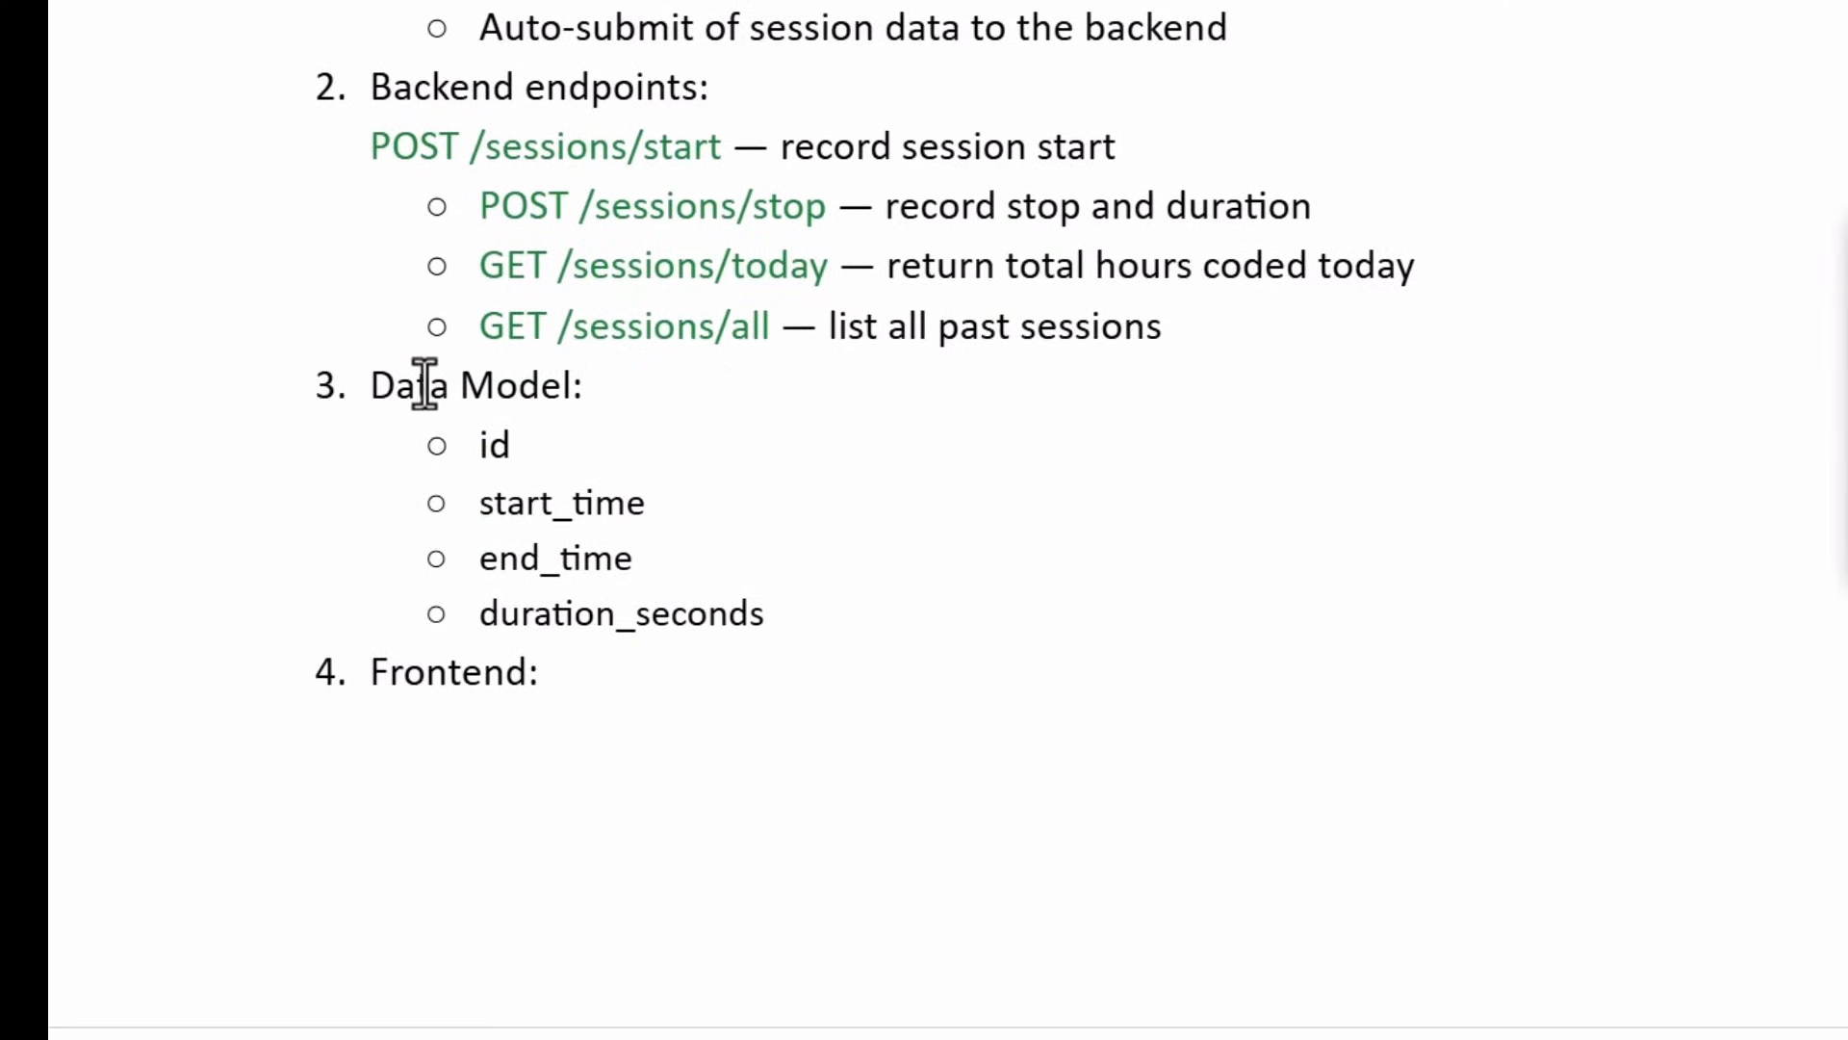
pyautogui.scroll(-3)
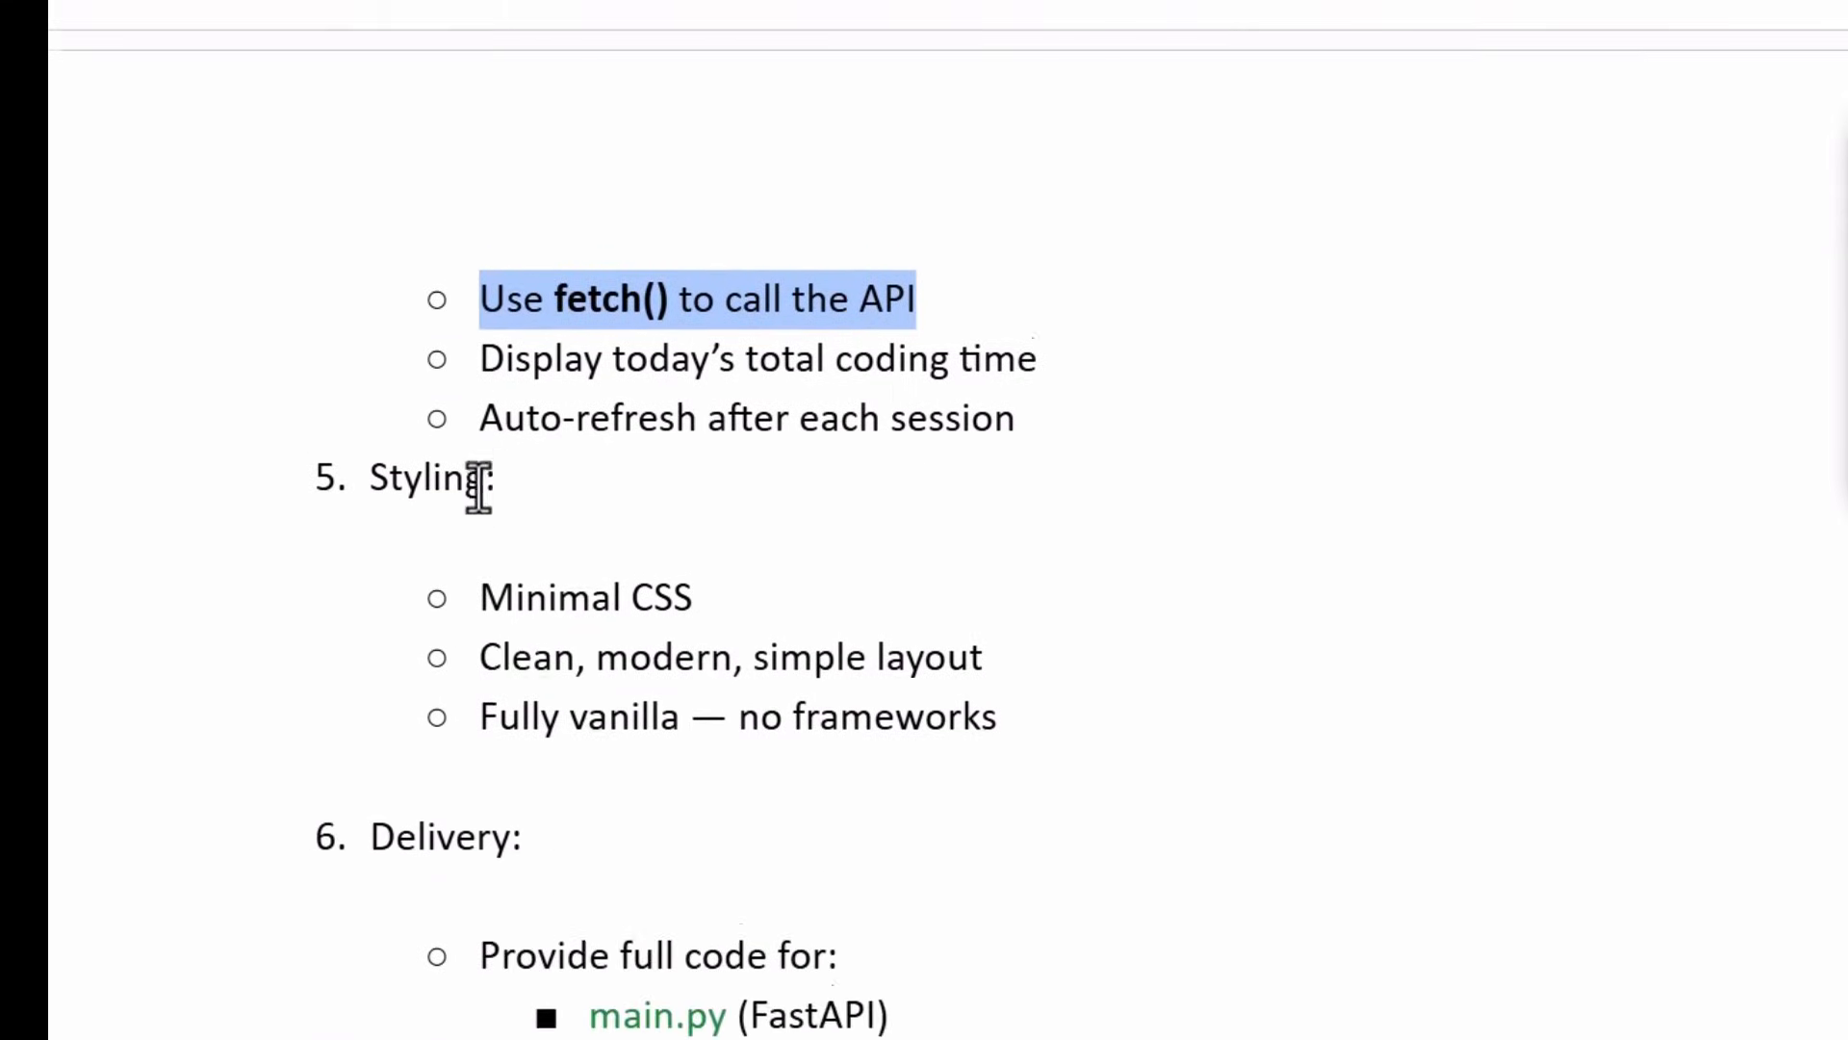
pyautogui.scroll(-3)
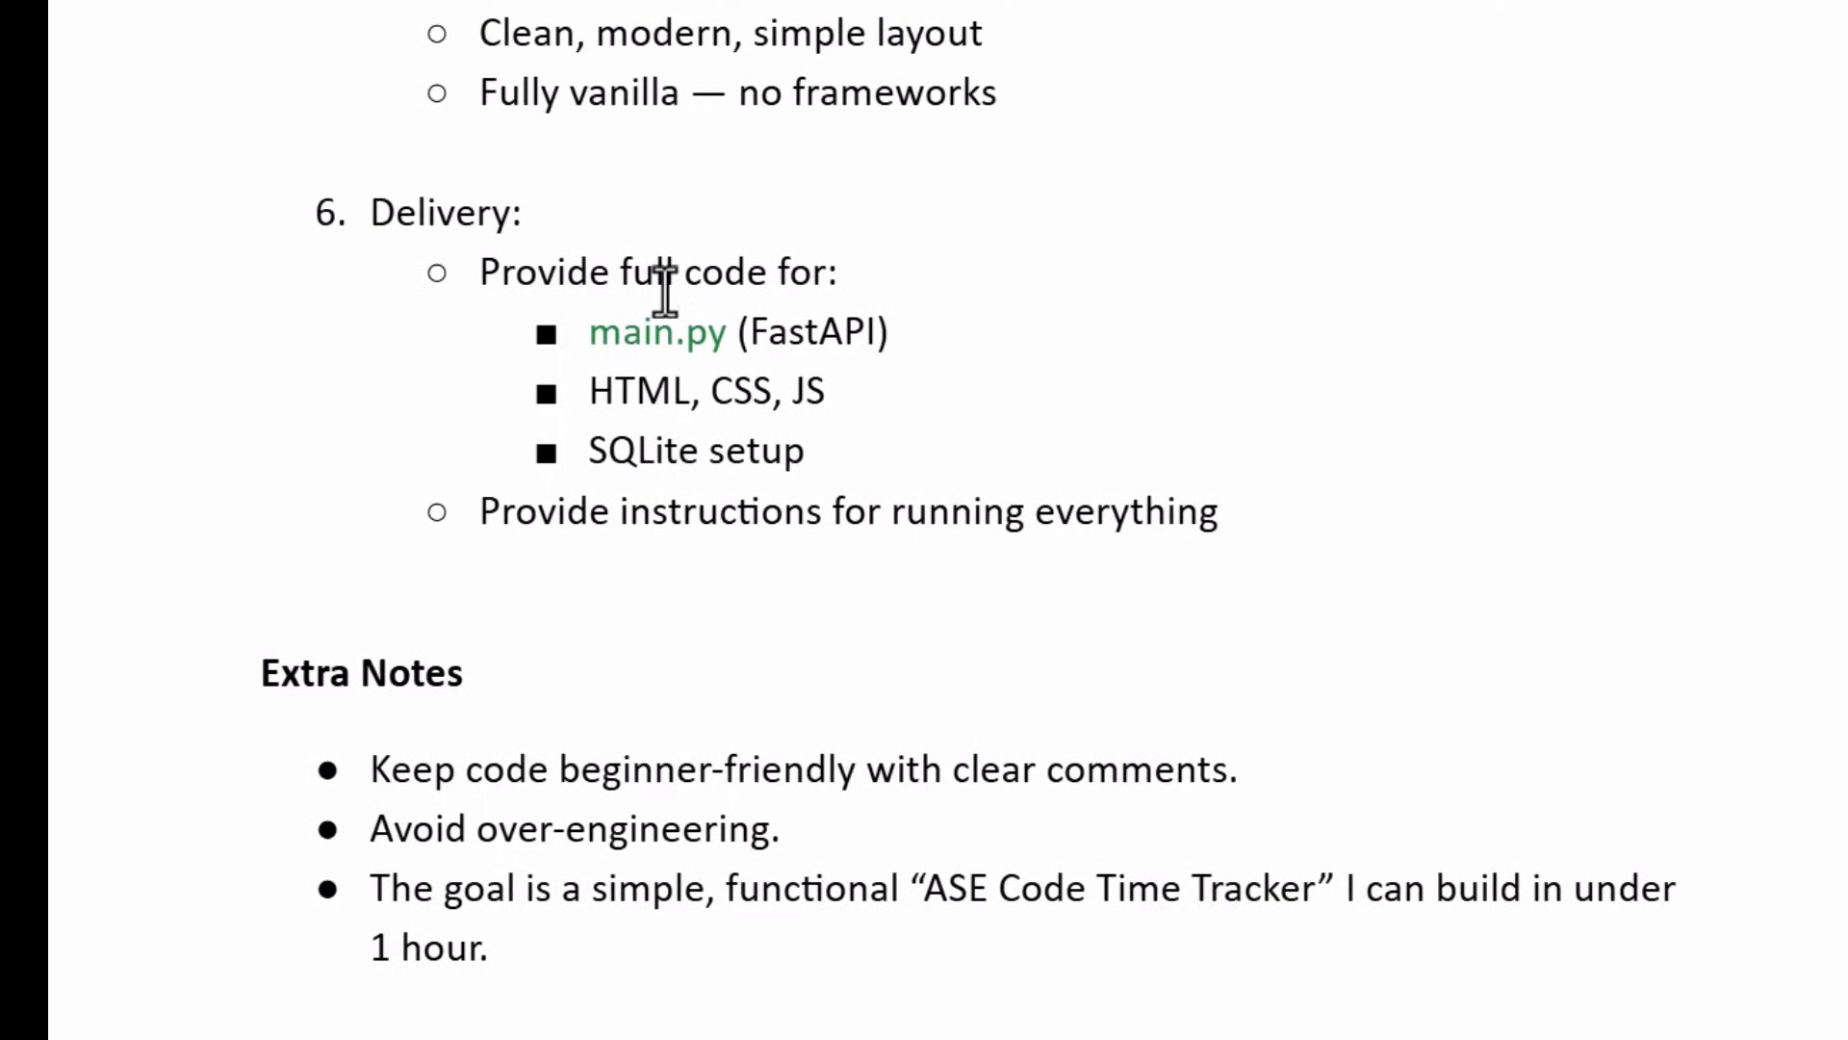
pyautogui.scroll(-3)
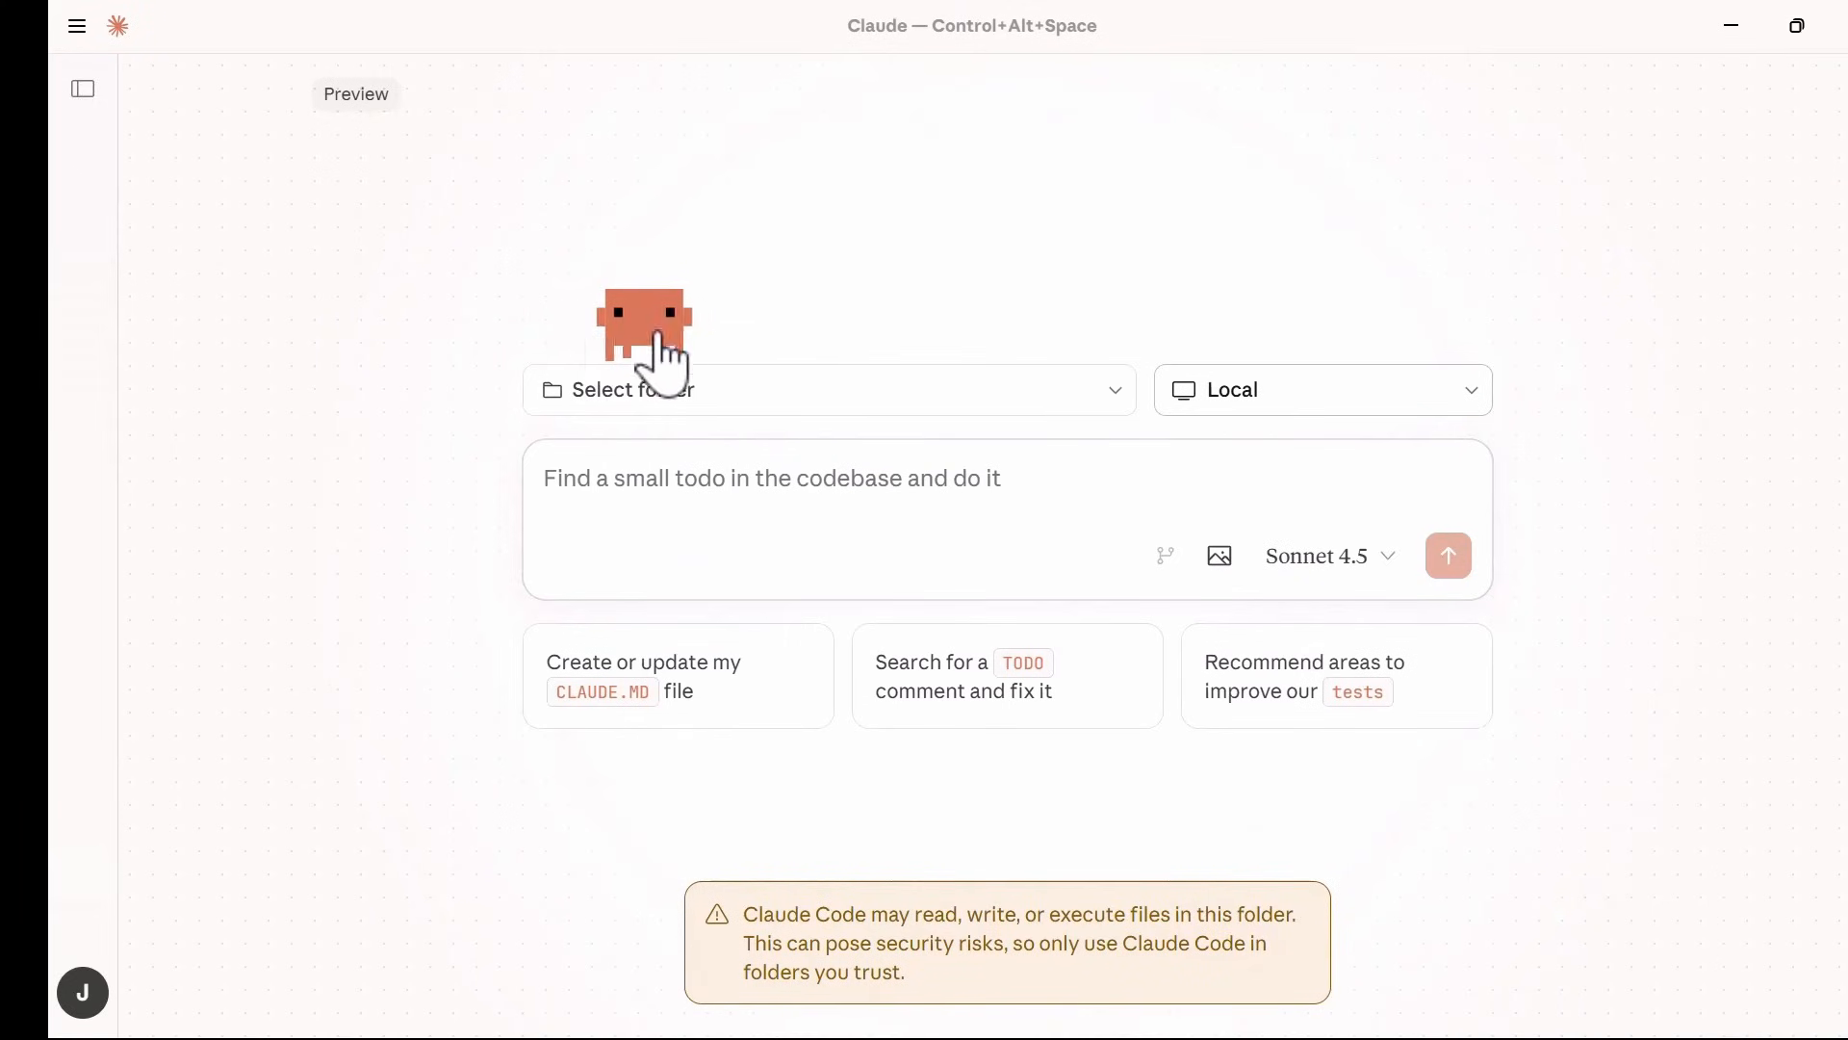
# Start a session in C:\_claude_code\desktop_test with Sonnet 4.5 and send the time tracker build prompt.
pyautogui.click(828, 389)
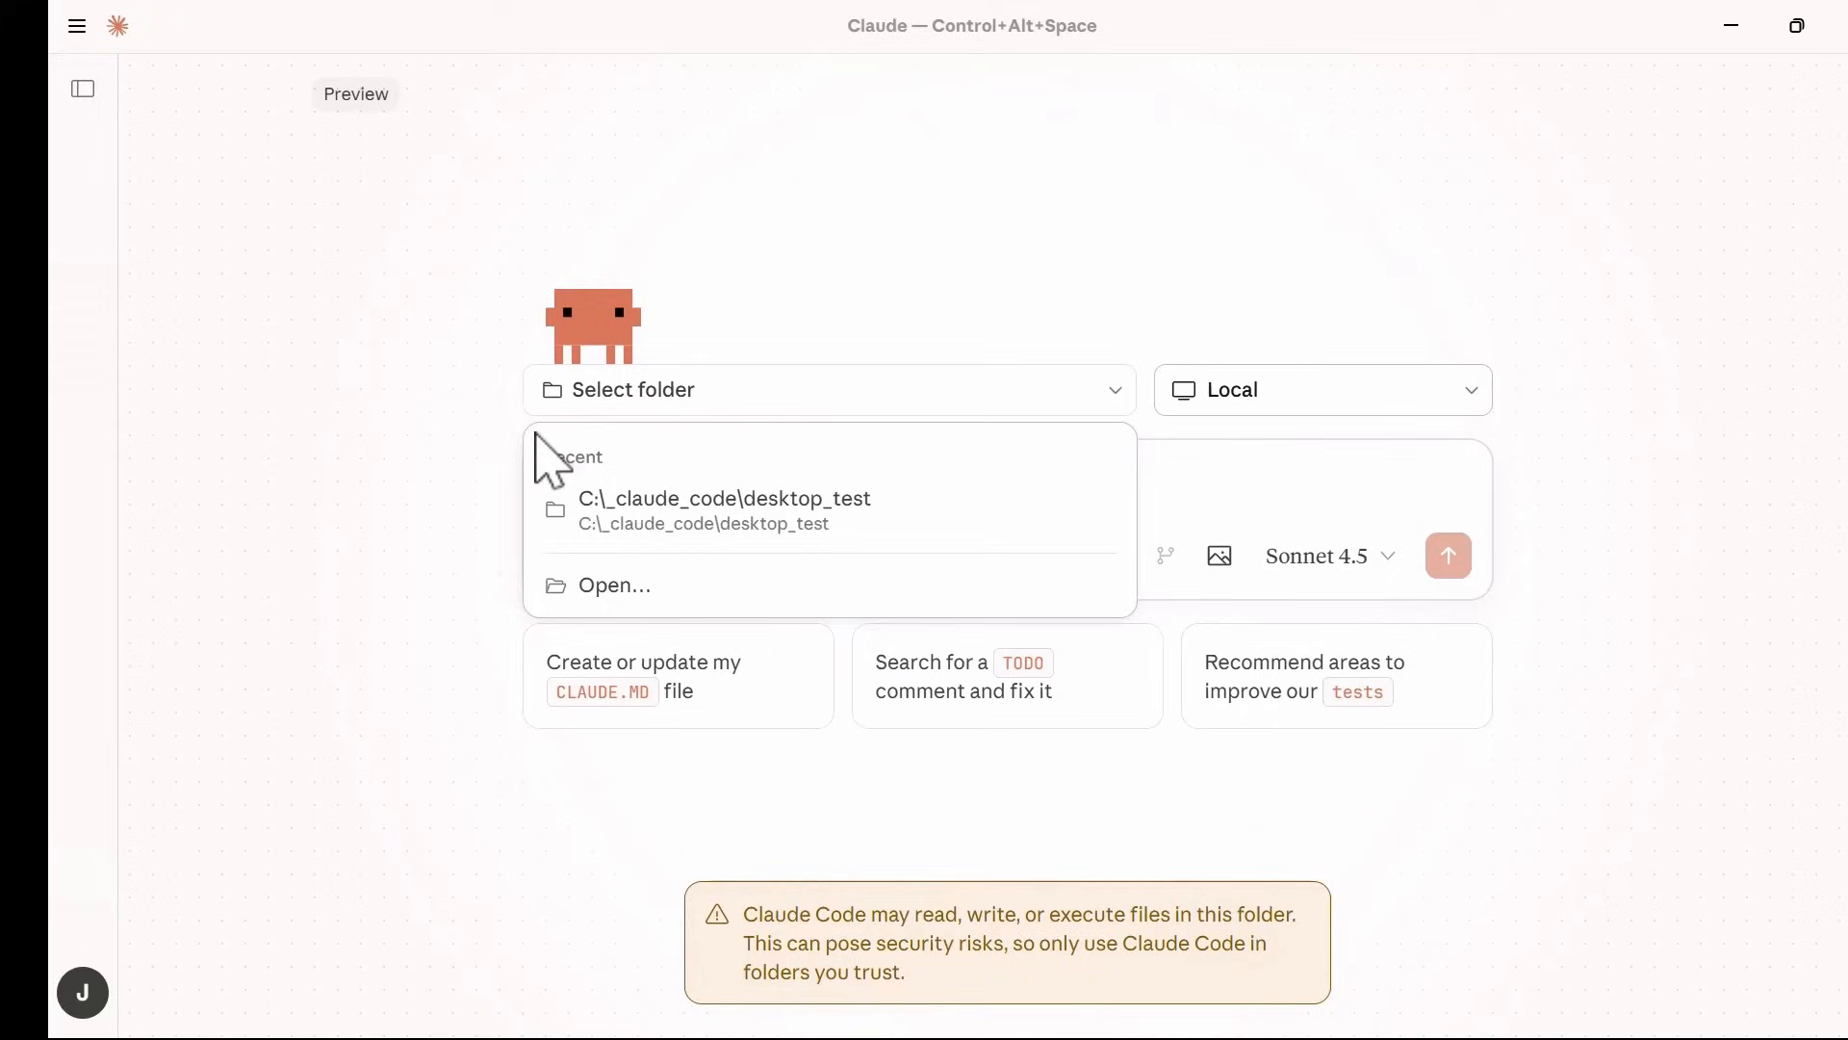
pyautogui.click(724, 510)
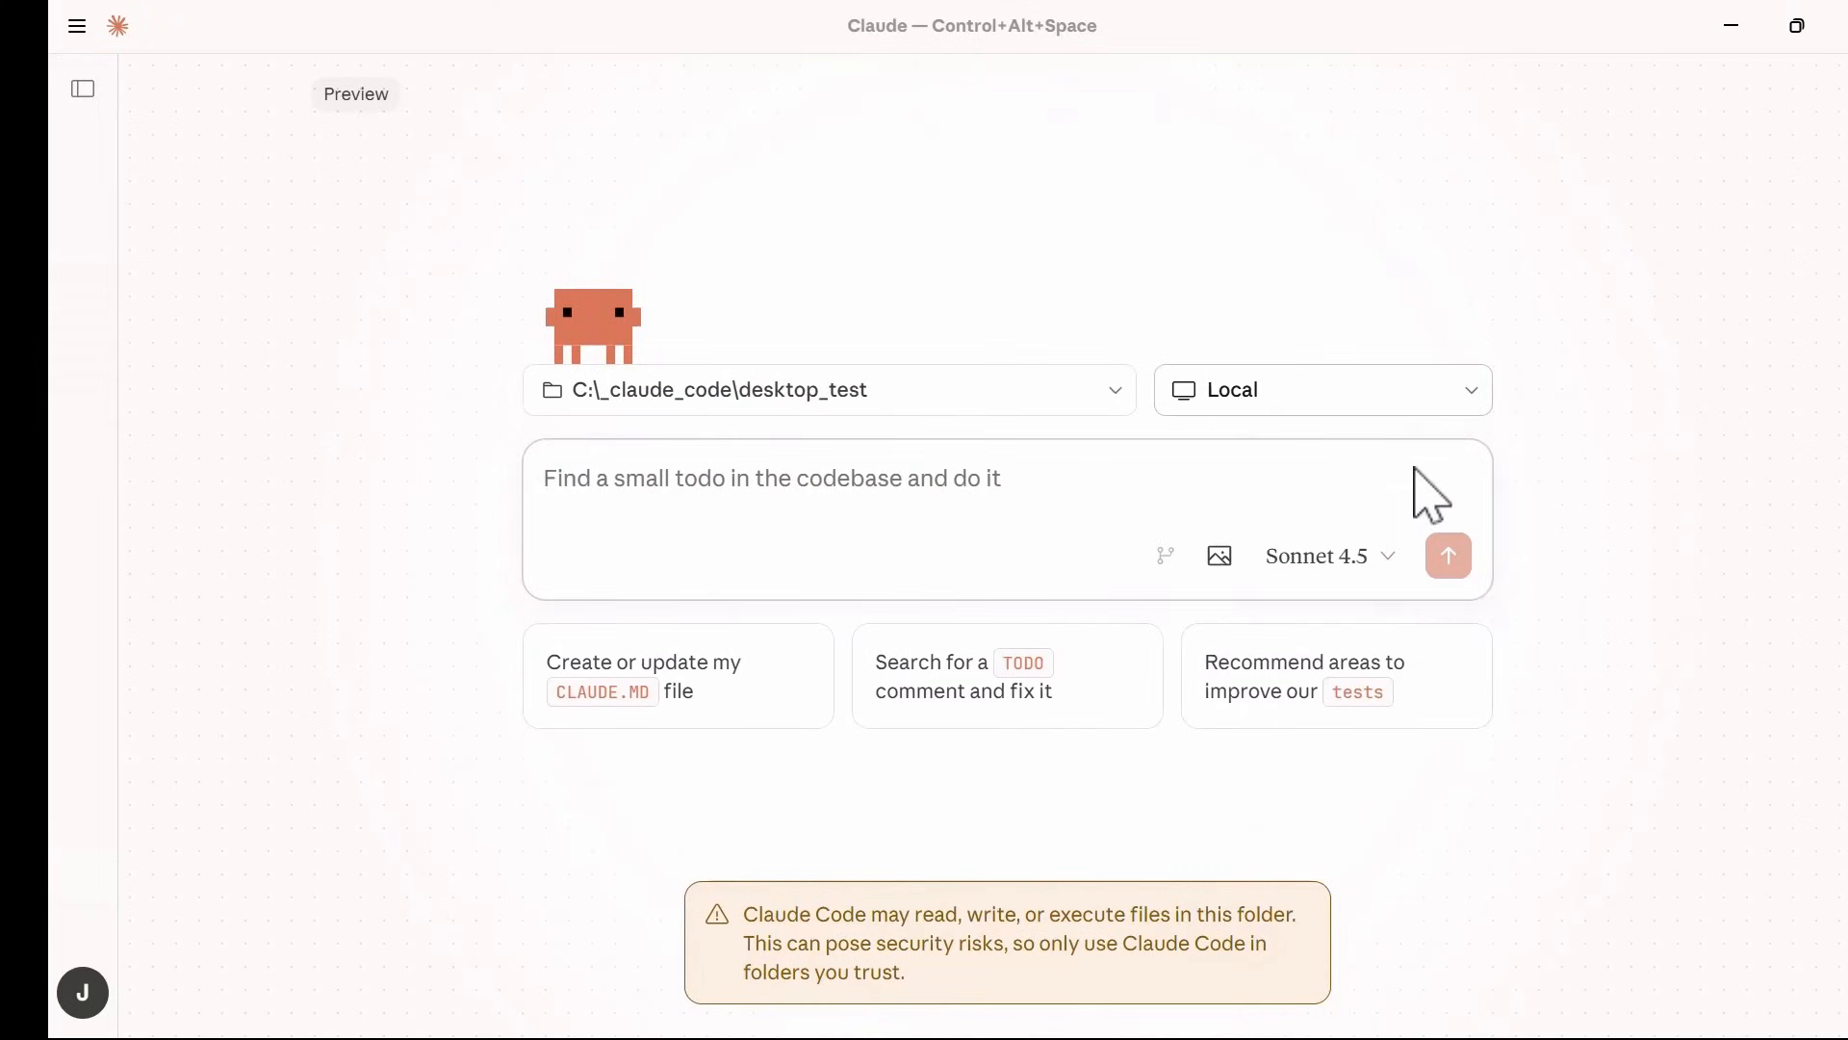
pyautogui.click(1325, 554)
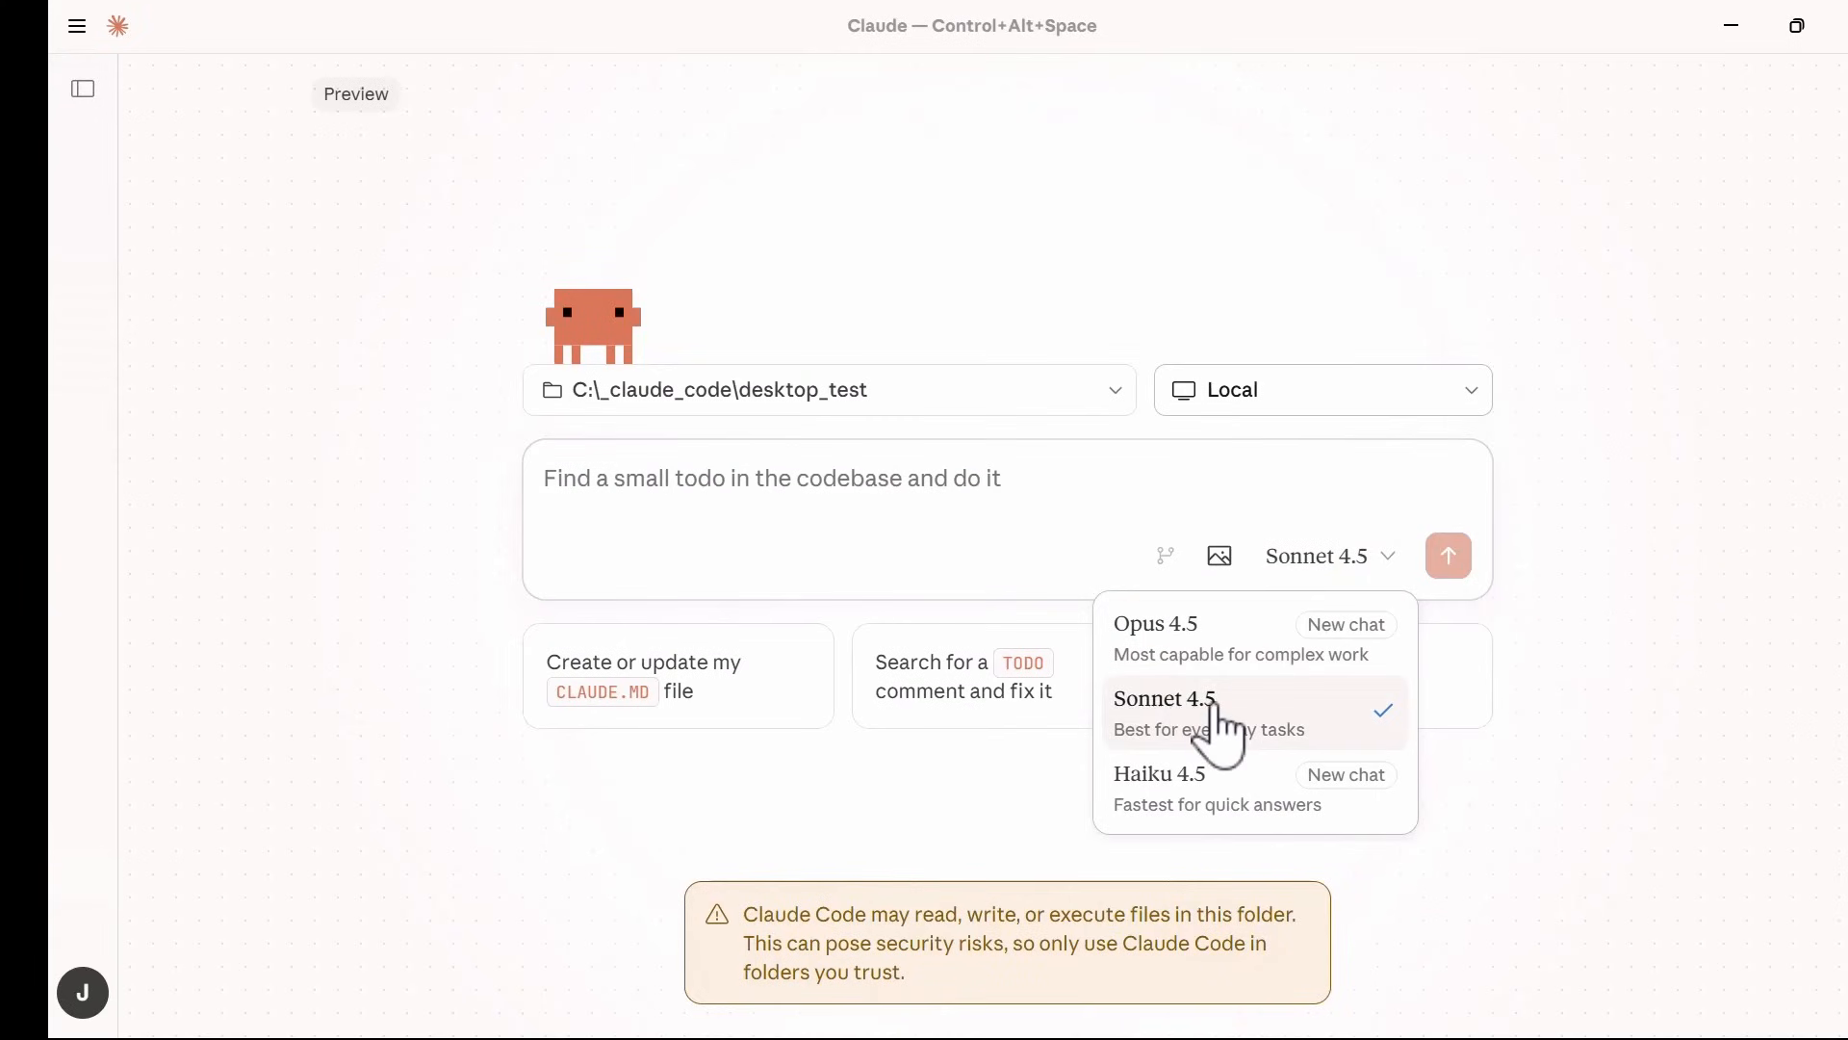
pyautogui.click(1165, 699)
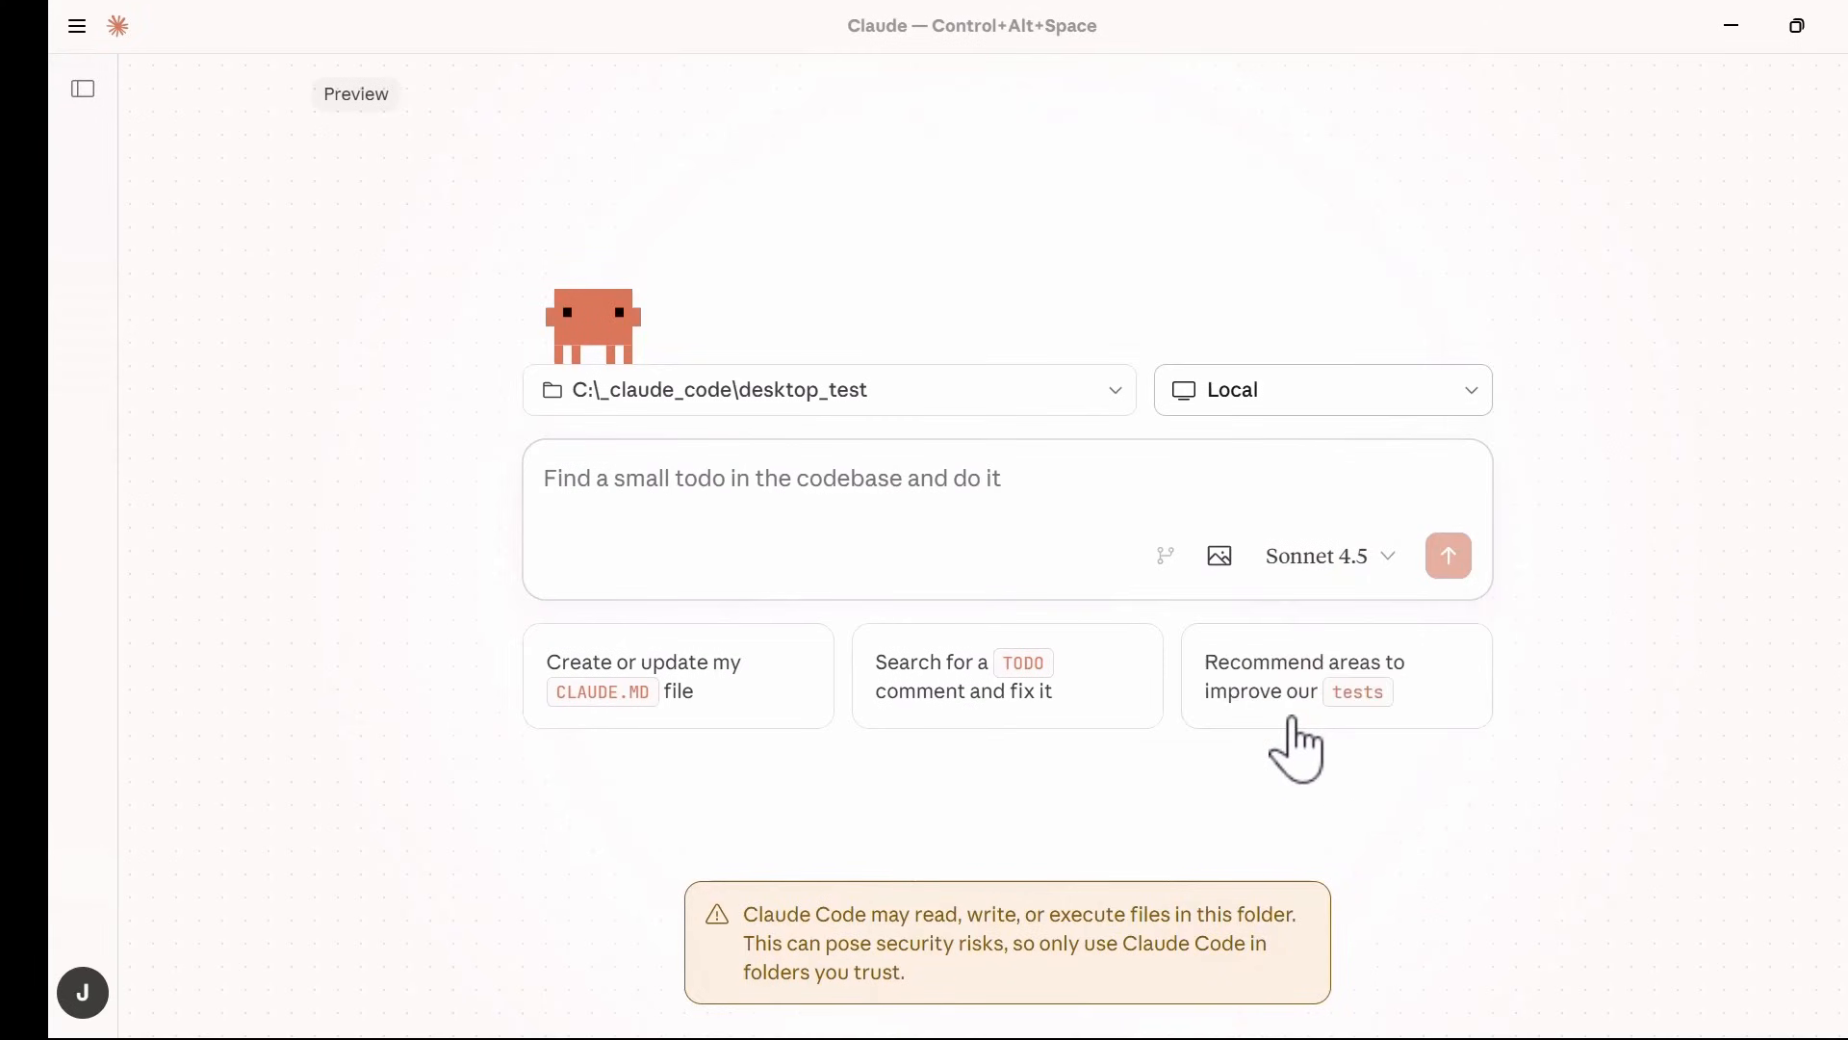
pyautogui.click(1448, 554)
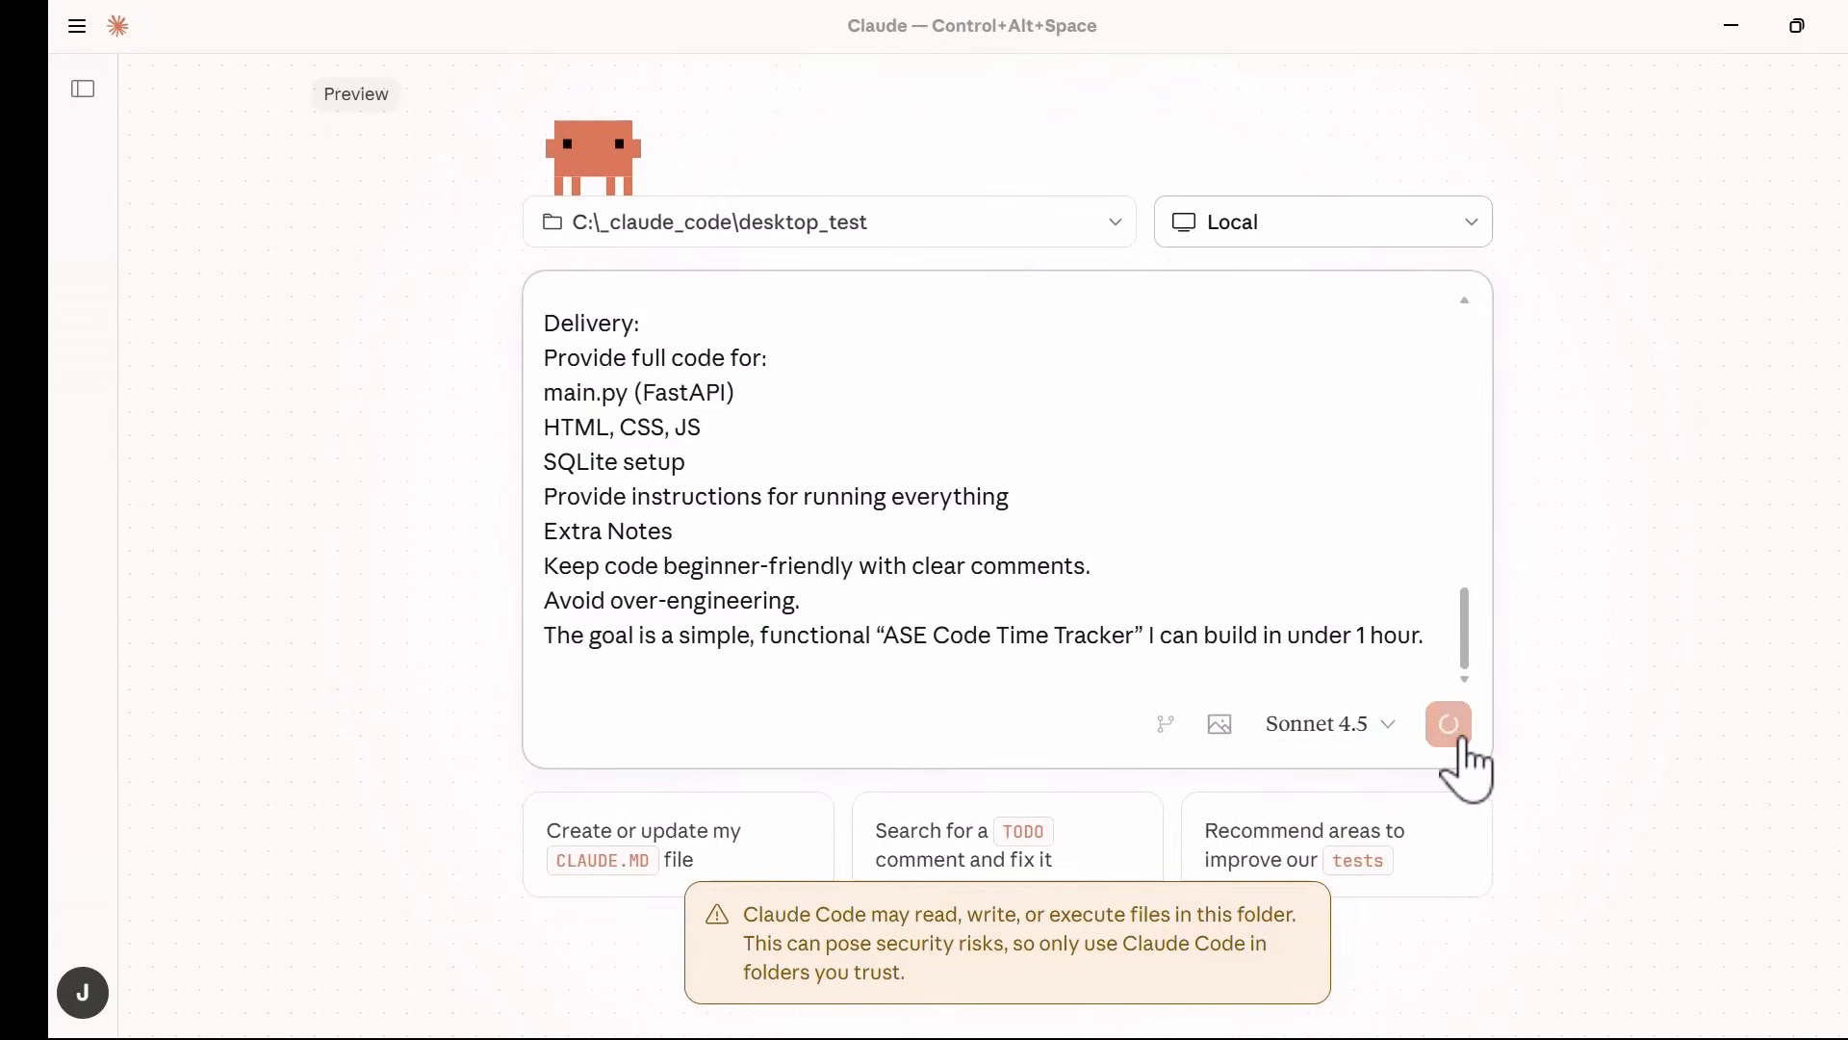
pyautogui.click(1448, 724)
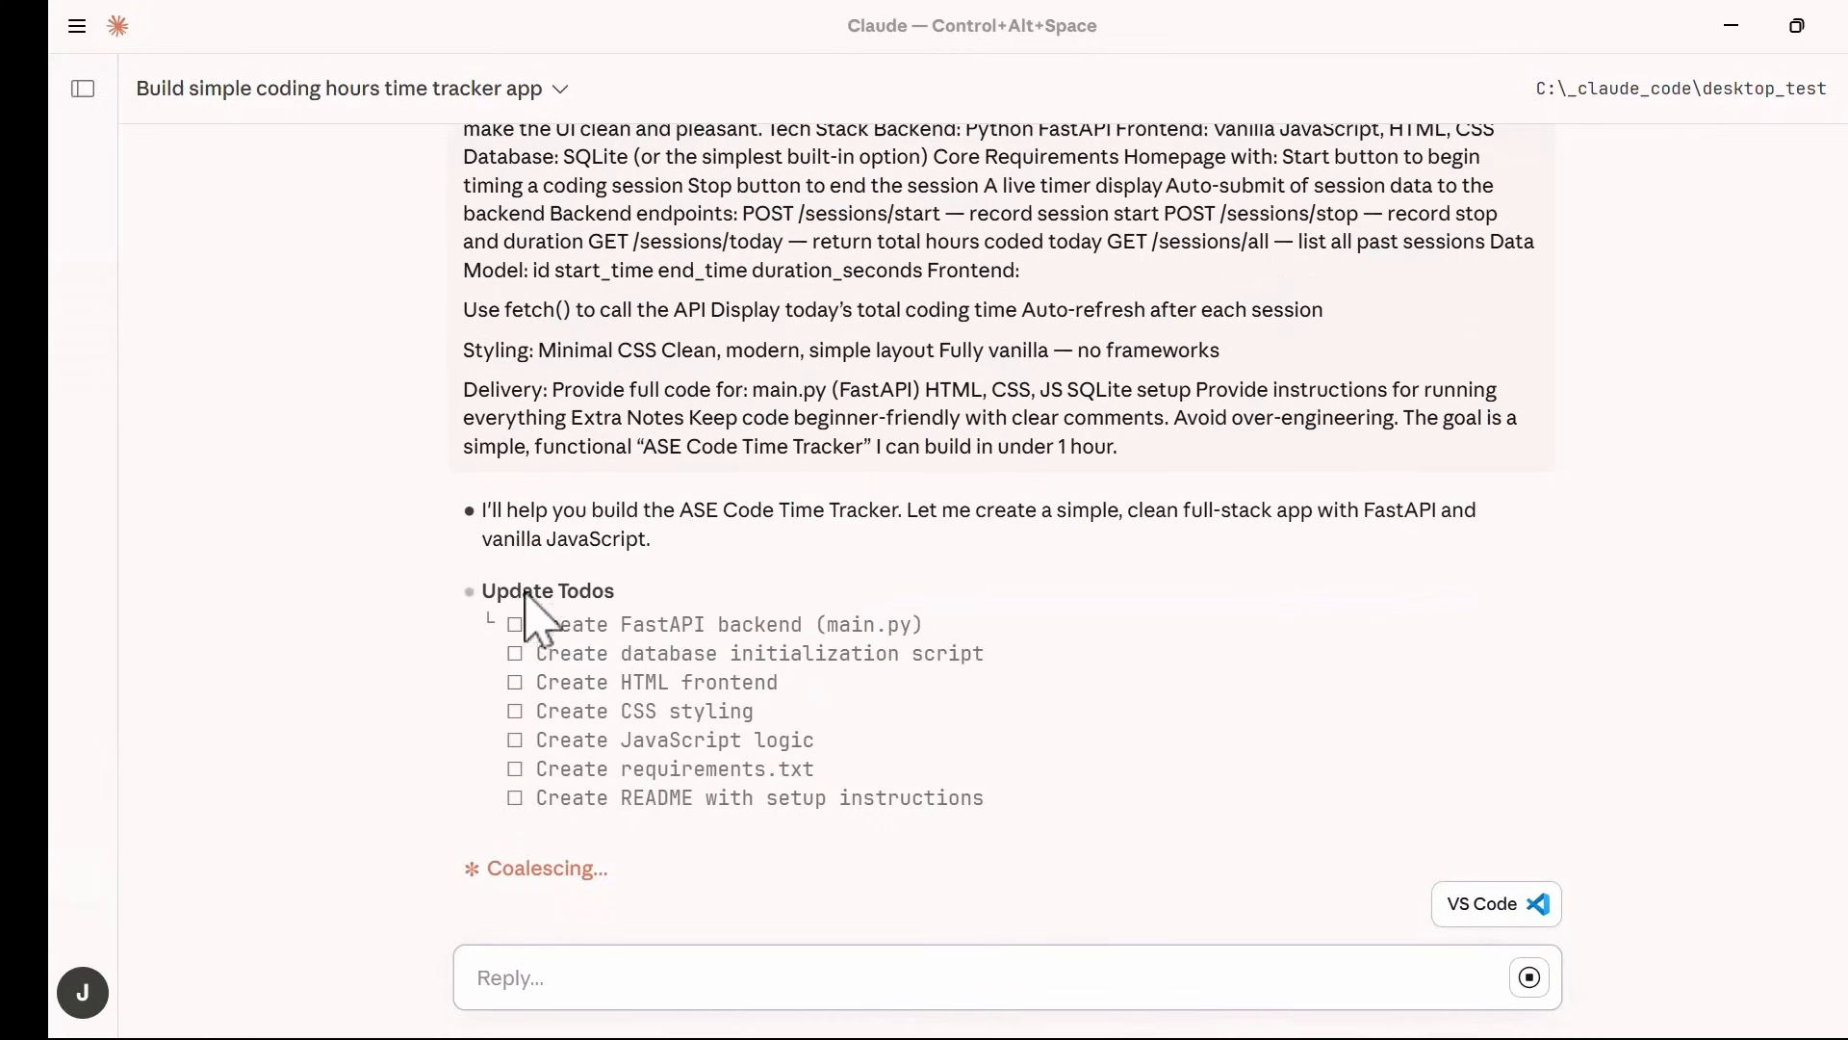
pyautogui.moveTo(986, 832)
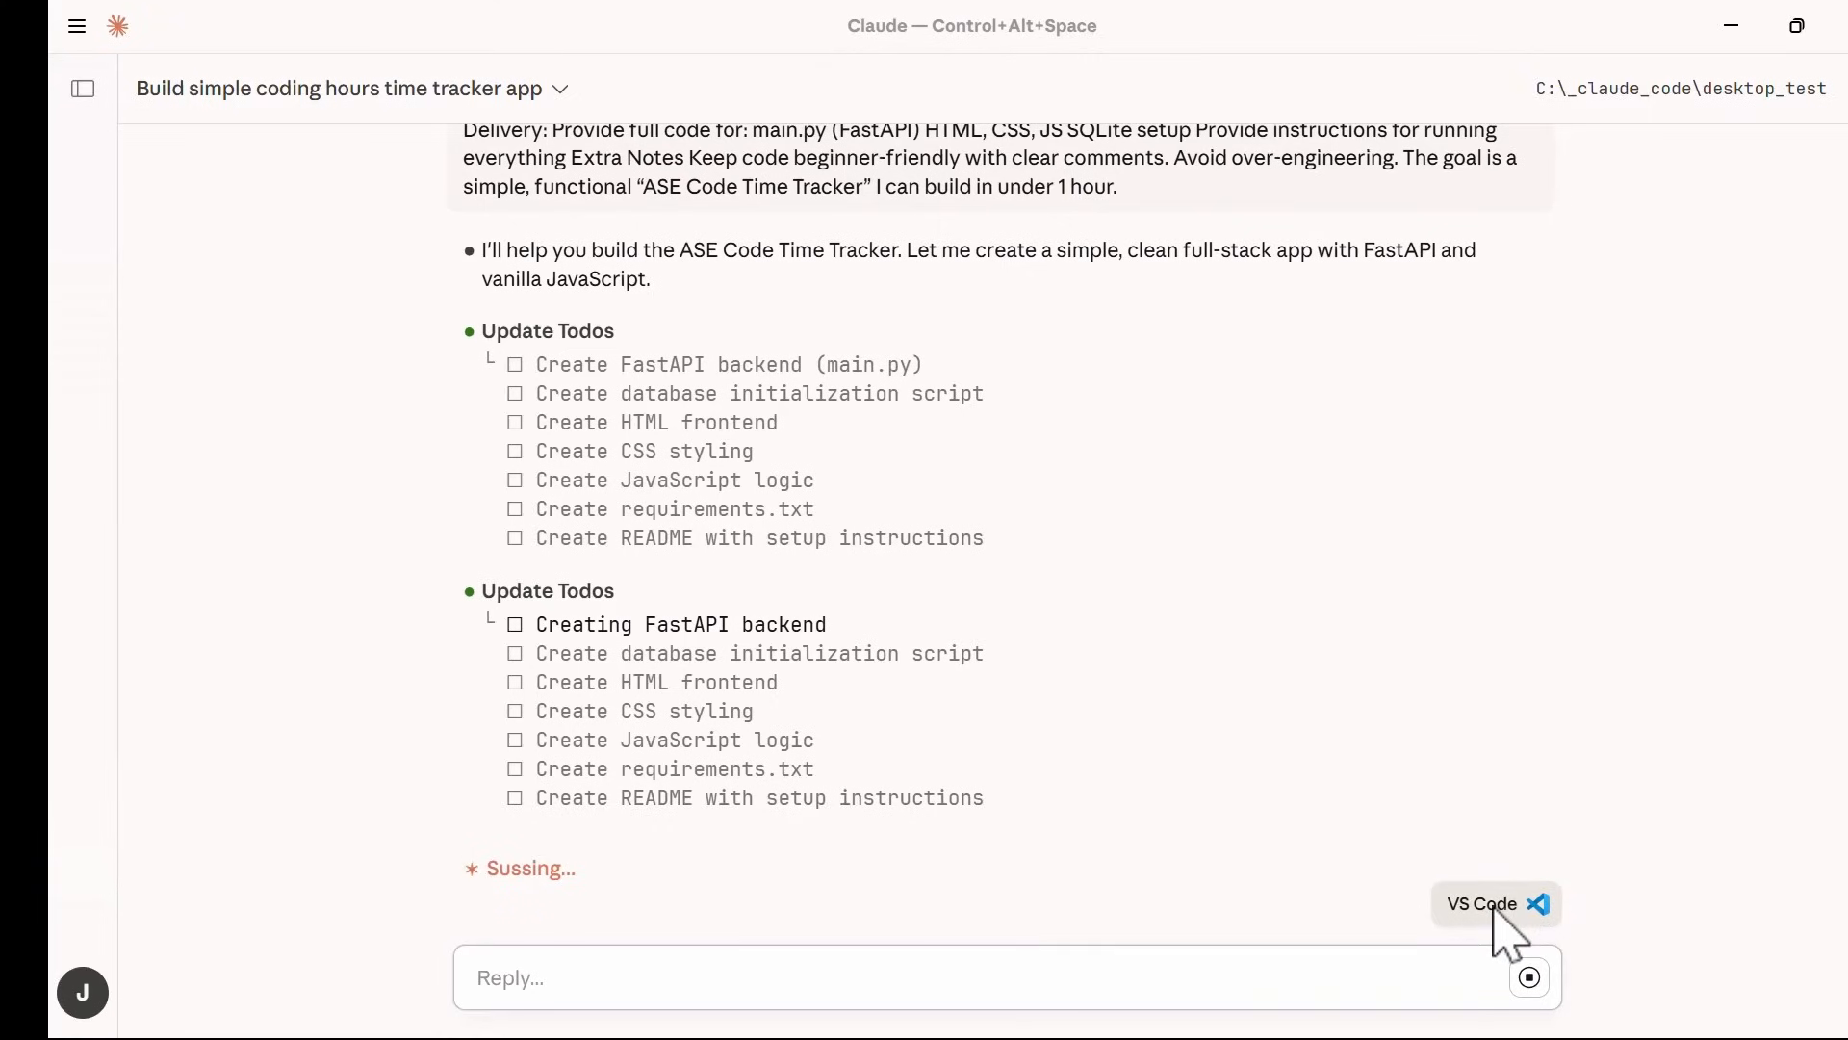
# Open the desktop_test project in VS Code while Claude begins the FastAPI backend.
pyautogui.click(1496, 905)
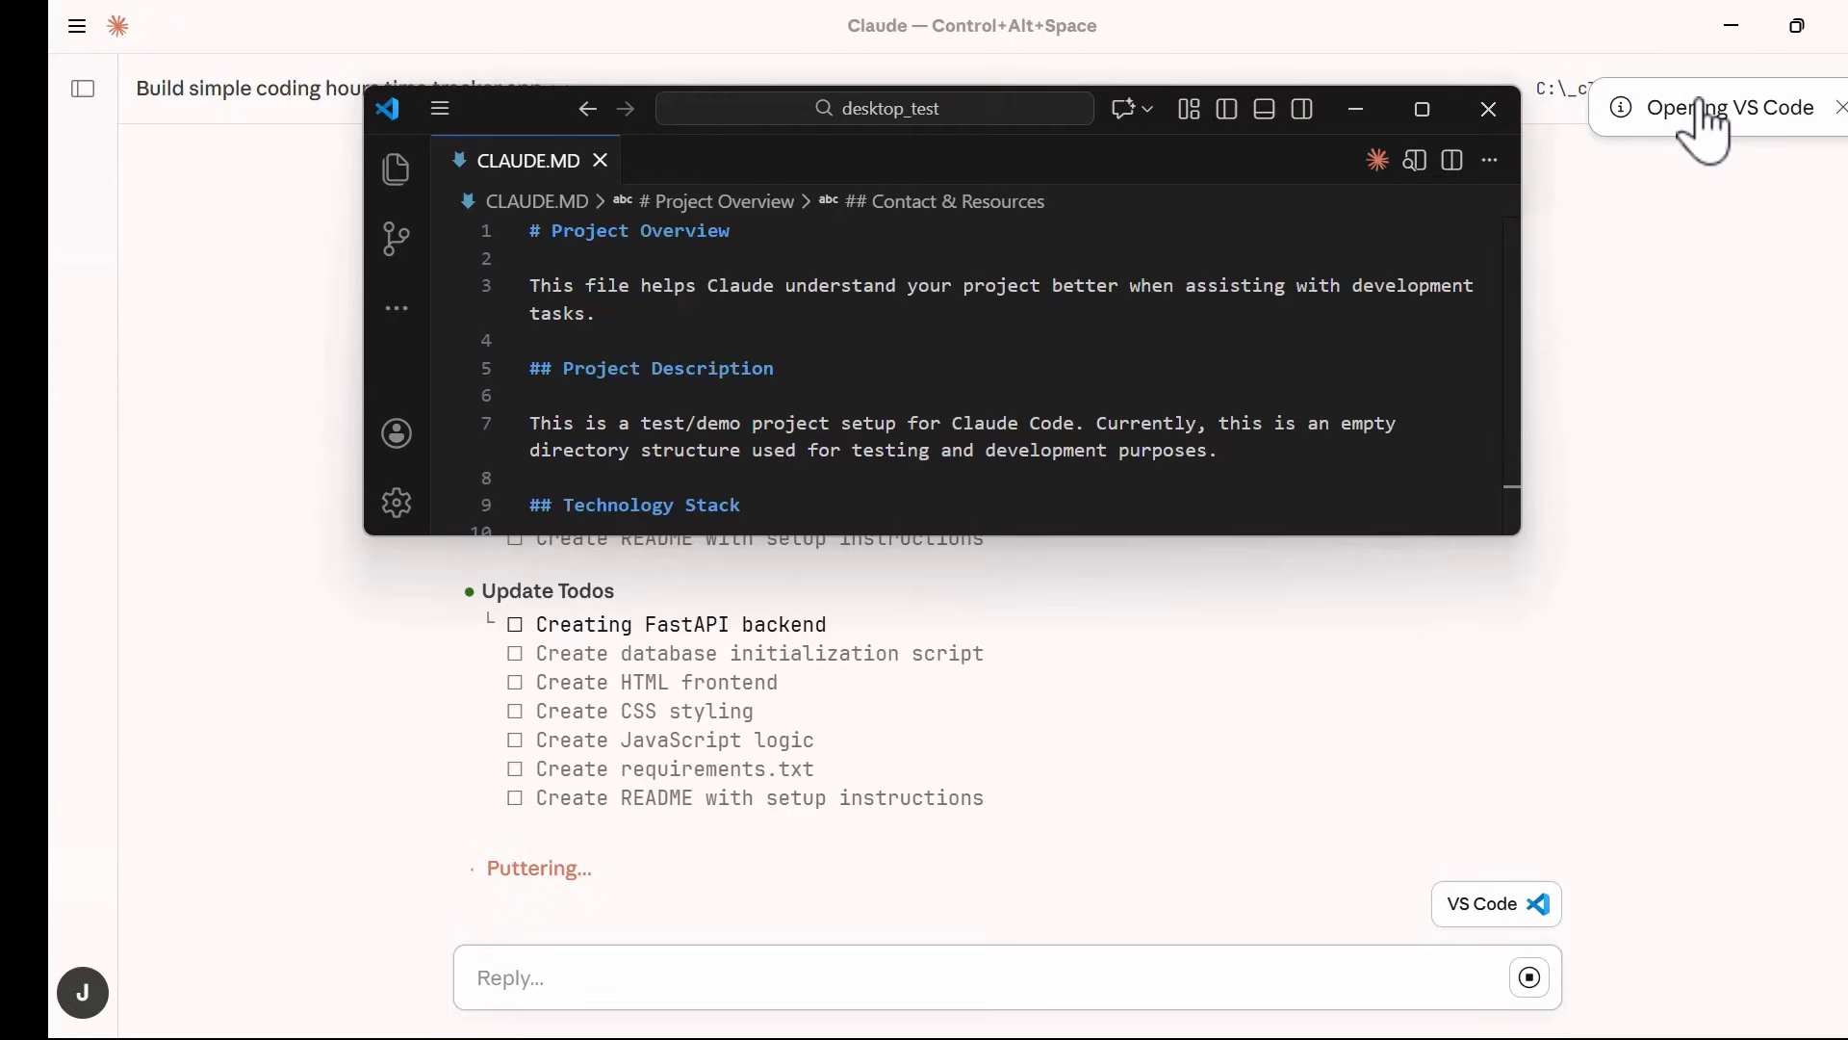
# Show the project file list in VS Code and approve Claude writing main.py once.
pyautogui.click(397, 170)
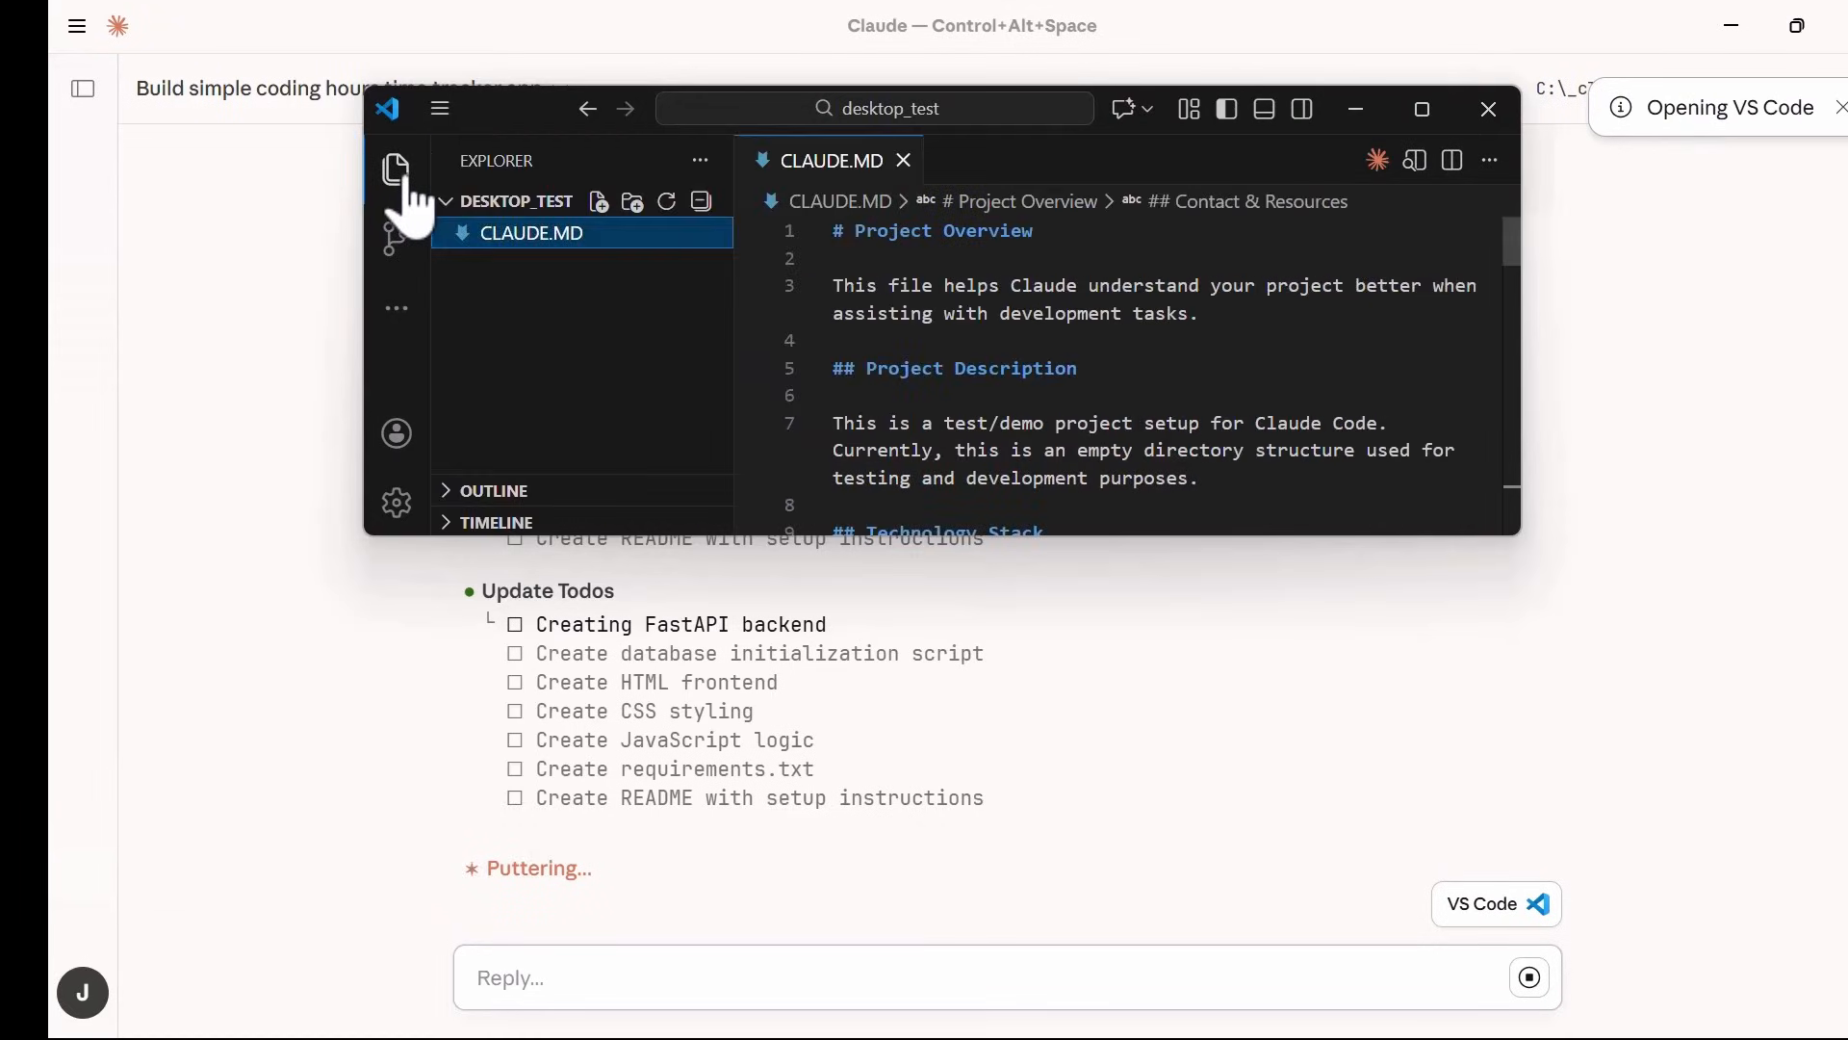
pyautogui.moveTo(633, 466)
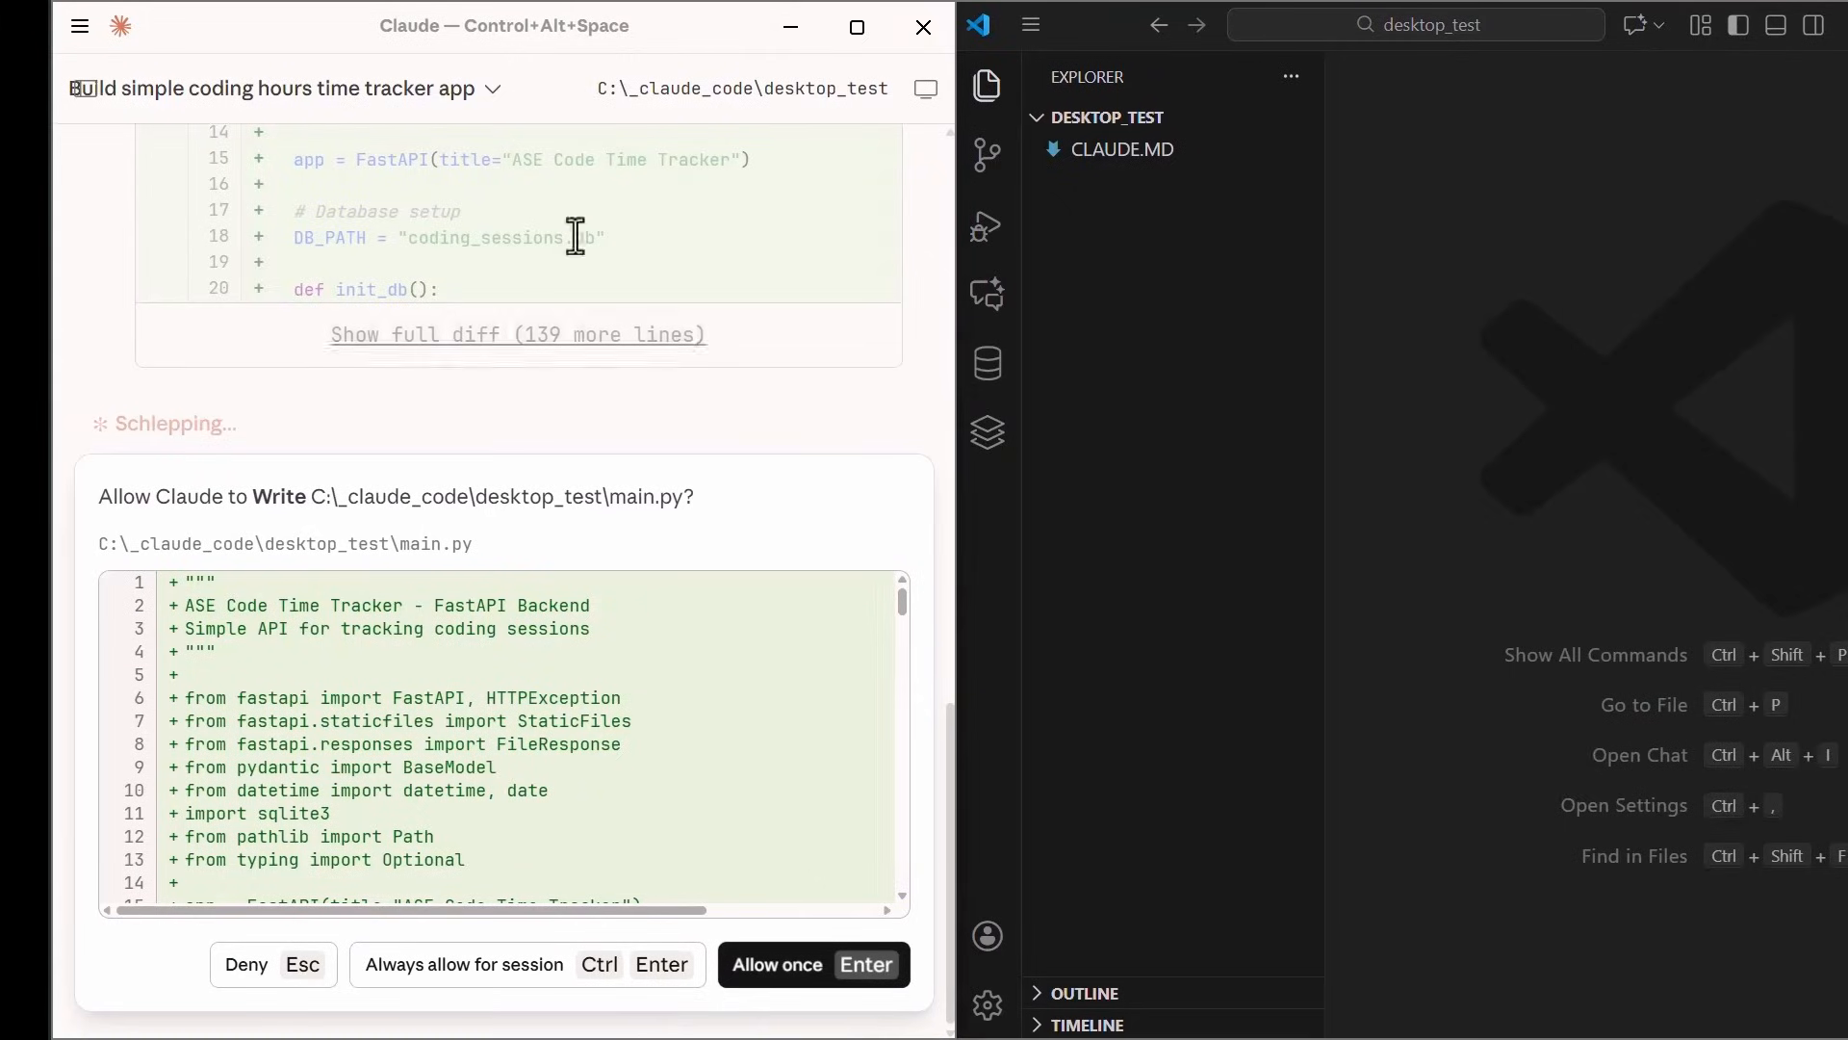
pyautogui.moveTo(362, 170)
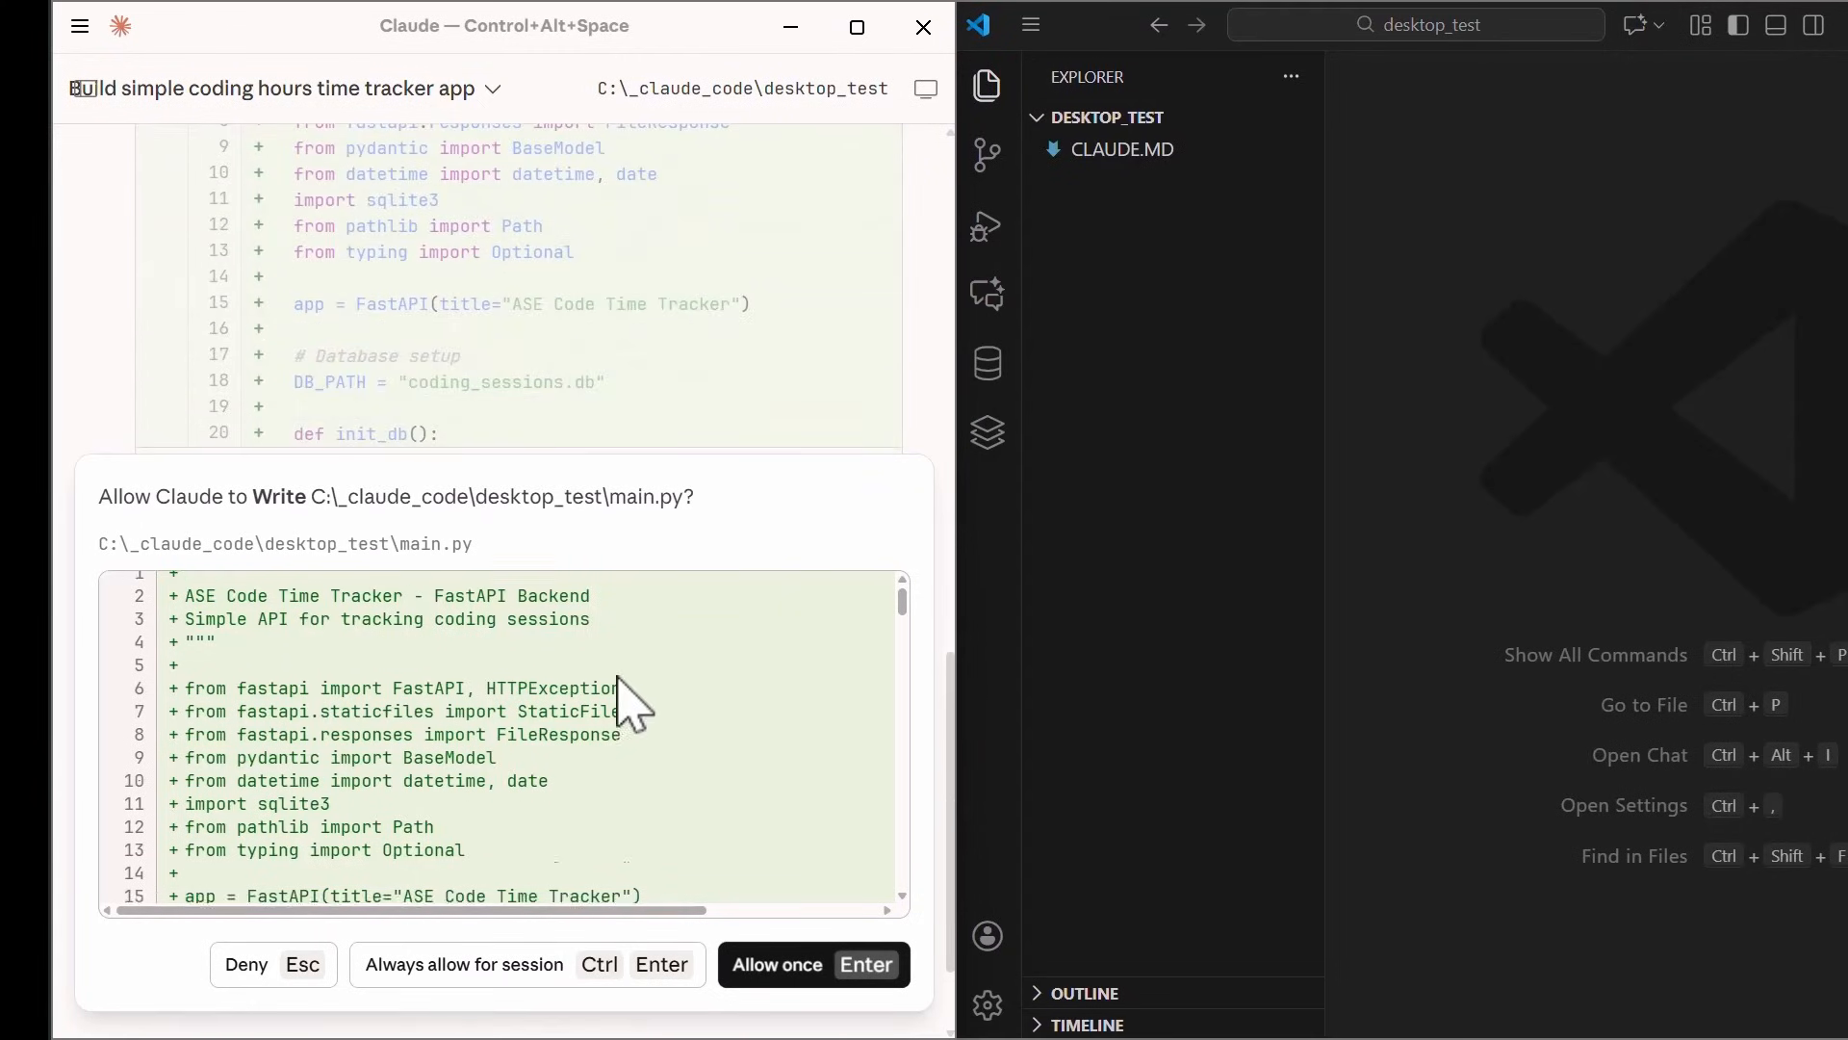
pyautogui.scroll(-3)
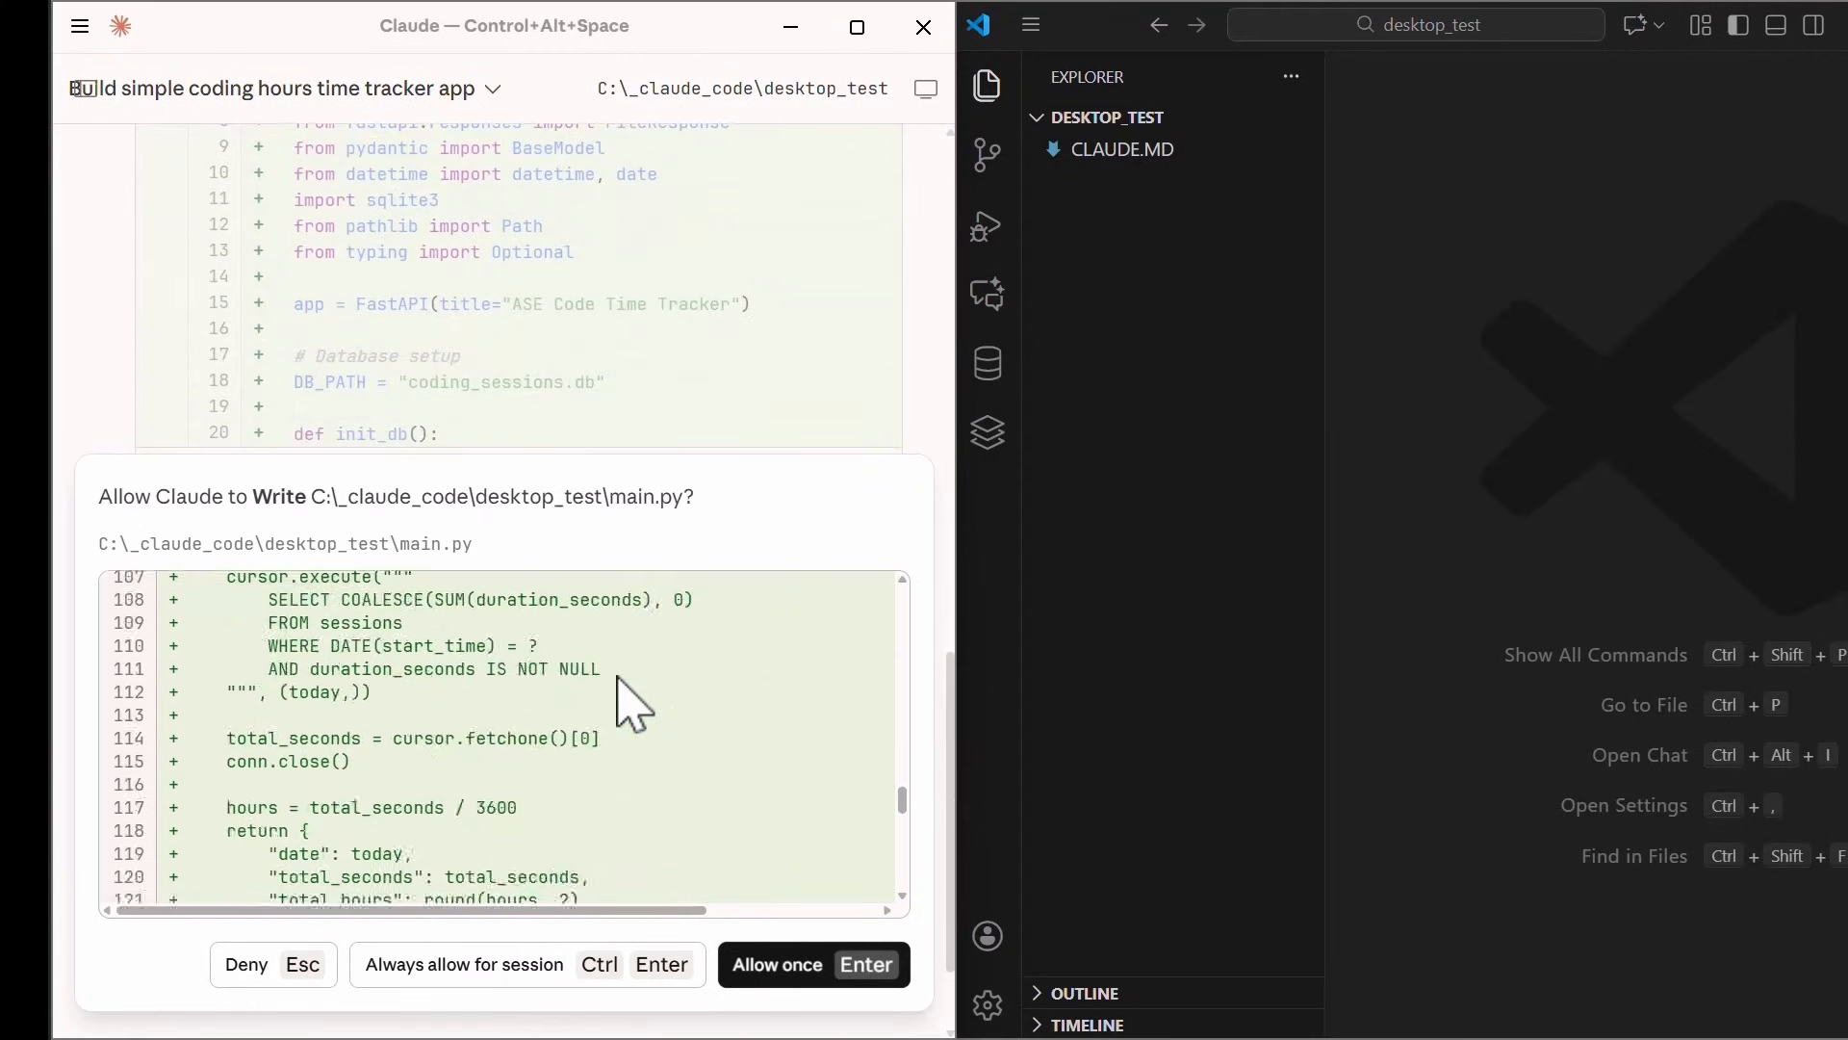
pyautogui.click(812, 962)
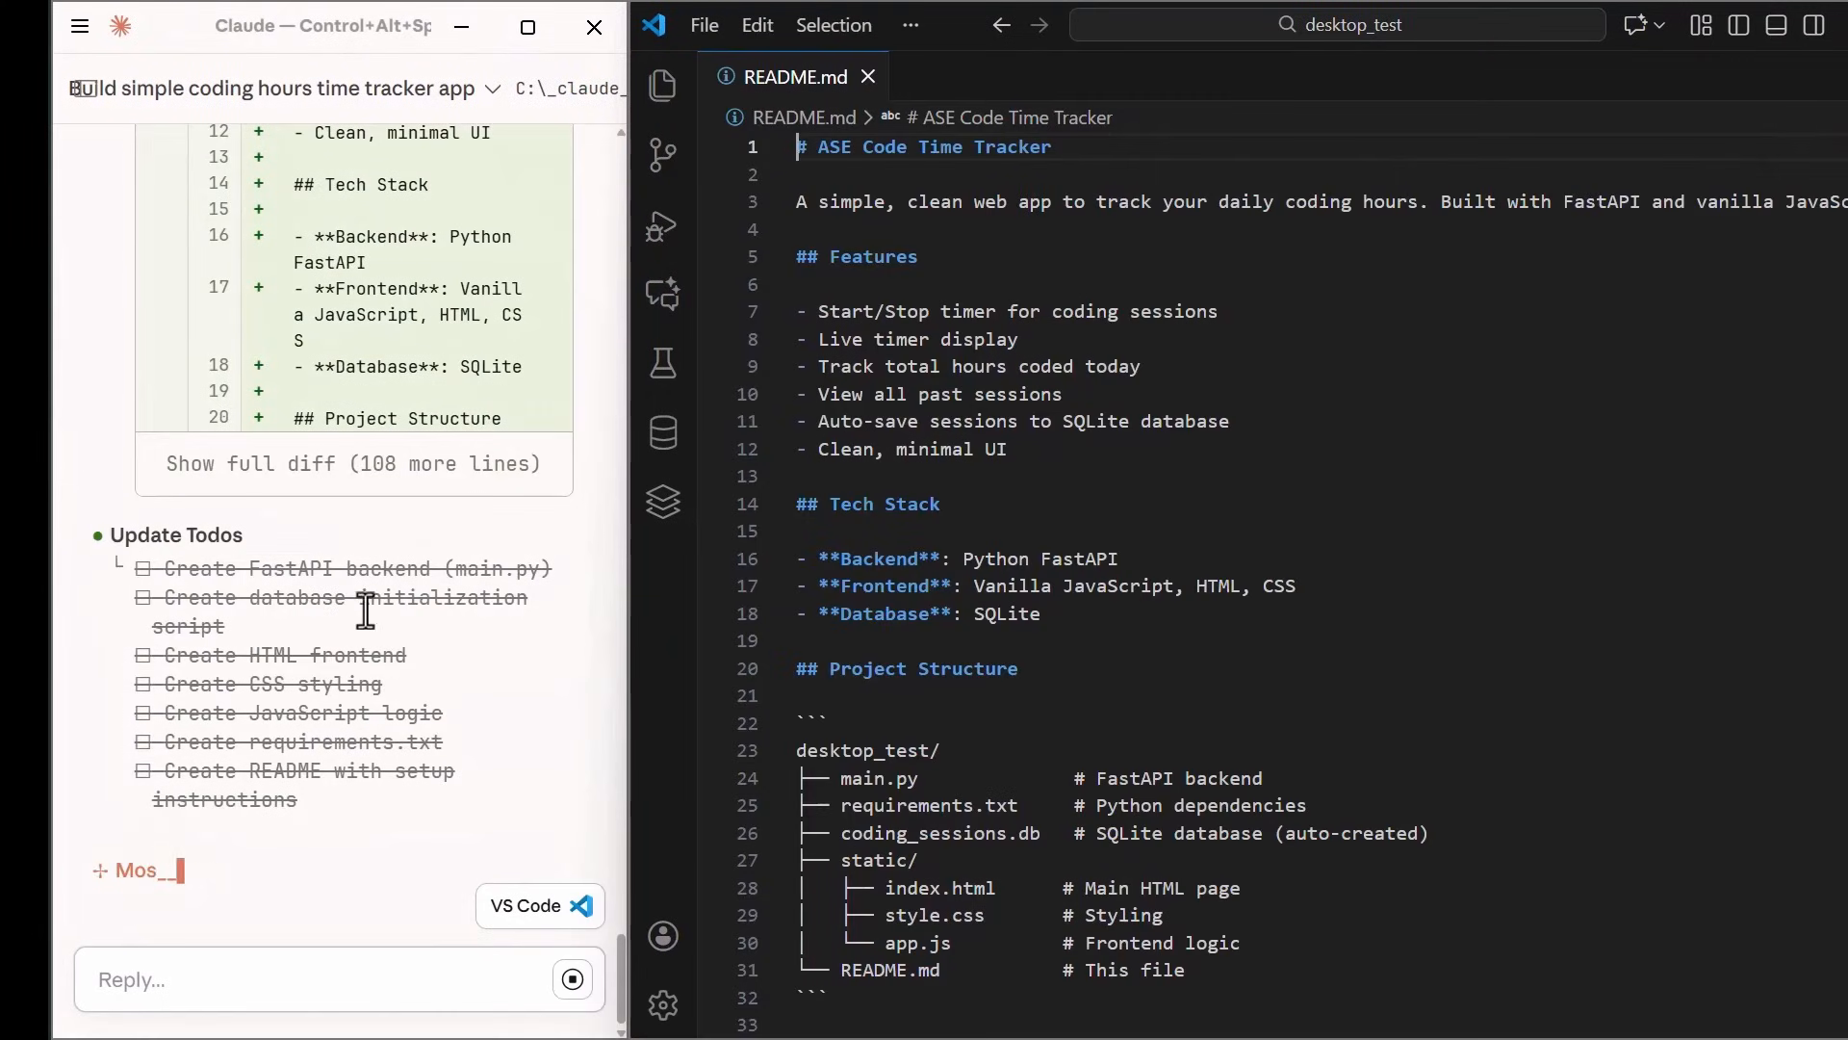
pyautogui.scroll(-3)
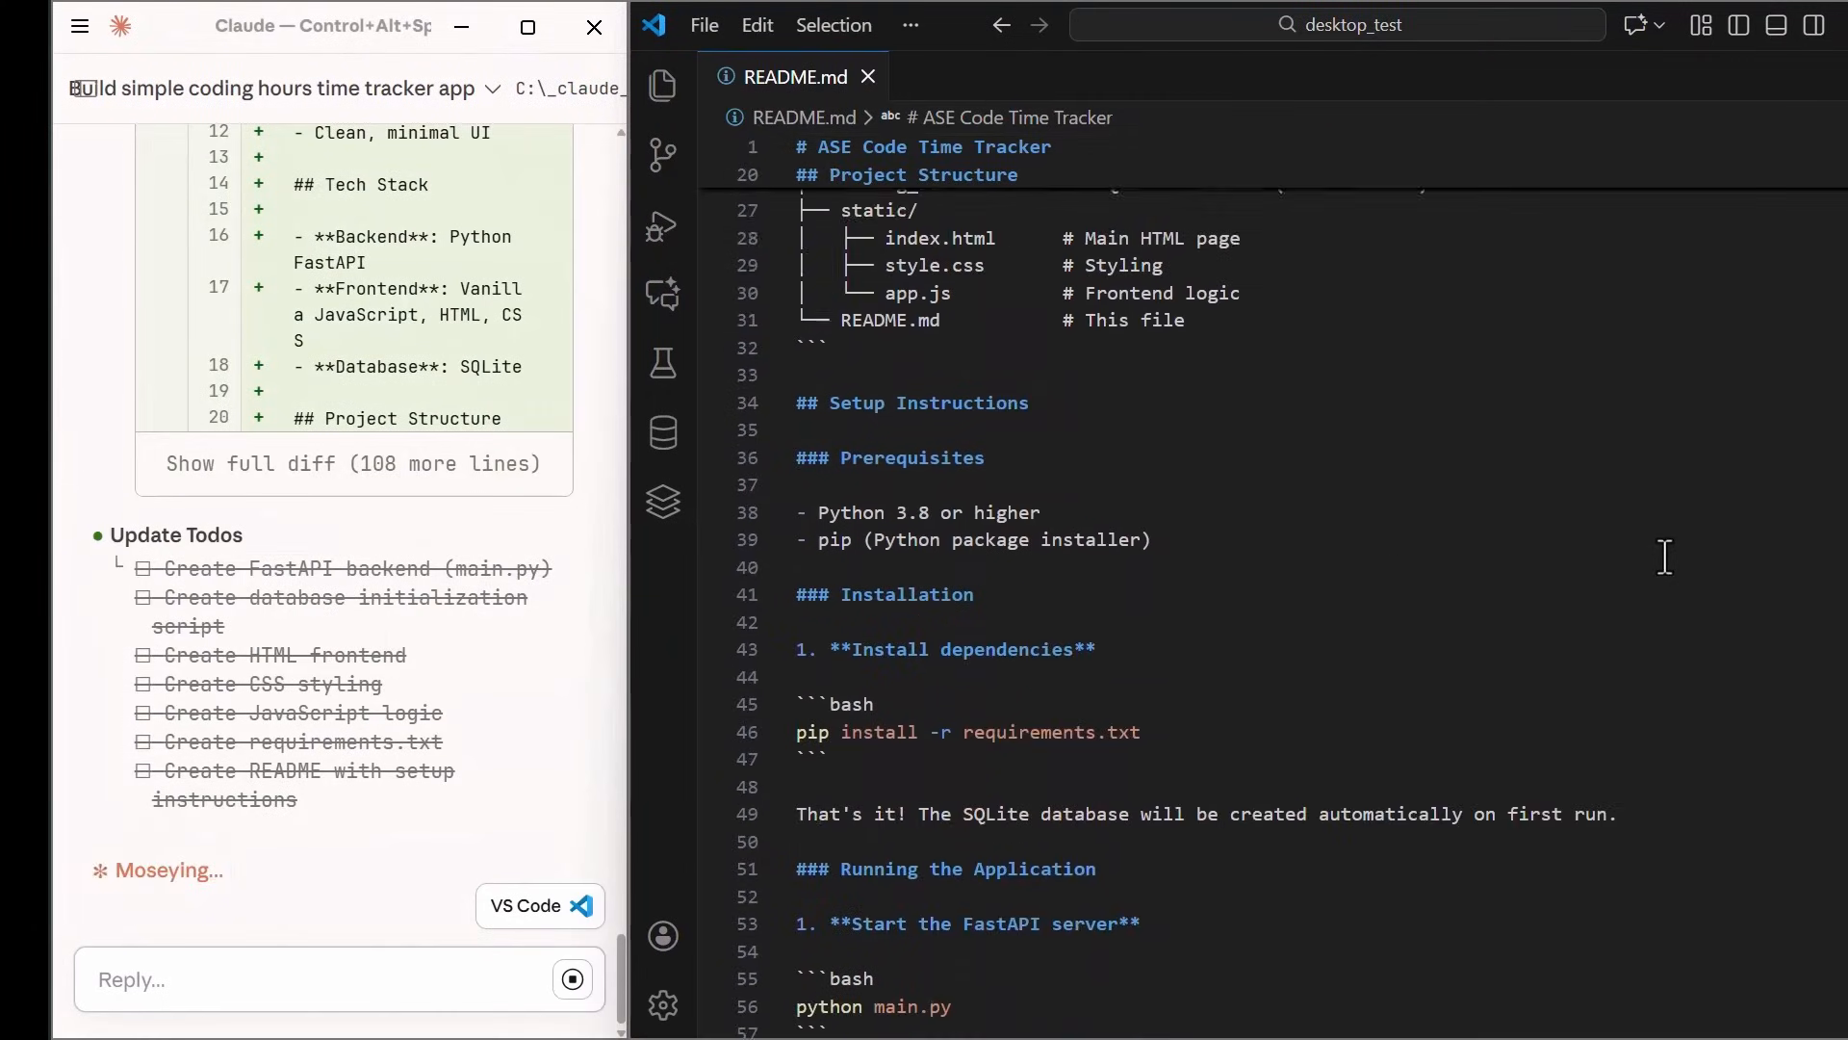
pyautogui.scroll(-3)
pyautogui.write('On vs code I have live-server installed can you open the frontend with live server and lets begin the testing of this app')
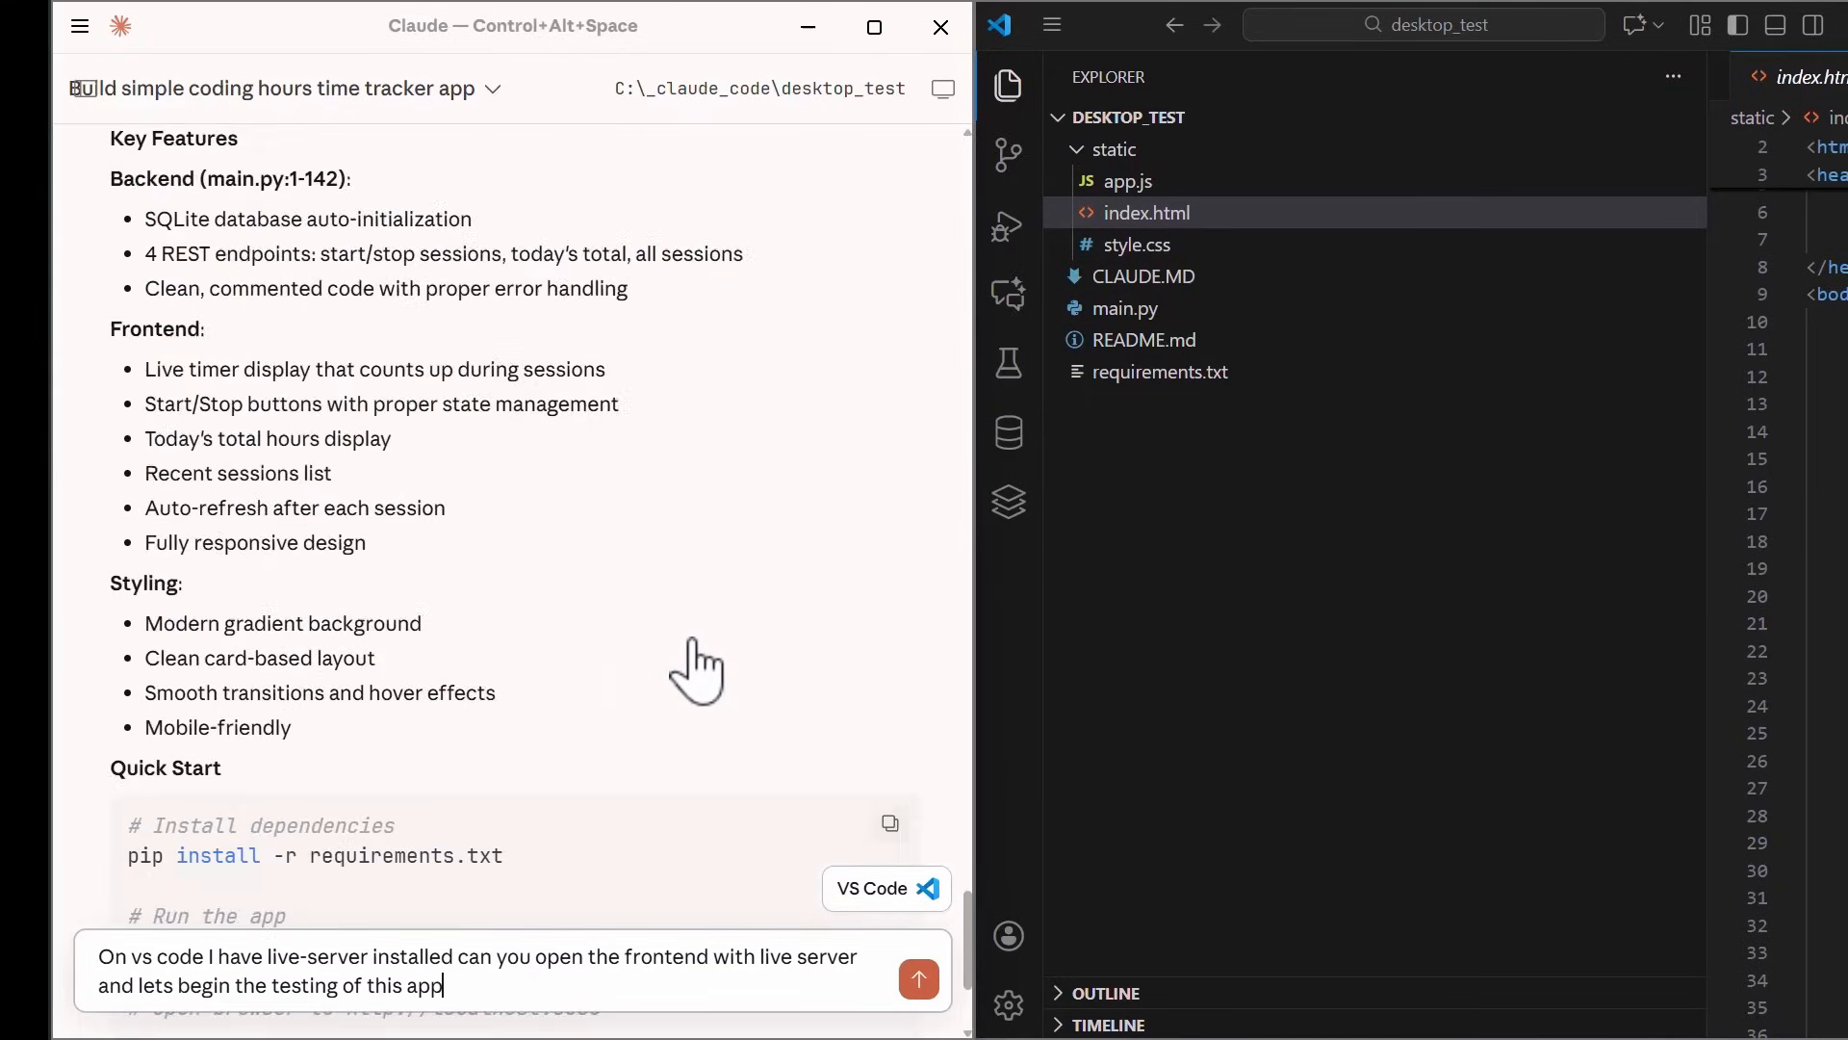
# Scroll down through Claude's build summary to the Quick Start steps.
pyautogui.scroll(-3)
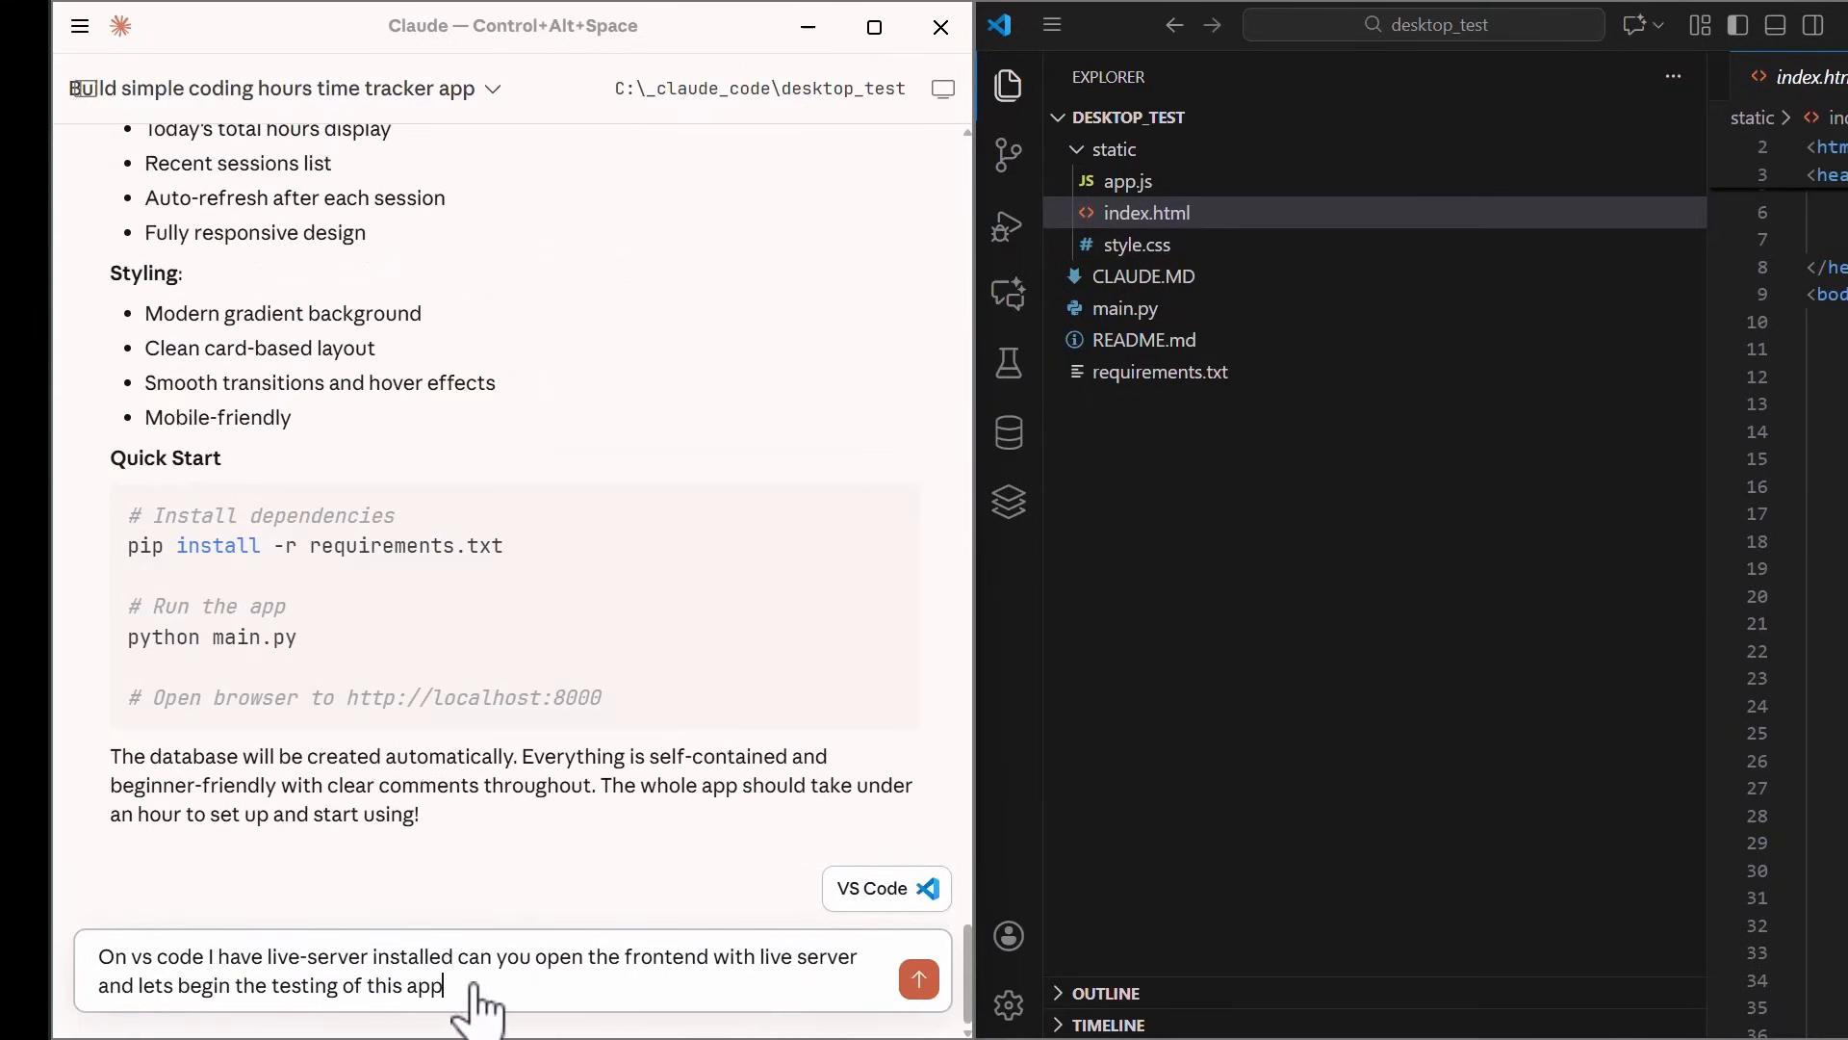
pyautogui.moveTo(761, 995)
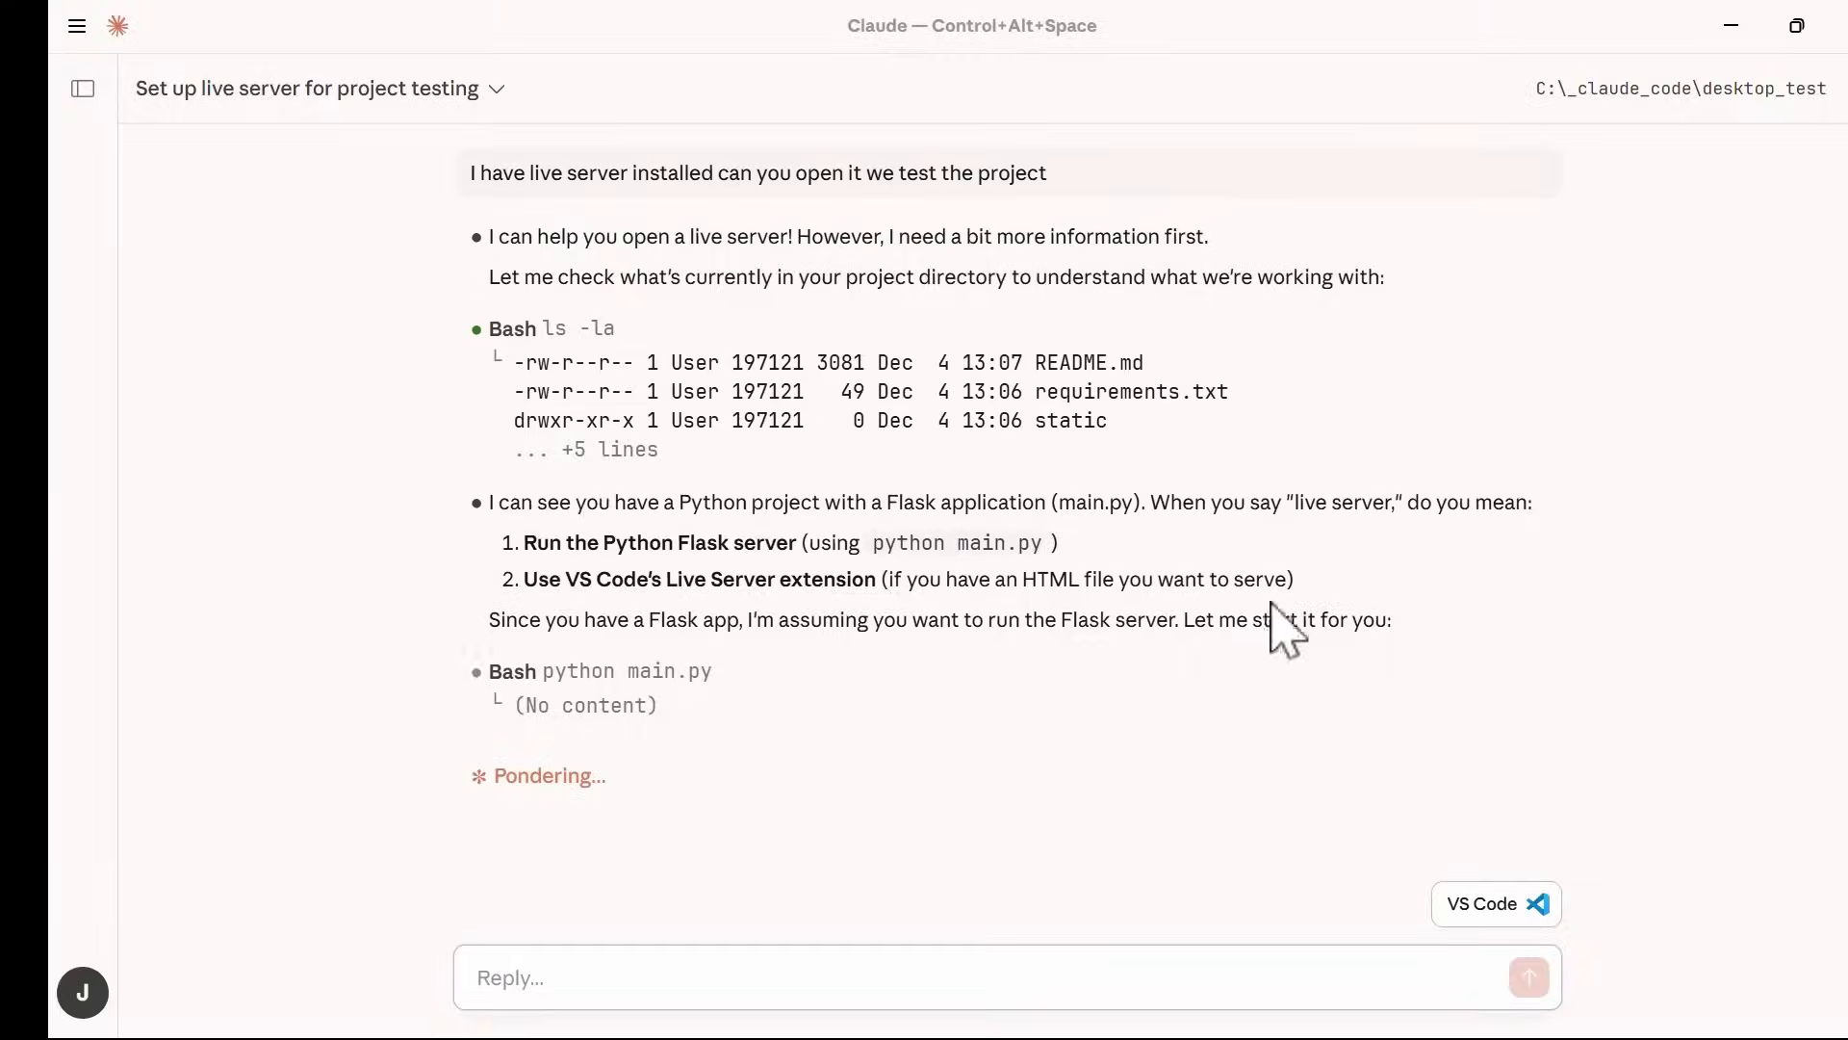
pyautogui.moveTo(663, 231)
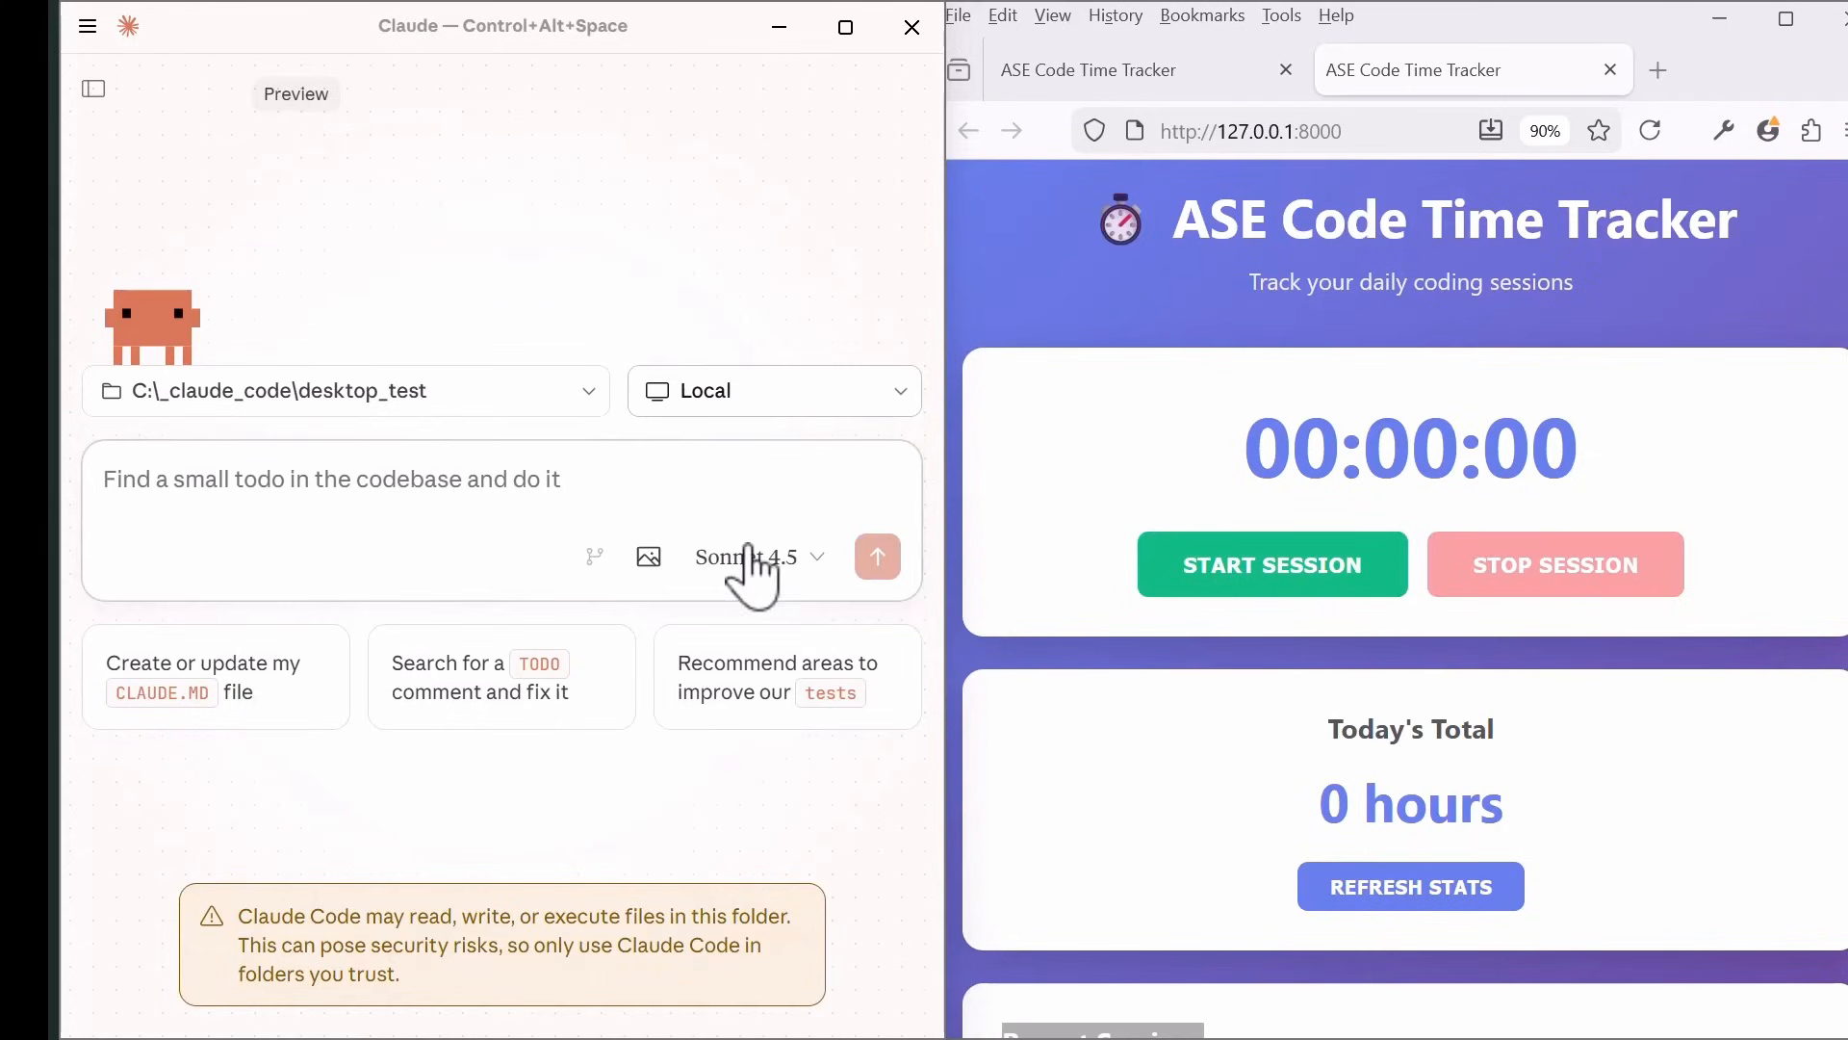
# Ask Claude to recommend areas to improve the project's tests via the suggestion card.
pyautogui.click(778, 678)
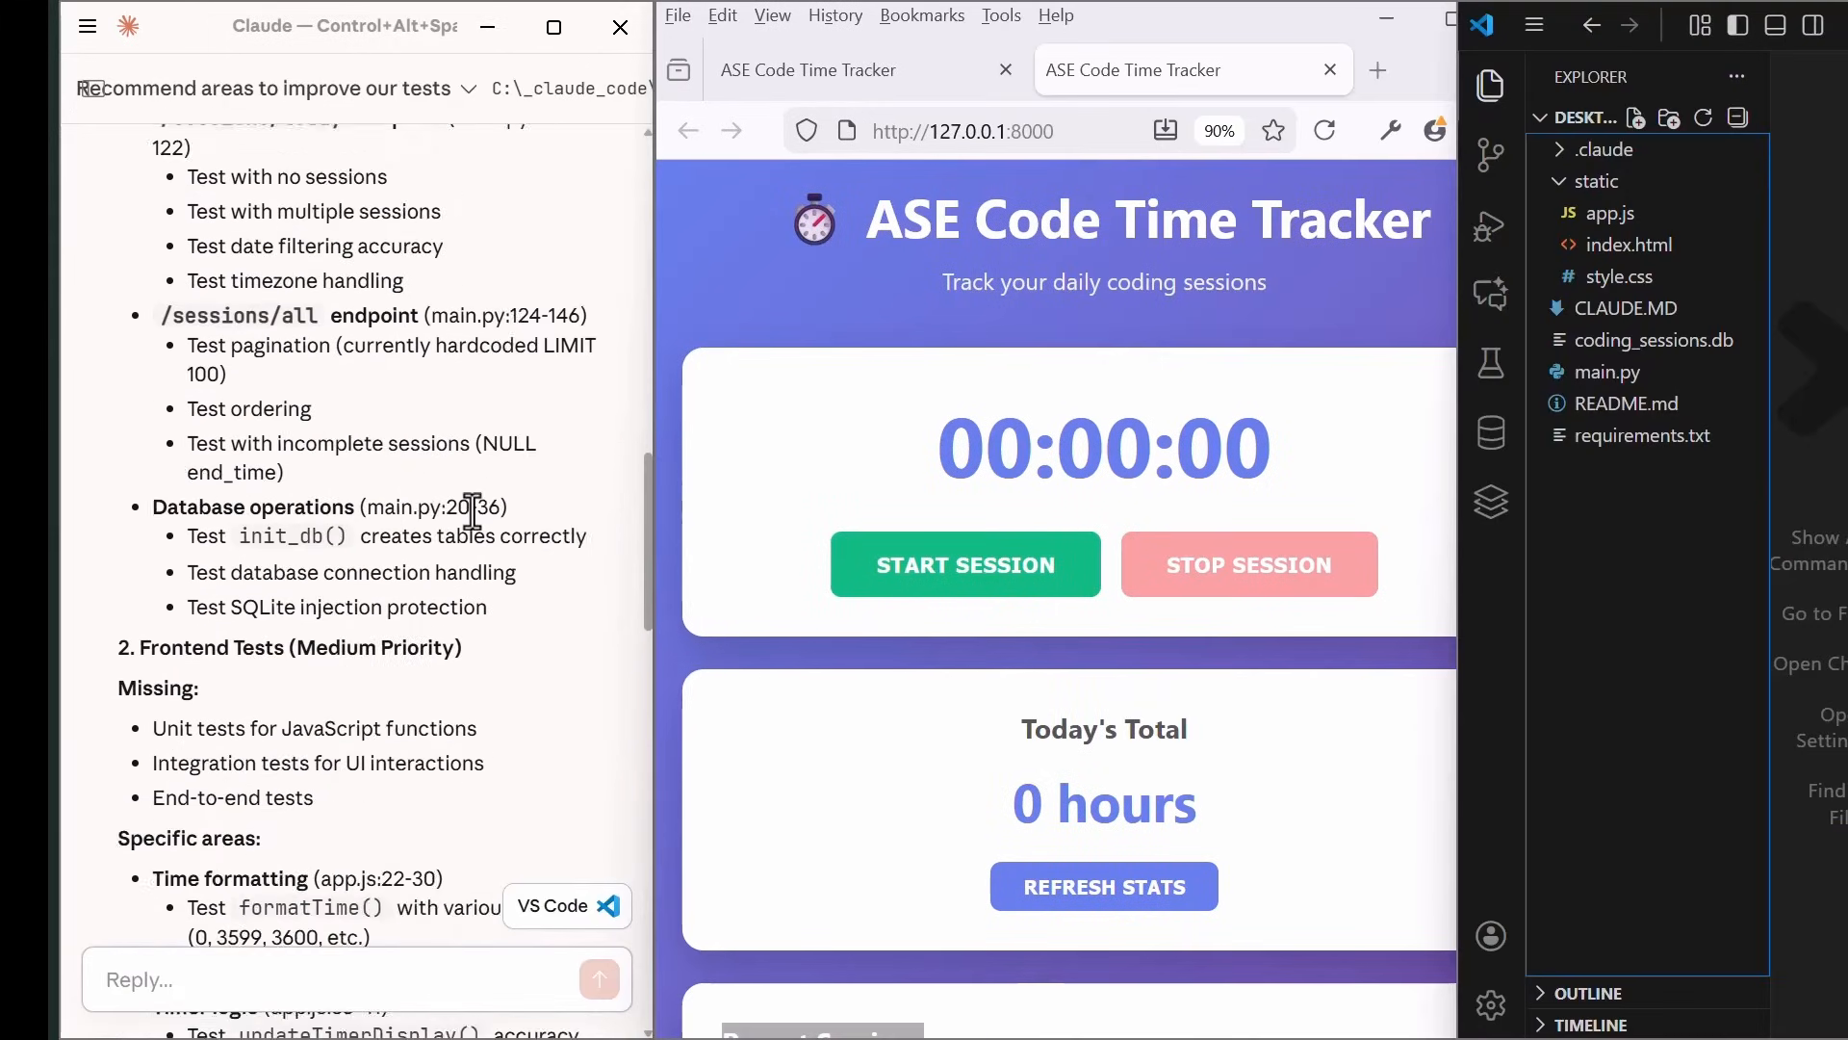
pyautogui.scroll(3)
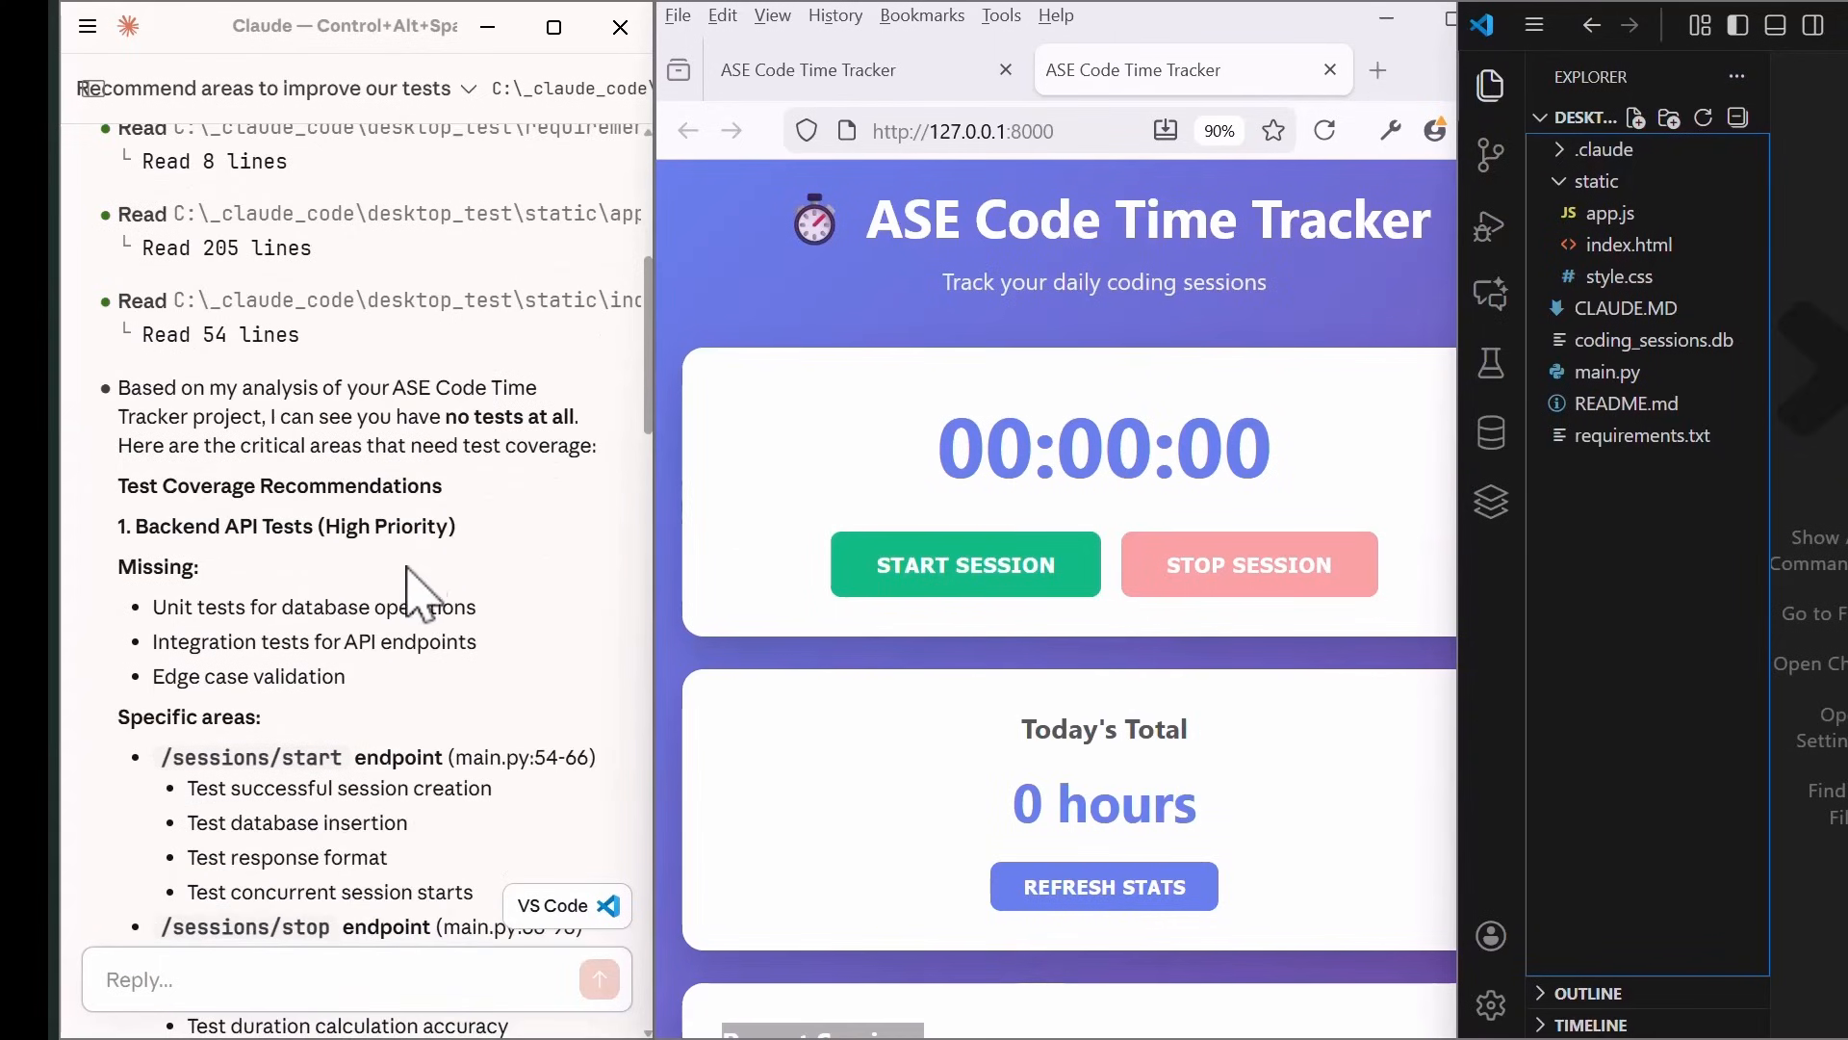
pyautogui.doubleClick(278, 497)
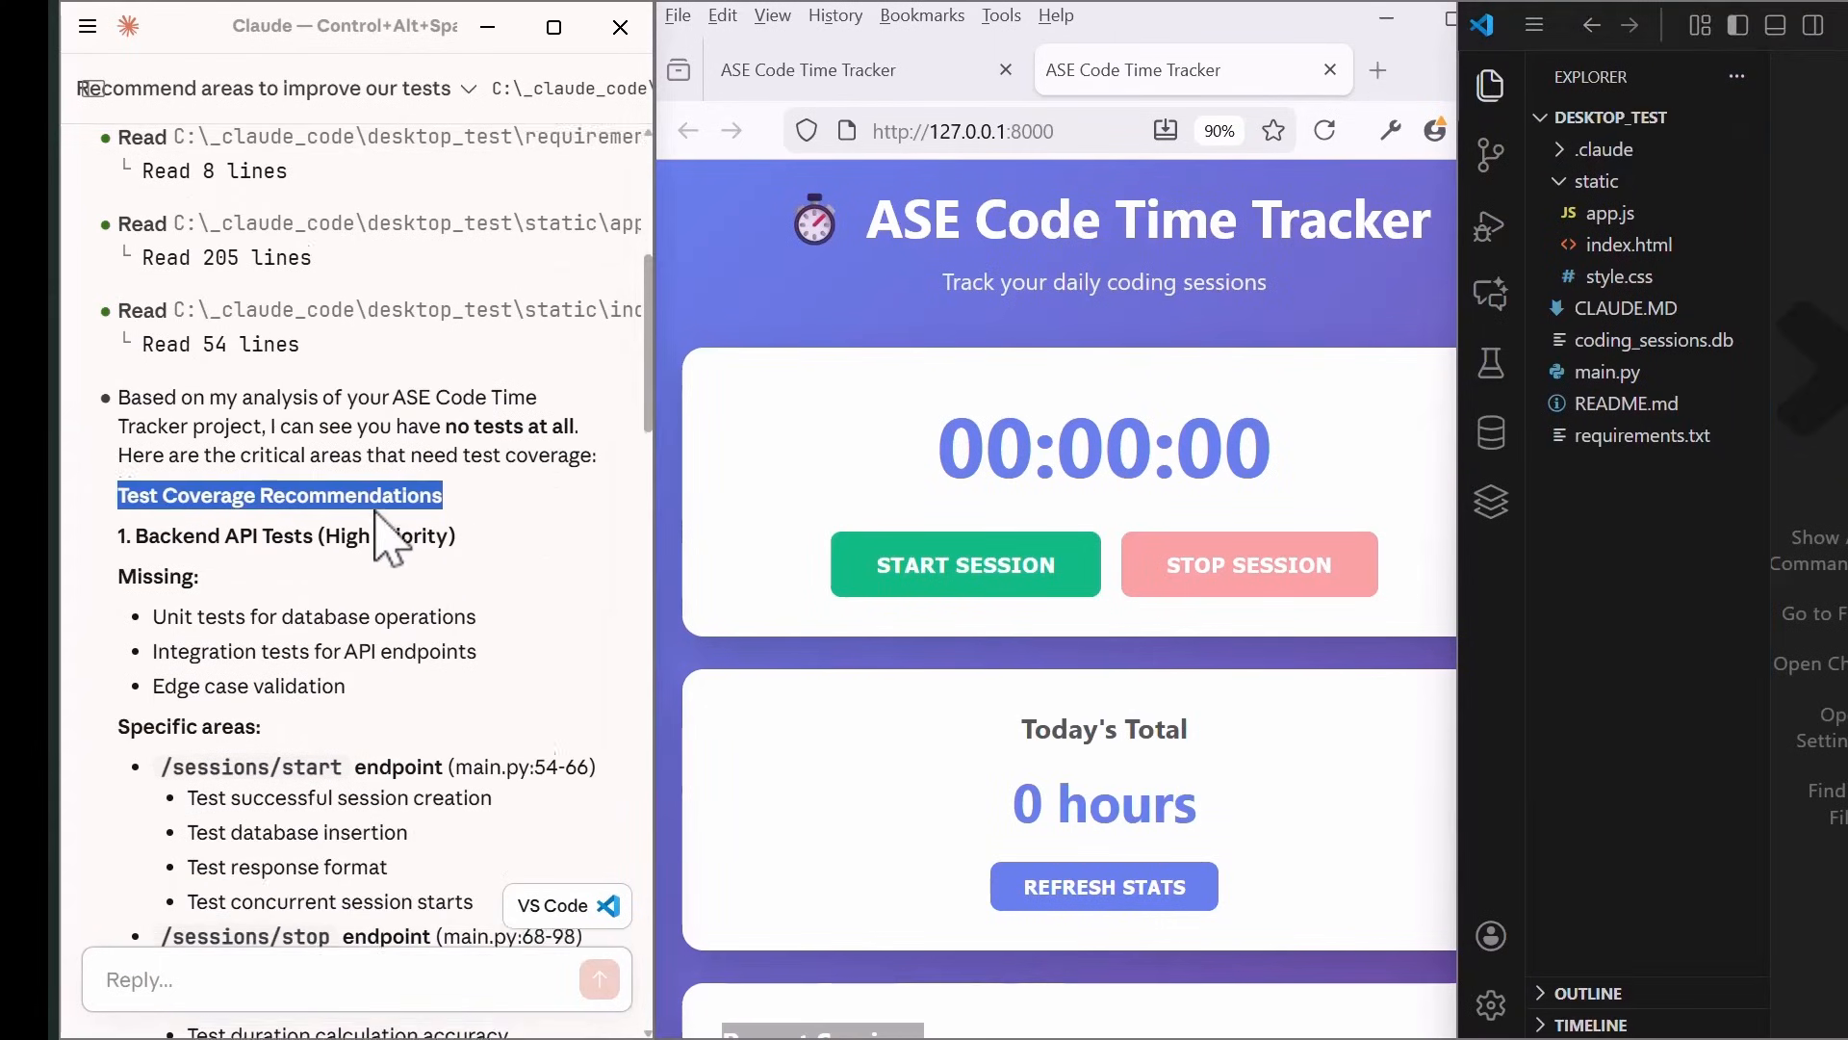
pyautogui.scroll(-3)
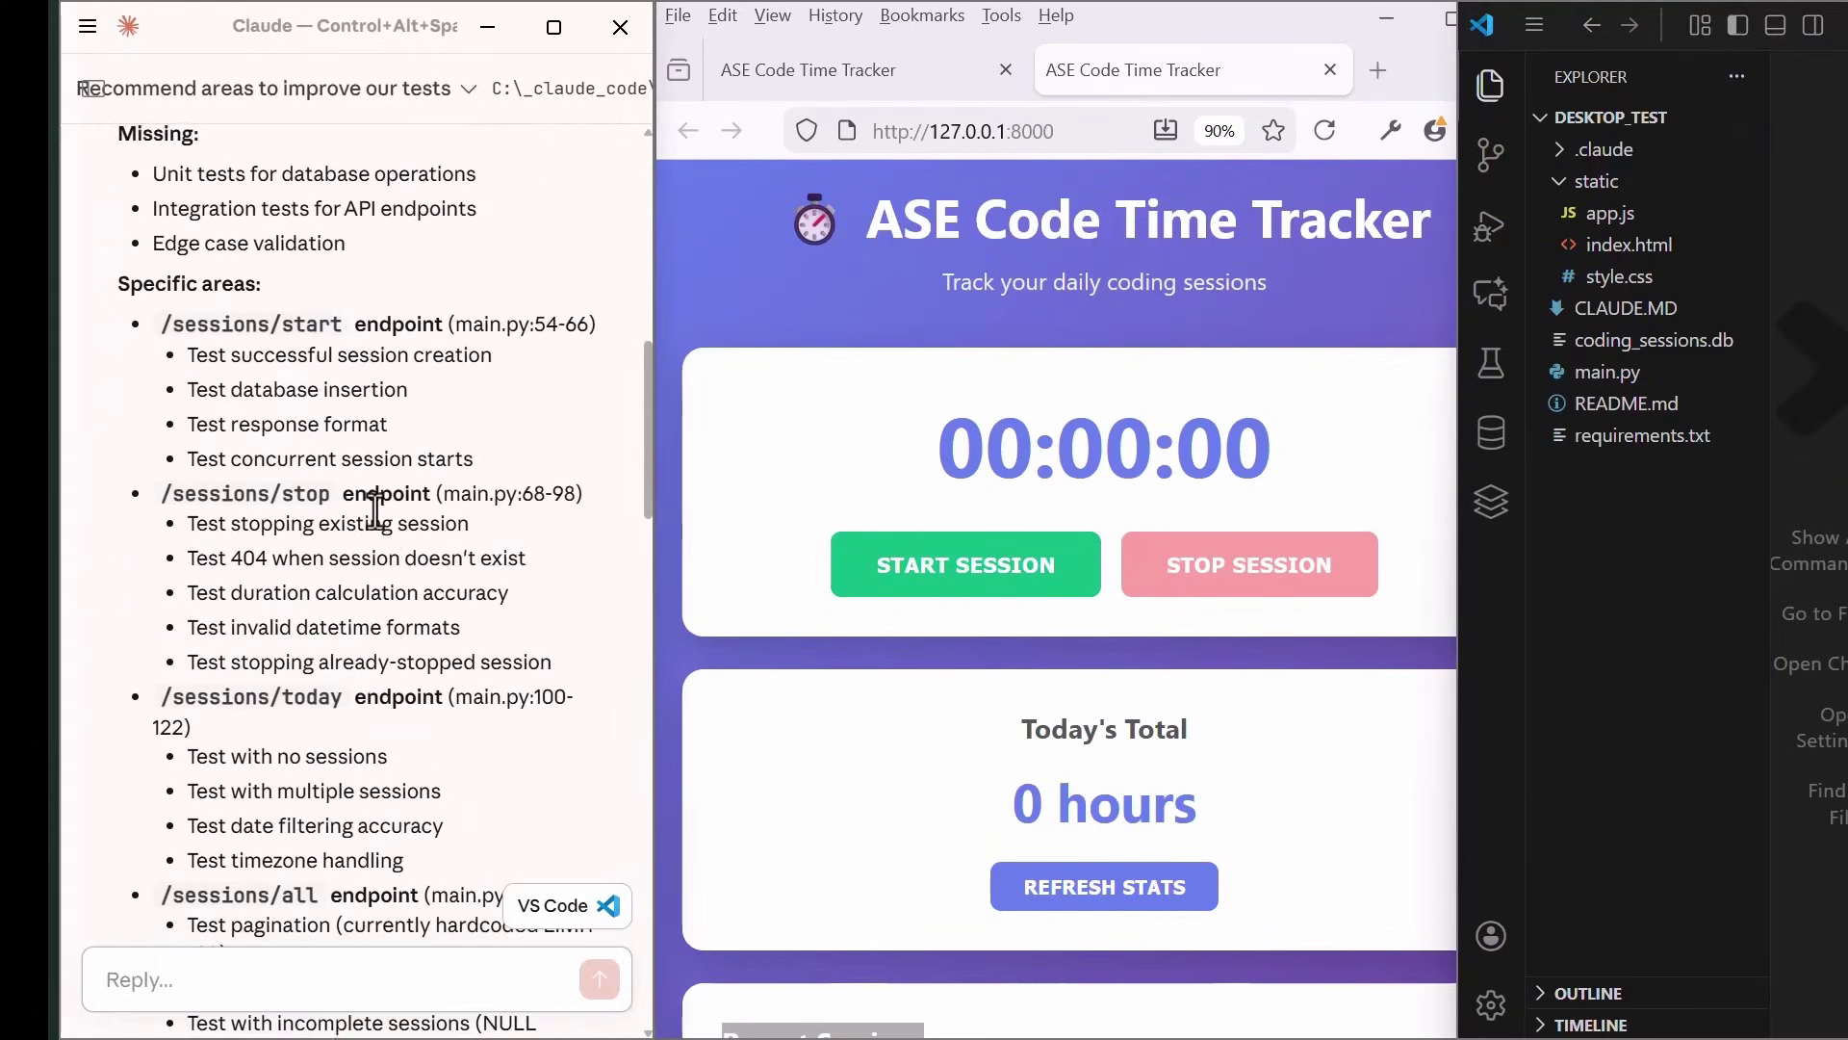
pyautogui.scroll(-3)
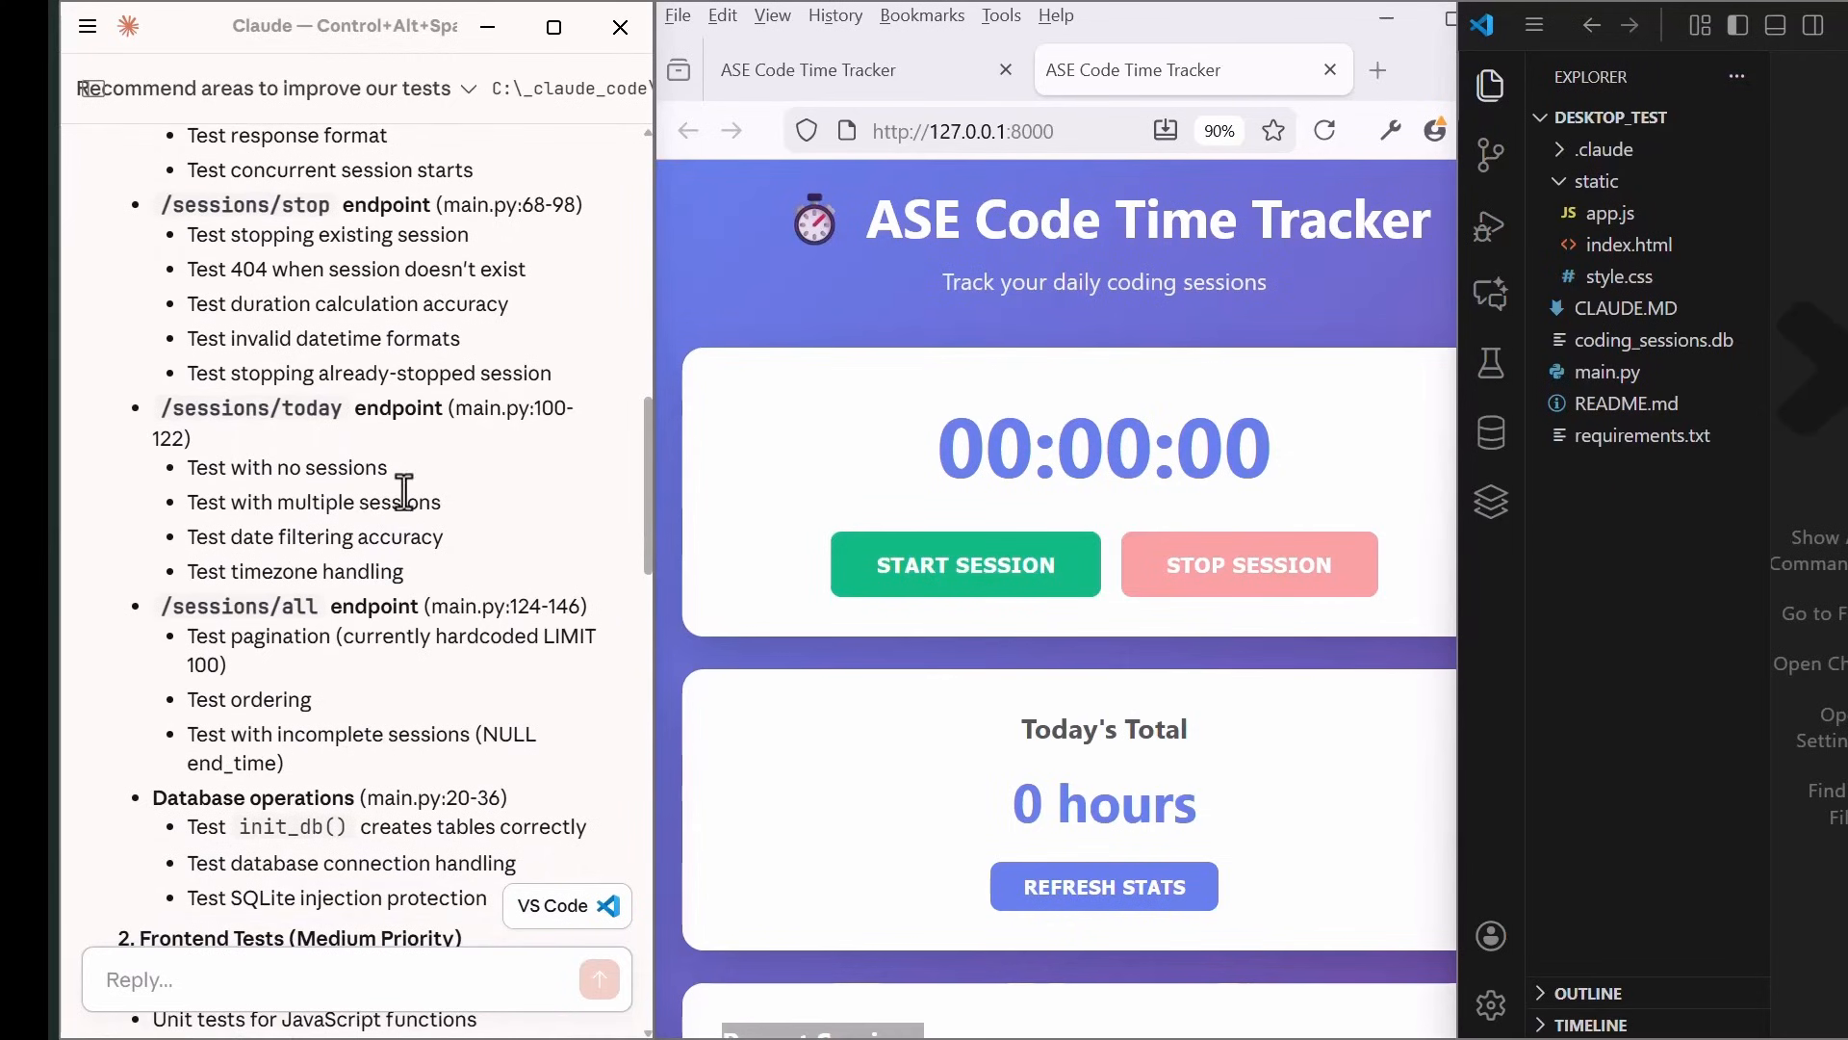
pyautogui.scroll(-3)
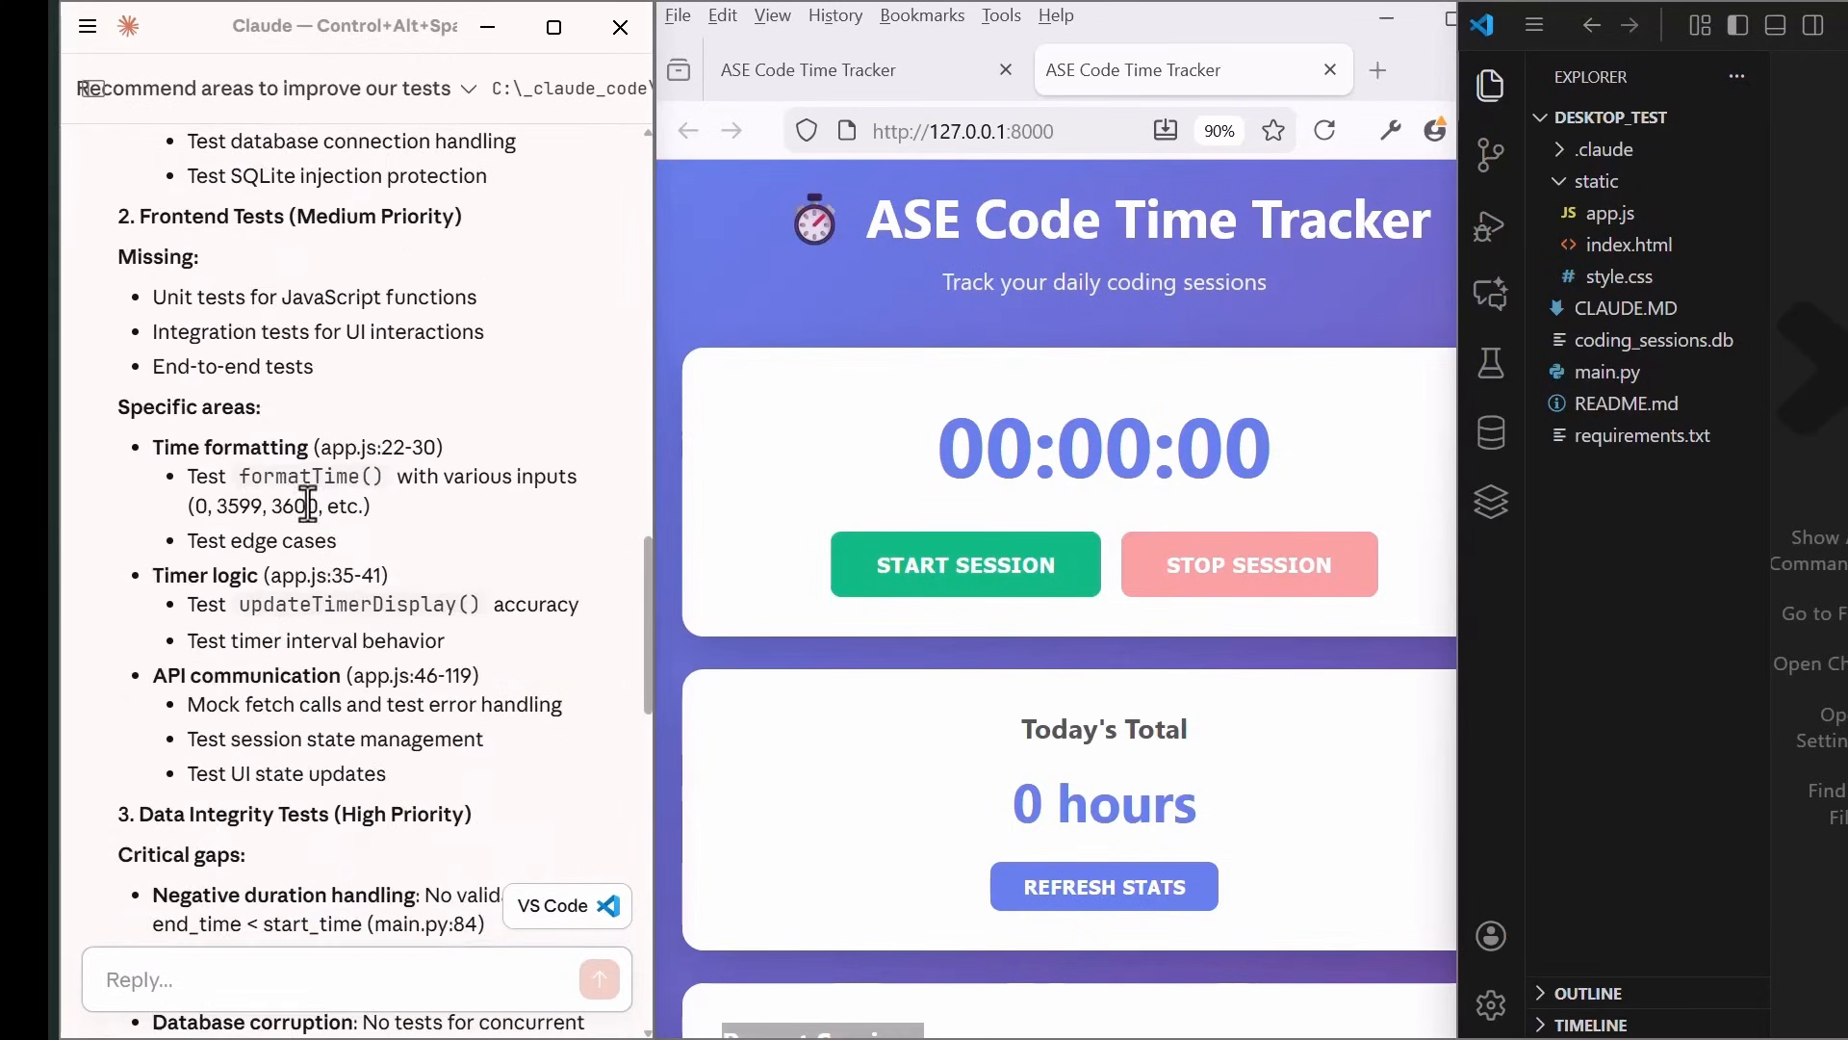
pyautogui.scroll(-3)
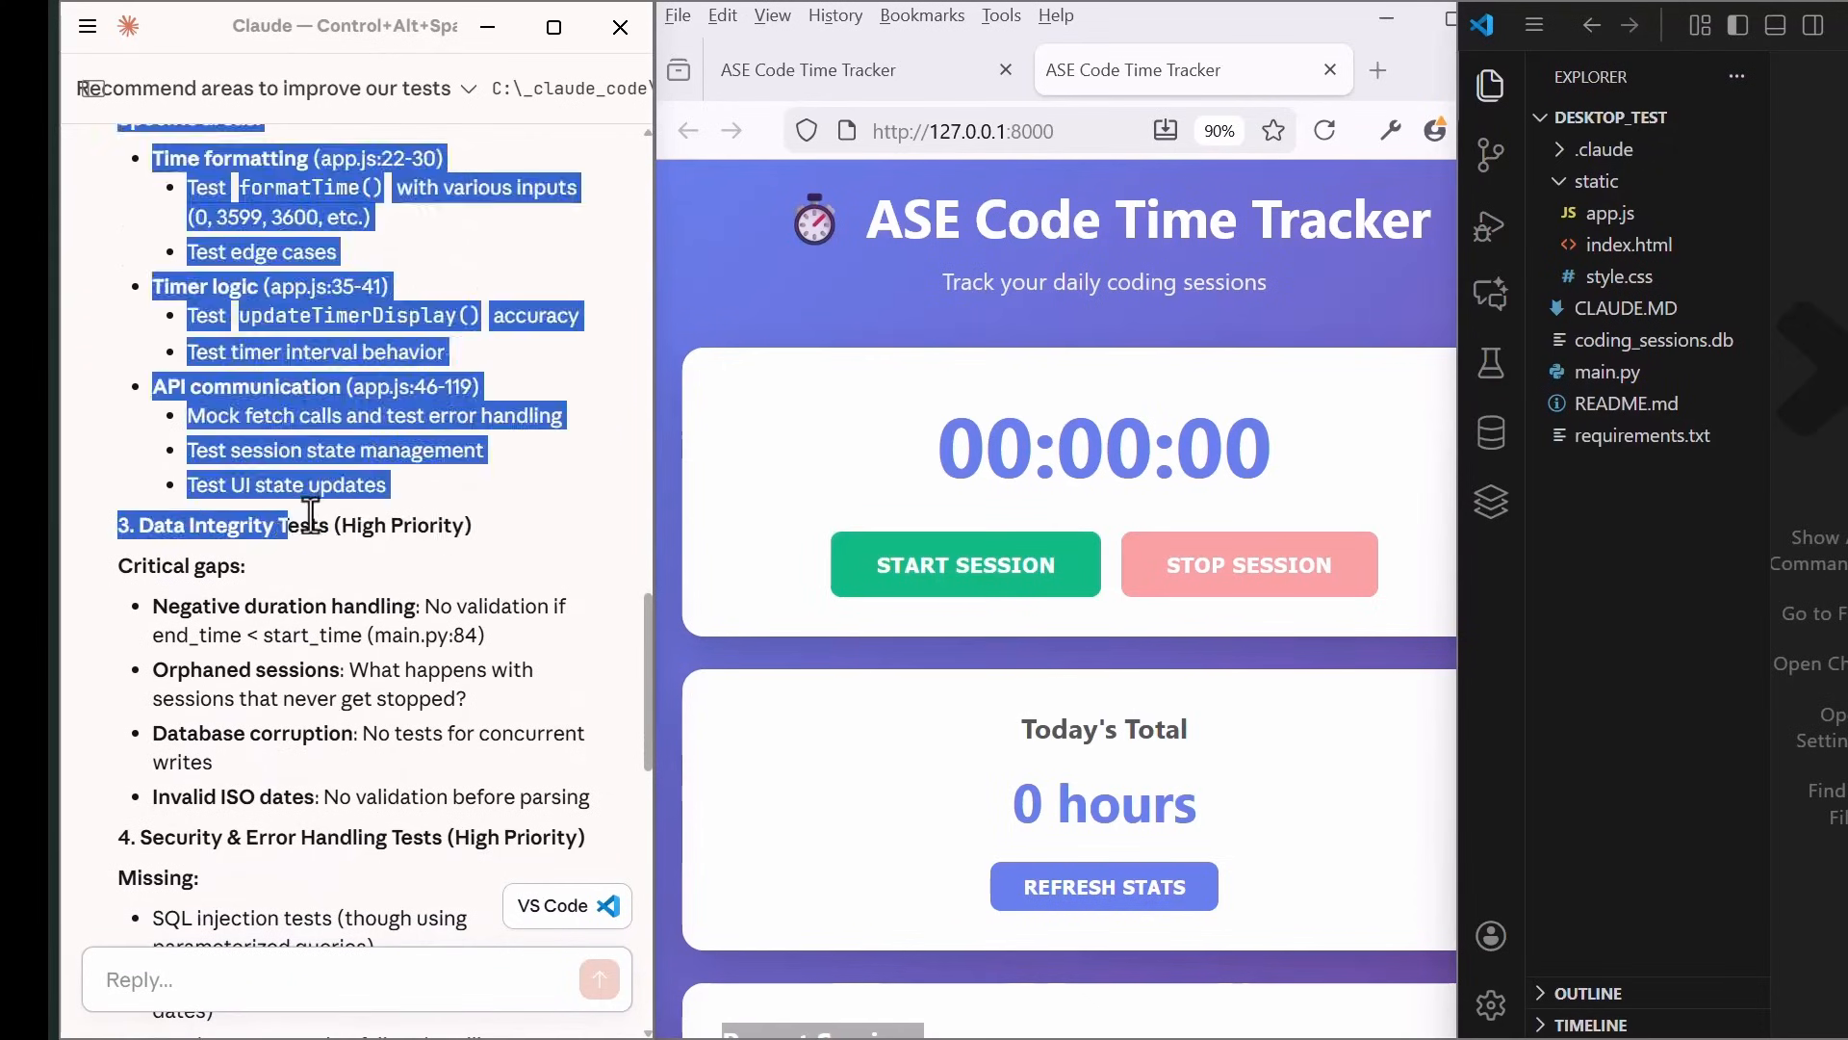
pyautogui.scroll(-3)
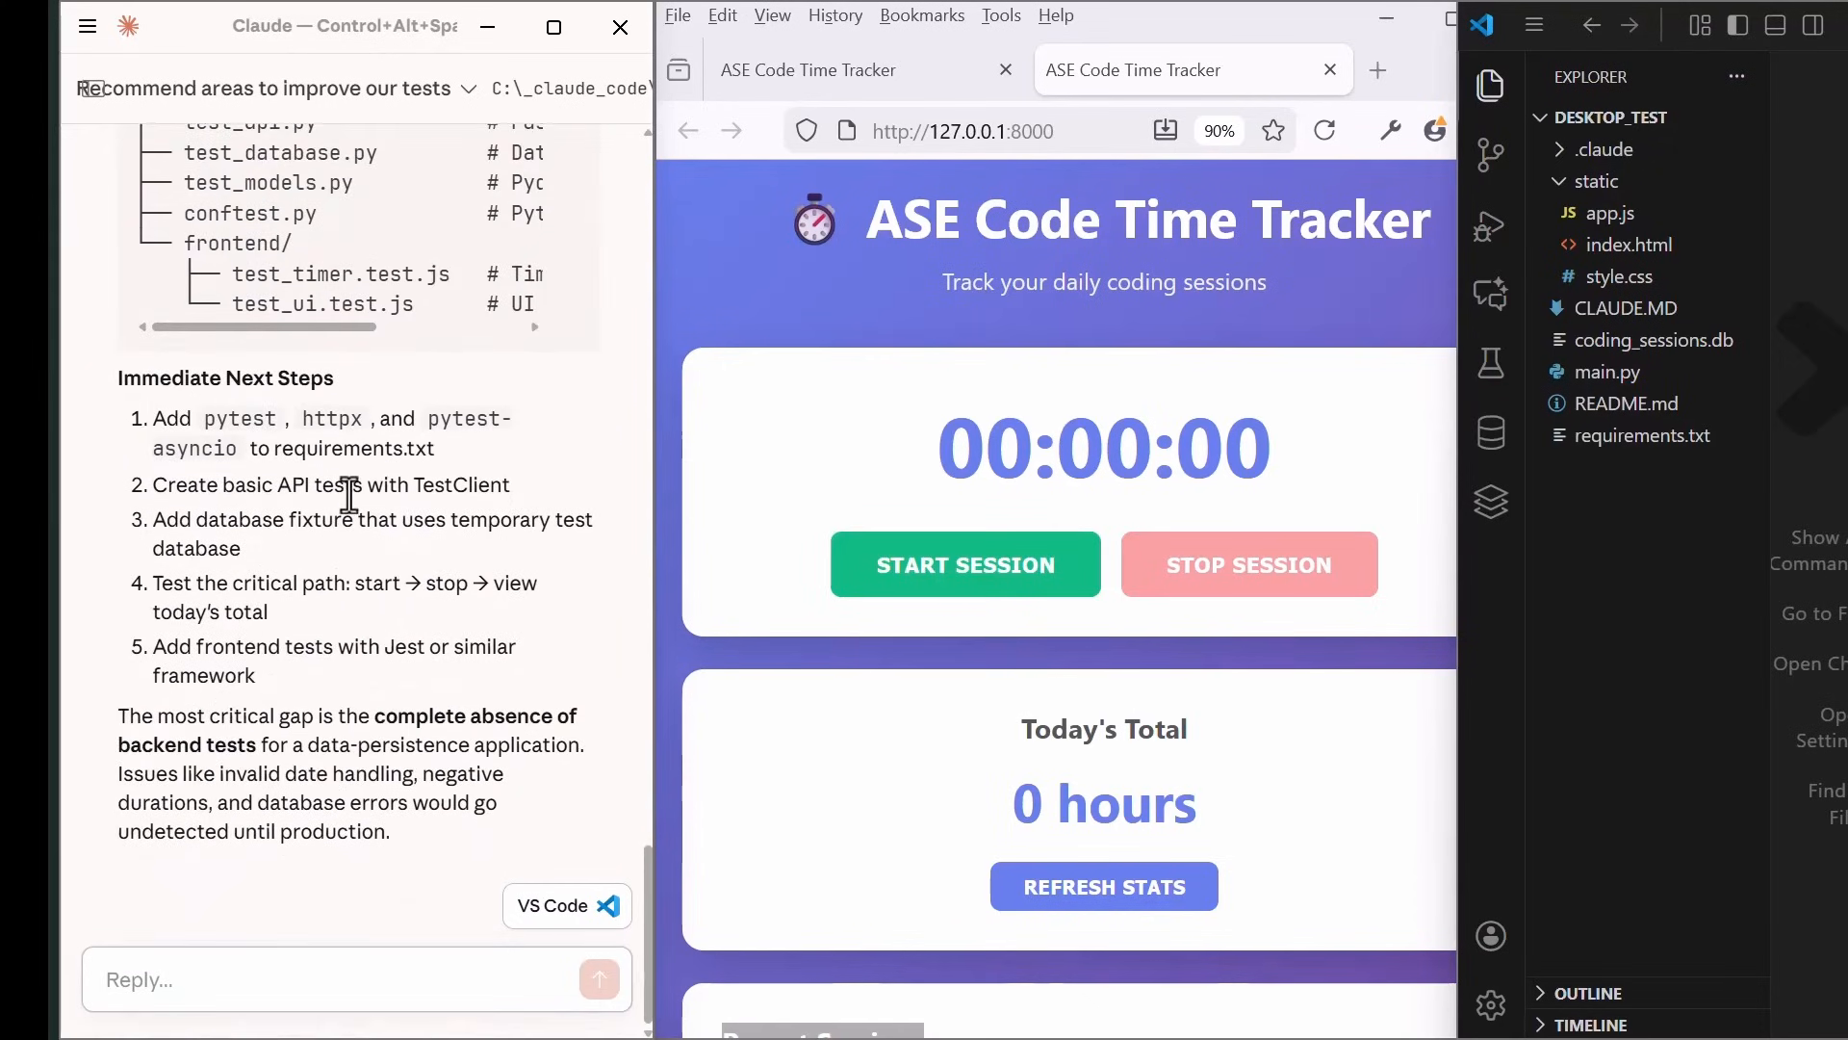
pyautogui.moveTo(440, 872)
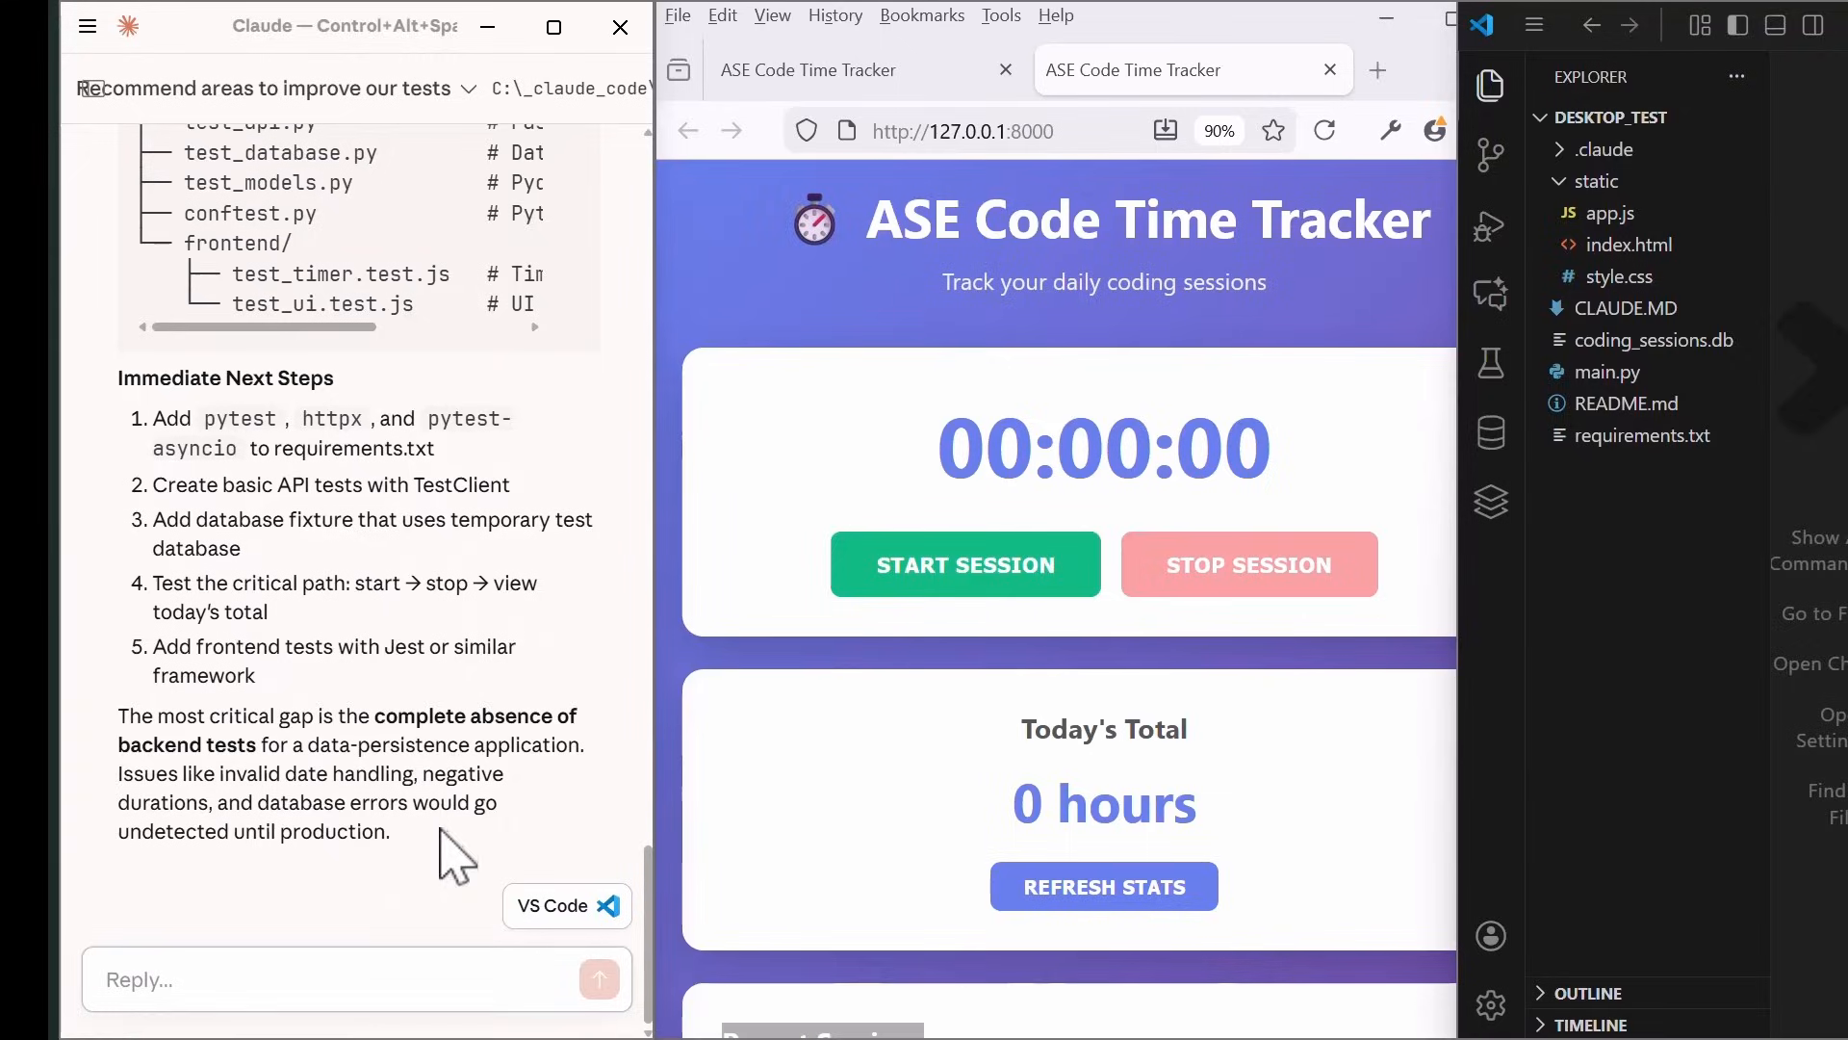